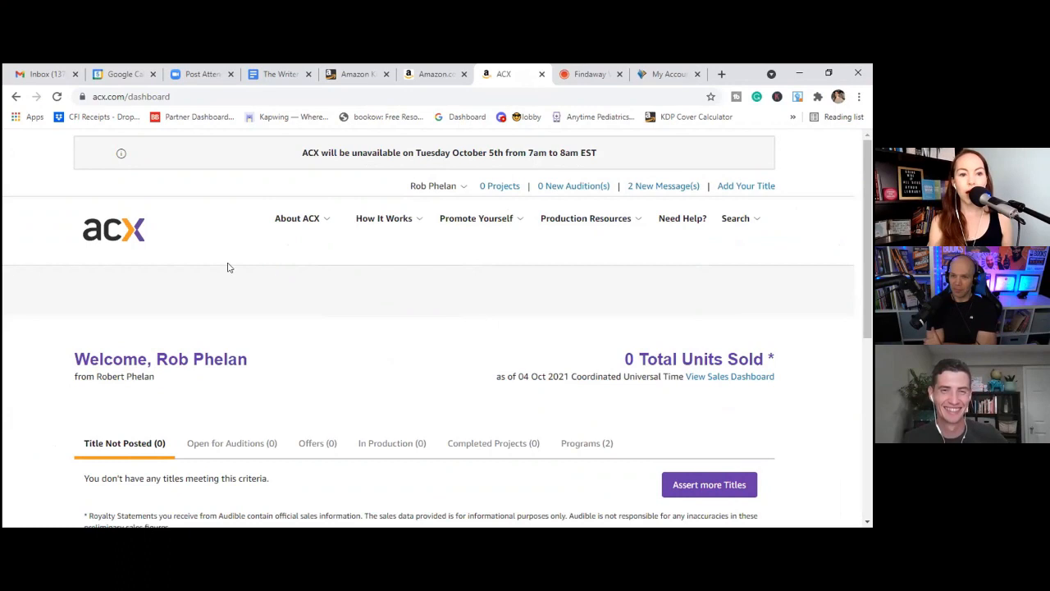
mouse_move(250, 303)
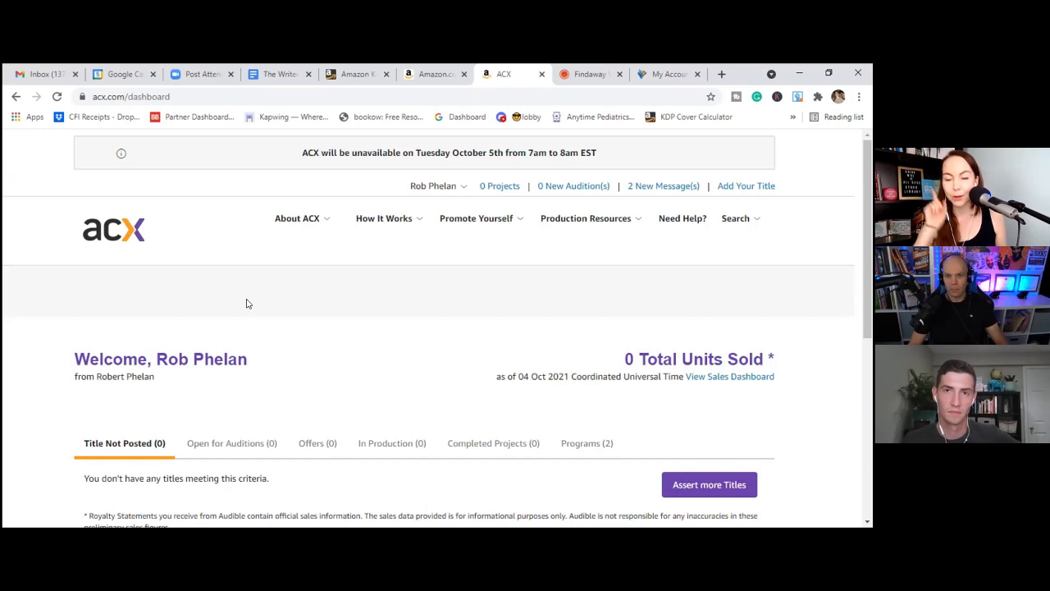
mouse_move(564, 130)
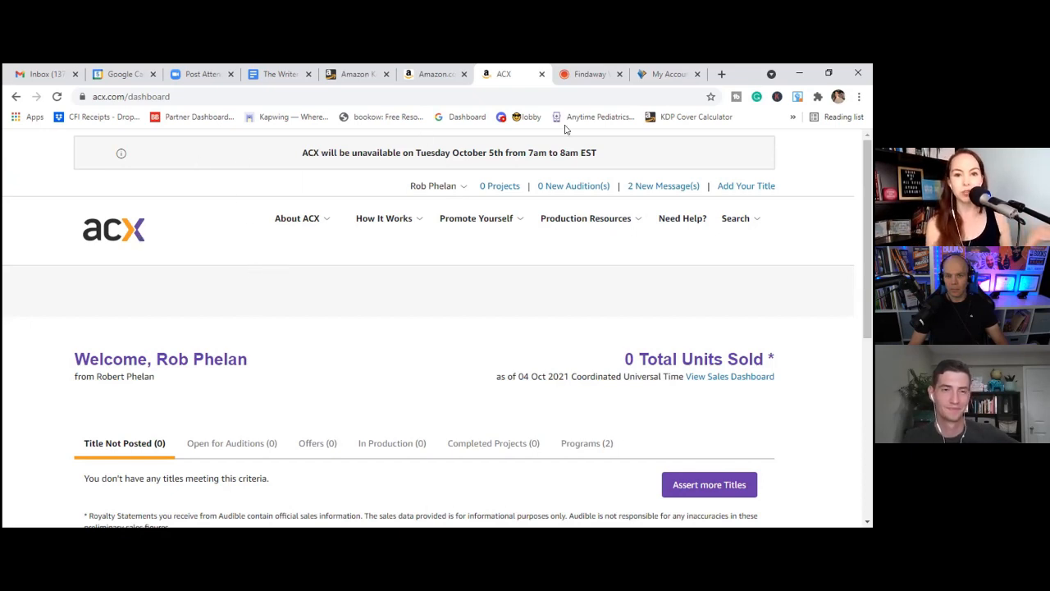
mouse_move(804, 100)
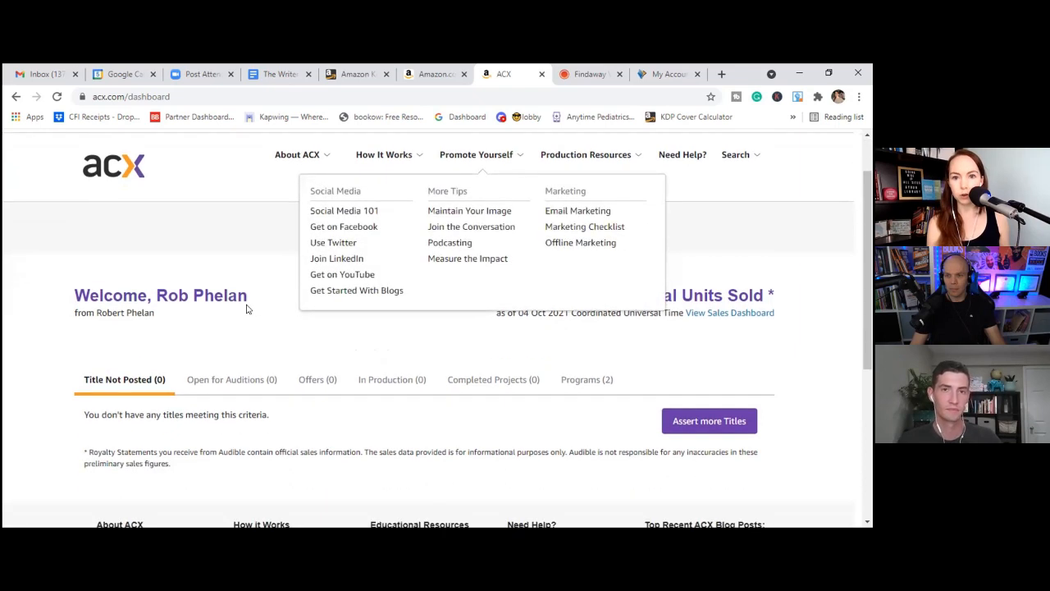
Begin asserting another title for audio from the ACX dashboard.
scroll(down, 3)
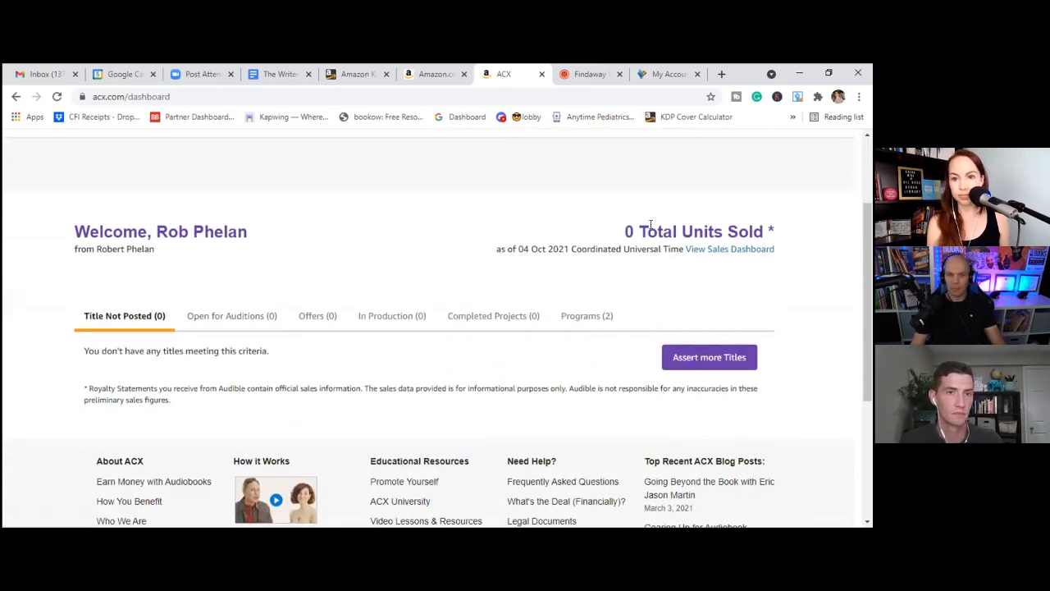
double_click(628, 231)
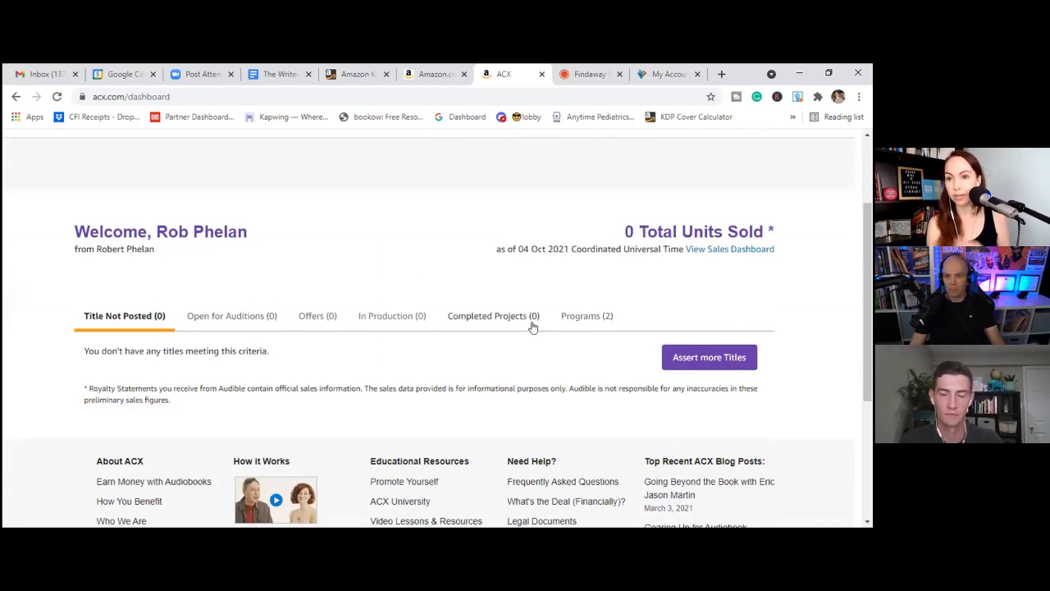
mouse_move(709, 357)
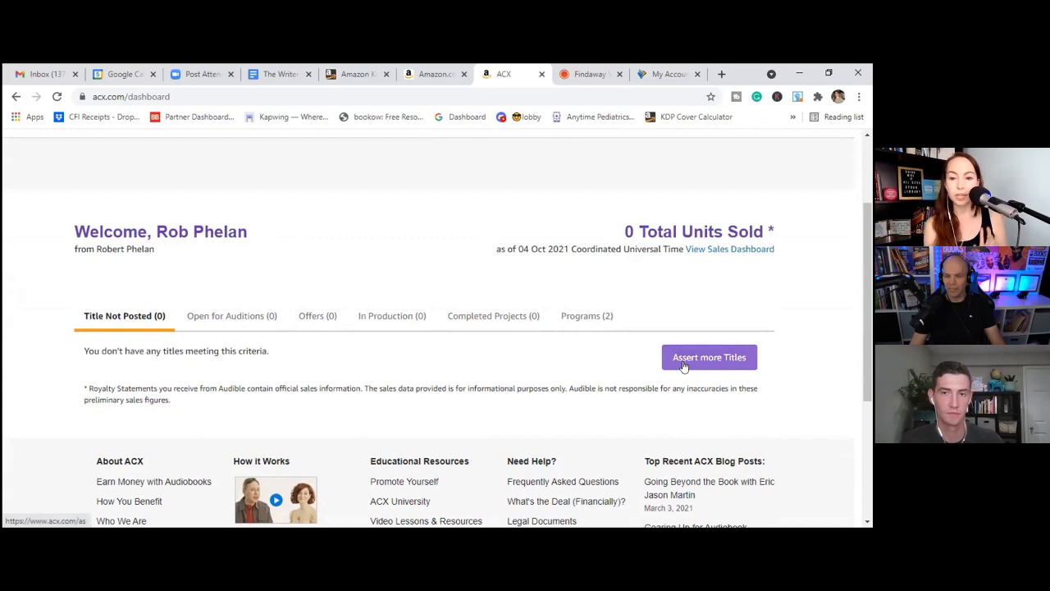
click(709, 357)
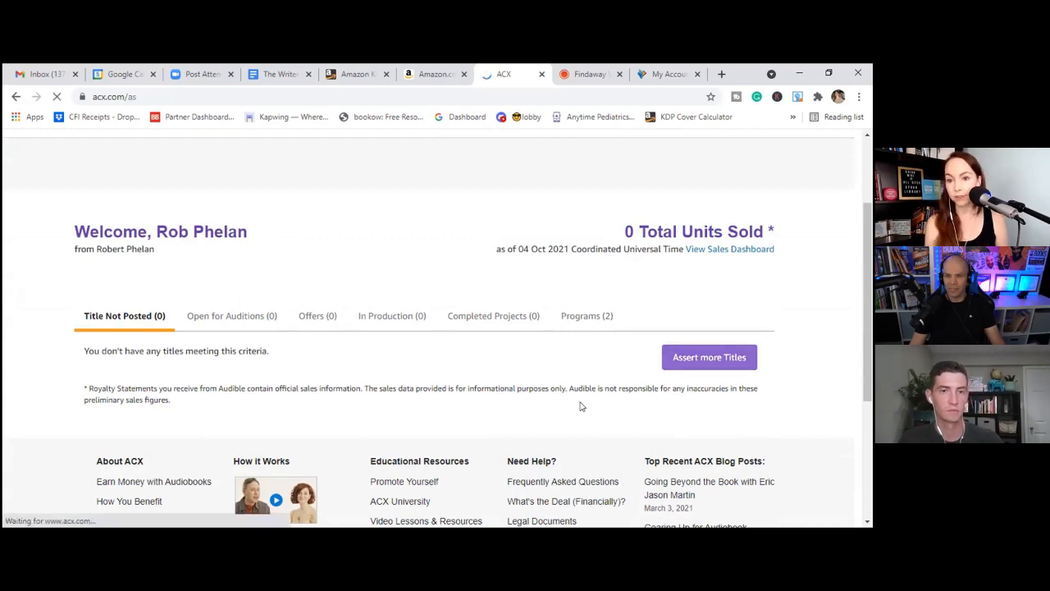
click(709, 357)
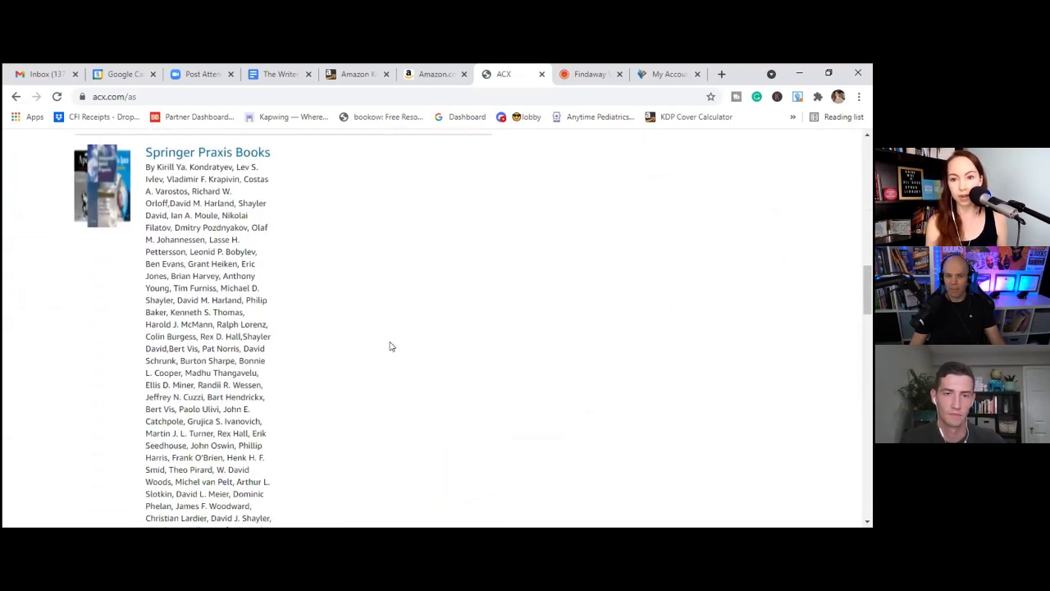
Search the catalog for 'M is for Money' and scroll to Rob Phelan's book in the results.
scroll(down, 3)
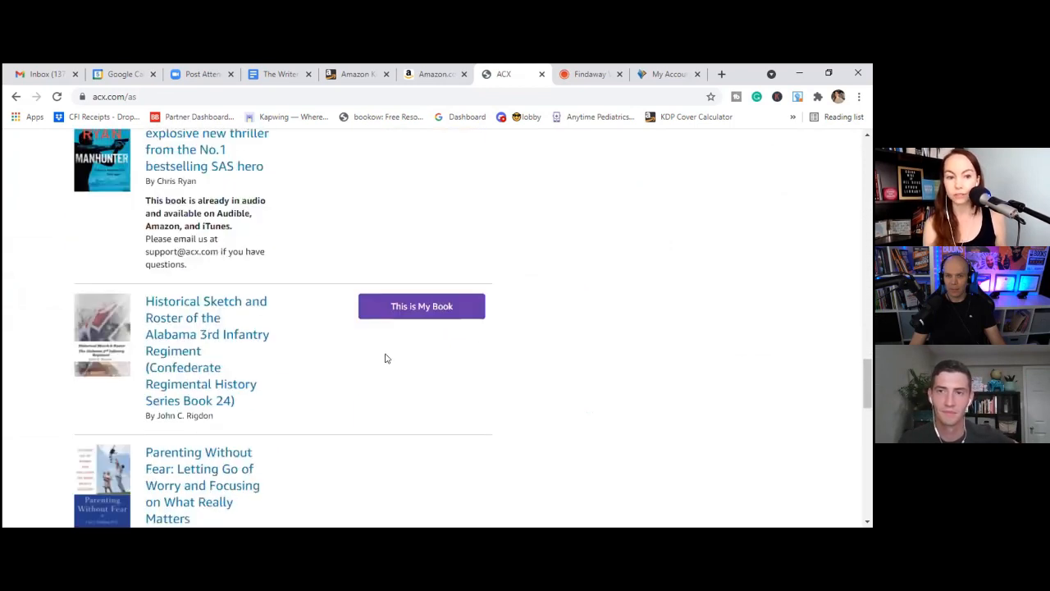
scroll(up, 3)
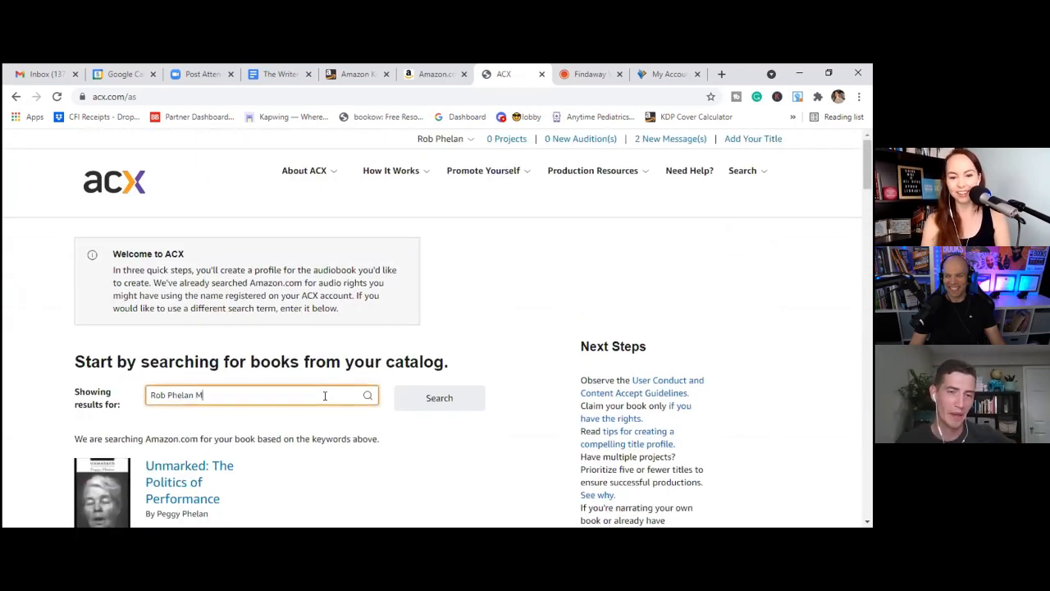
text(is for Mon)
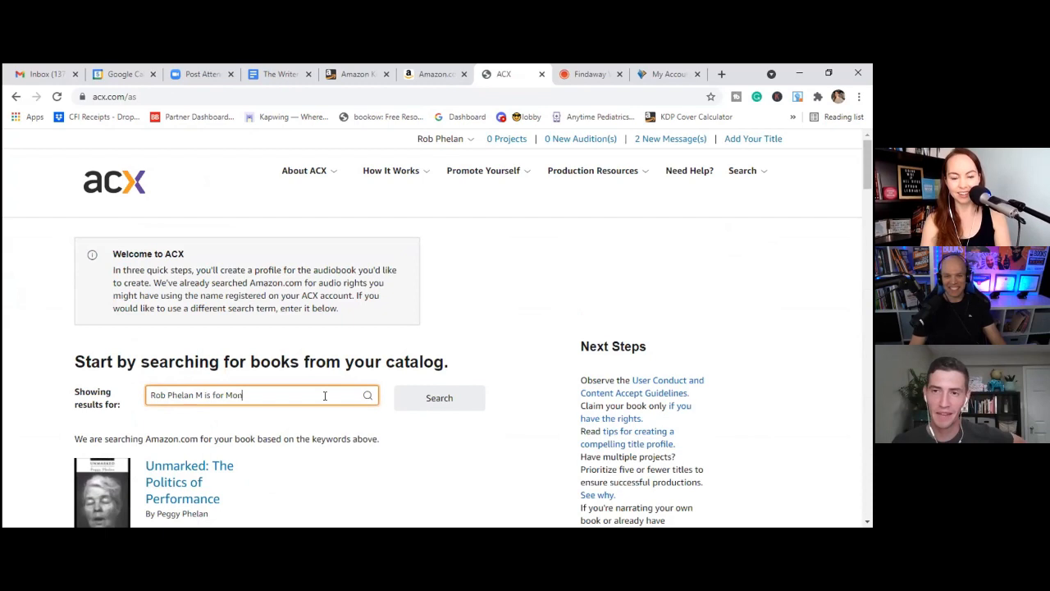
text(ey)
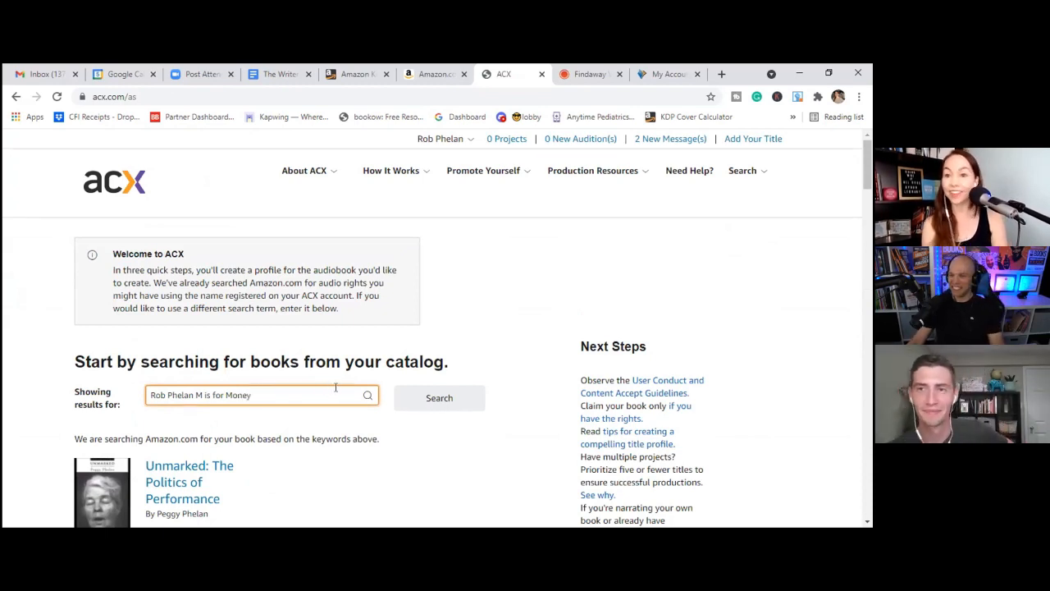
scroll(down, 3)
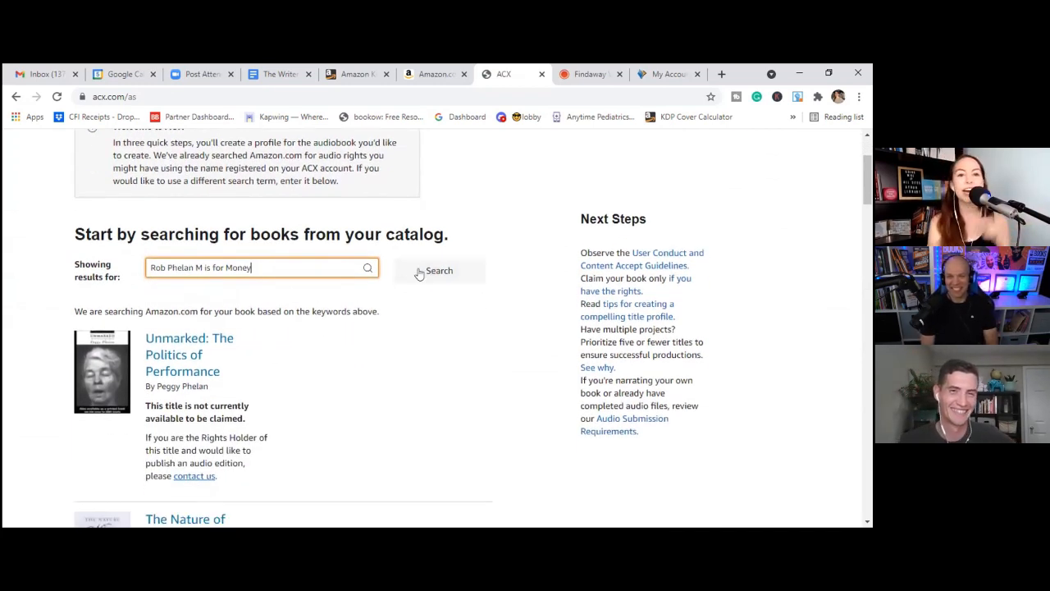
click(440, 271)
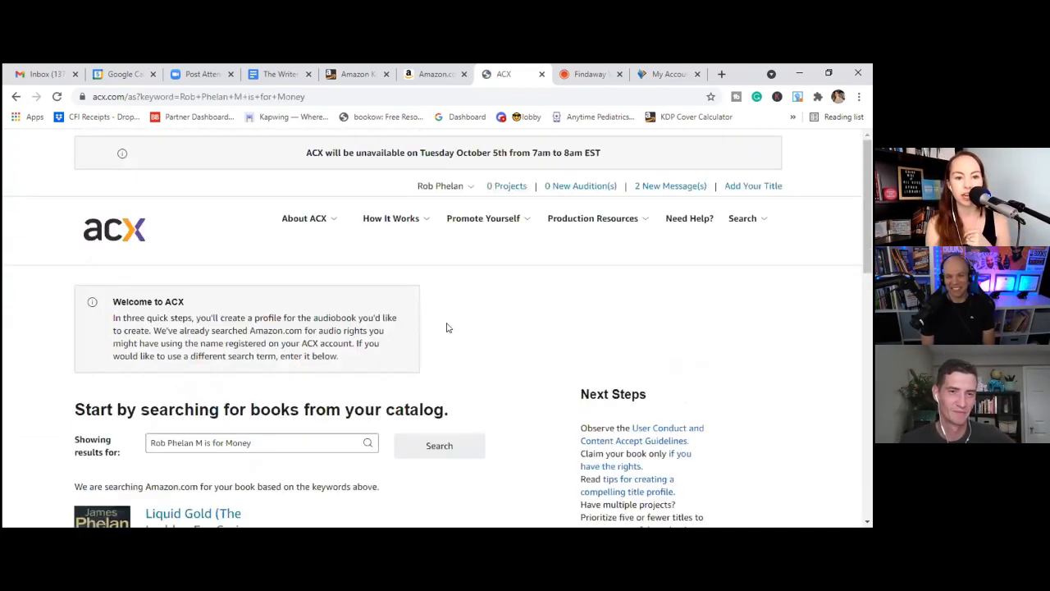
scroll(down, 3)
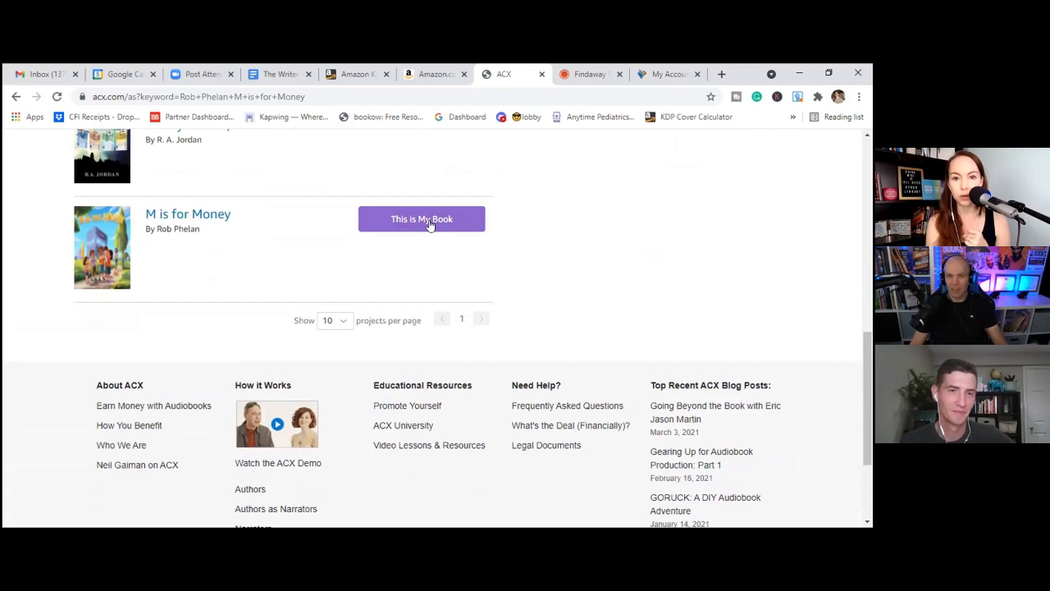
mouse_move(200, 253)
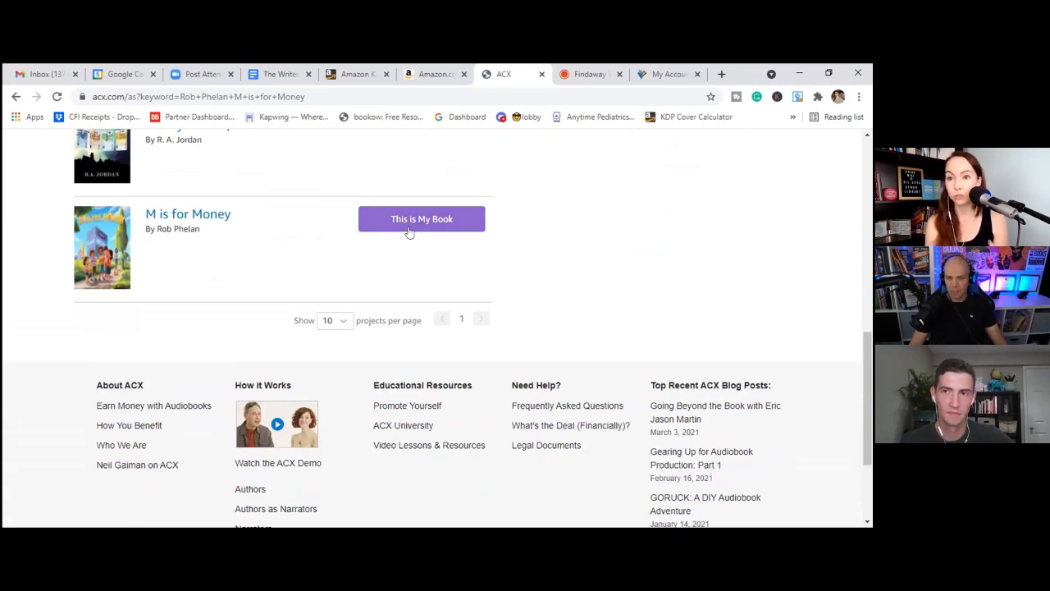
Claim M is for Money as my book, choosing to sell it with existing audio files.
click(420, 218)
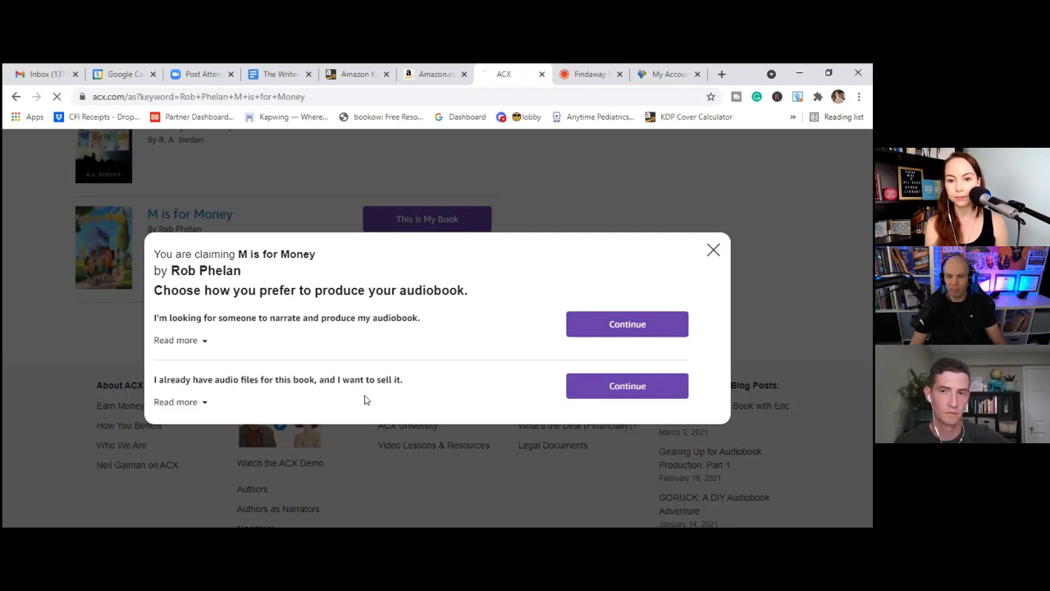
click(626, 386)
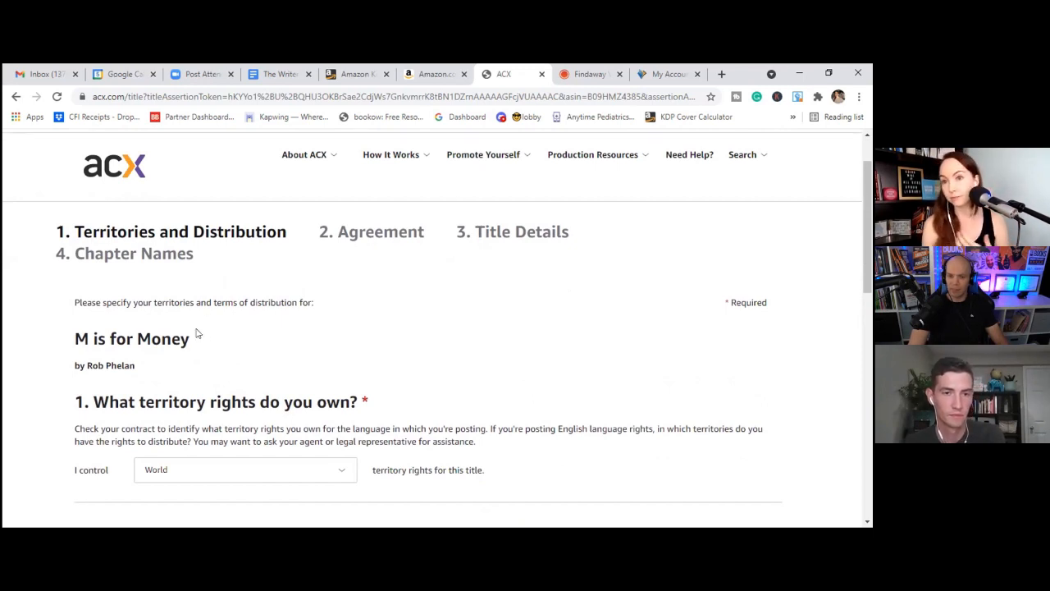
Keep World territory and English, choose Non-Exclusive (25% royalty) distribution, and continue.
scroll(down, 3)
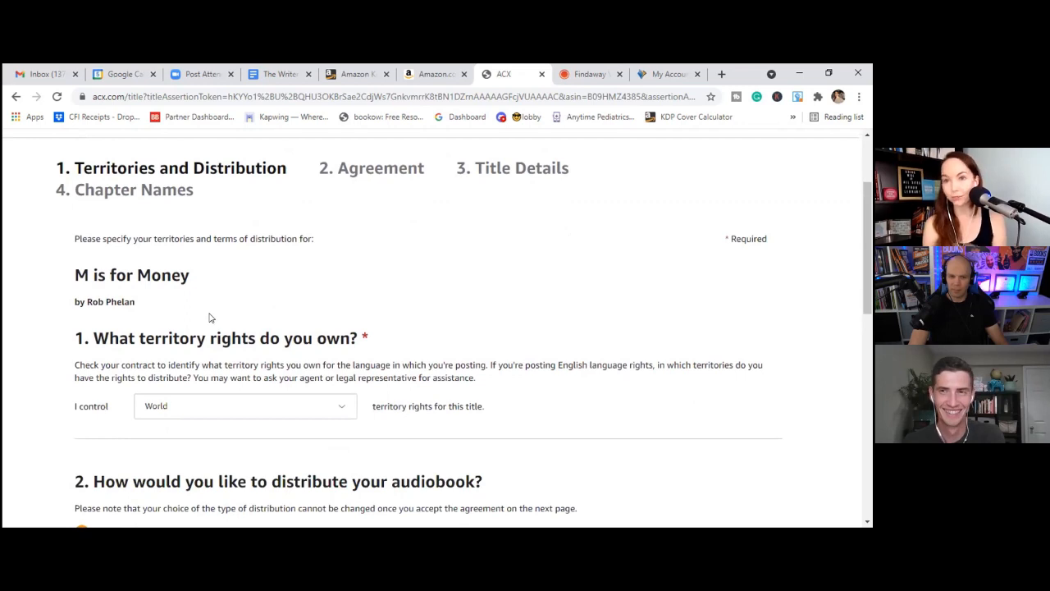
scroll(down, 3)
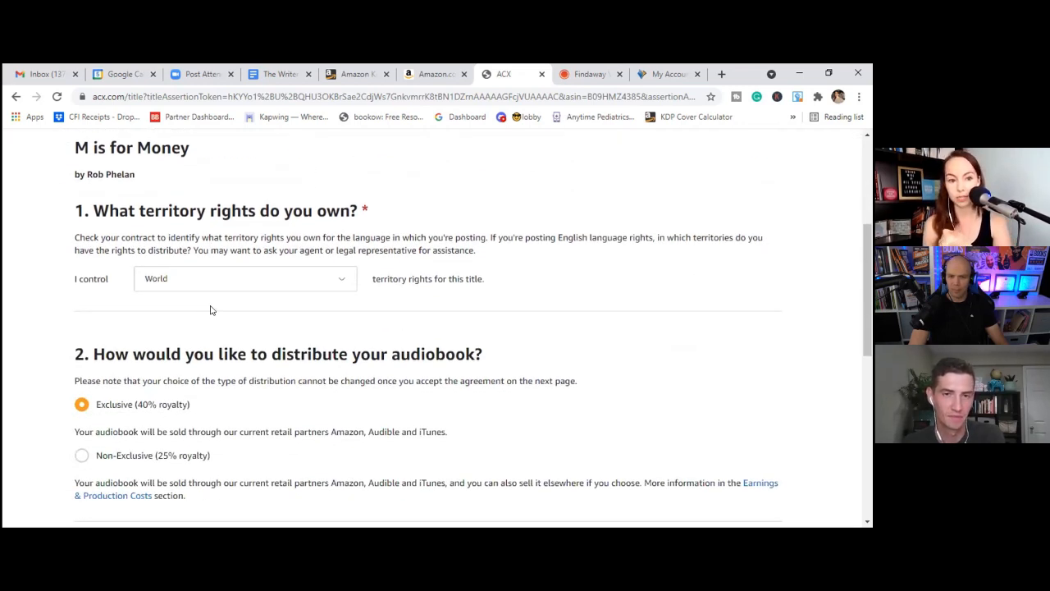
click(82, 390)
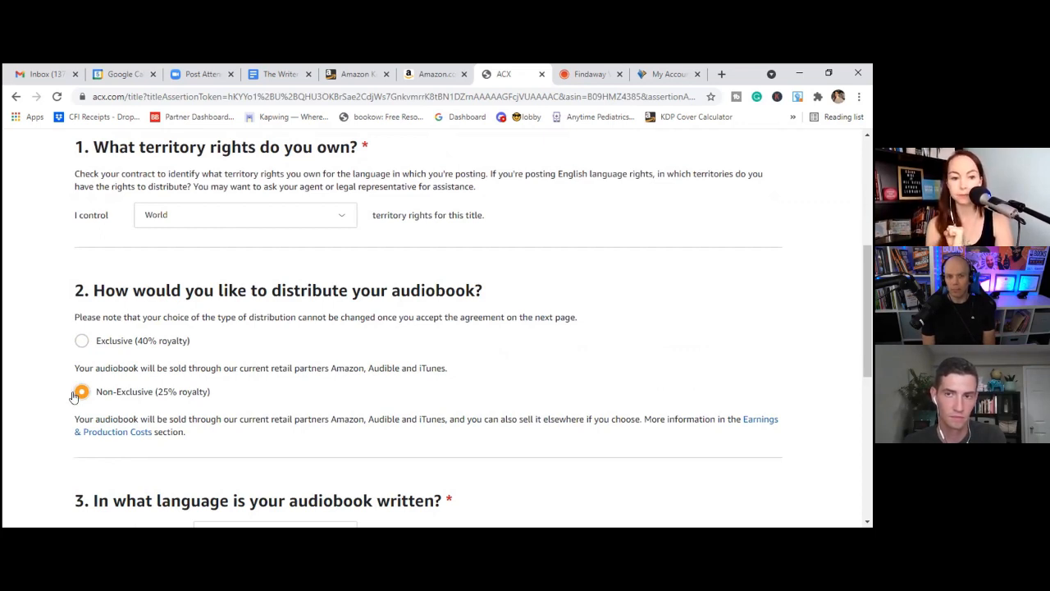
scroll(down, 3)
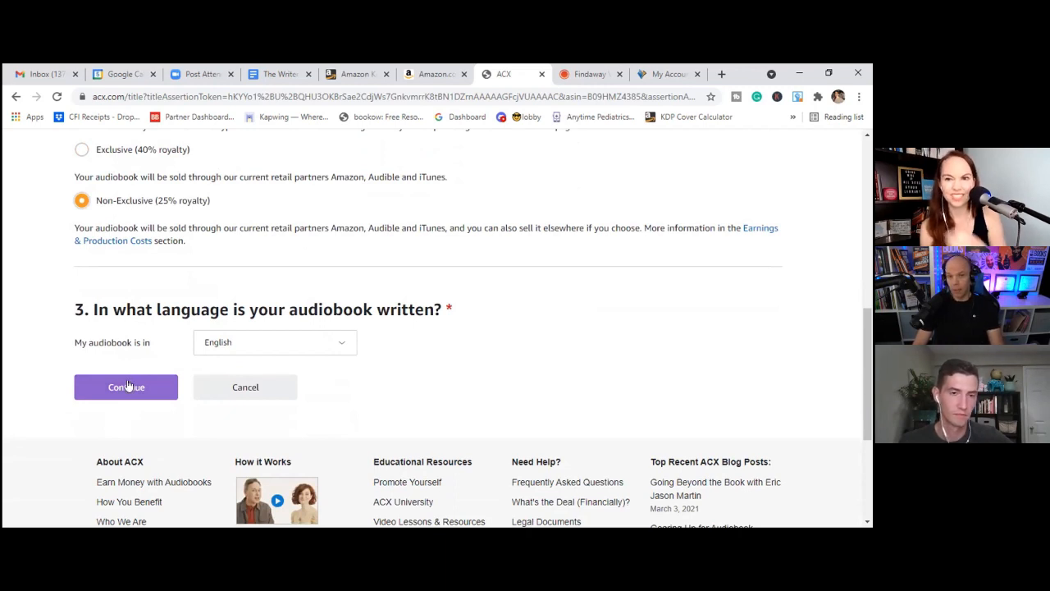
click(125, 387)
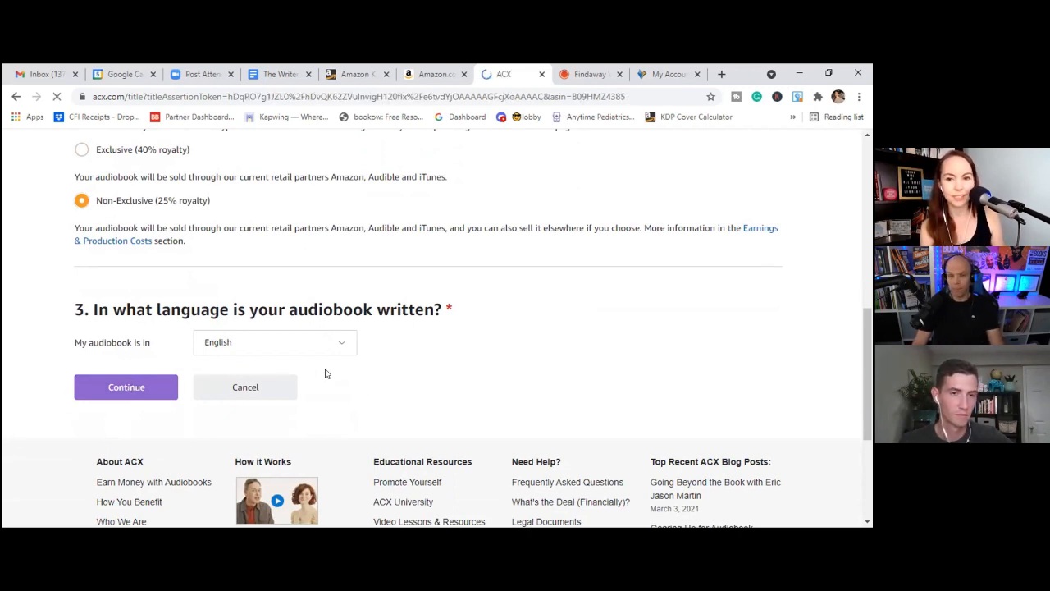
Tick the 'I have reviewed the Audiobook License and Distribution Agreement' checkbox.
click(125, 388)
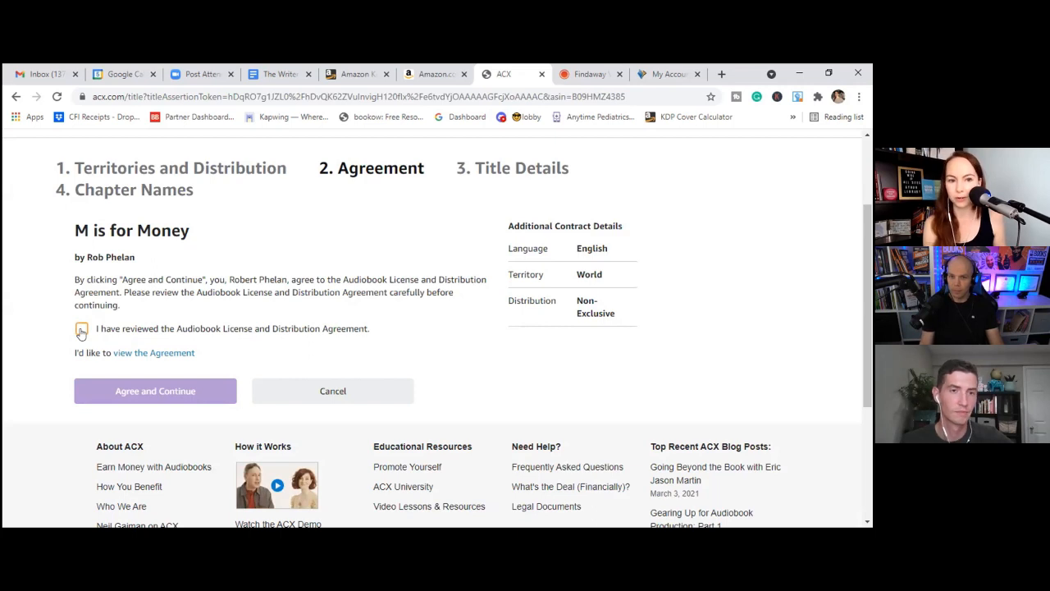
click(82, 328)
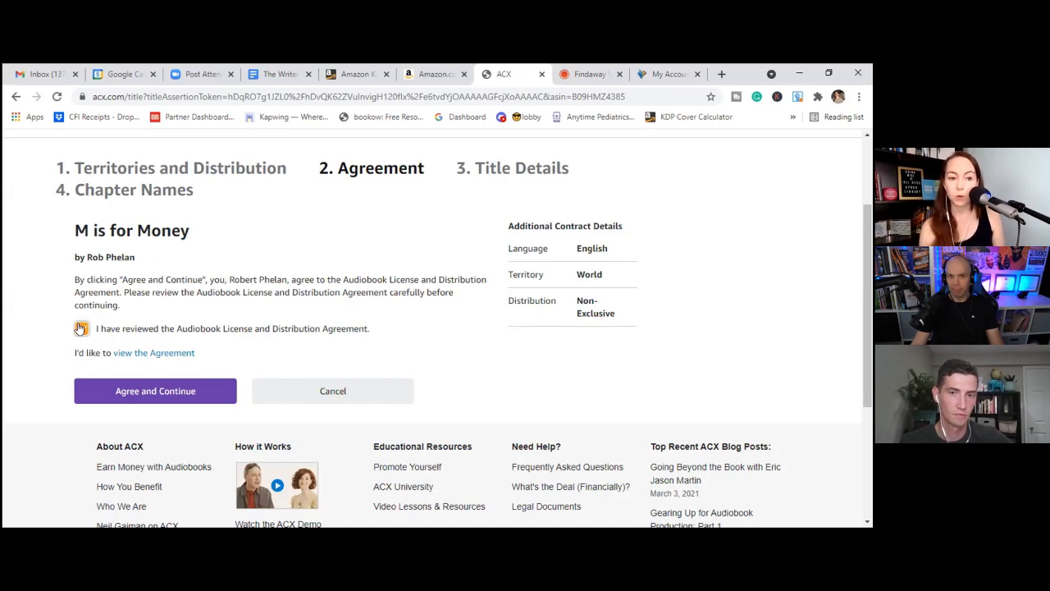
click(82, 328)
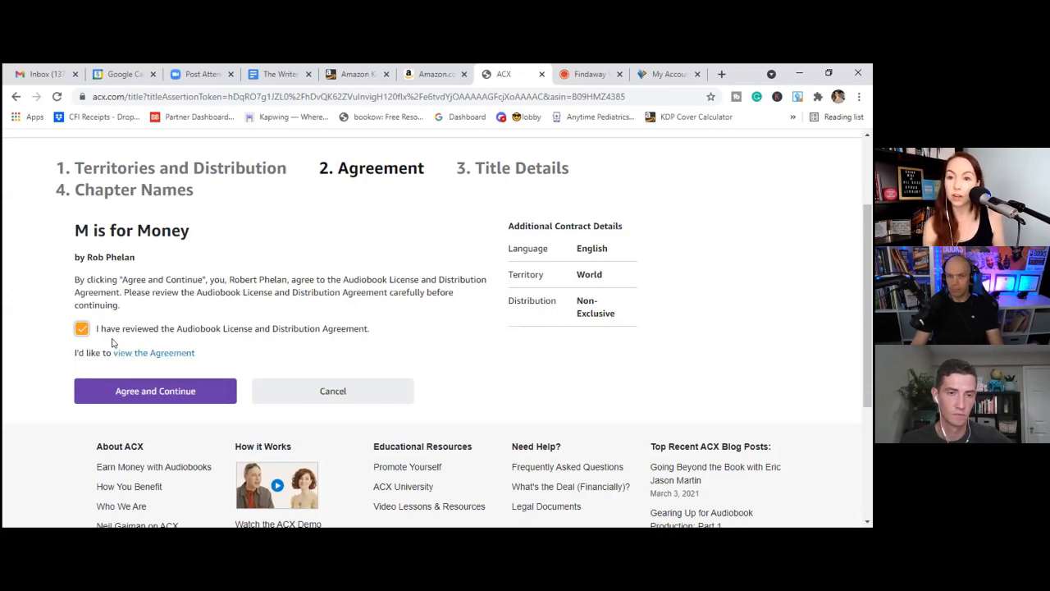
mouse_move(210, 377)
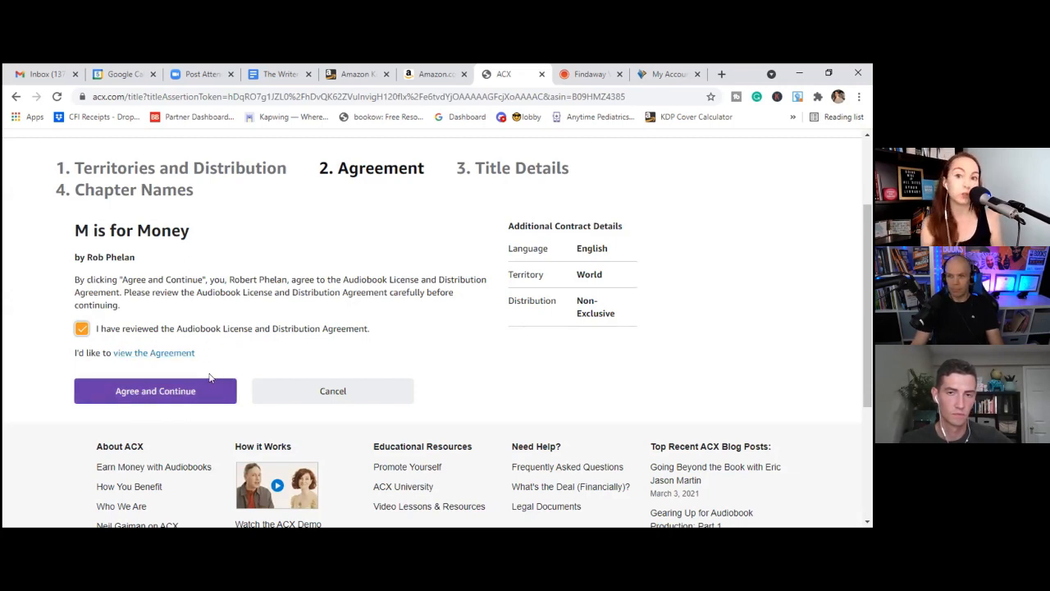
mouse_move(200, 419)
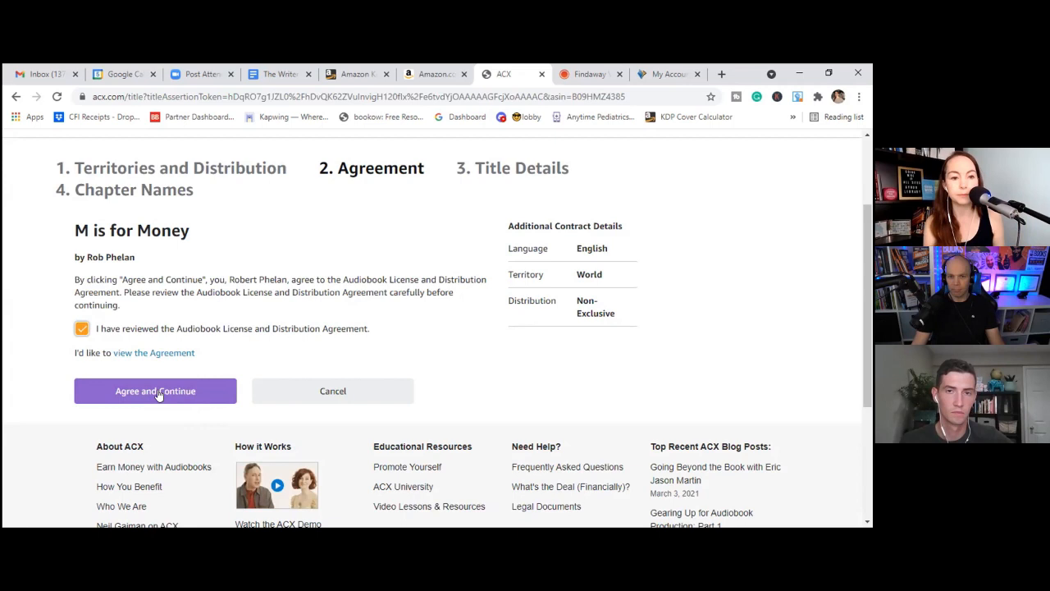
click(155, 391)
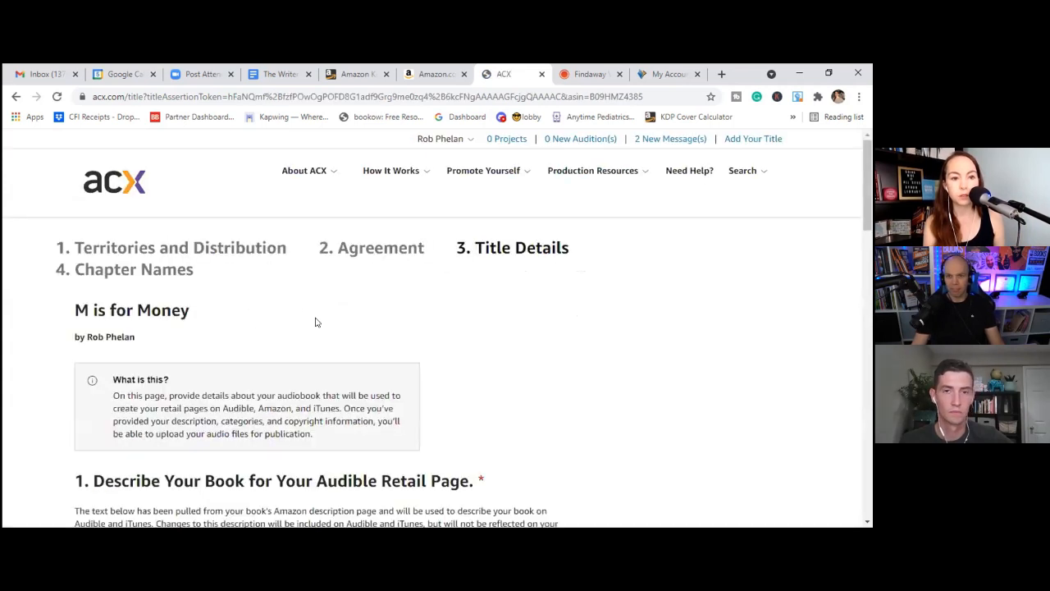
scroll(down, 3)
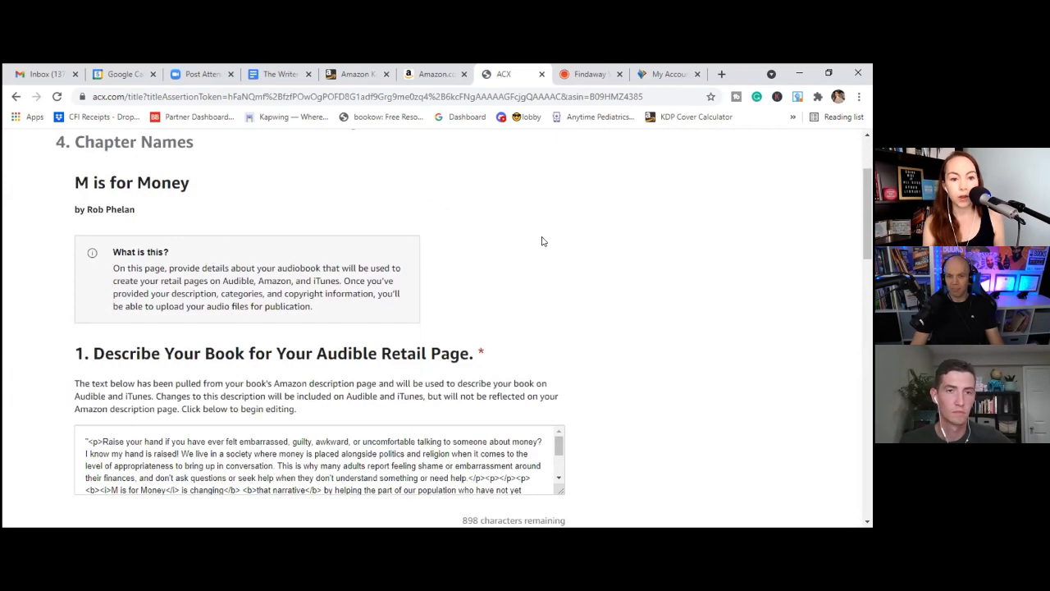
scroll(down, 3)
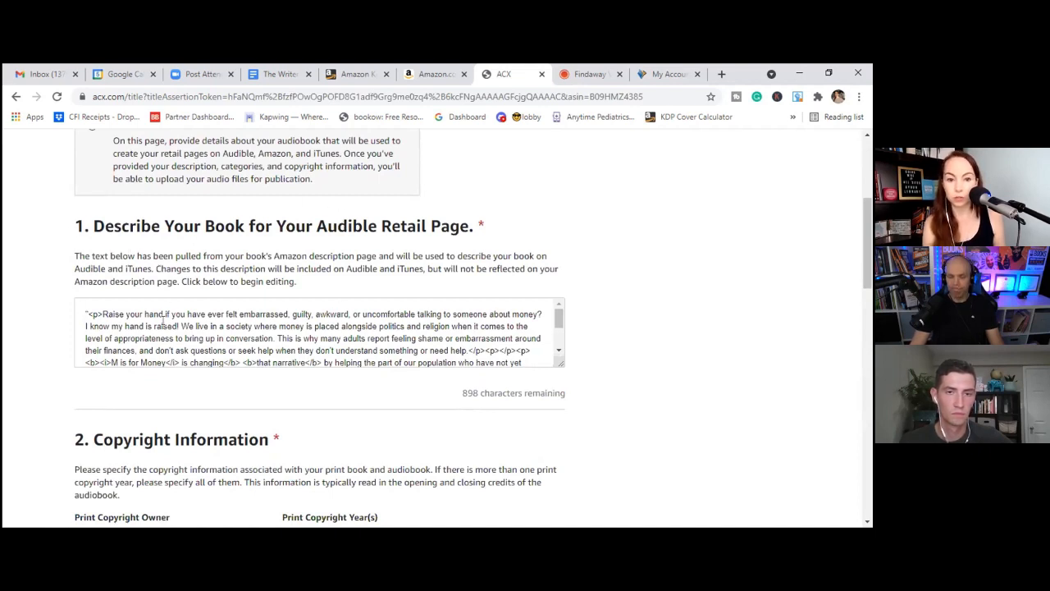
scroll(down, 3)
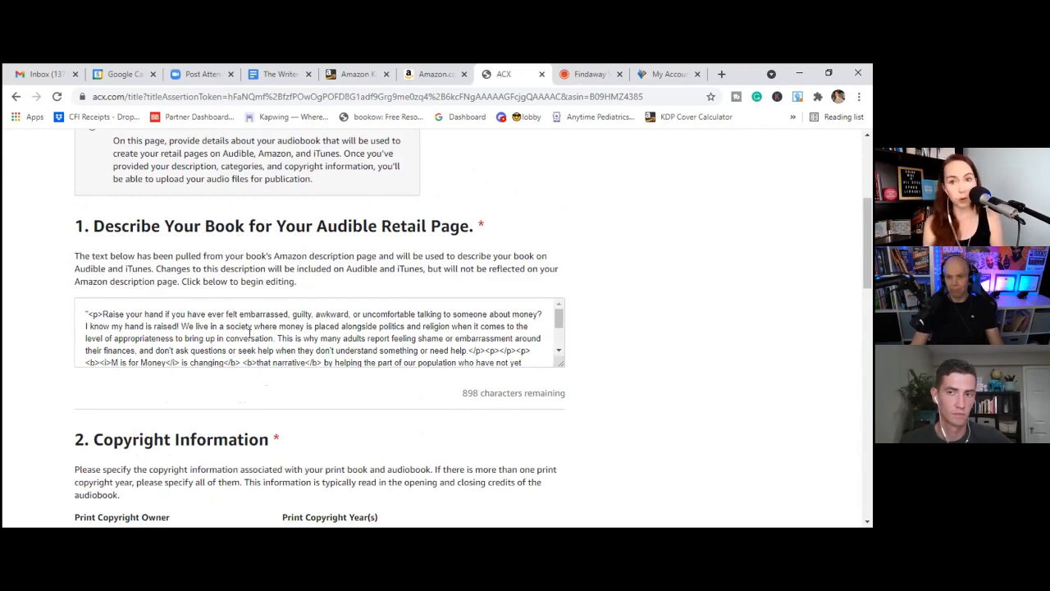
scroll(down, 3)
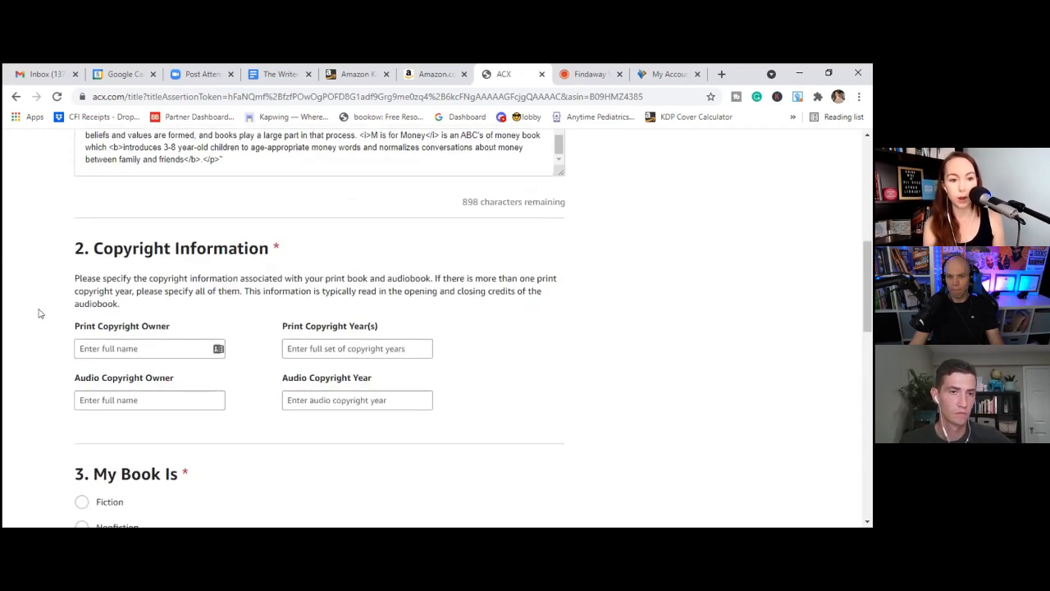
Enter Robert Phelan as print and audio copyright owner with both years 2021.
click(149, 347)
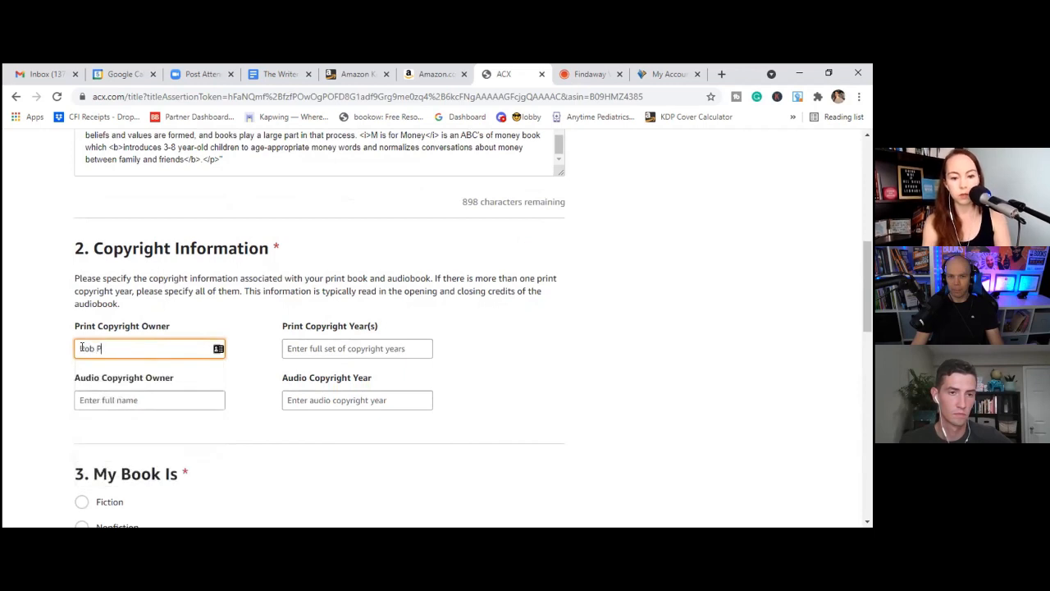
text(h)
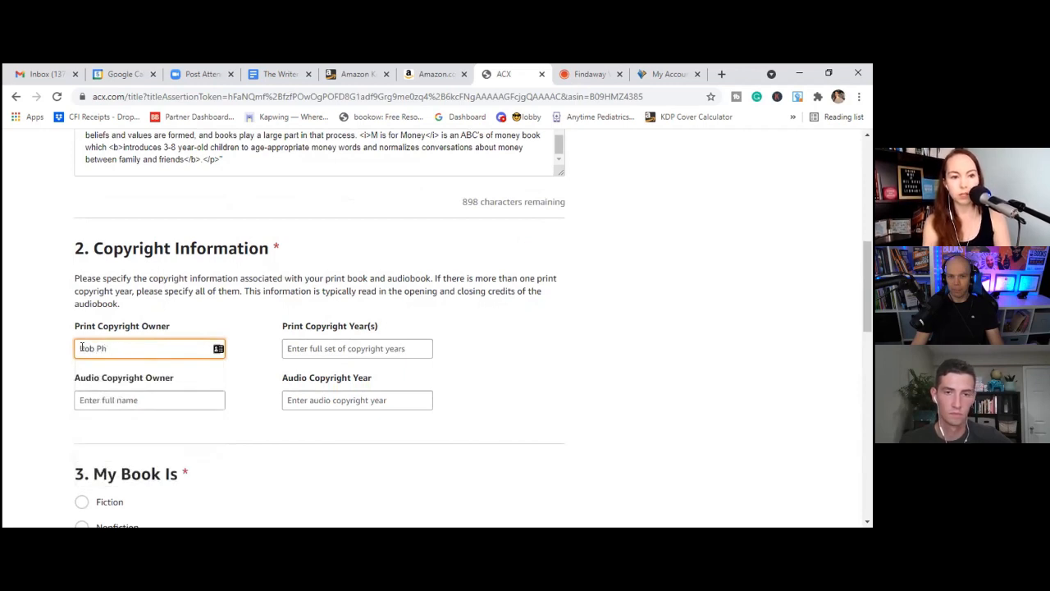
text(Robert P)
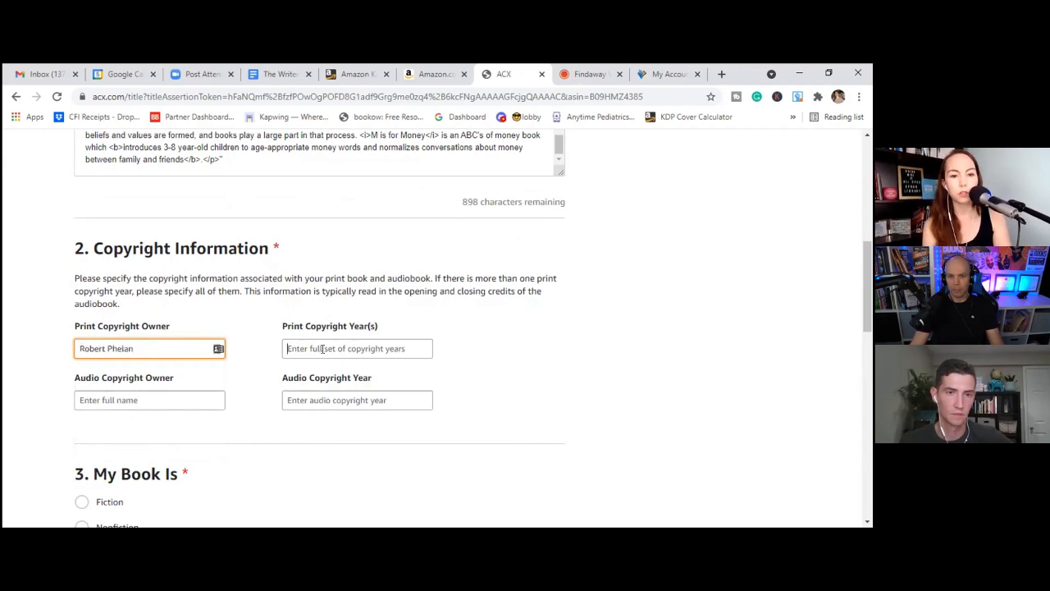
text(20)
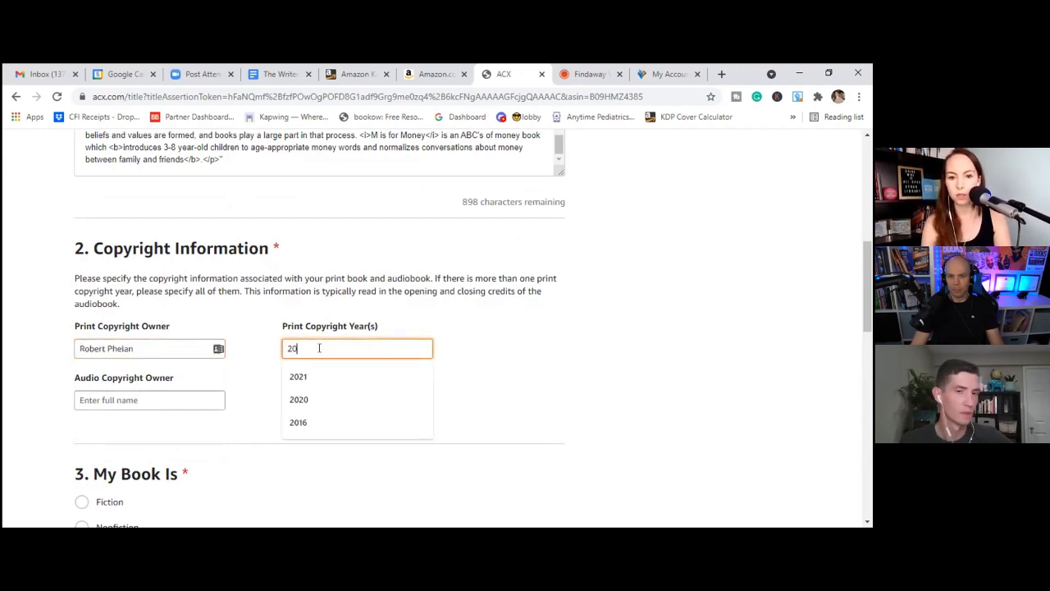
click(299, 376)
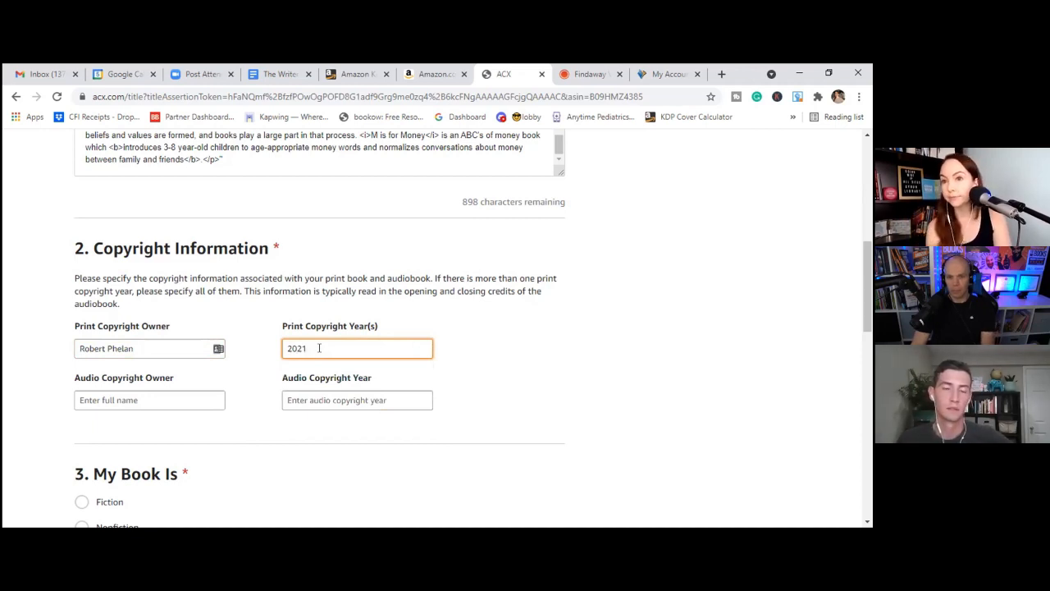
click(150, 401)
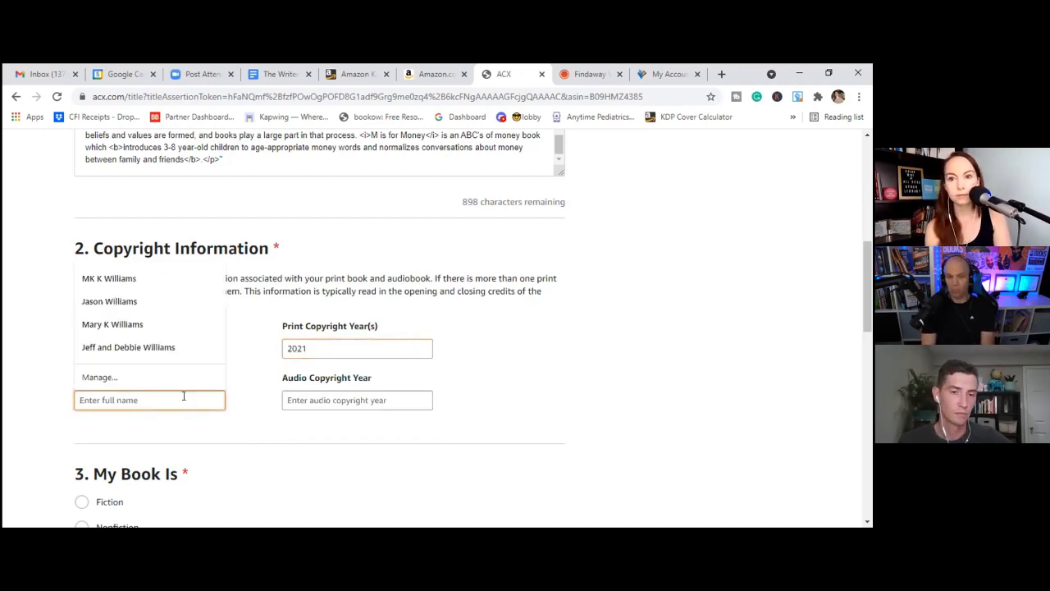
text(Robert P)
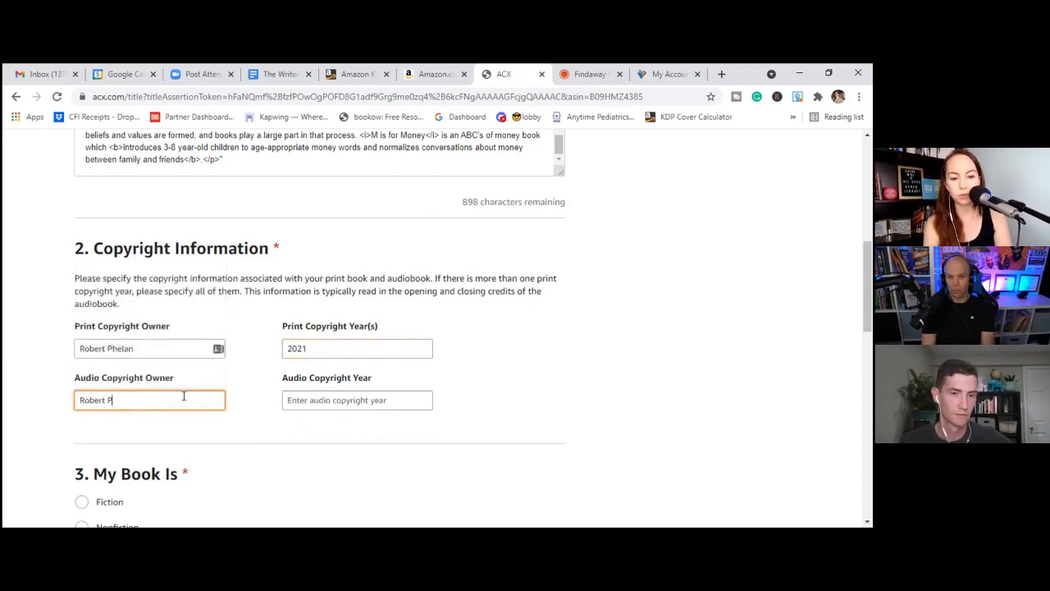
click(358, 401)
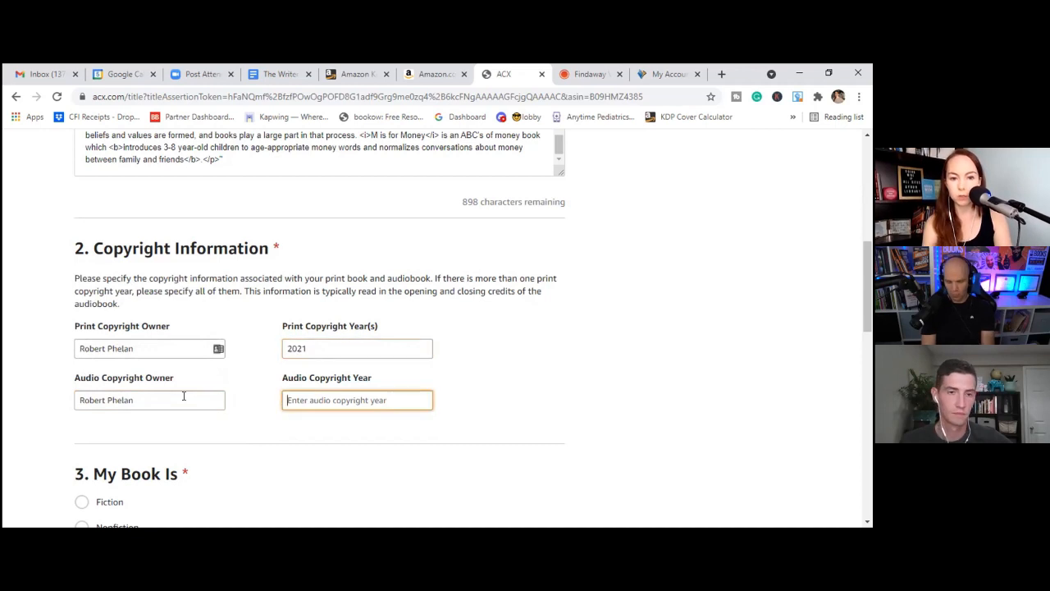
text(2021)
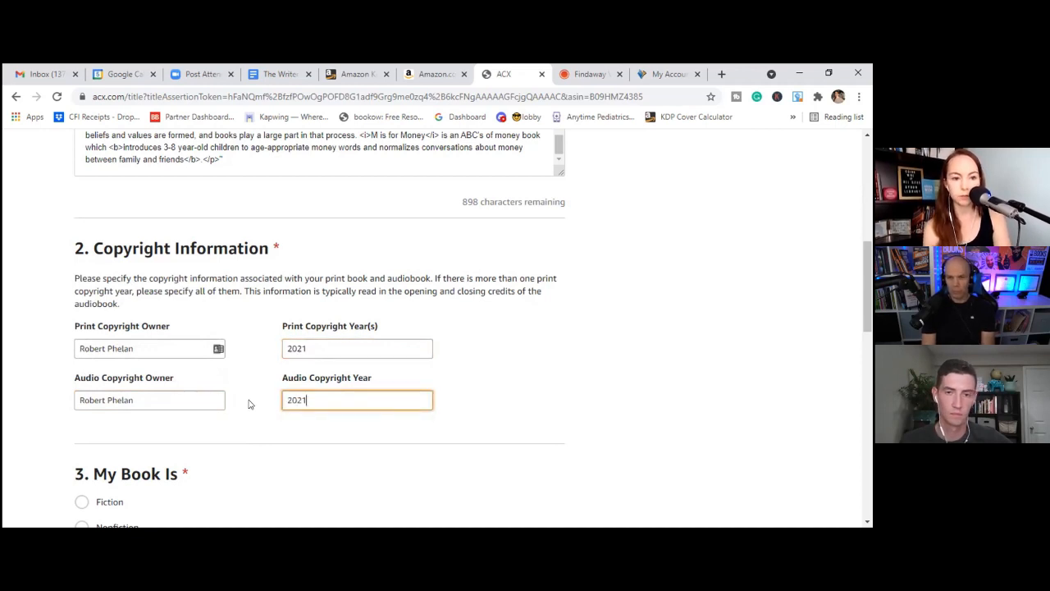
Mark the book Nonfiction in Children's Audiobooks and enter narrator Brad Grochowski.
scroll(down, 3)
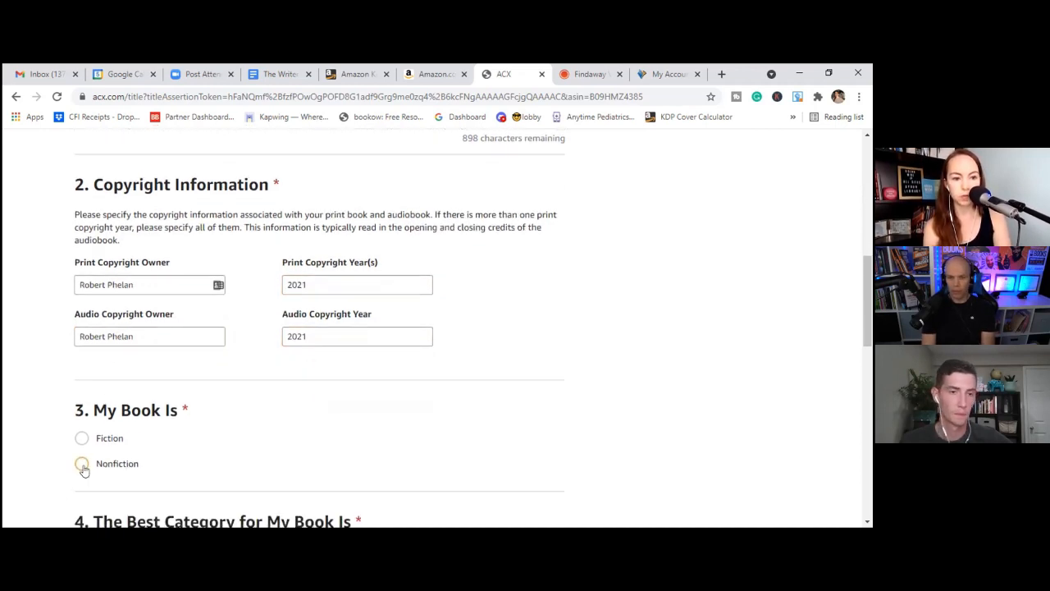
click(82, 463)
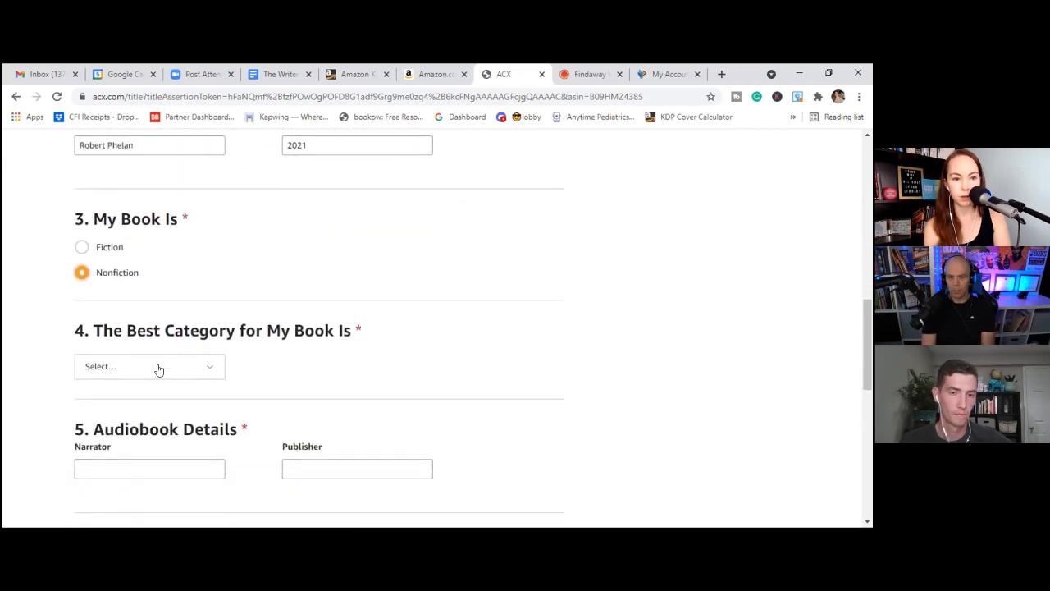
click(149, 366)
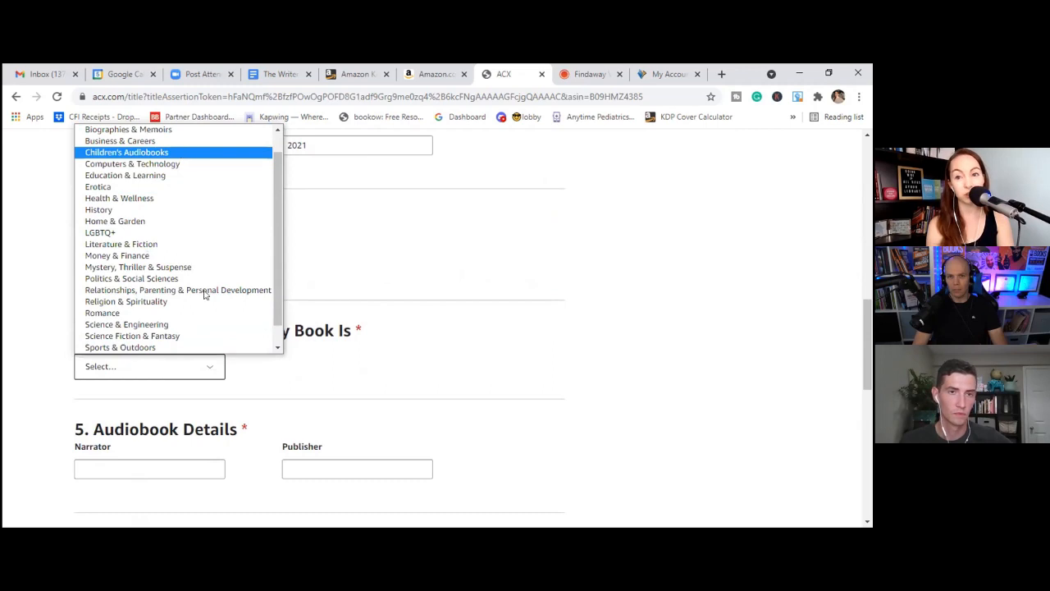
click(126, 151)
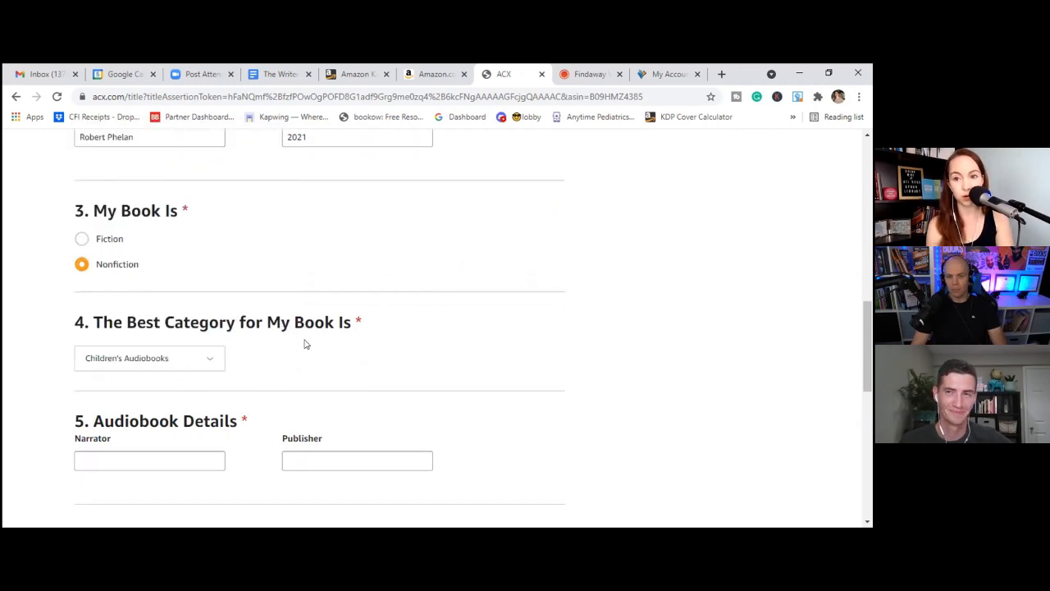
scroll(down, 3)
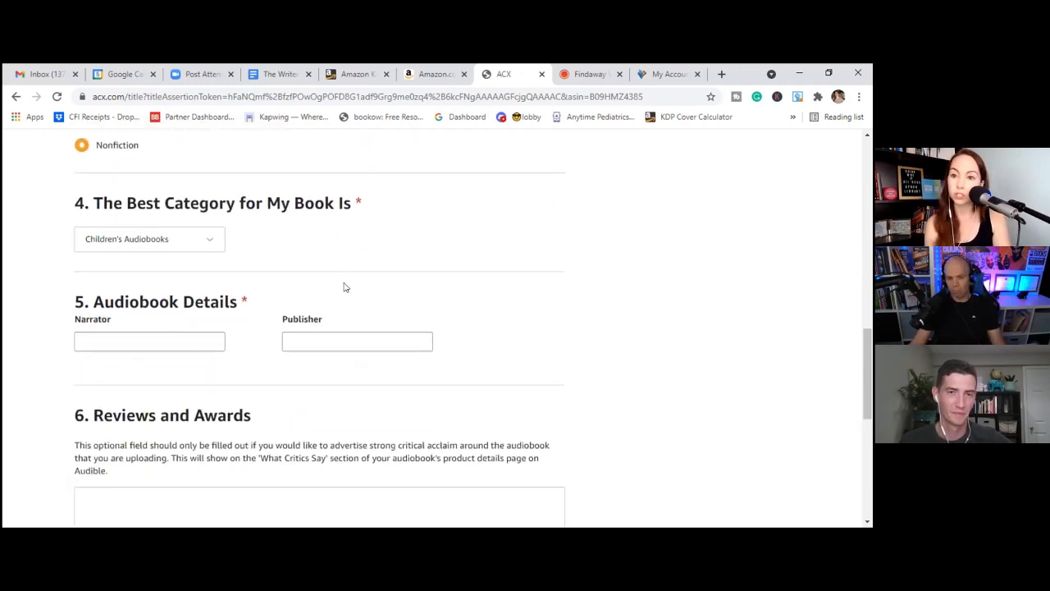
mouse_move(502, 297)
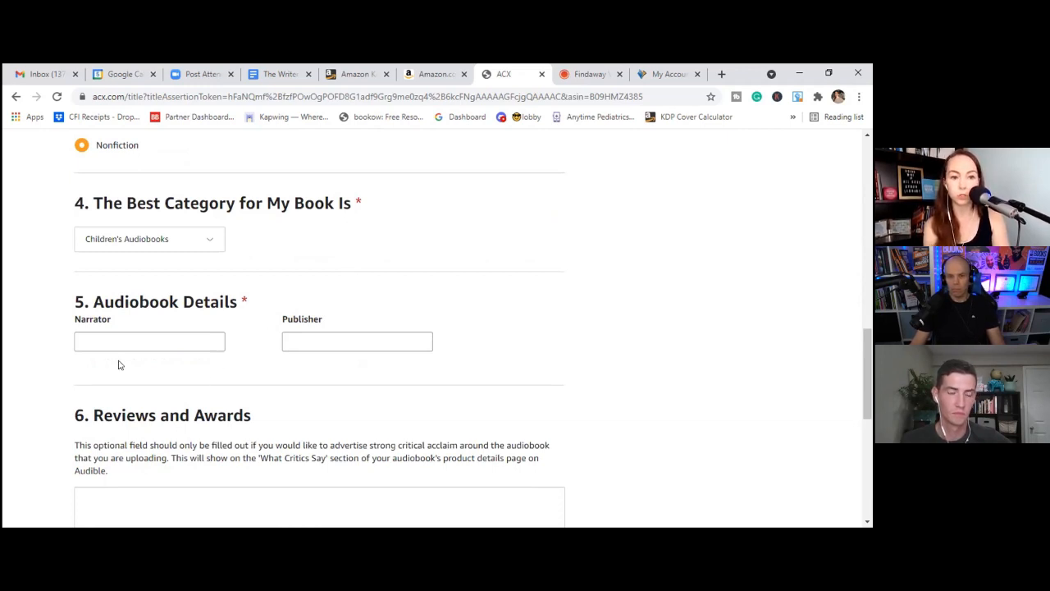
text(Bri)
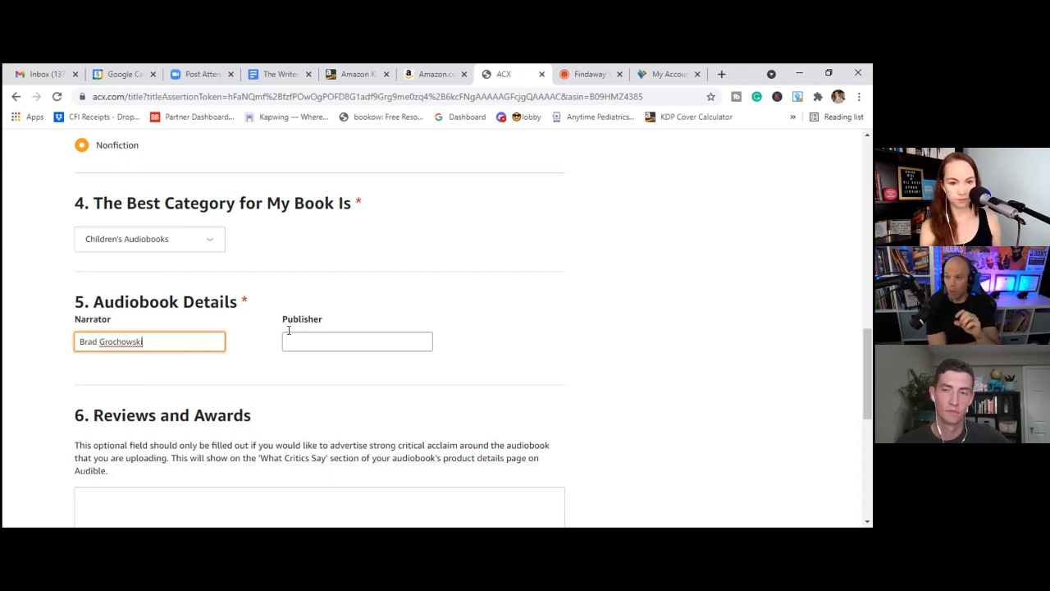
click(358, 342)
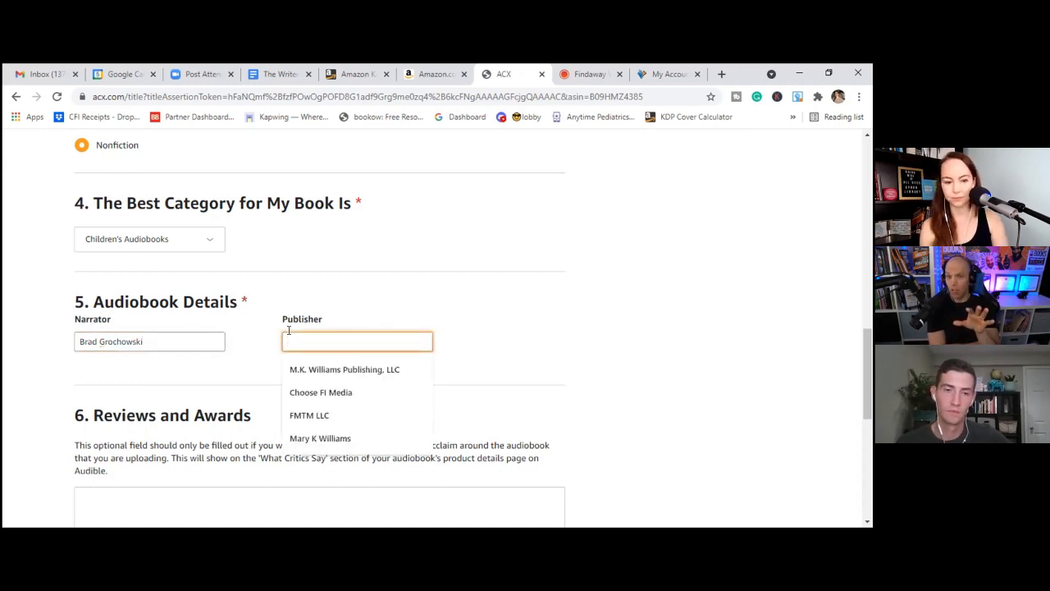
text(Robert Phelan)
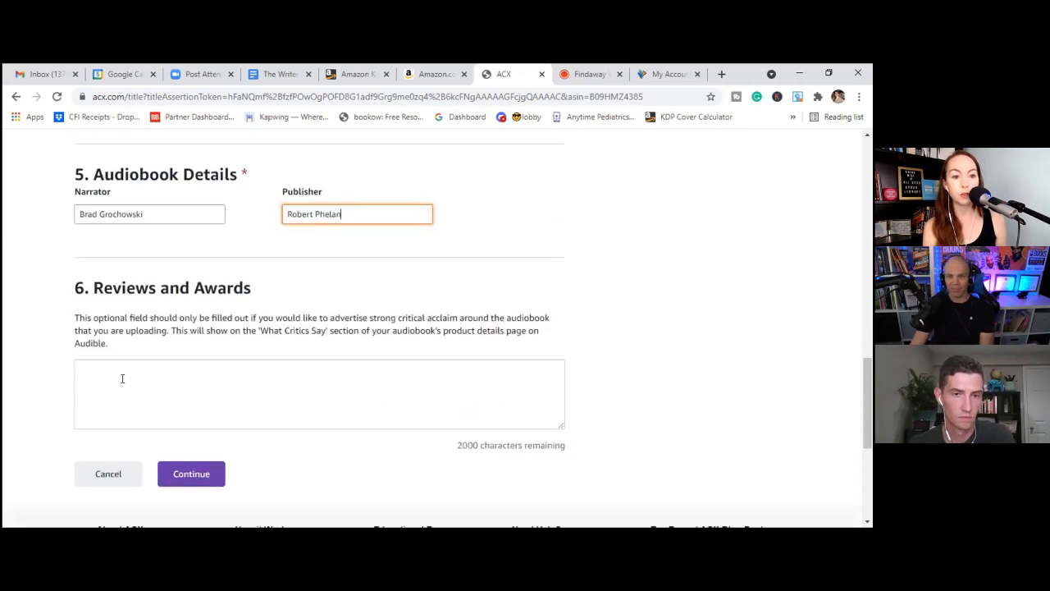
click(320, 394)
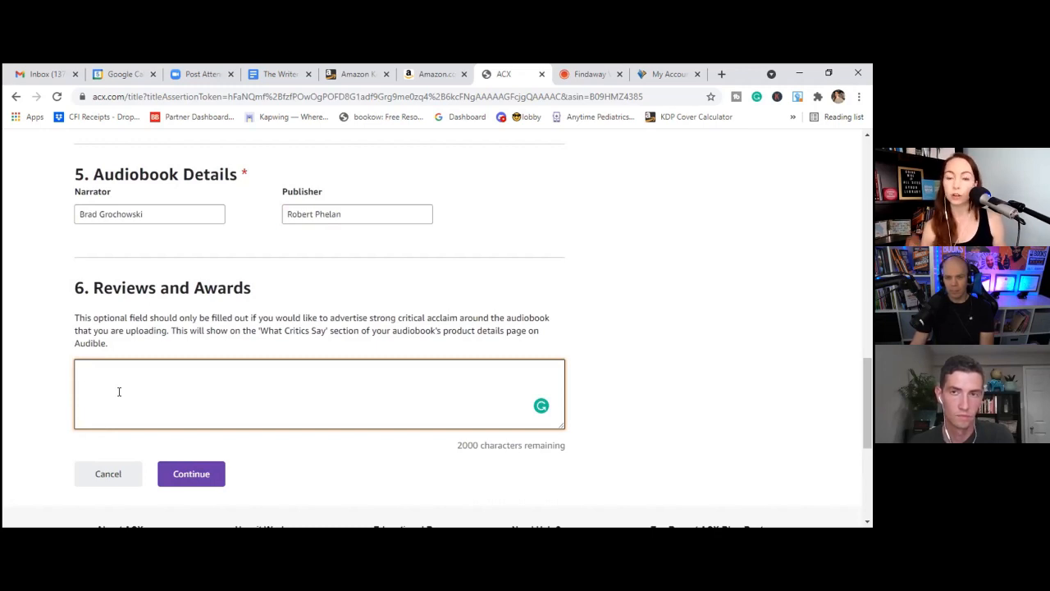
click(118, 390)
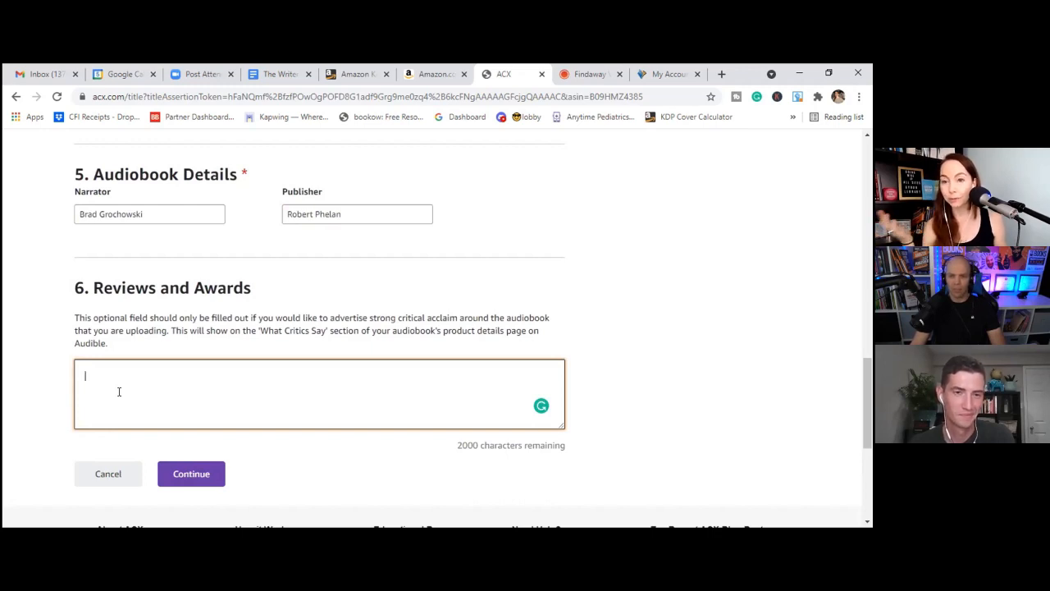
scroll(down, 3)
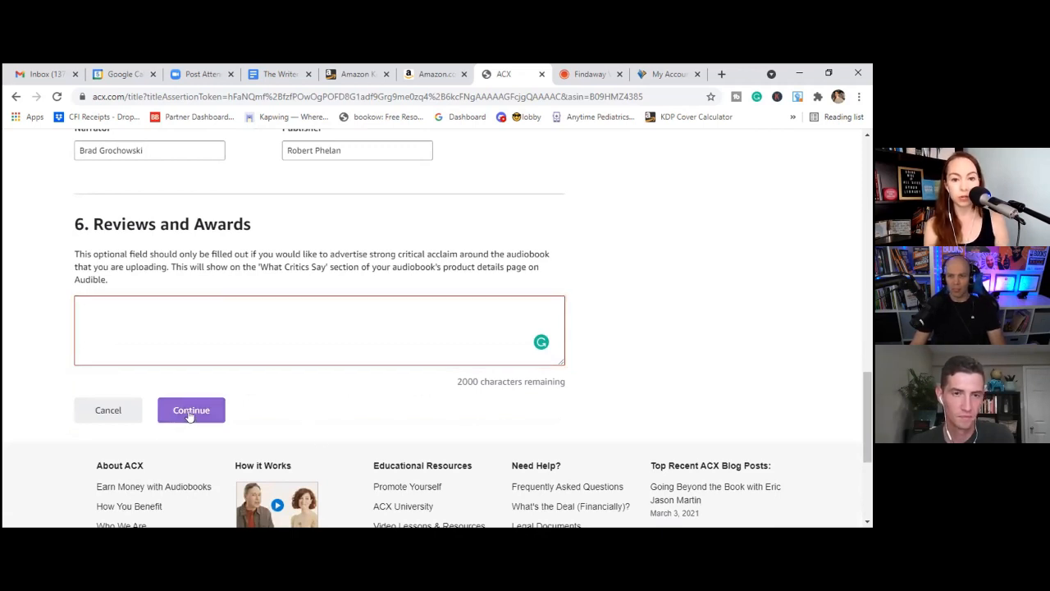
Submit the title details, skim the chapter guidelines, and enter 'M is for Money' as the sole chapter name.
click(190, 410)
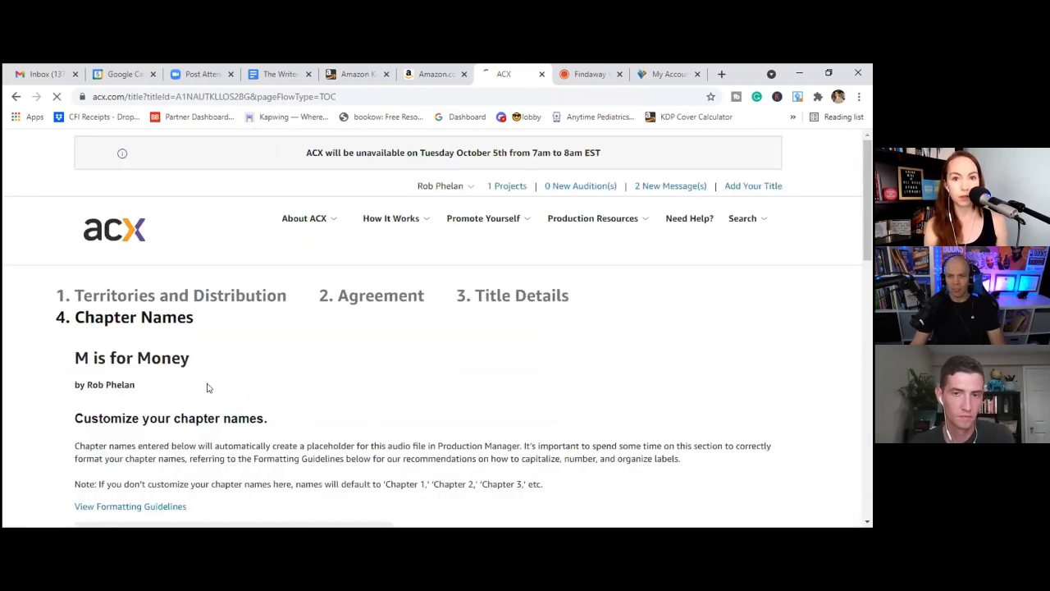
click(130, 506)
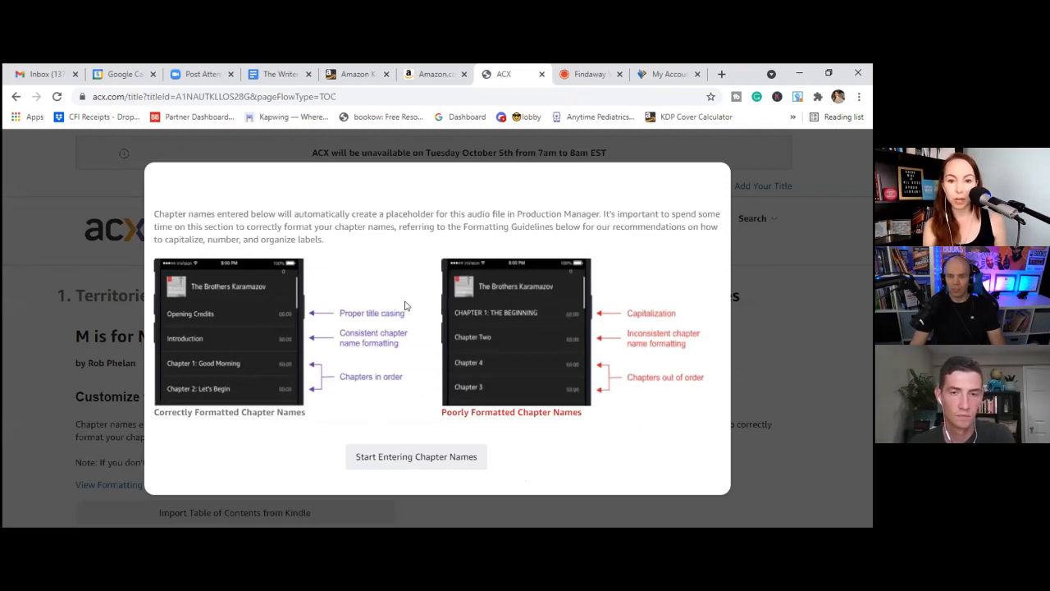
mouse_move(386, 294)
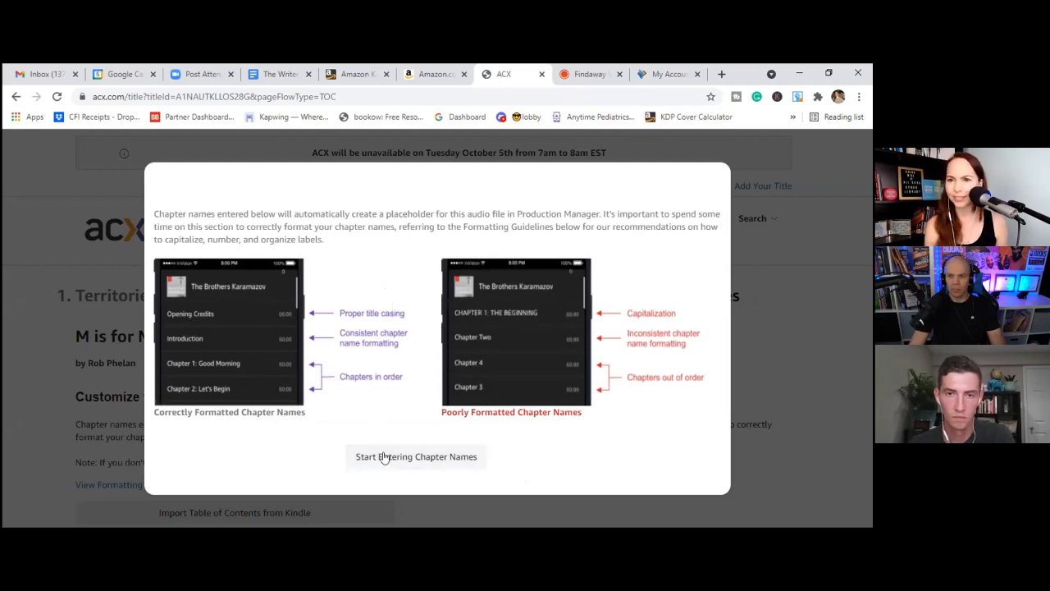
mouse_move(285, 456)
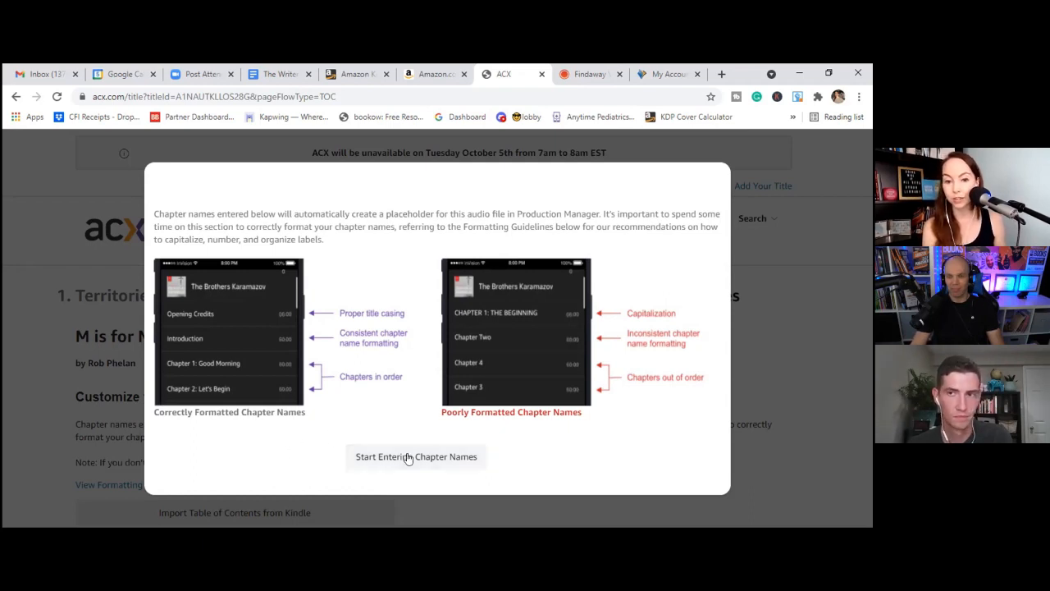
click(417, 456)
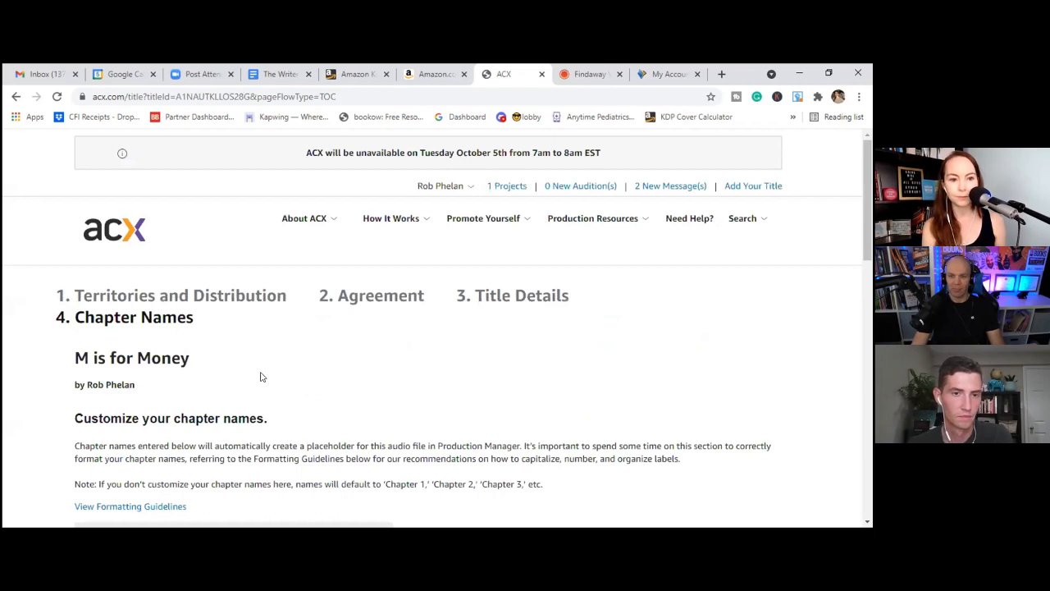
scroll(down, 3)
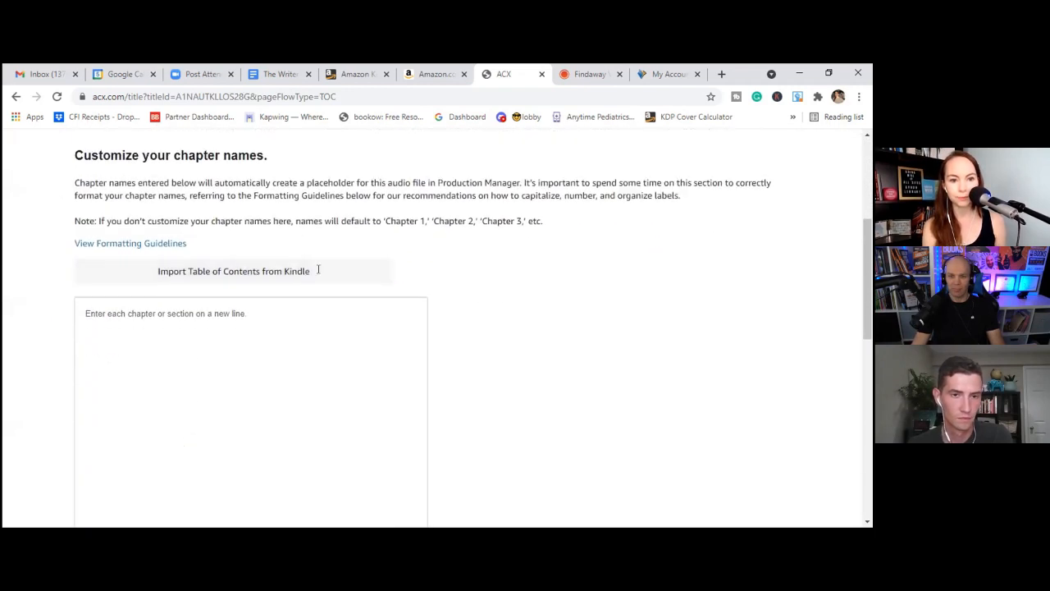
scroll(down, 3)
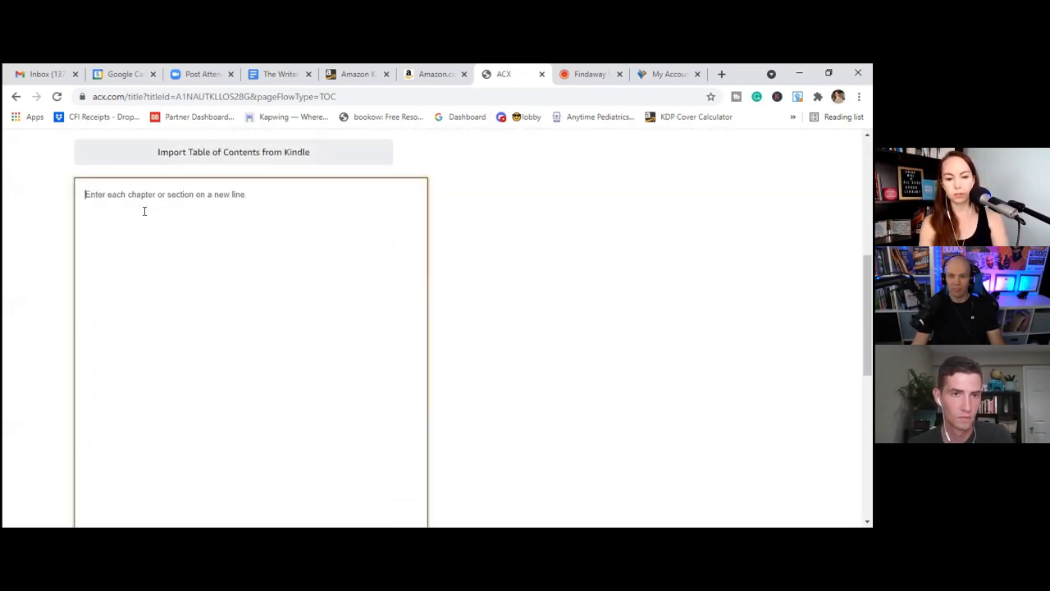
text(M is for Money)
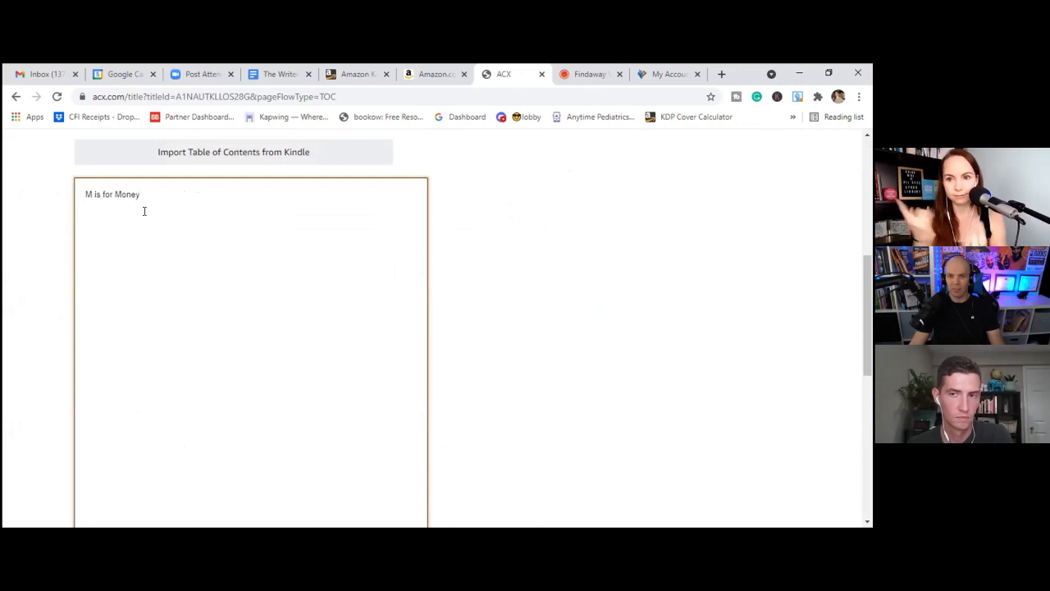
scroll(down, 3)
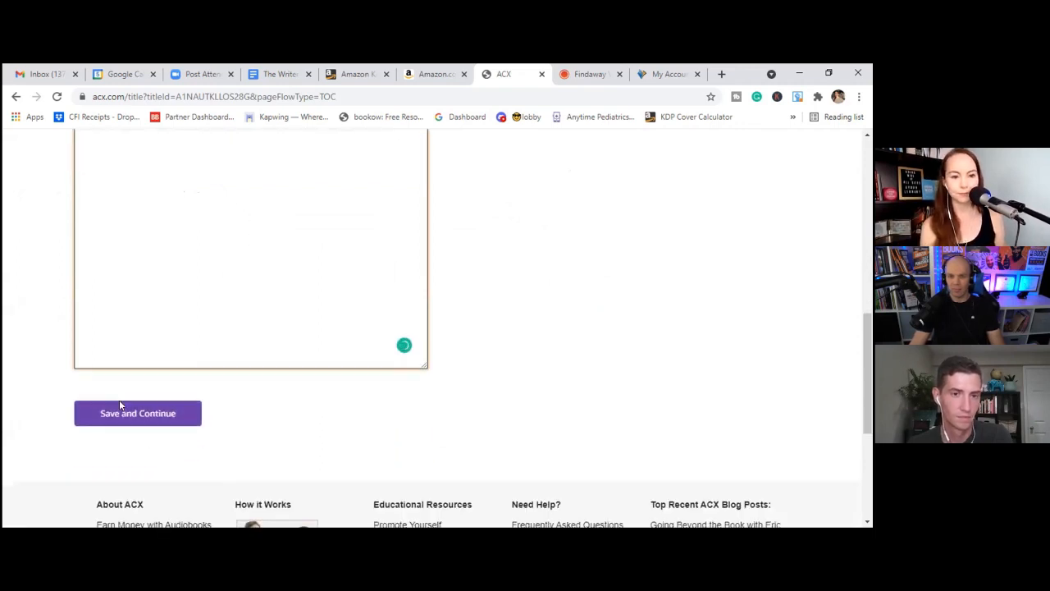
Save the table of contents and land on the title's Production page.
click(138, 413)
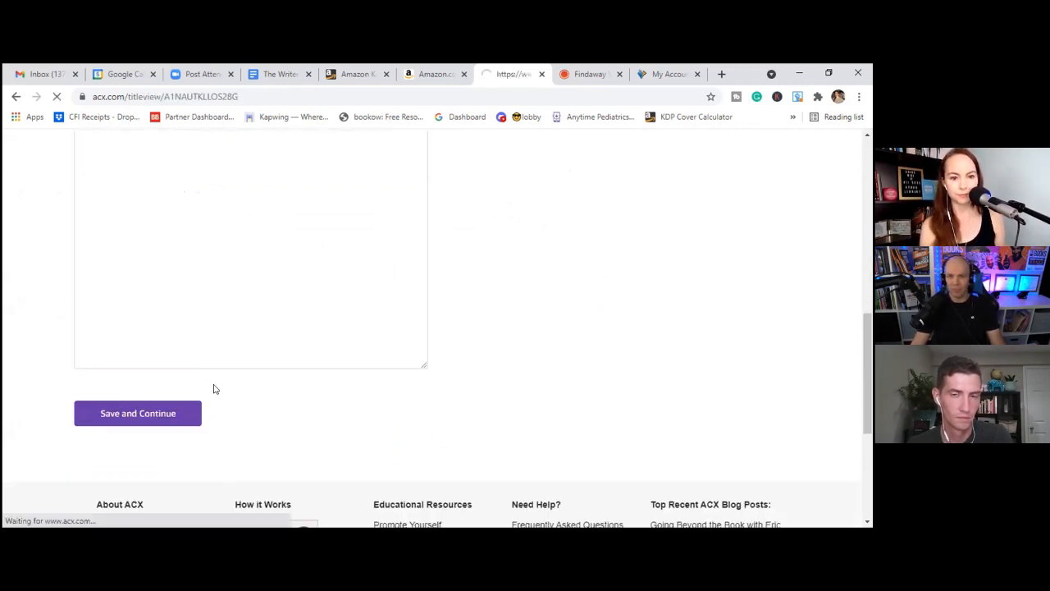
click(138, 413)
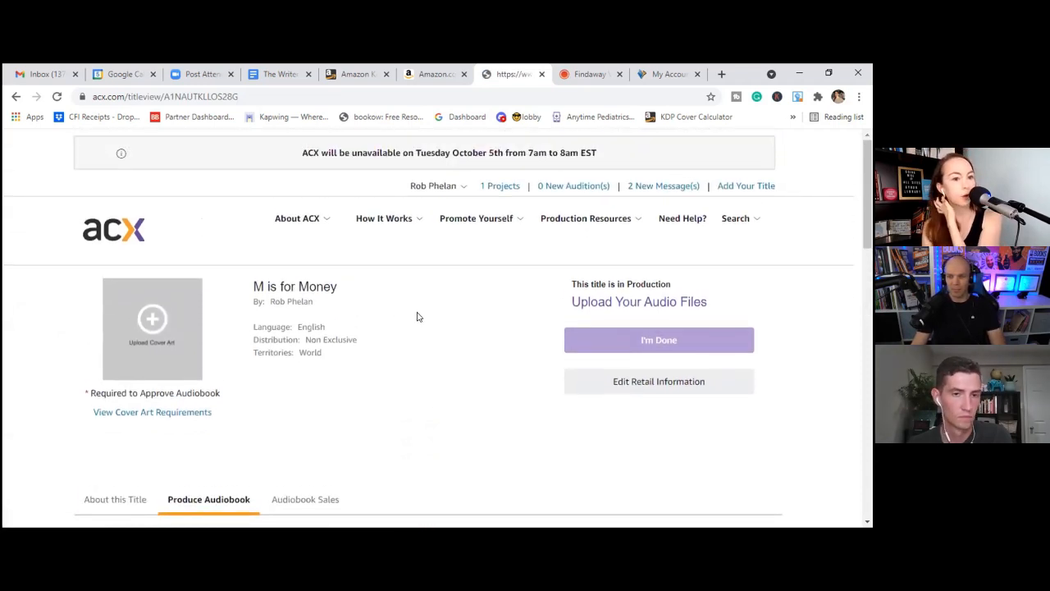
scroll(down, 3)
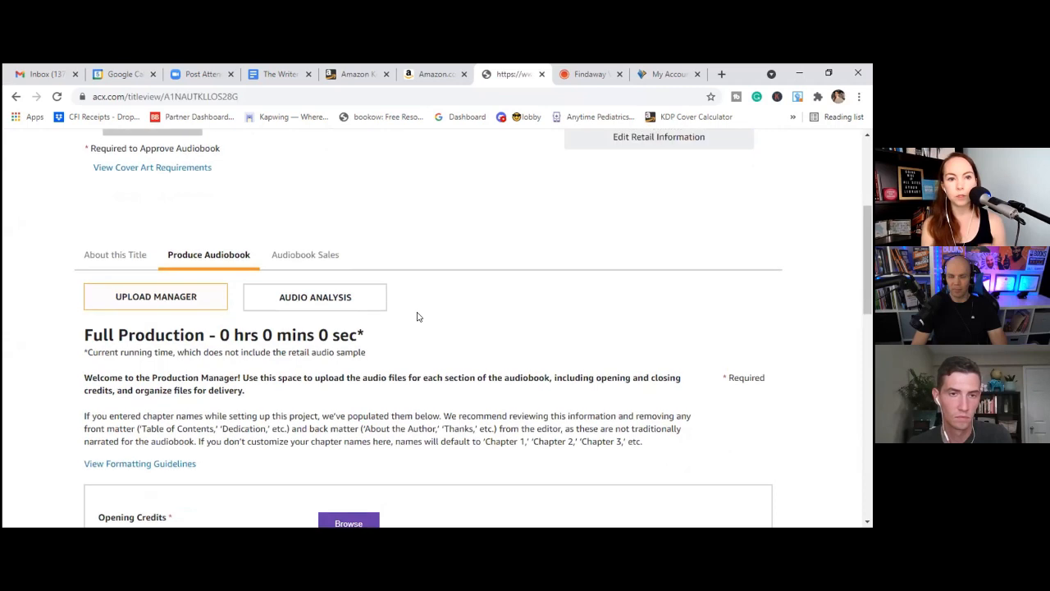
scroll(up, 3)
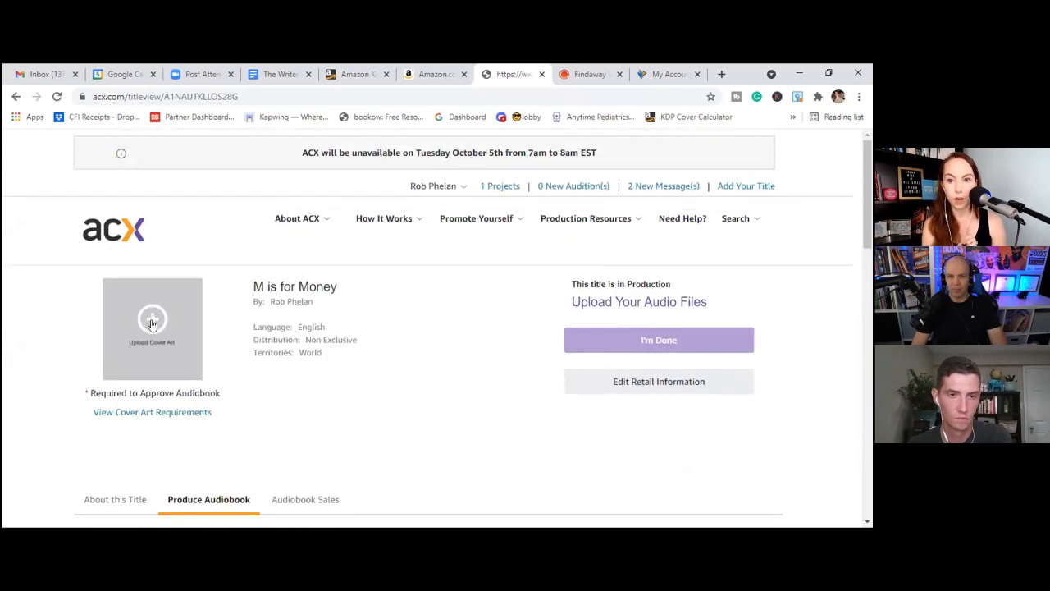
Upload the M is for Money cover design JPG as cover art and save it.
click(151, 328)
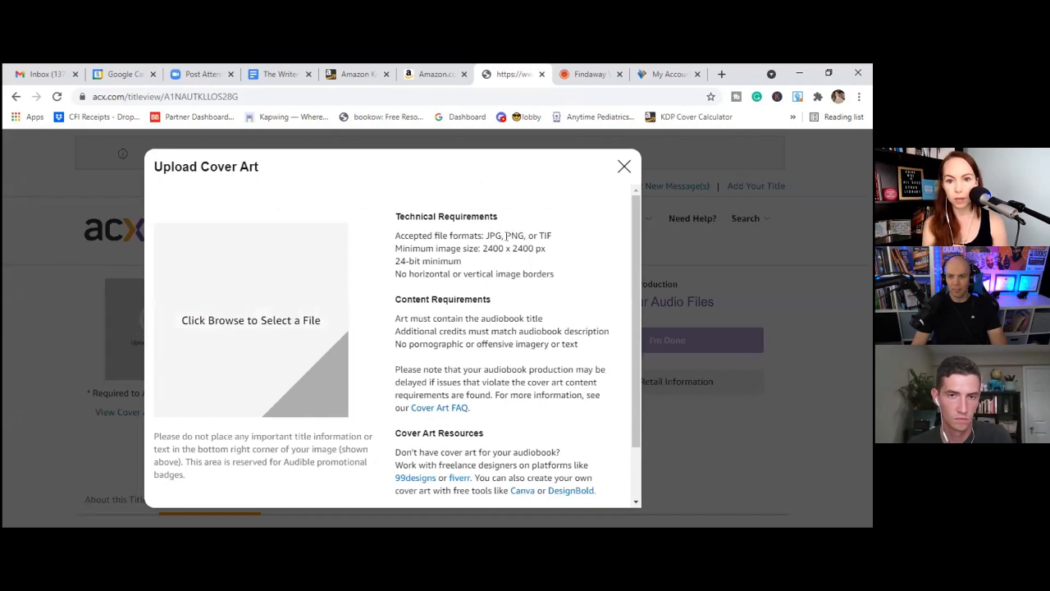
scroll(down, 3)
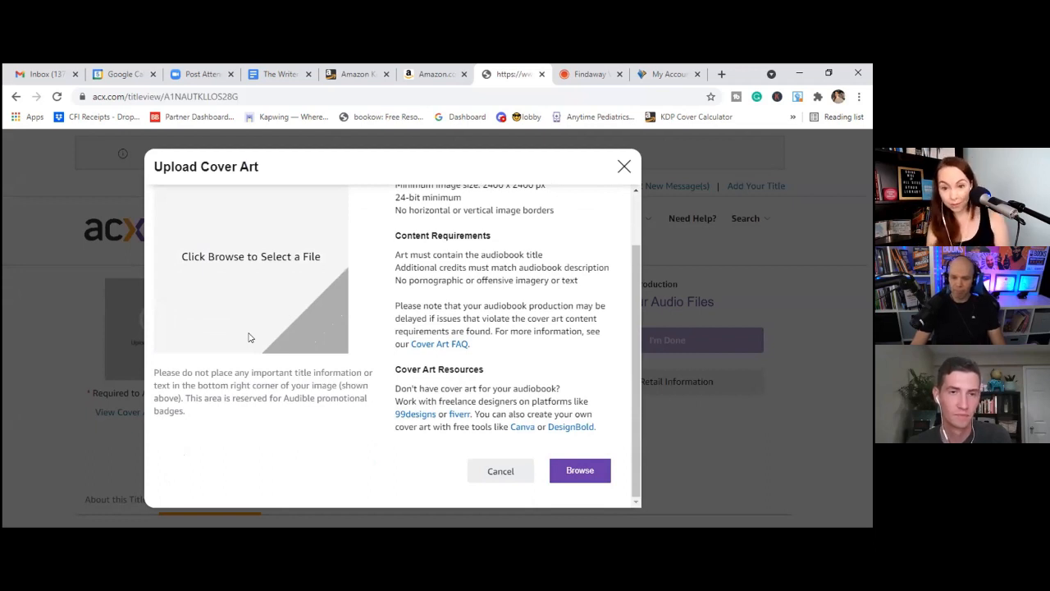
mouse_move(591, 479)
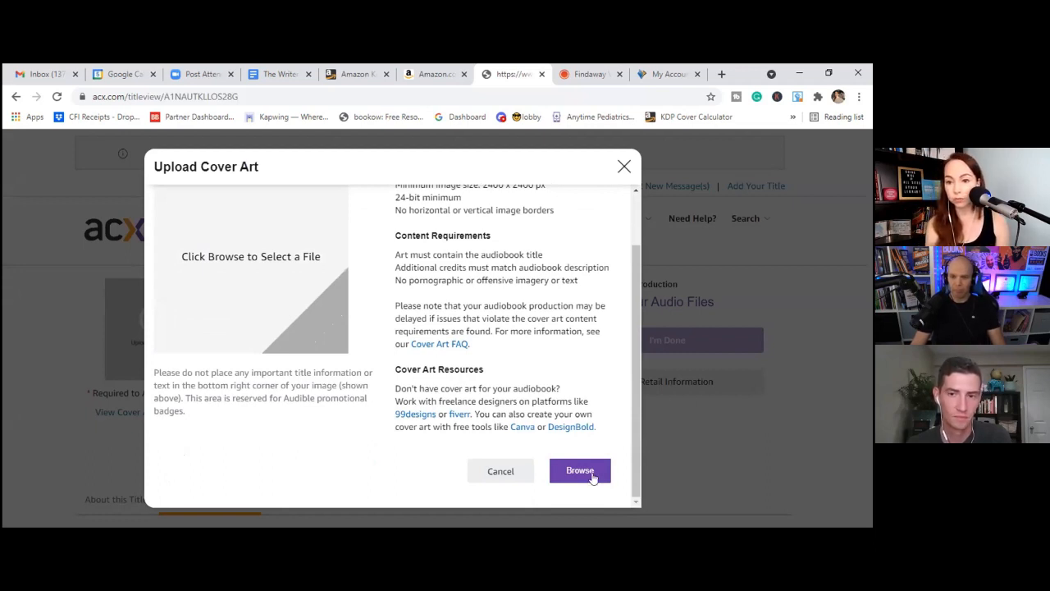
mouse_move(433, 519)
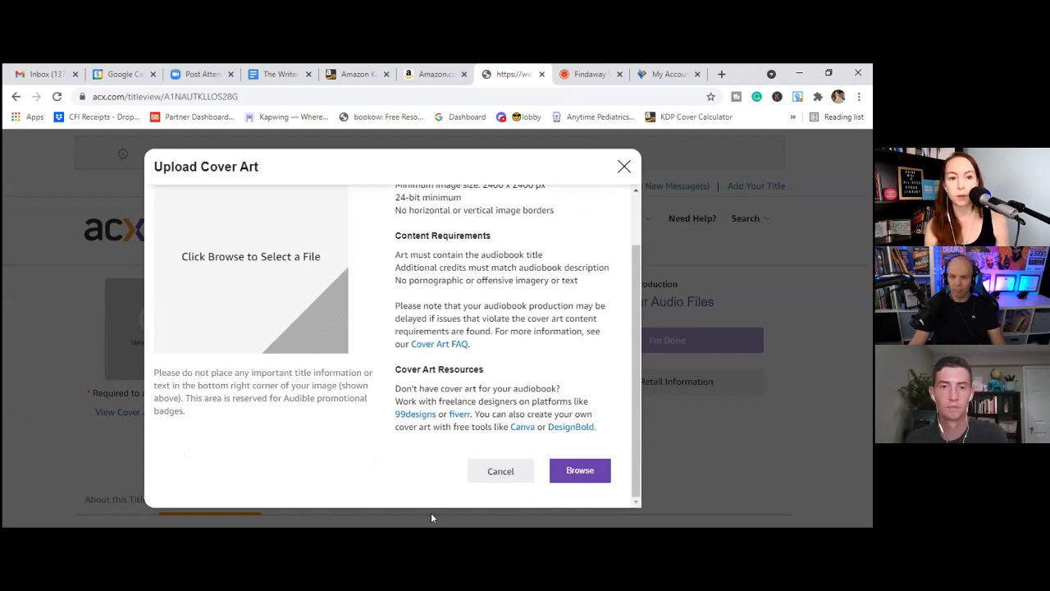
click(579, 470)
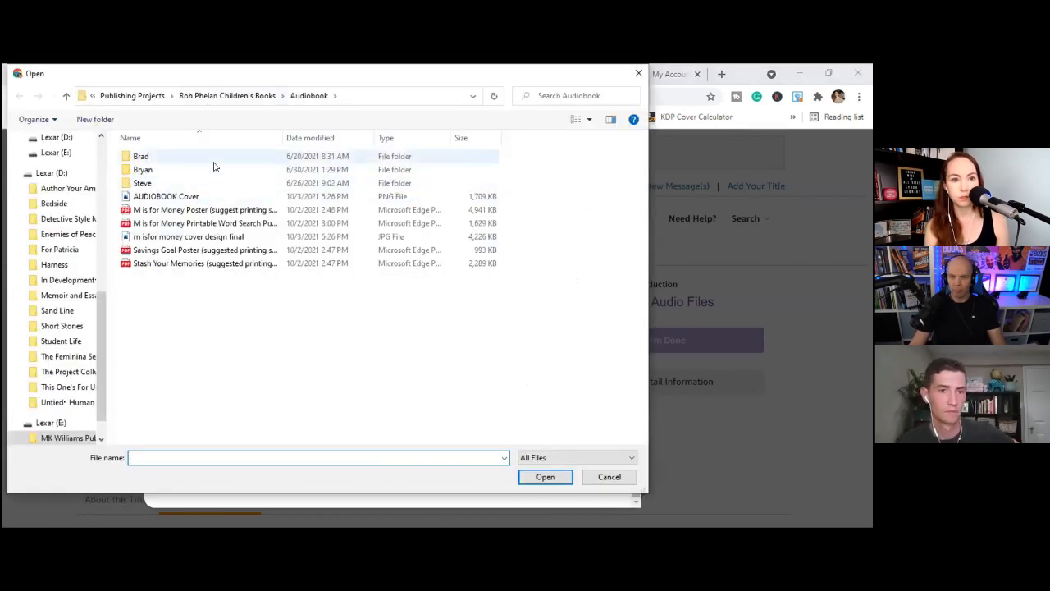
click(164, 197)
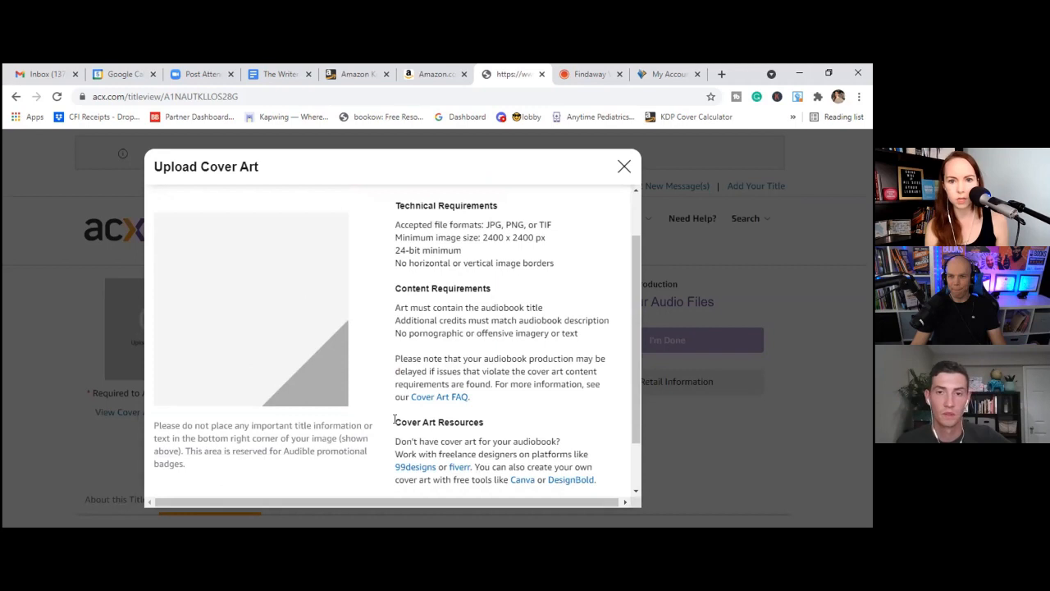
scroll(down, 3)
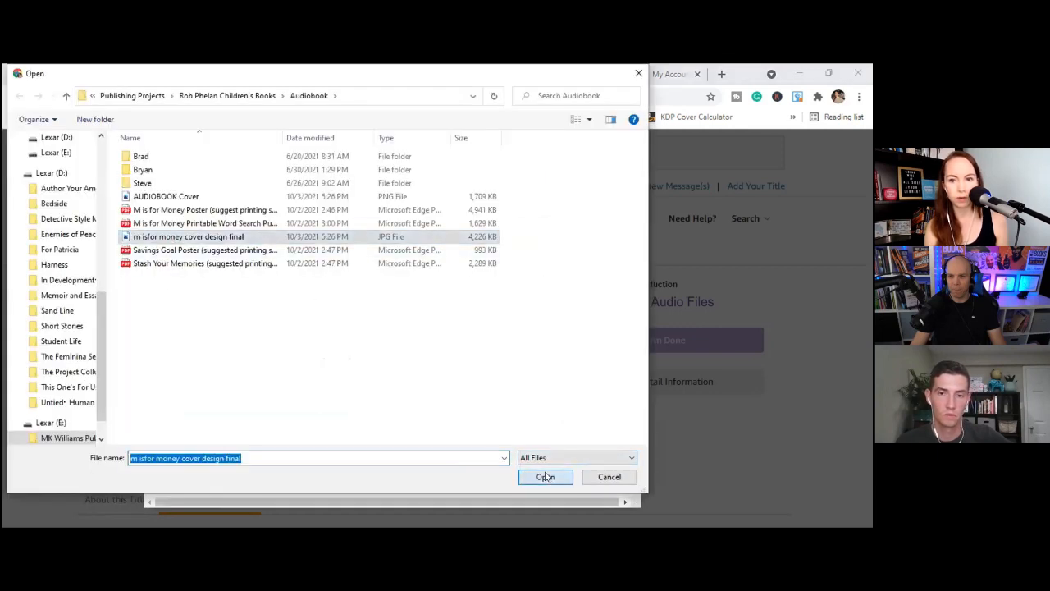
click(545, 475)
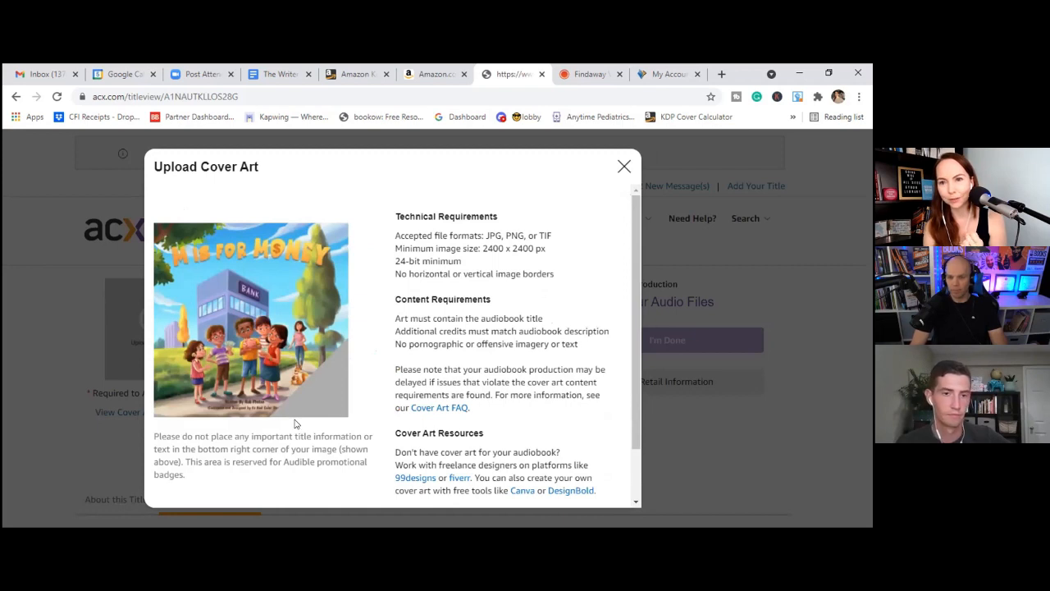
mouse_move(286, 276)
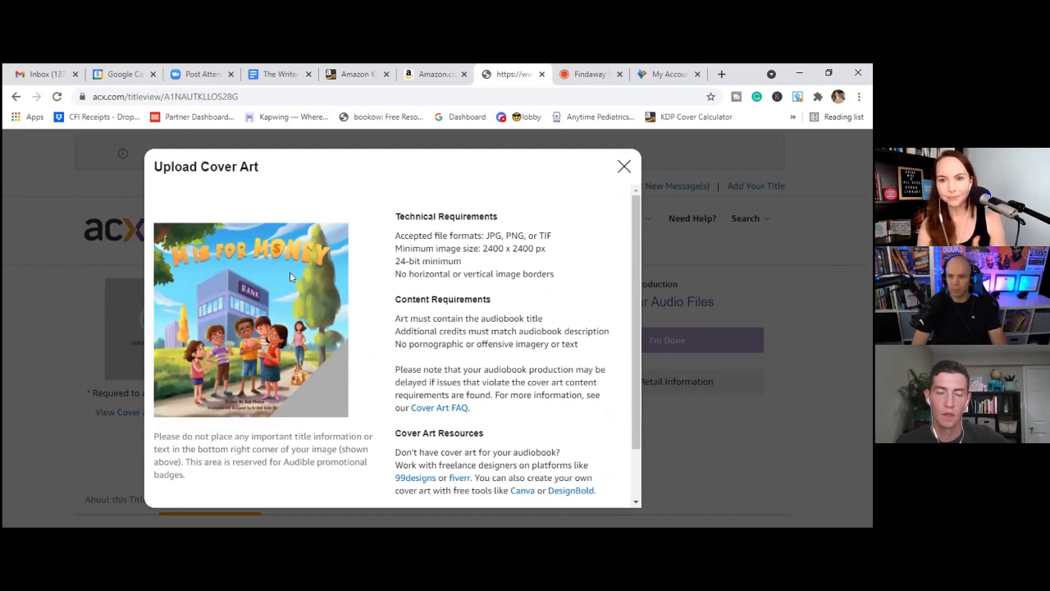
scroll(down, 3)
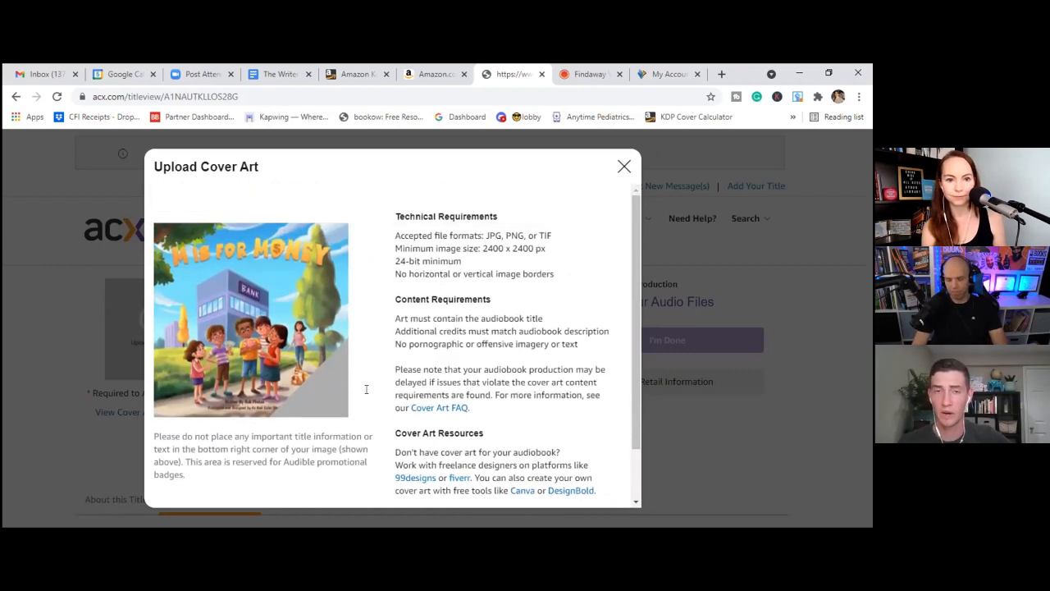
scroll(down, 3)
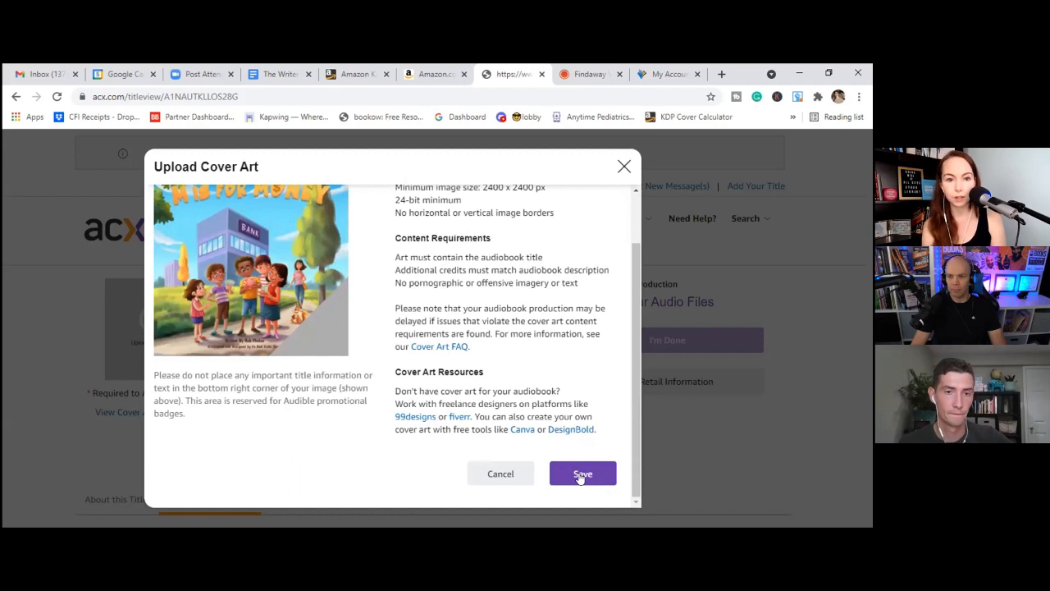
click(583, 473)
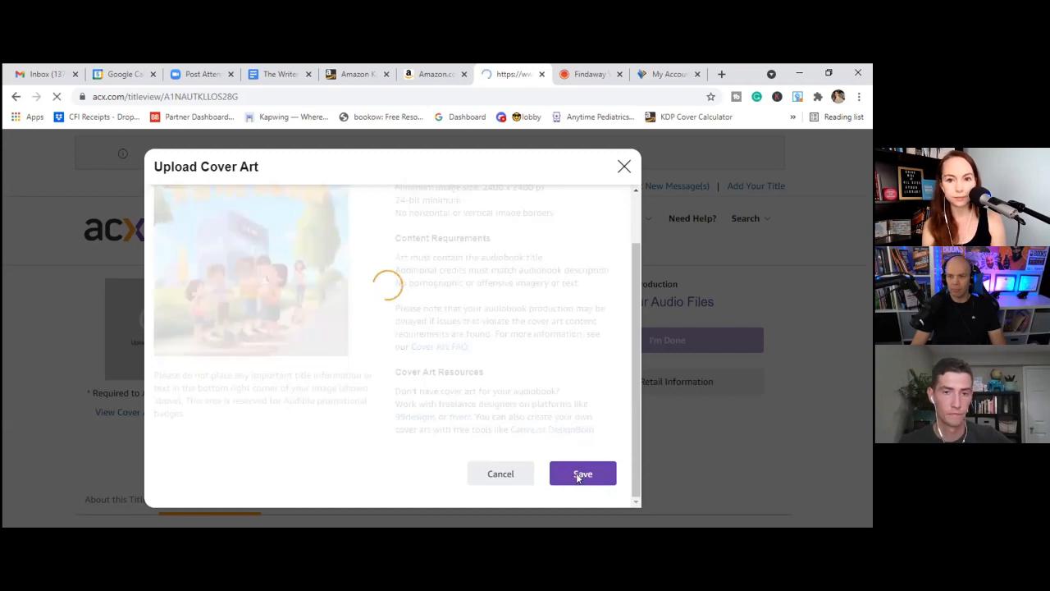
click(581, 472)
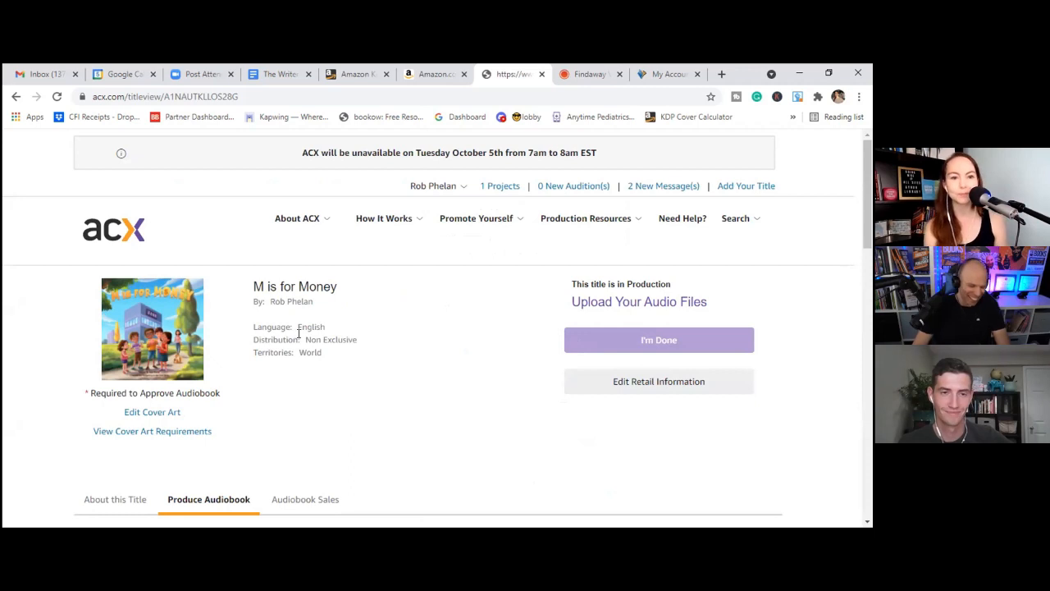
scroll(down, 3)
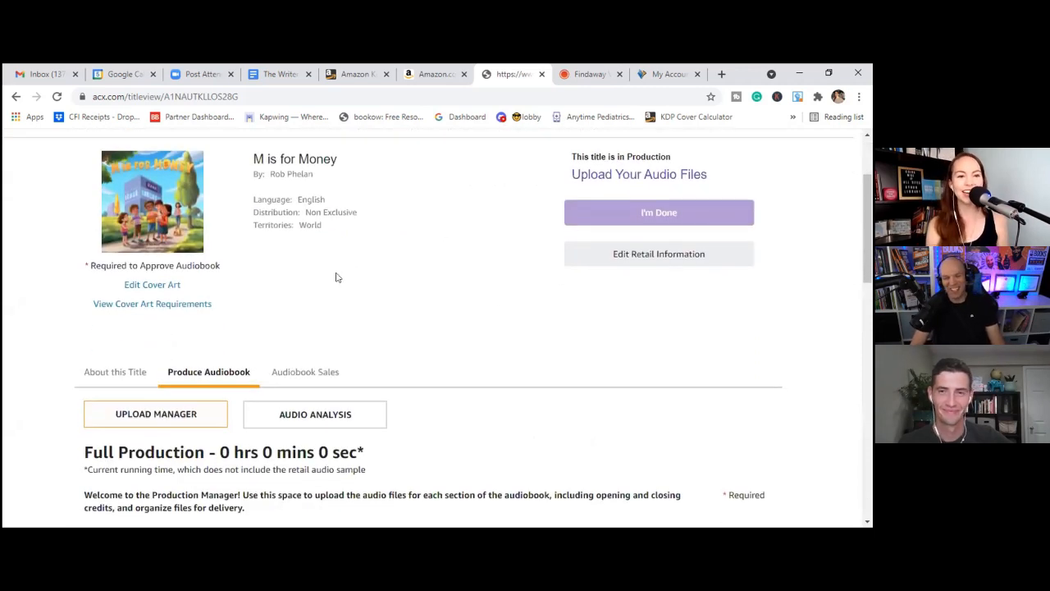
scroll(down, 3)
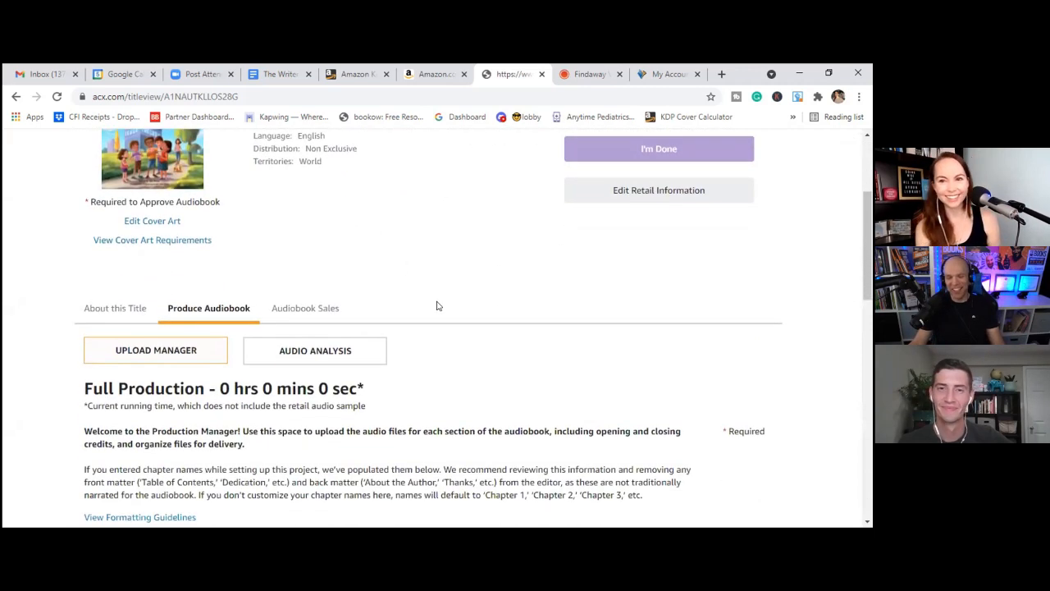
scroll(down, 3)
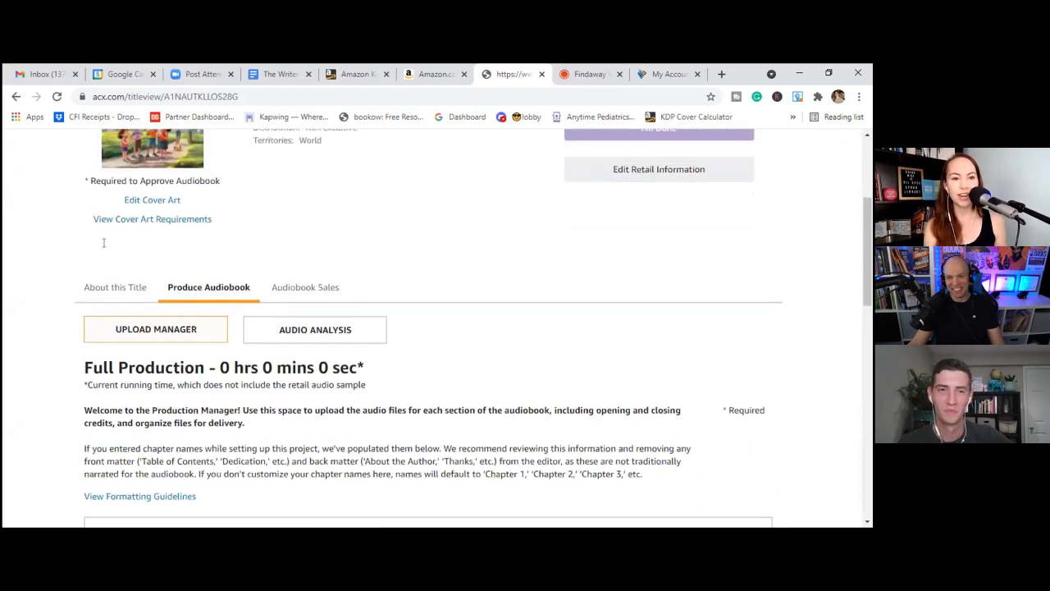
scroll(down, 3)
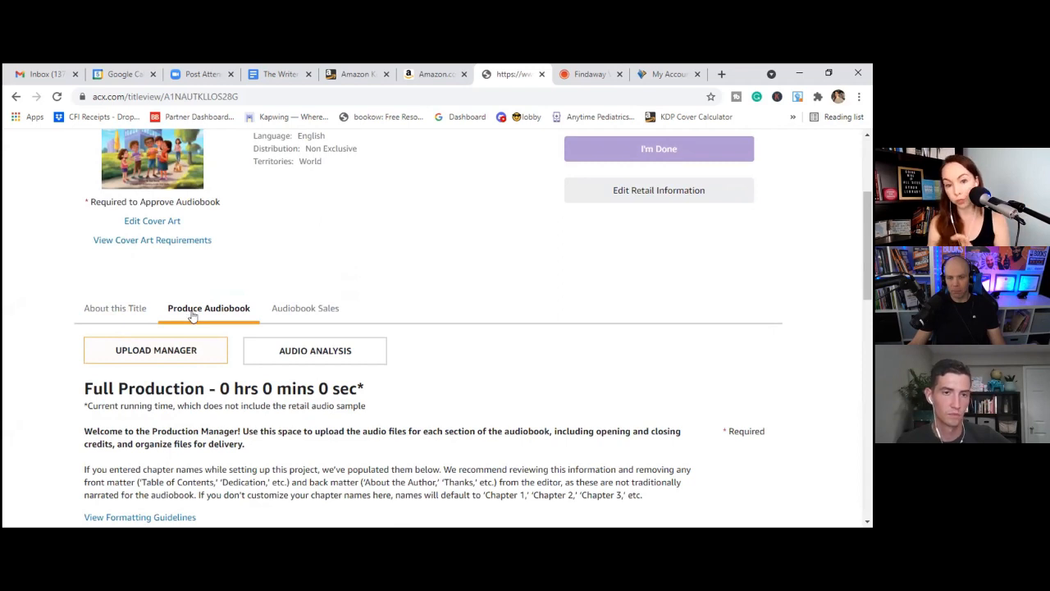
scroll(down, 3)
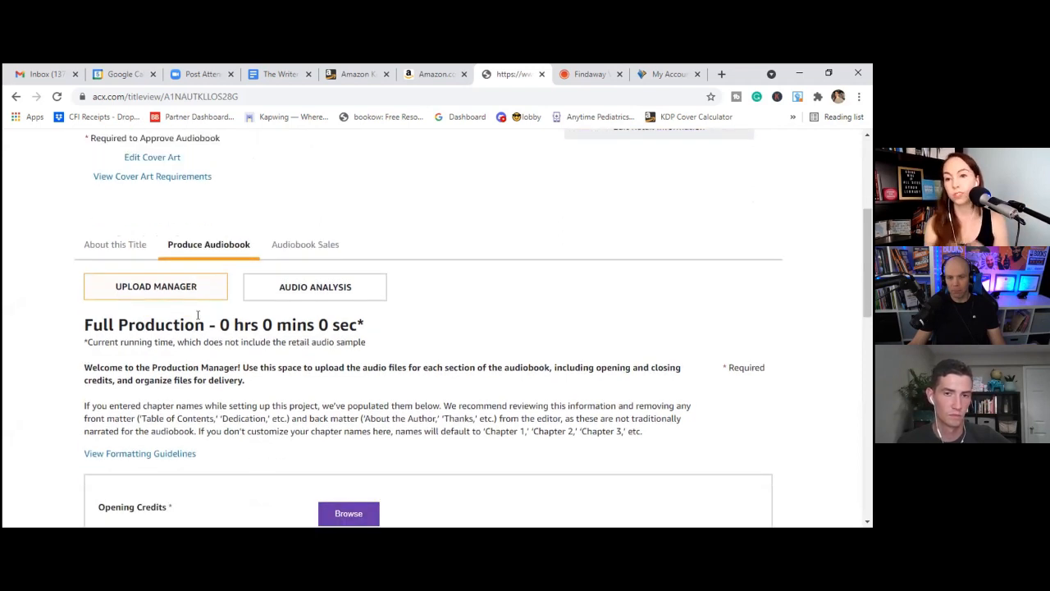
scroll(down, 3)
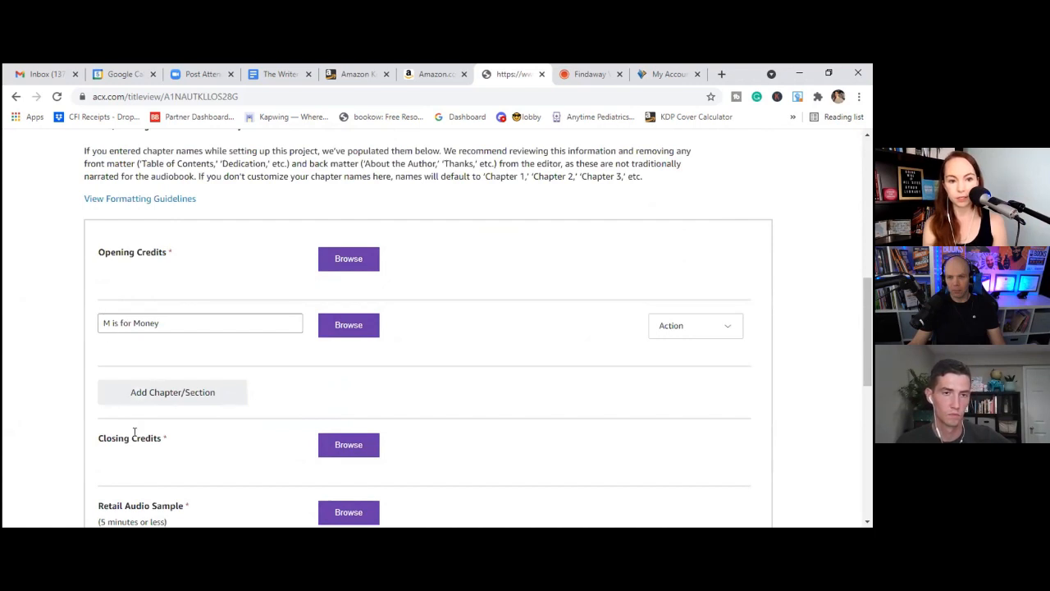
scroll(down, 3)
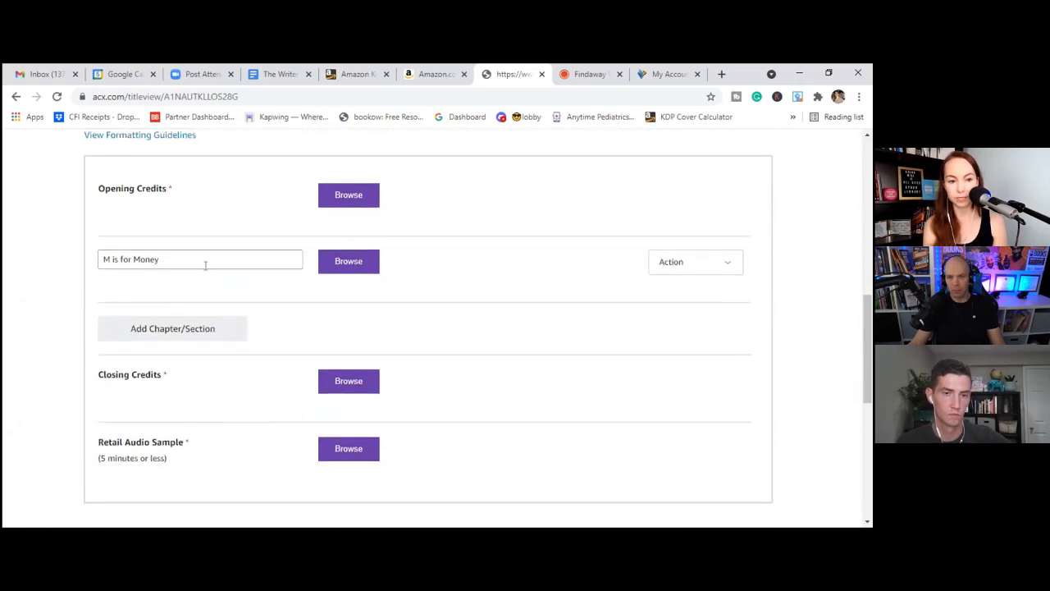
mouse_move(167, 285)
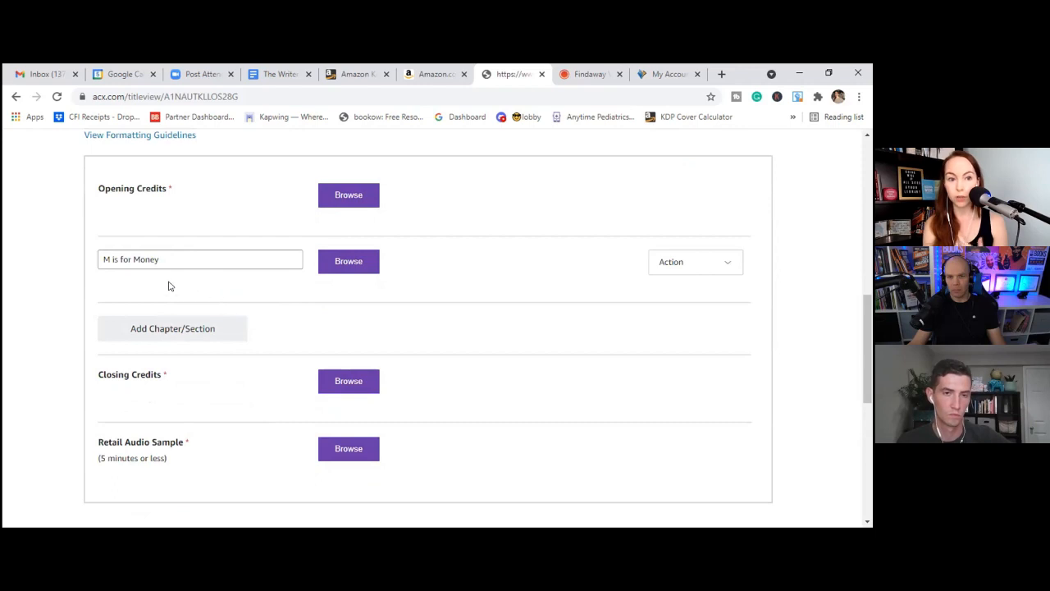
mouse_move(180, 275)
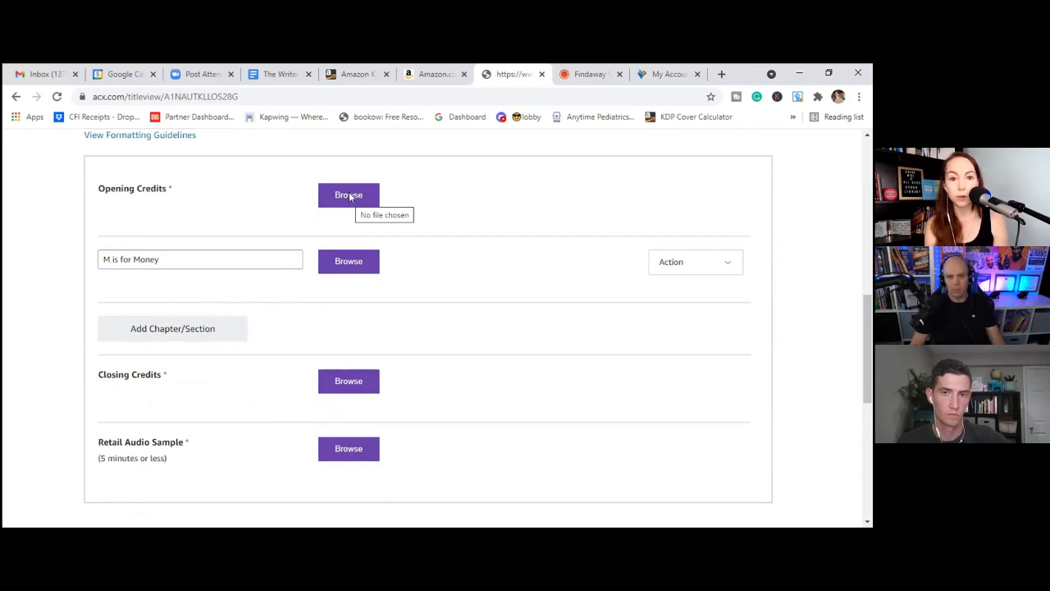
Upload the title track as opening credits, 02_Chapter 1 mp3 as the chapter, and 03_Credits mp3 as closing credits.
click(348, 194)
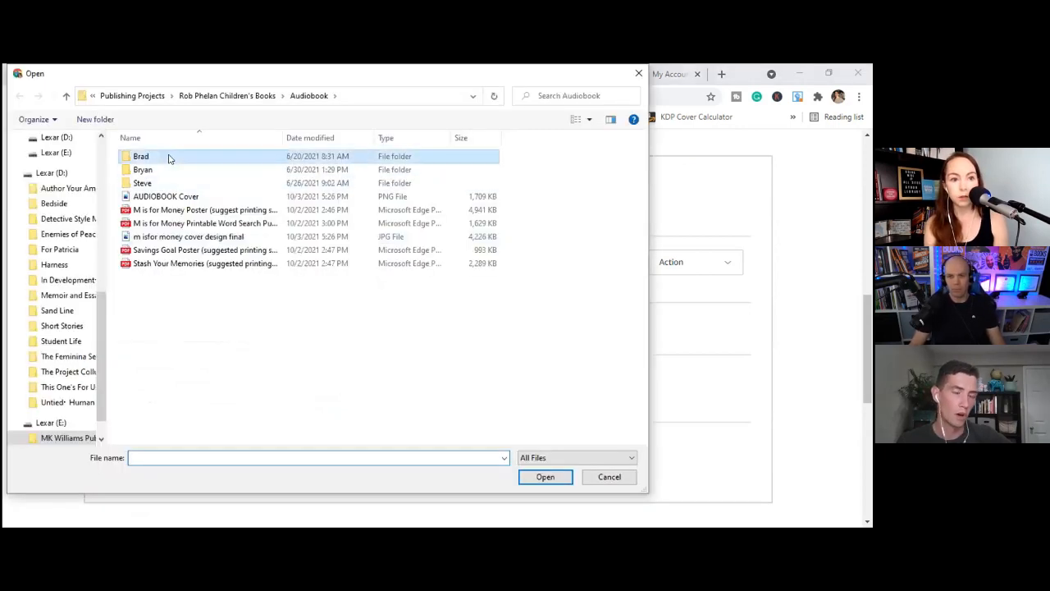
double_click(142, 156)
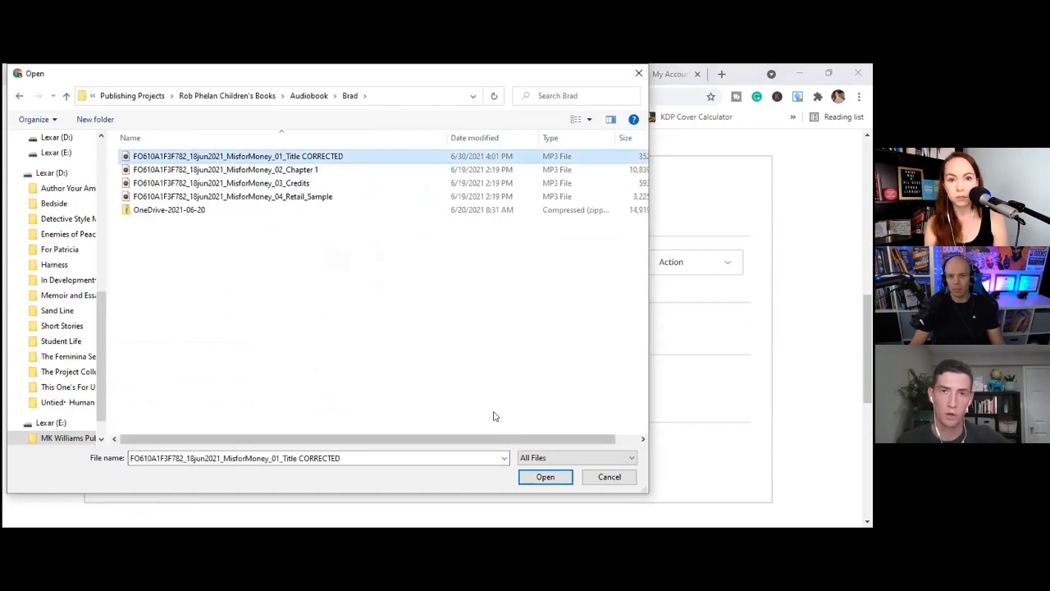
click(545, 476)
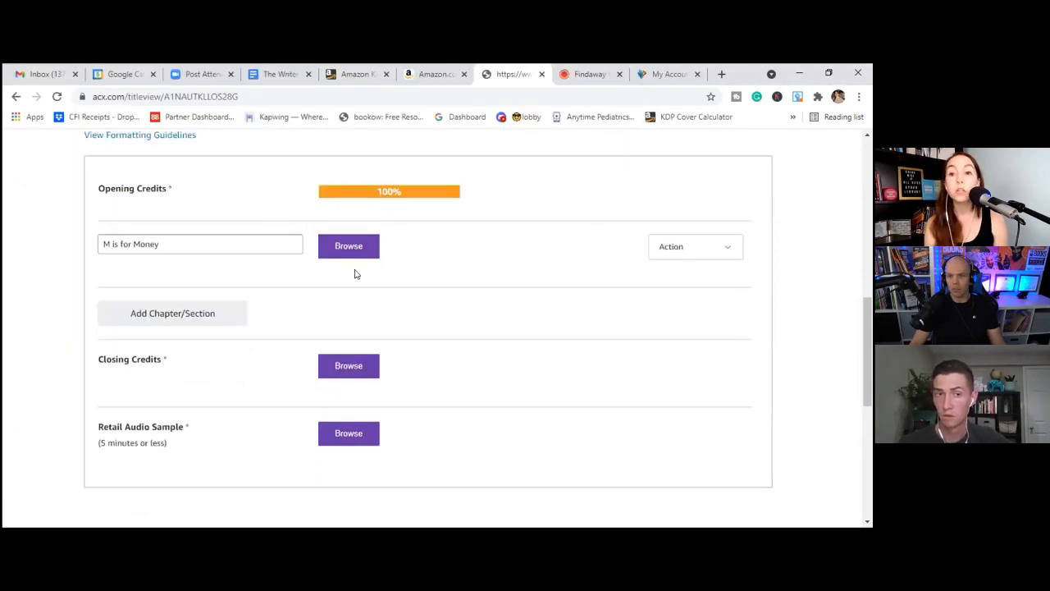
click(348, 246)
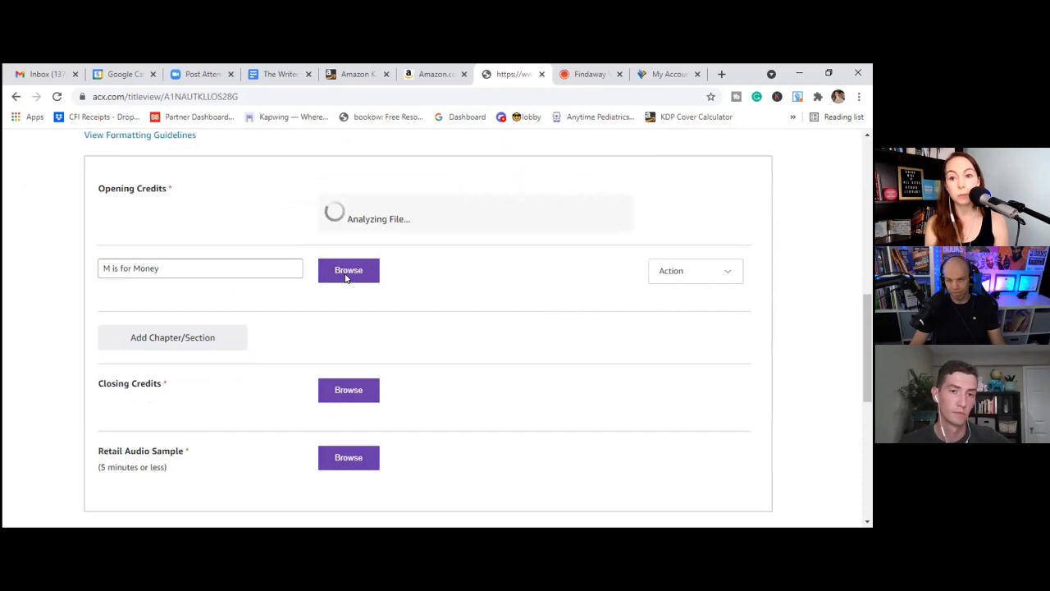
click(347, 269)
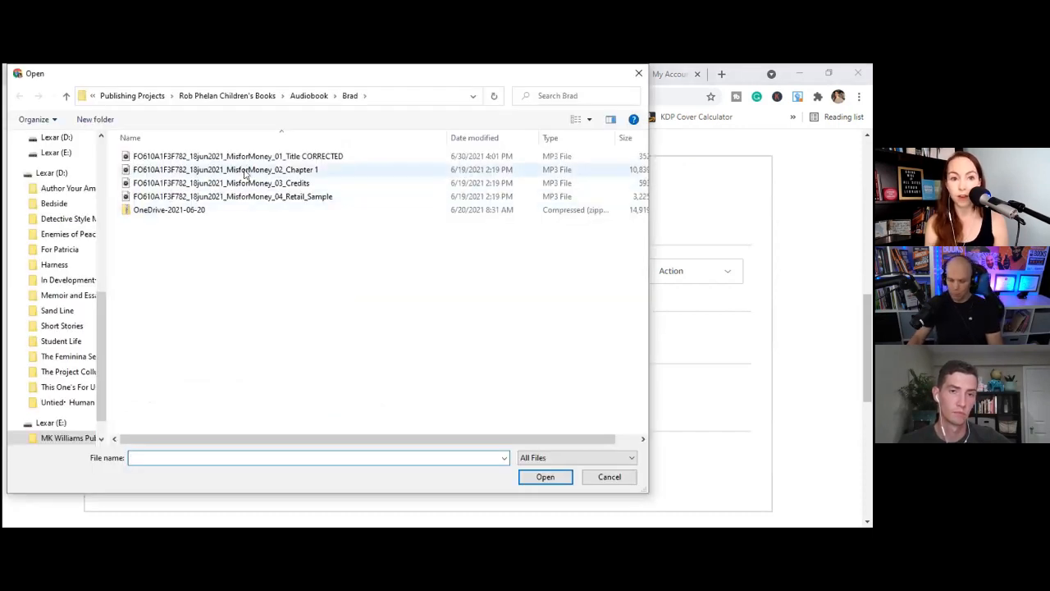
click(226, 169)
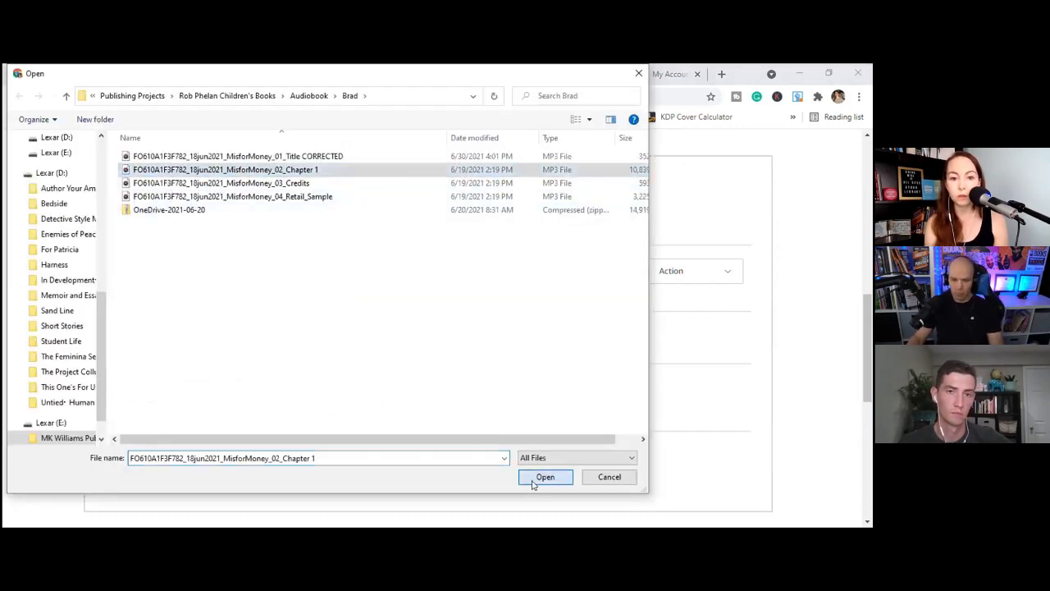
click(545, 476)
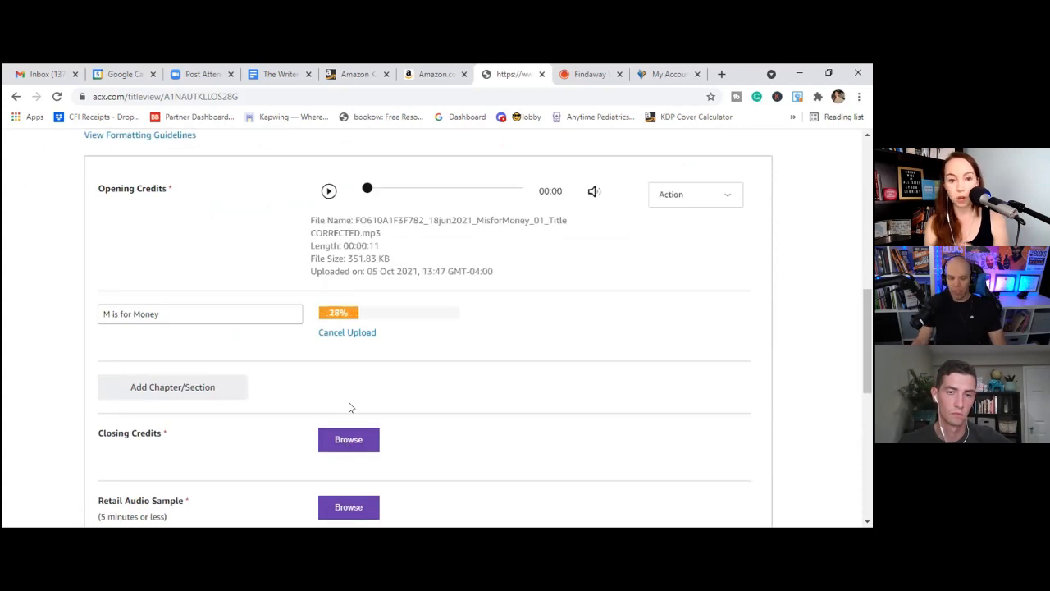
click(348, 439)
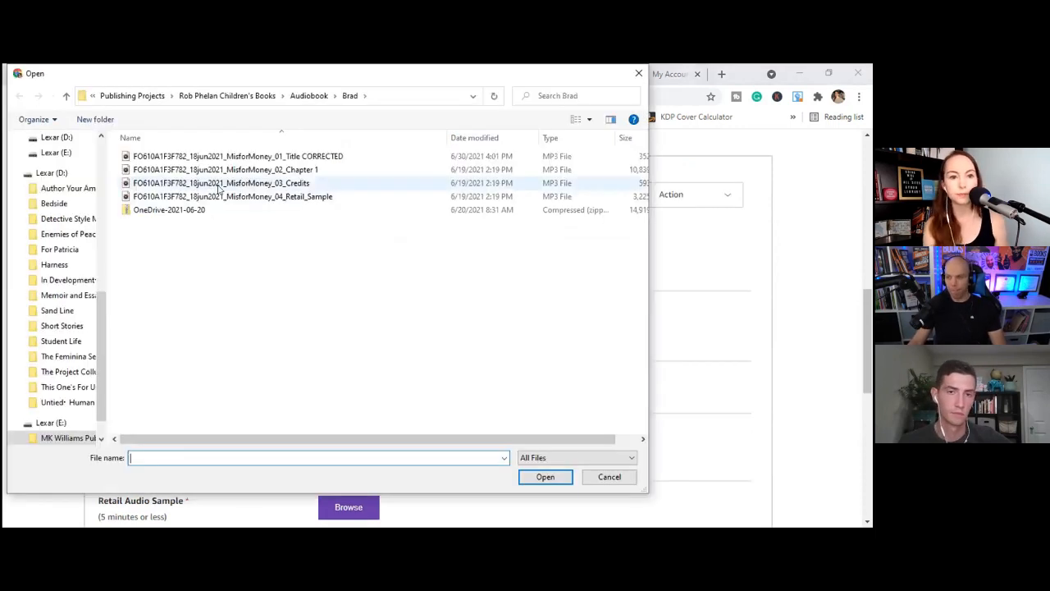
click(609, 475)
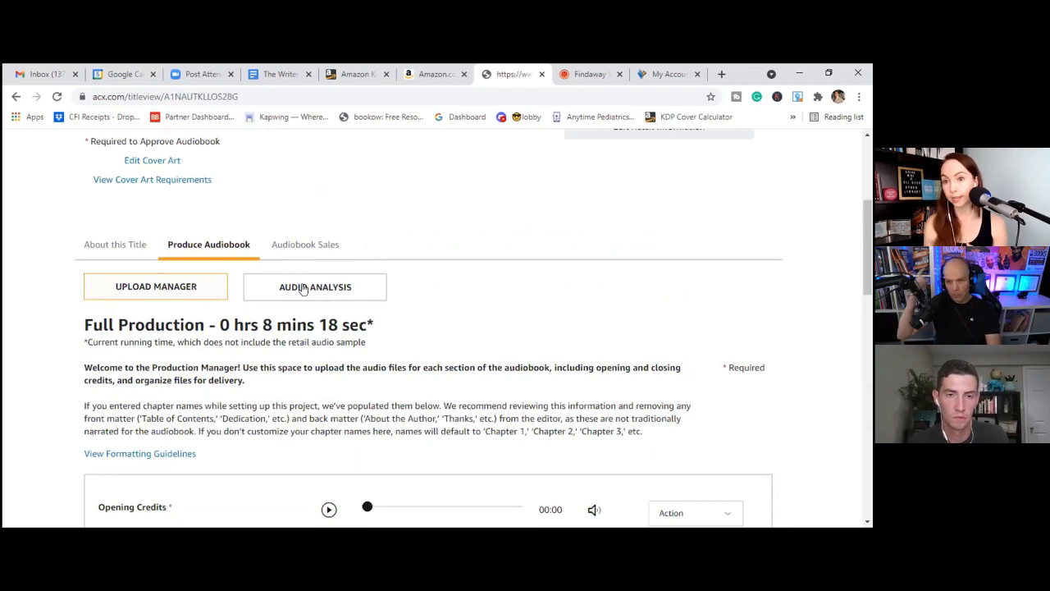
scroll(down, 3)
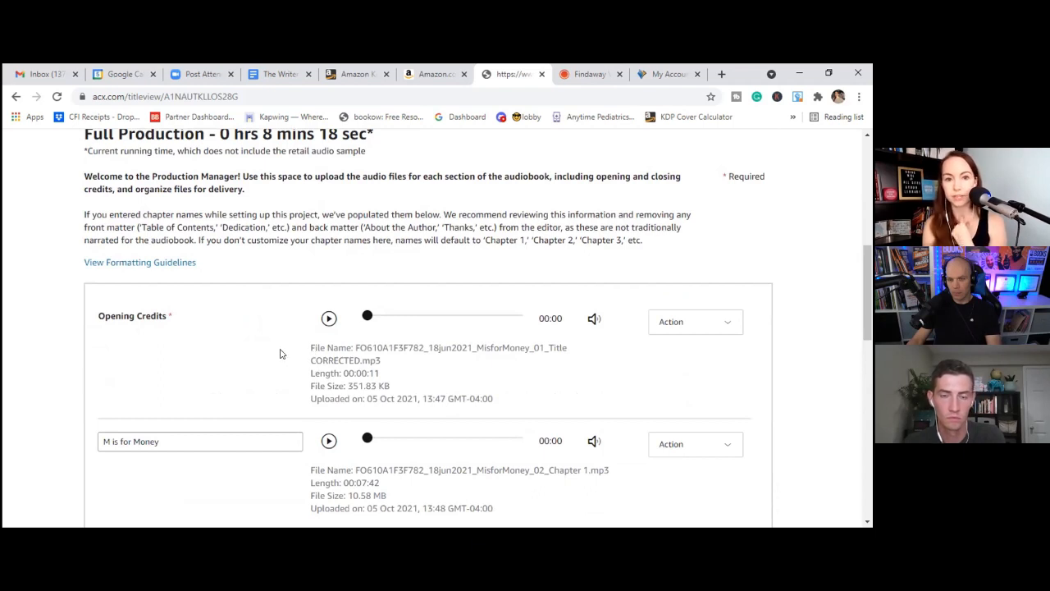
scroll(down, 3)
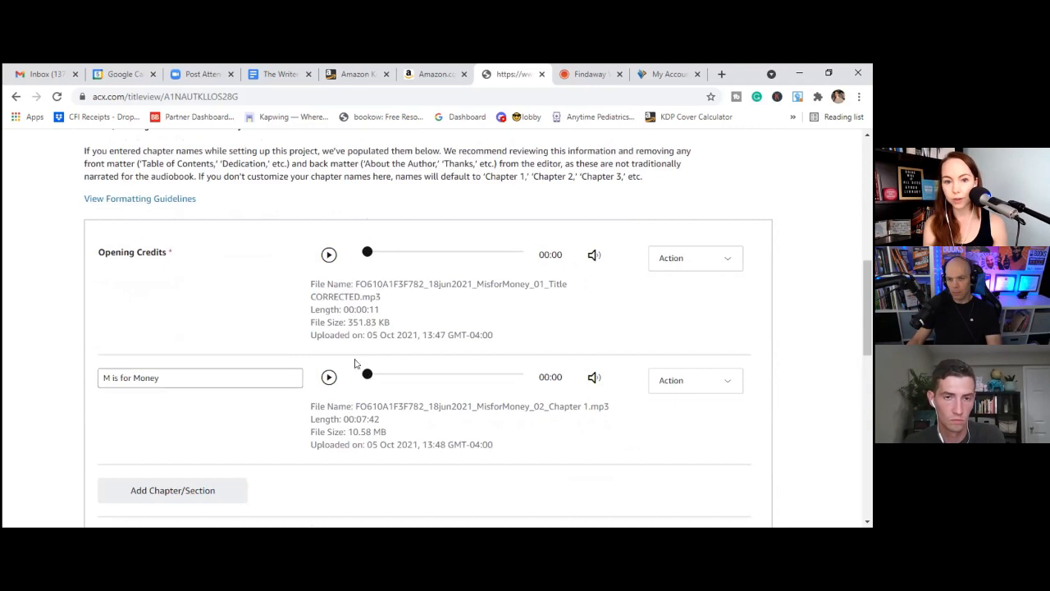
scroll(down, 3)
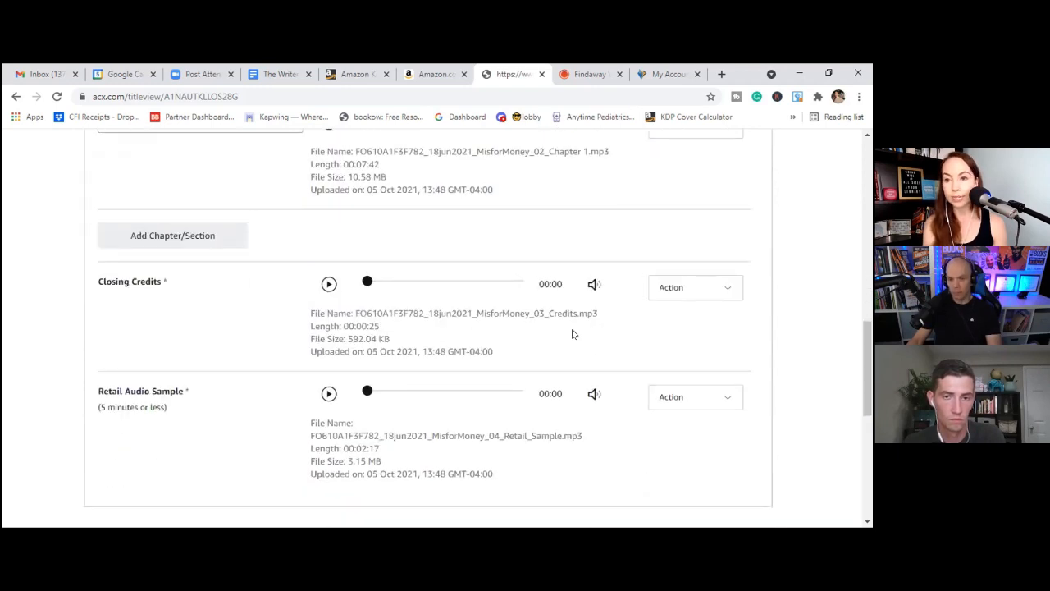
scroll(down, 3)
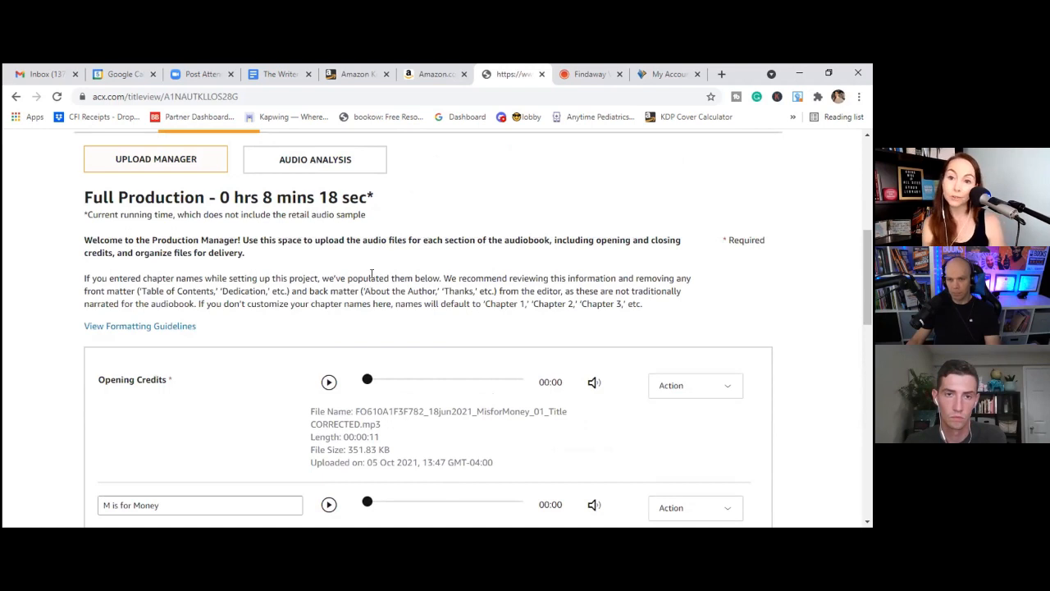
scroll(down, 3)
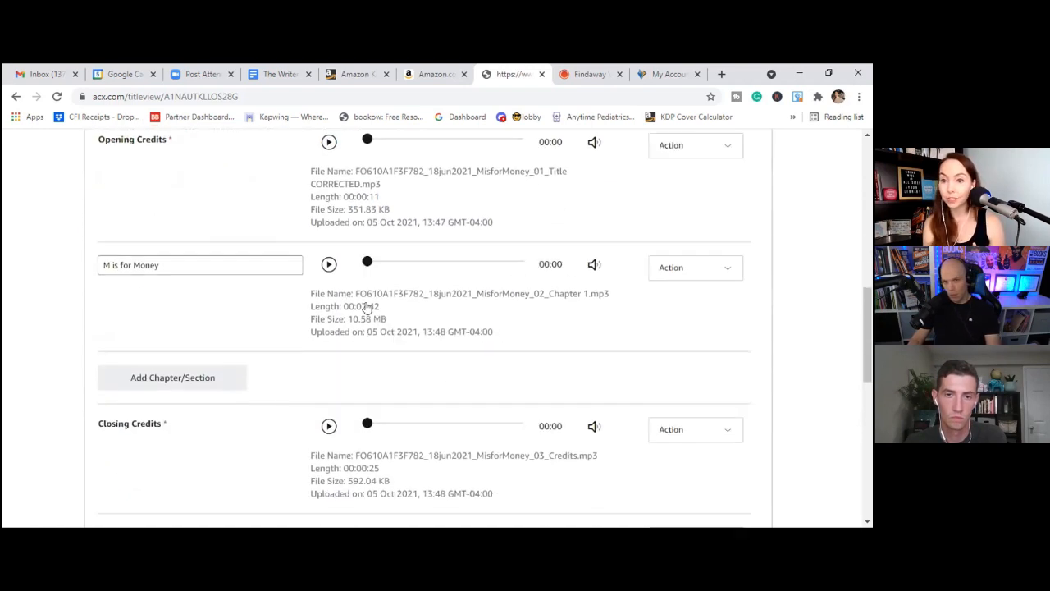
scroll(down, 3)
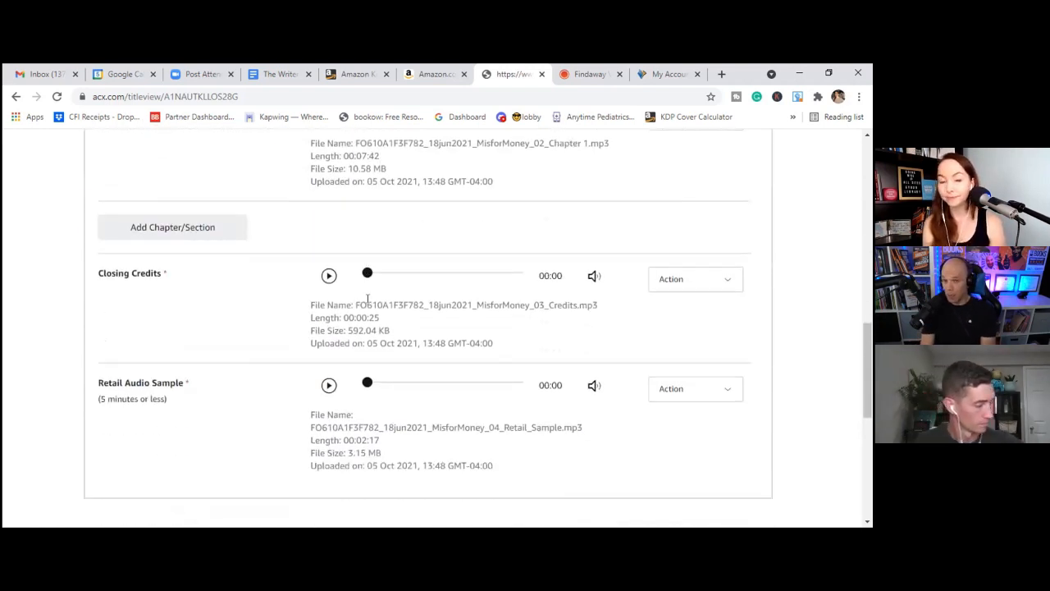
scroll(down, 3)
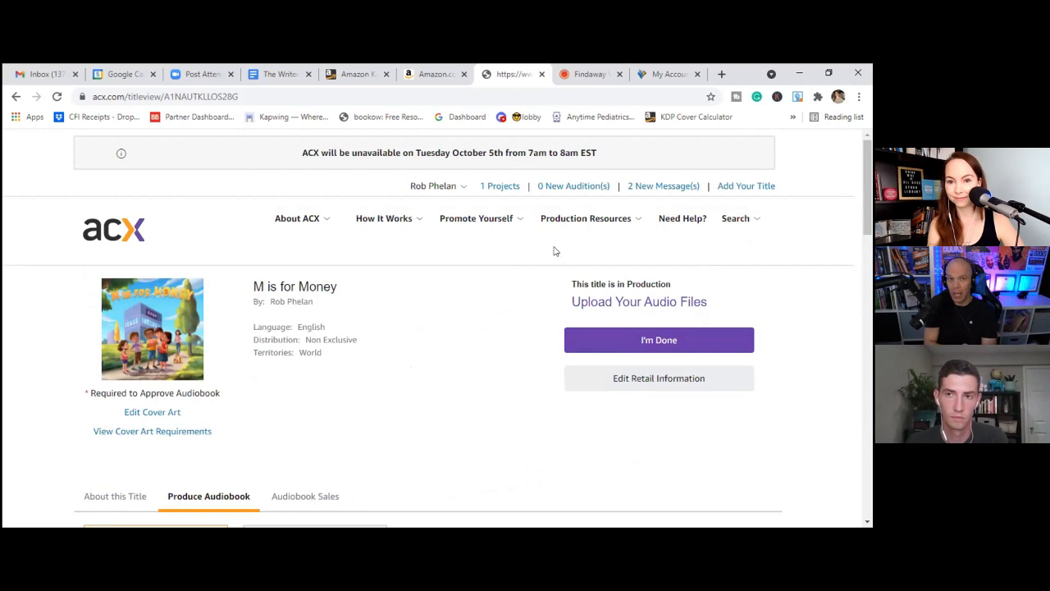
click(584, 217)
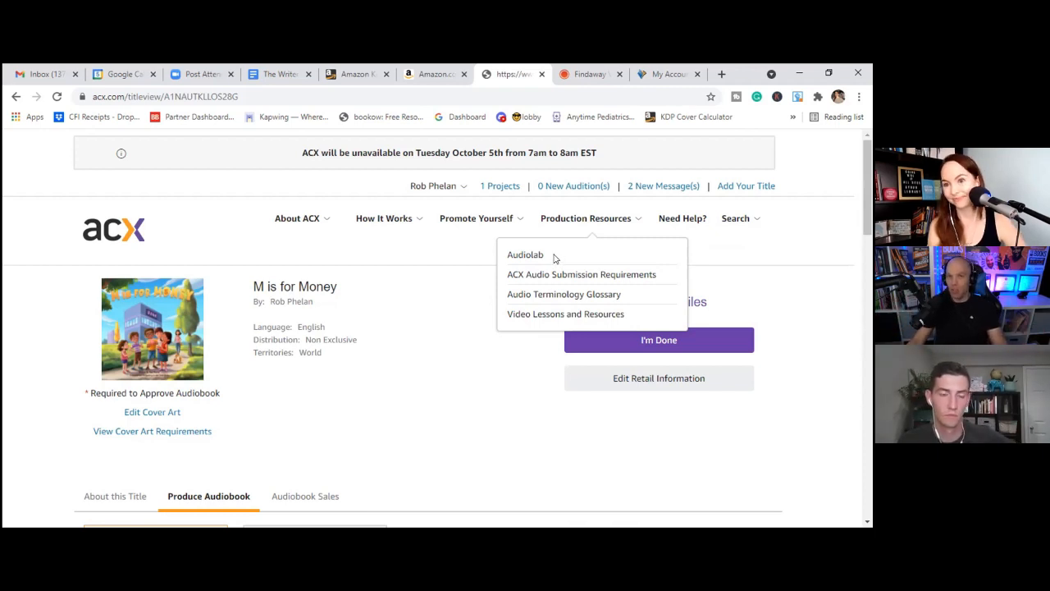
mouse_move(548, 256)
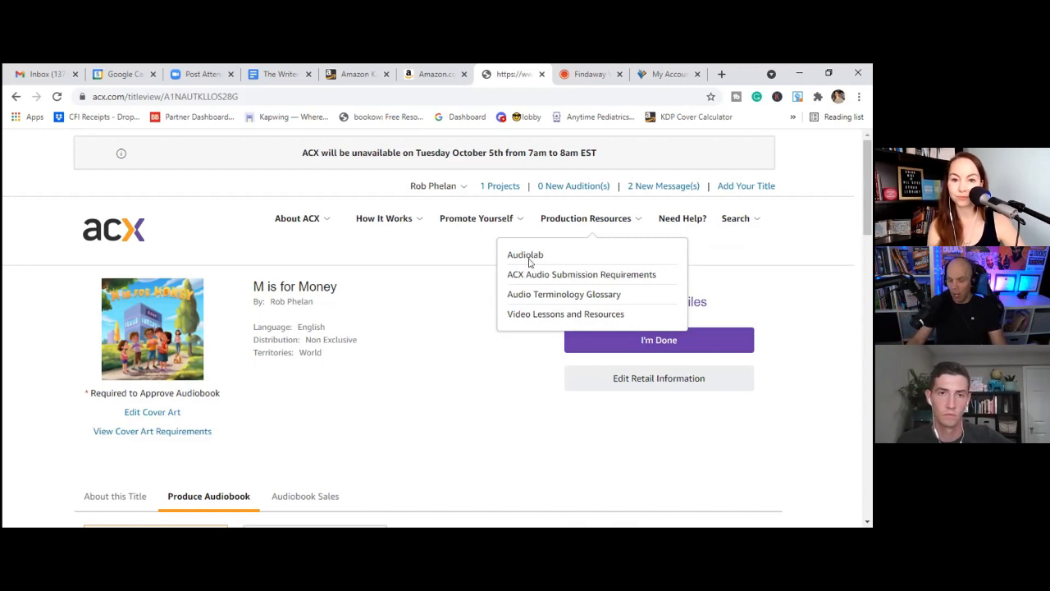
mouse_move(525, 254)
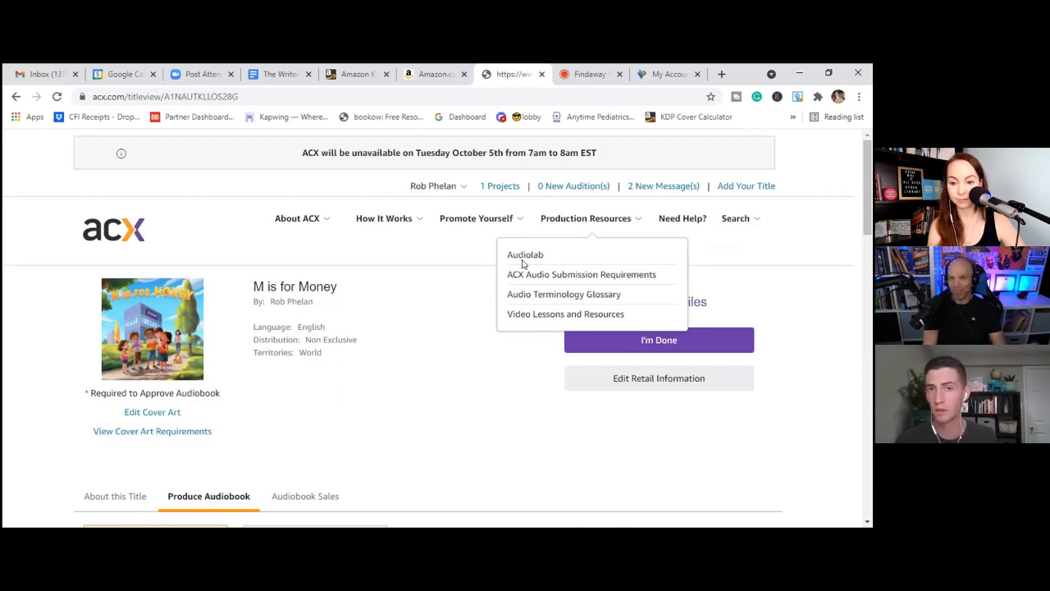
mouse_move(525, 256)
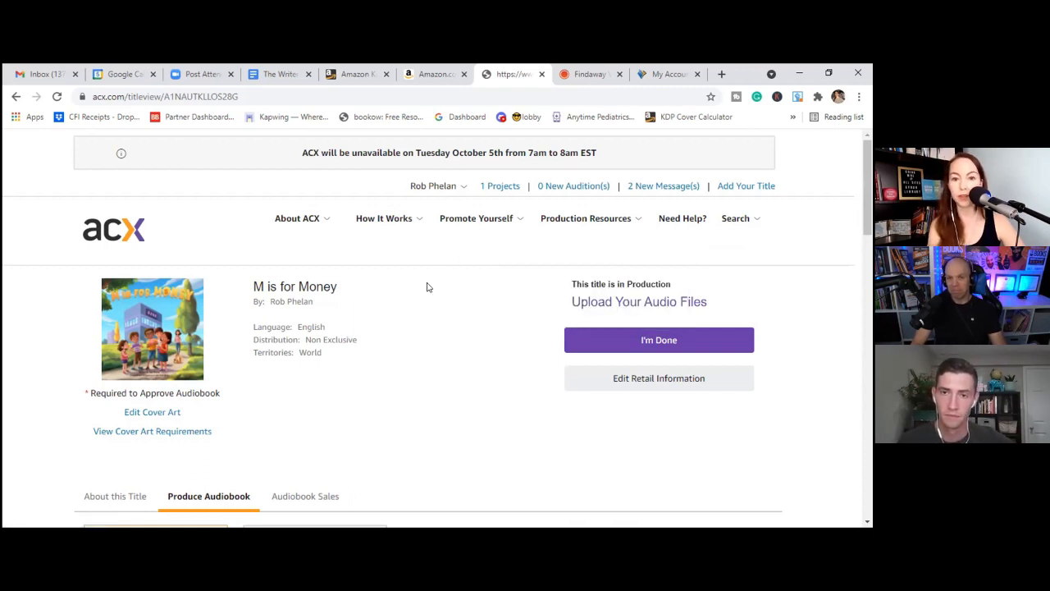
click(586, 218)
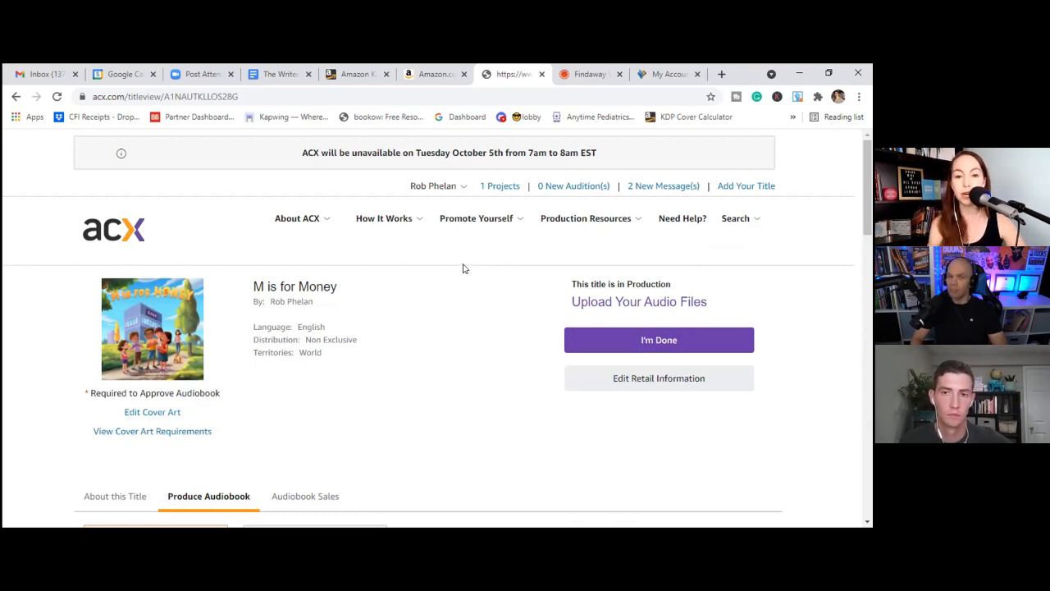
scroll(down, 3)
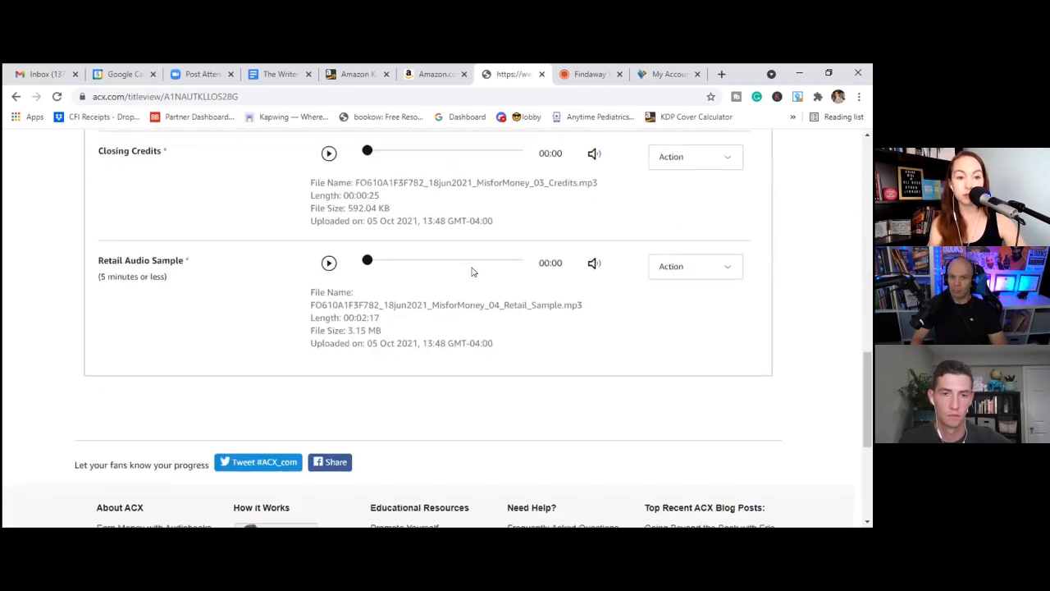
scroll(up, 3)
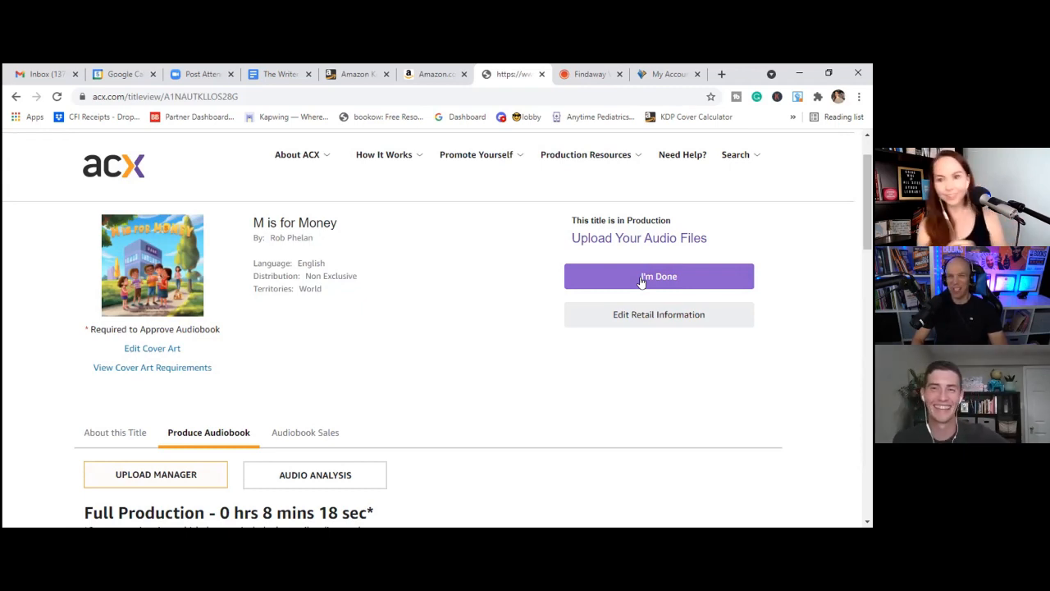
Submit M is for Money for ACX review, confirming all conditions and approving.
click(660, 275)
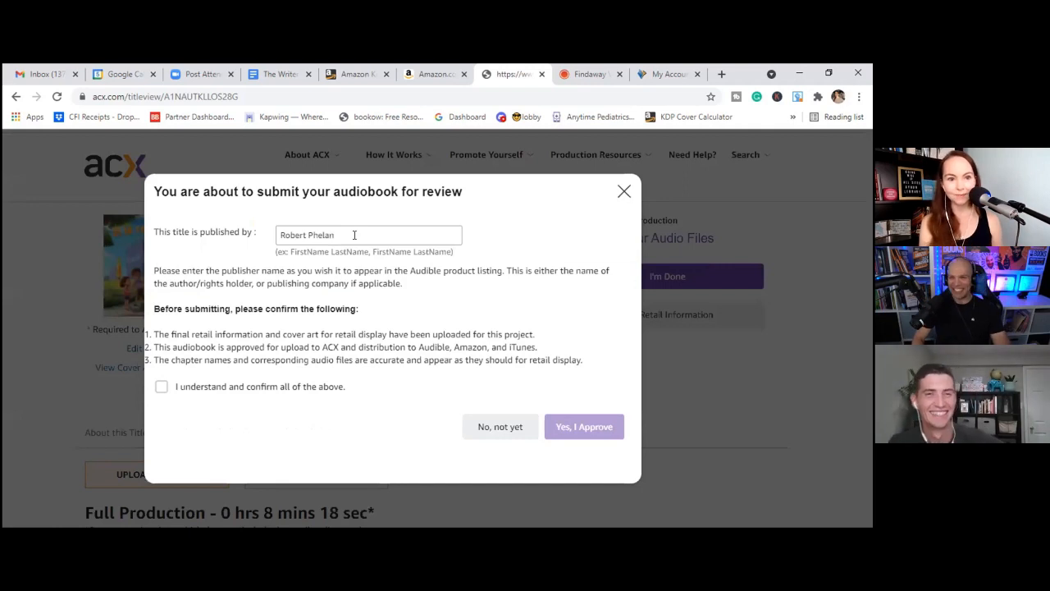
click(160, 388)
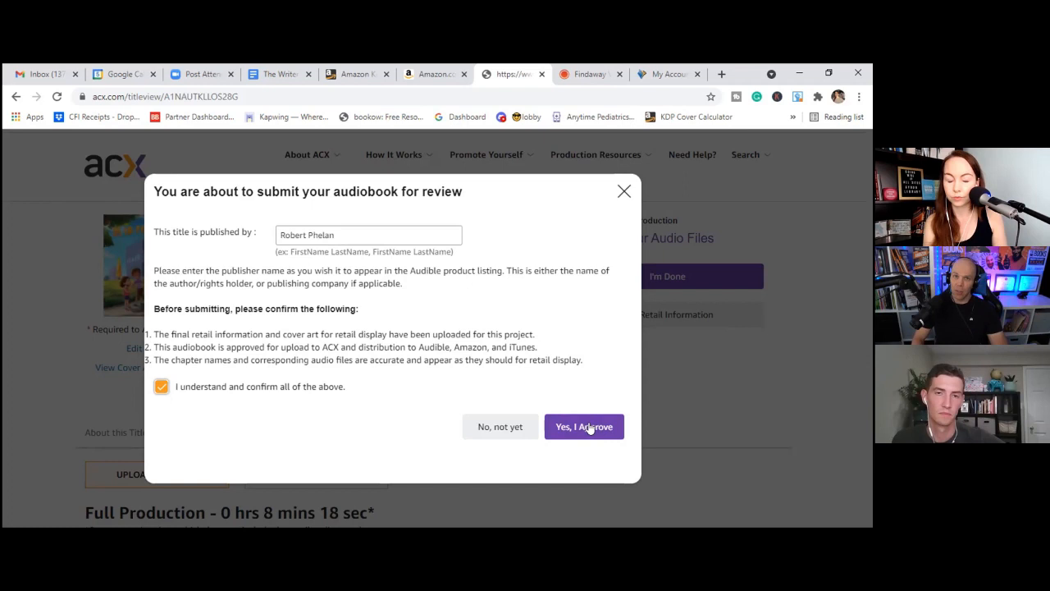
mouse_move(588, 426)
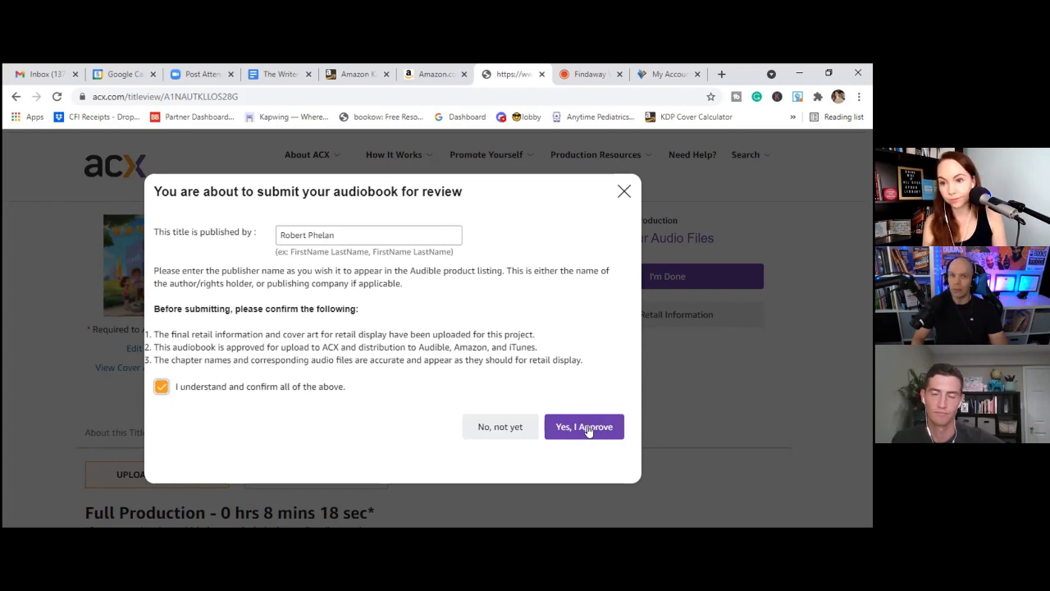
click(584, 427)
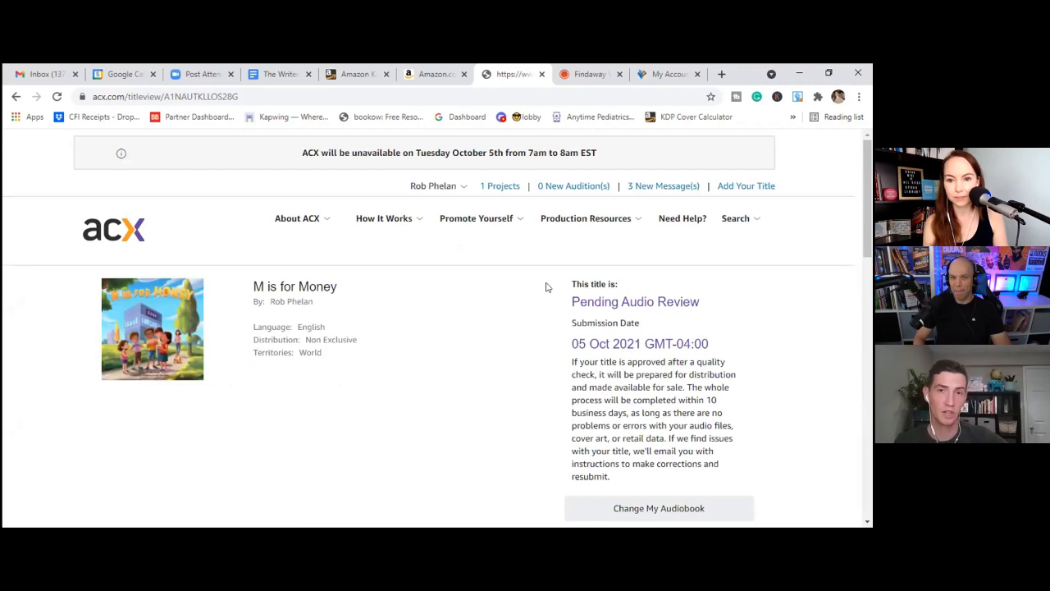
scroll(down, 3)
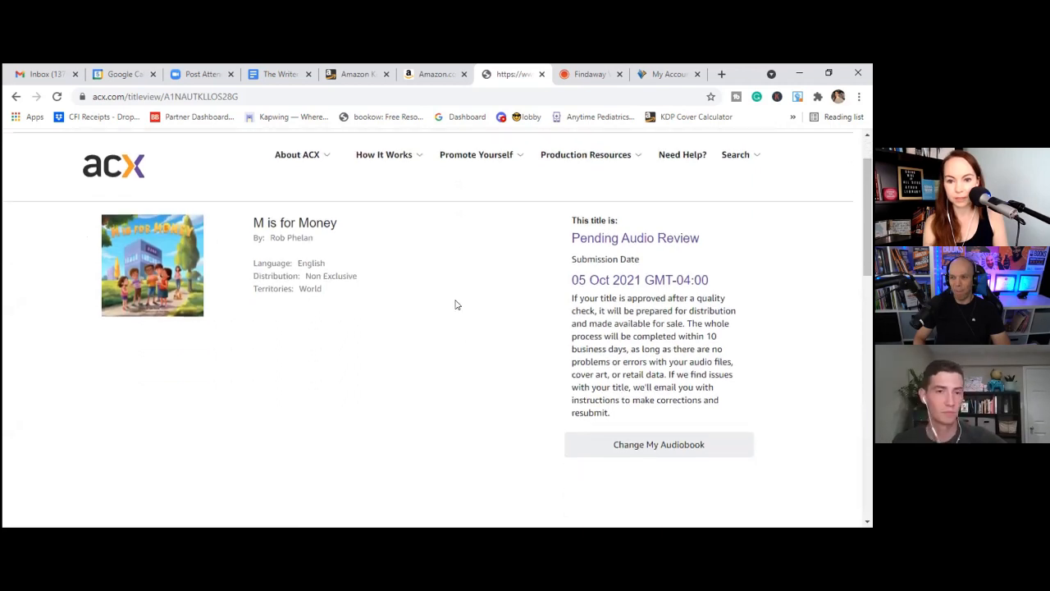
scroll(down, 3)
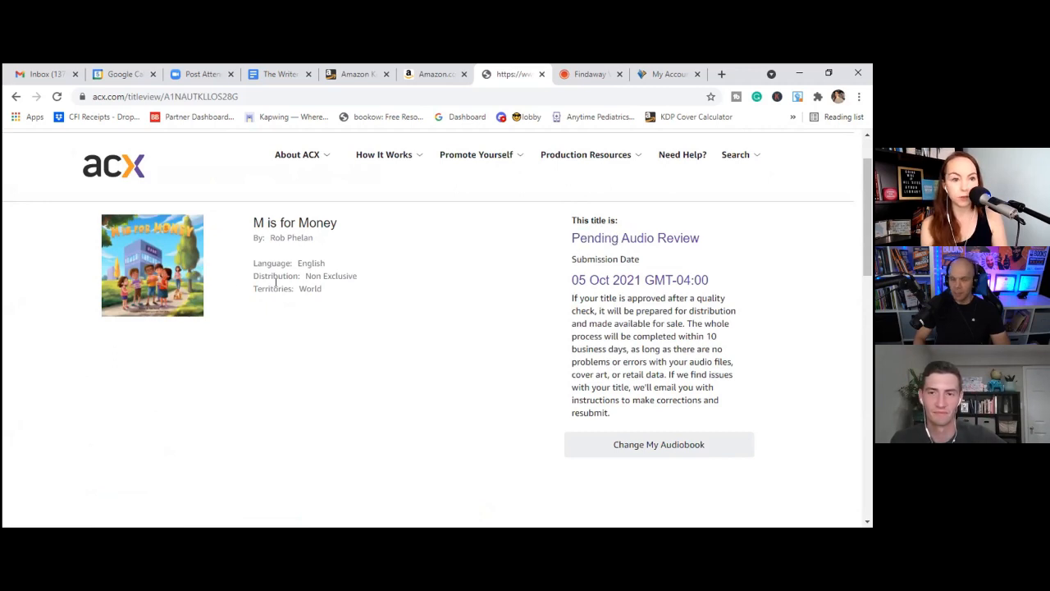
mouse_move(402, 282)
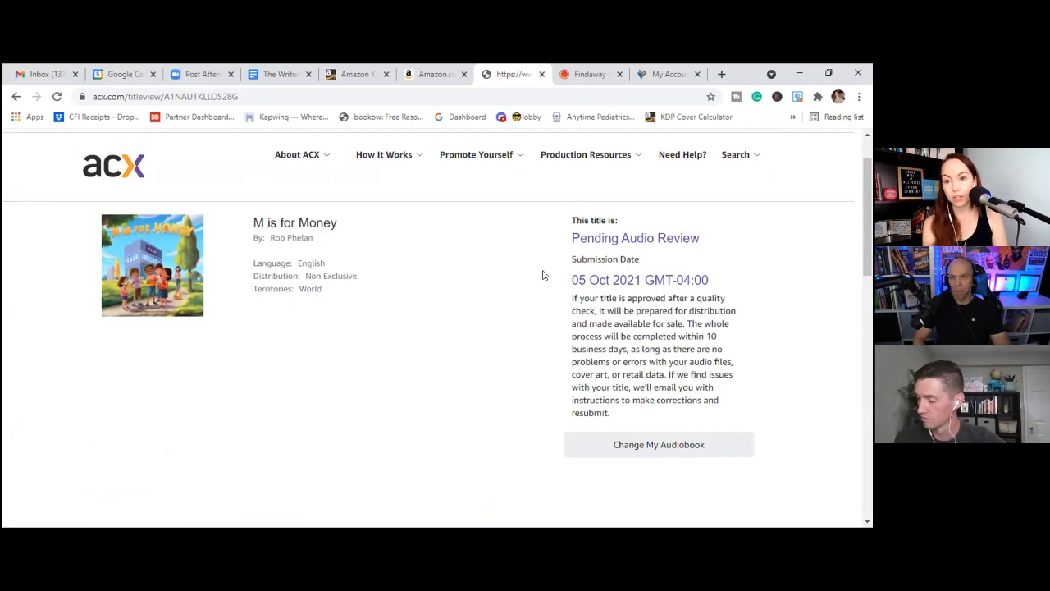
scroll(down, 3)
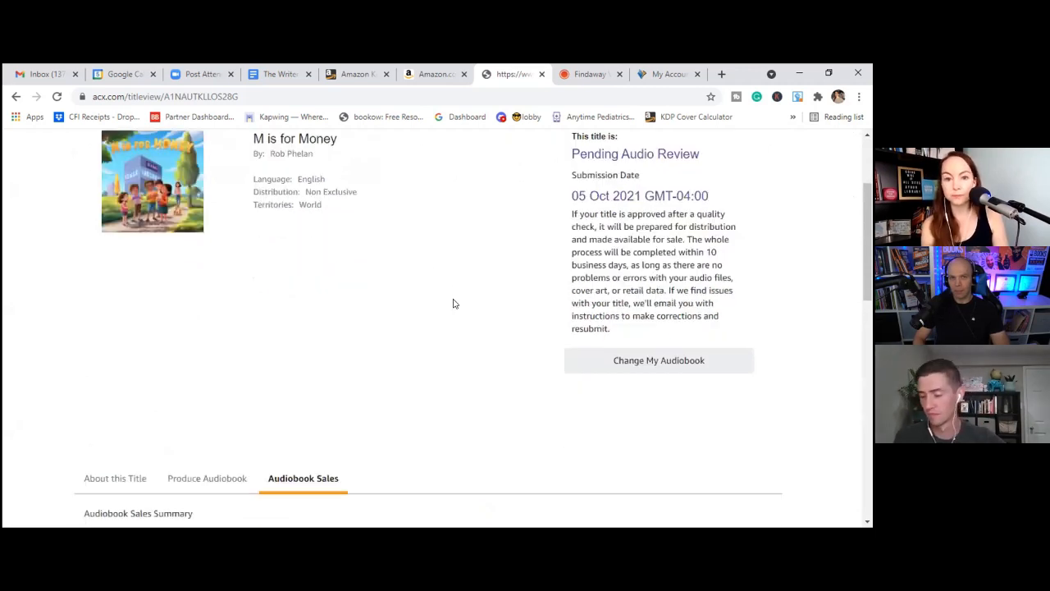
scroll(down, 3)
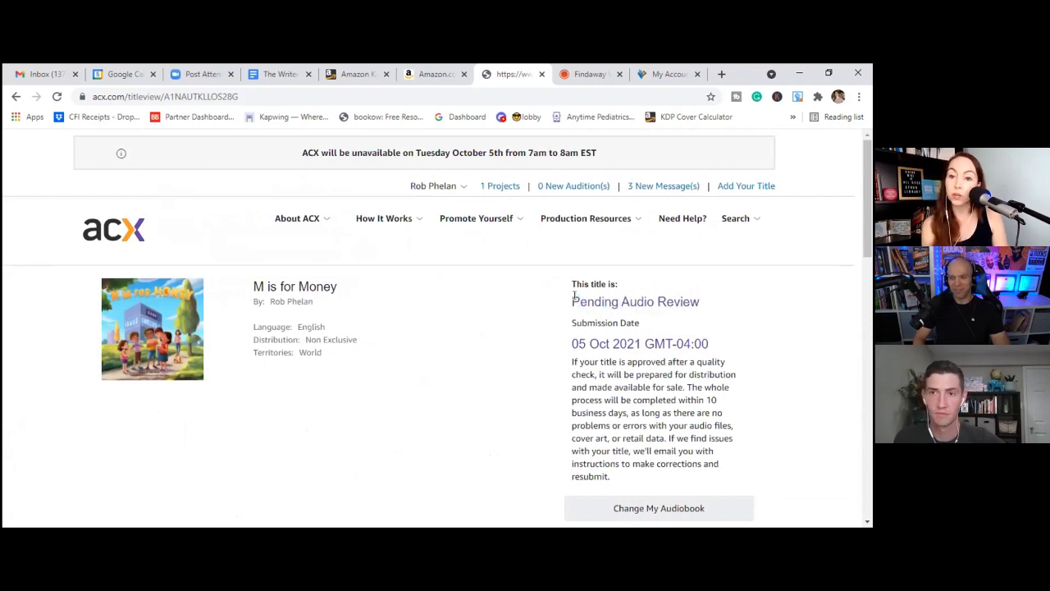
drag(571, 302, 655, 302)
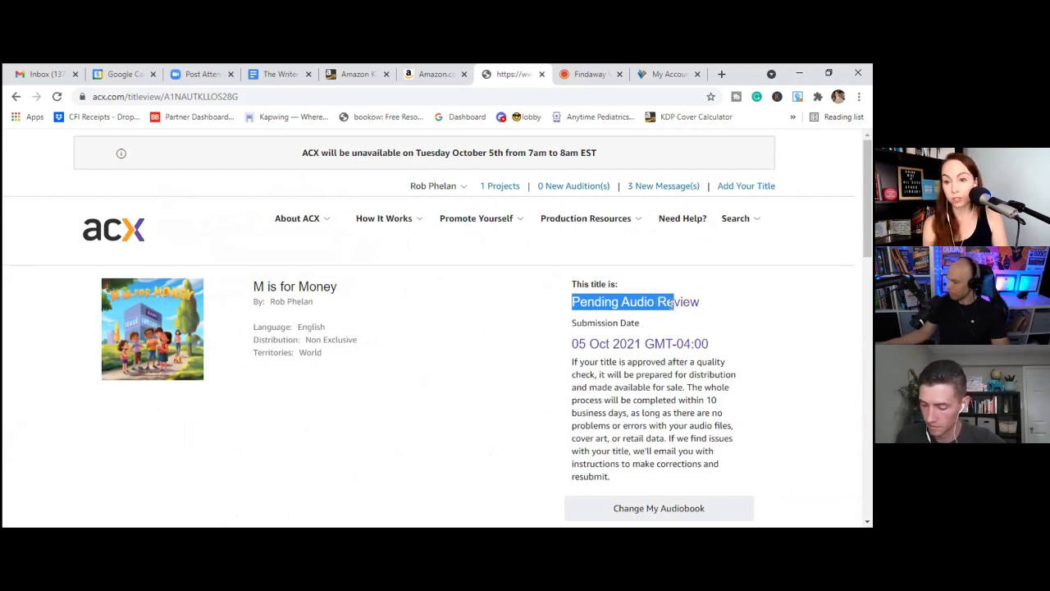
click(637, 301)
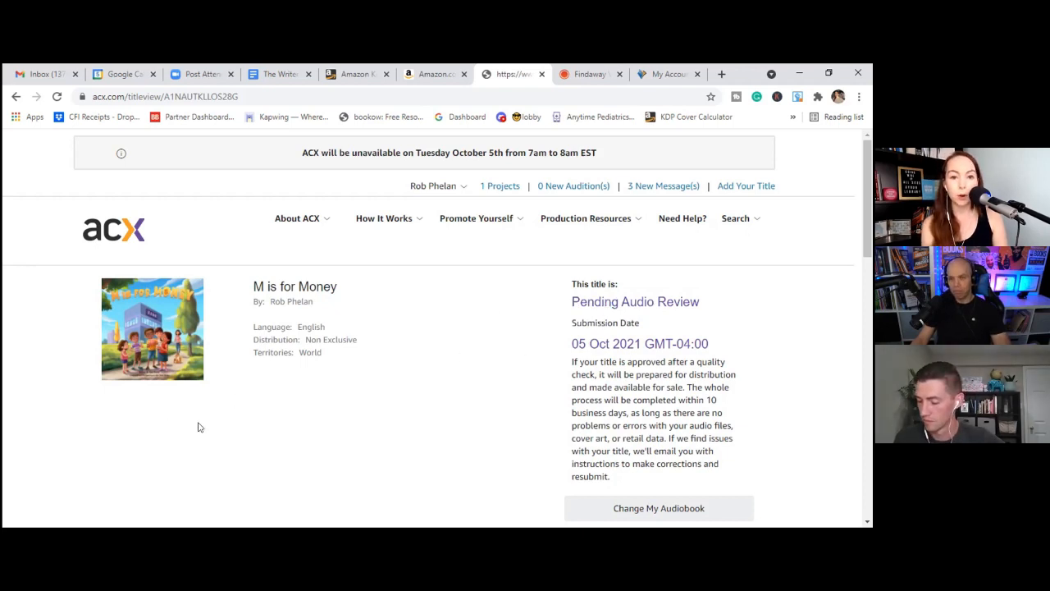
mouse_move(335, 369)
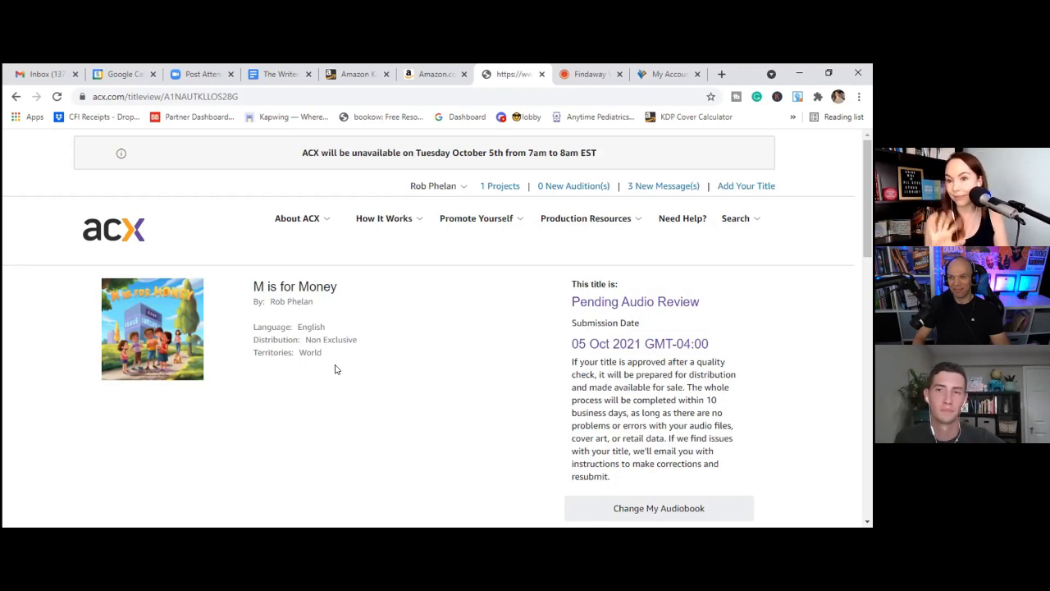
click(384, 218)
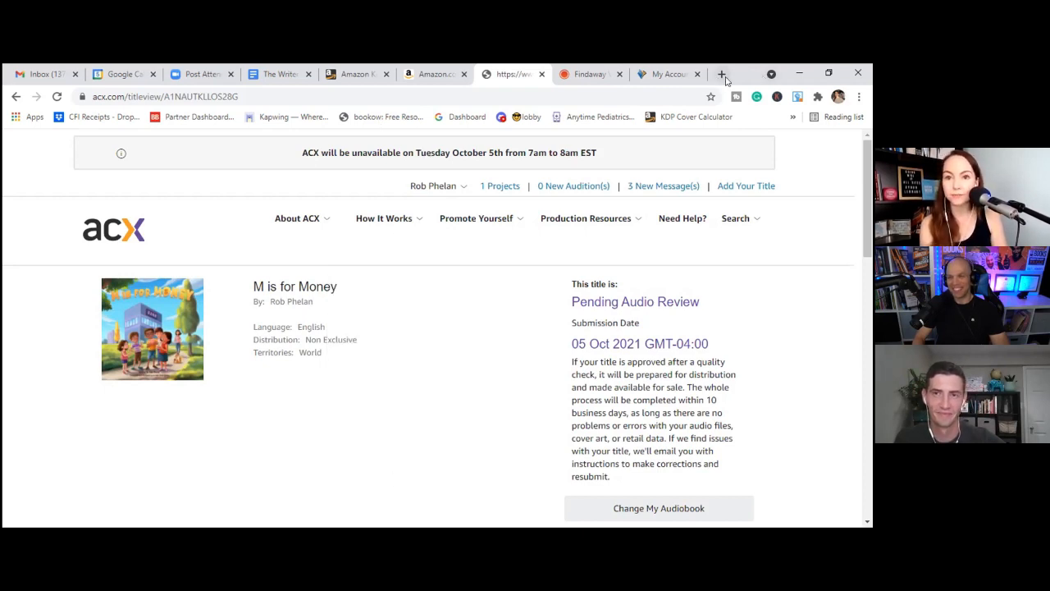
Create a Findaway Voices 'Sell Existing Audiobook' project titled 'M is for Money'.
click(589, 74)
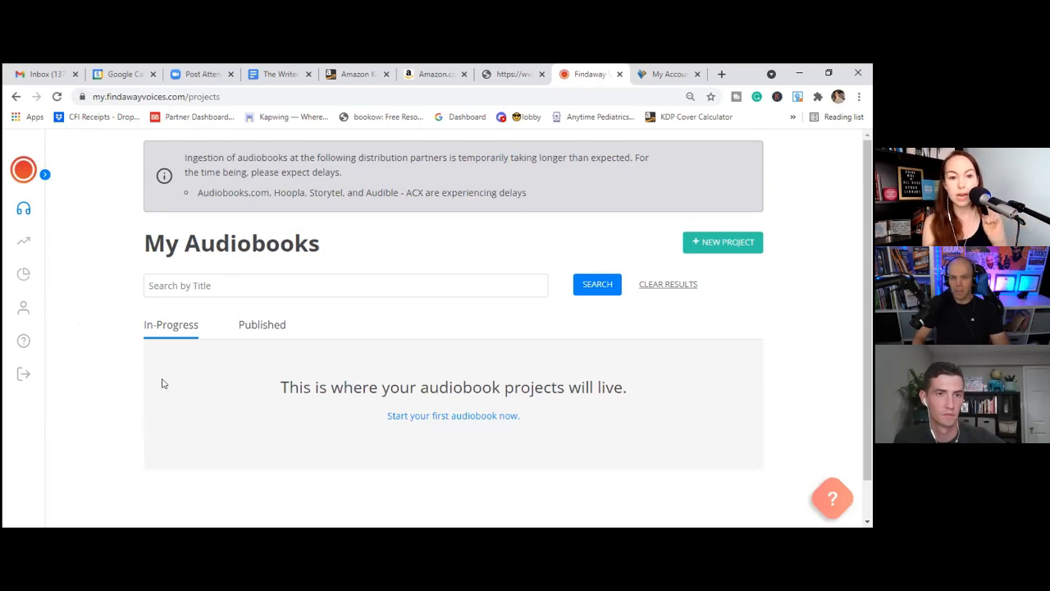
mouse_move(96, 366)
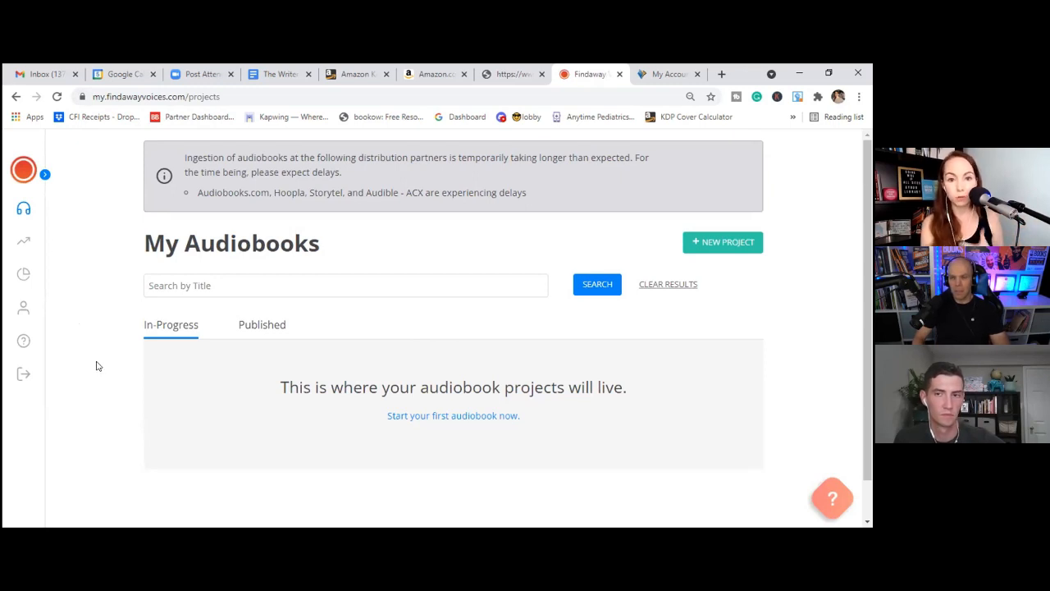
mouse_move(436, 417)
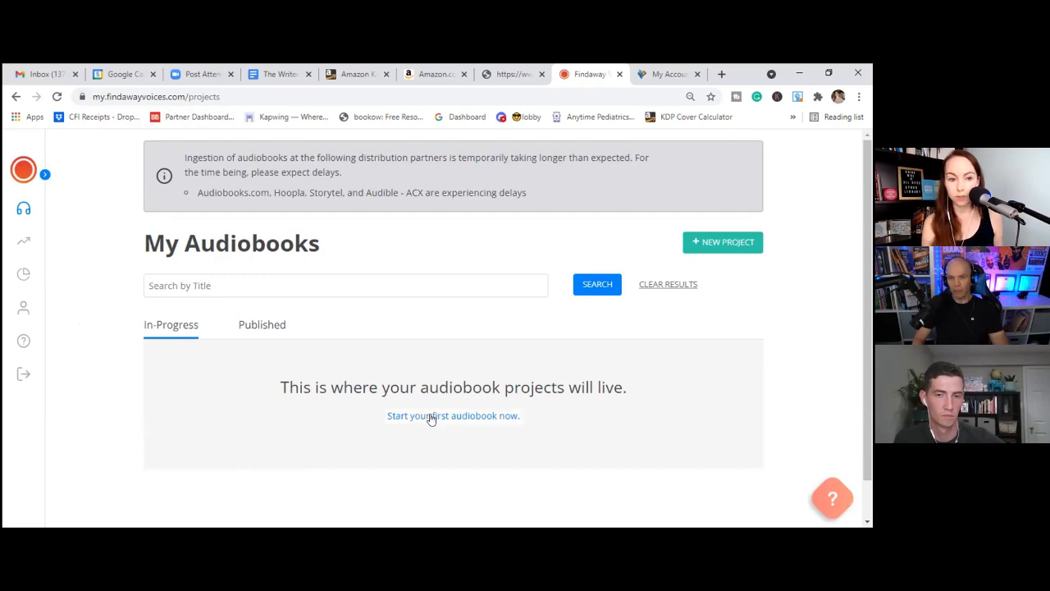
click(452, 415)
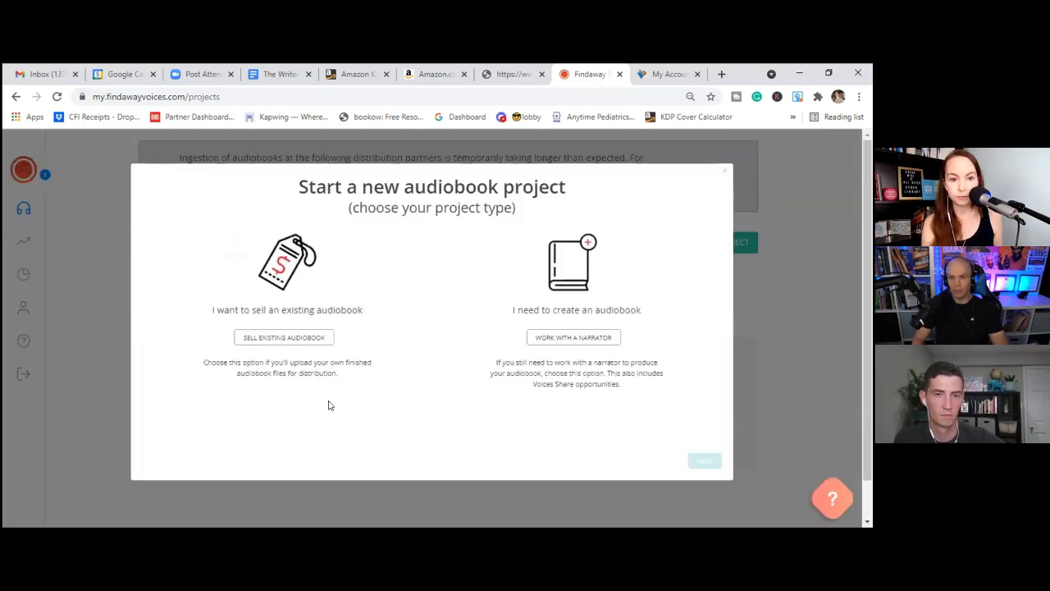
mouse_move(605, 215)
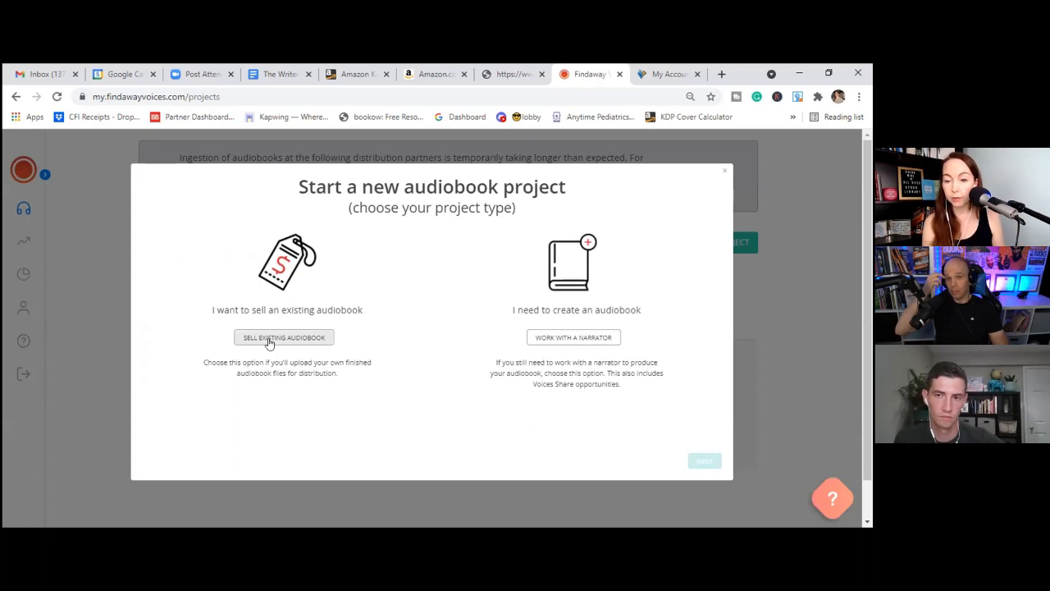
click(282, 338)
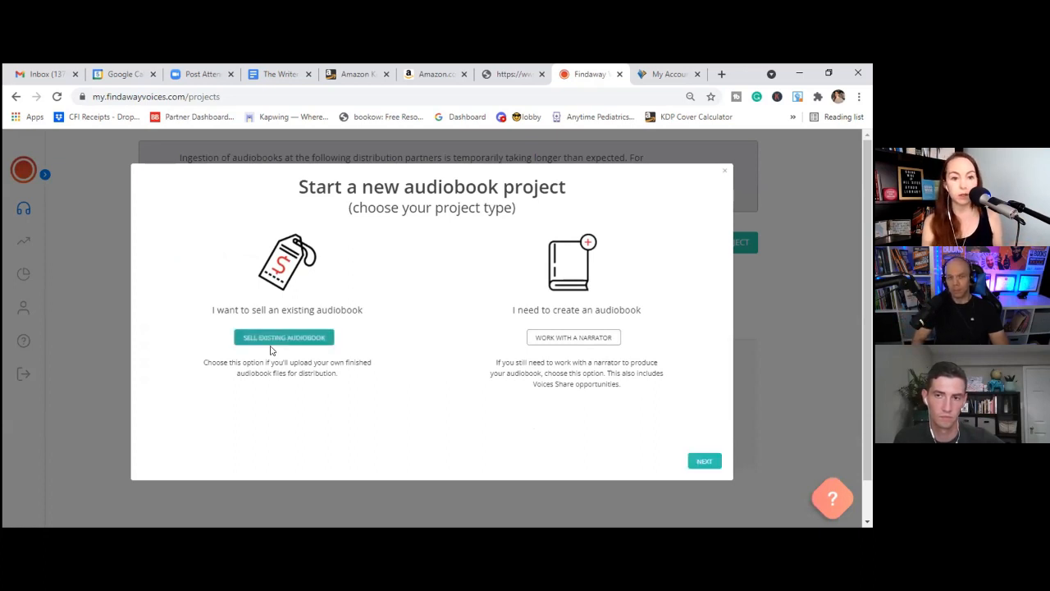
click(282, 338)
text(M)
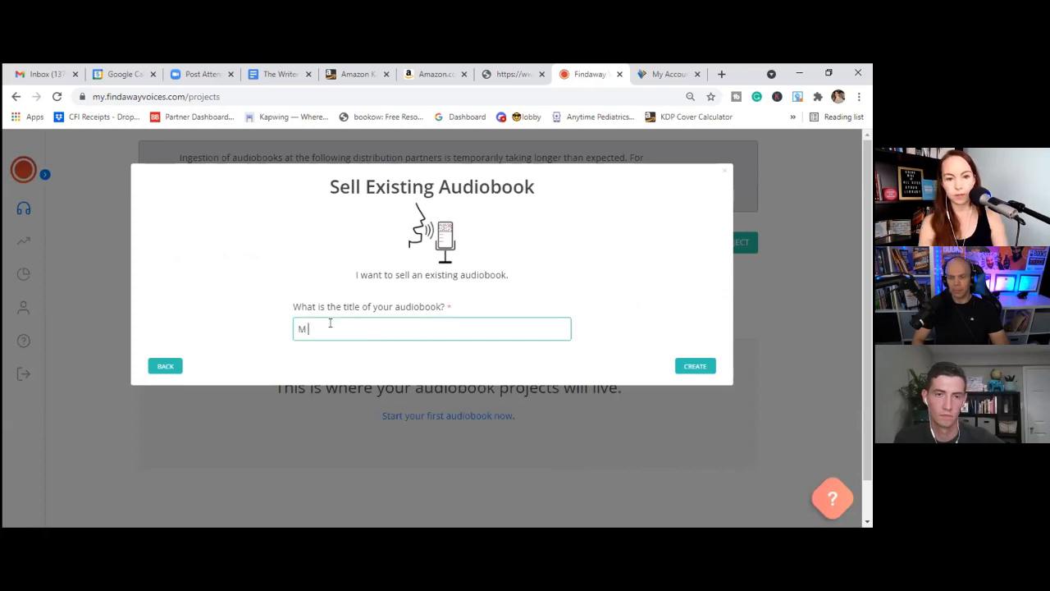
text(is for Money)
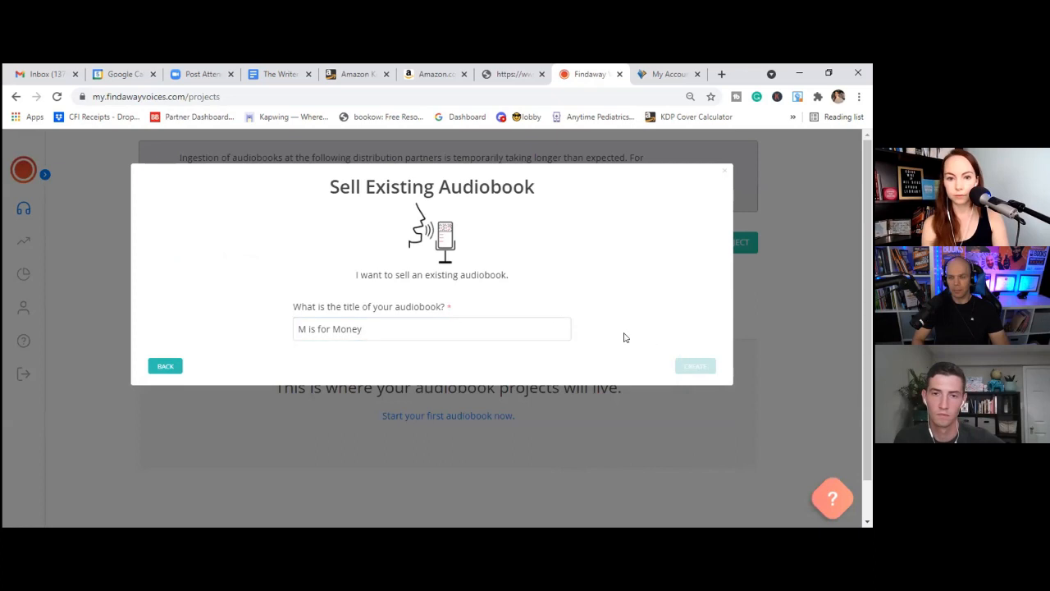
click(695, 364)
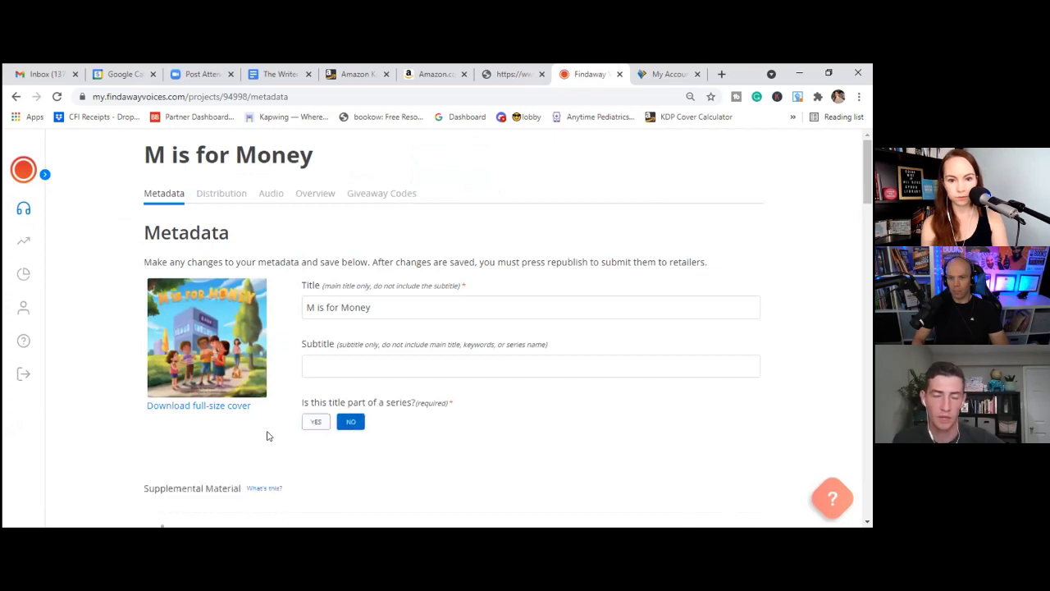
mouse_move(220, 420)
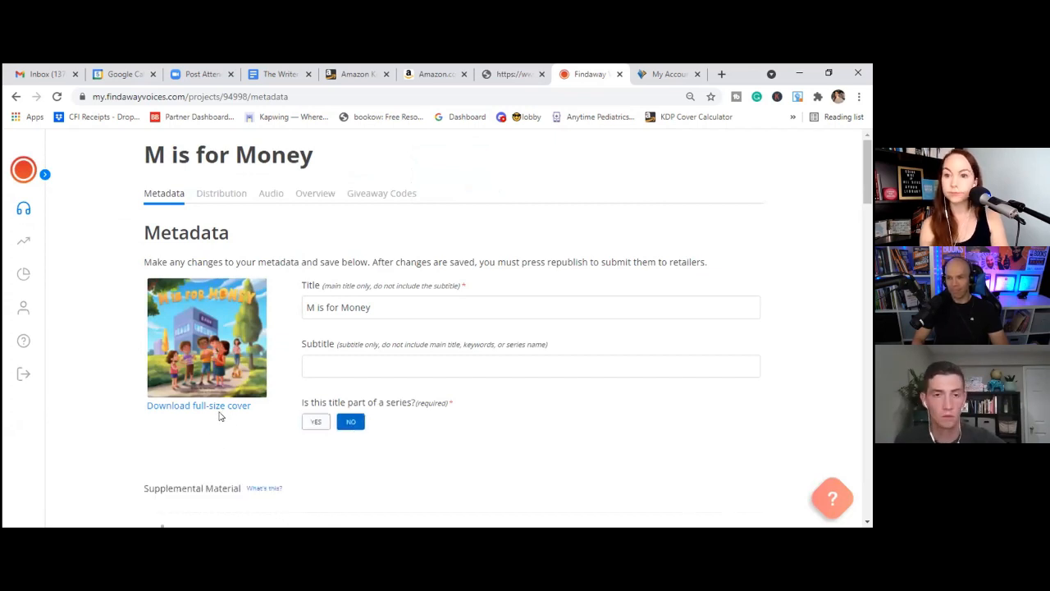
Scroll down the Metadata page to the supplemental file upload area.
scroll(down, 3)
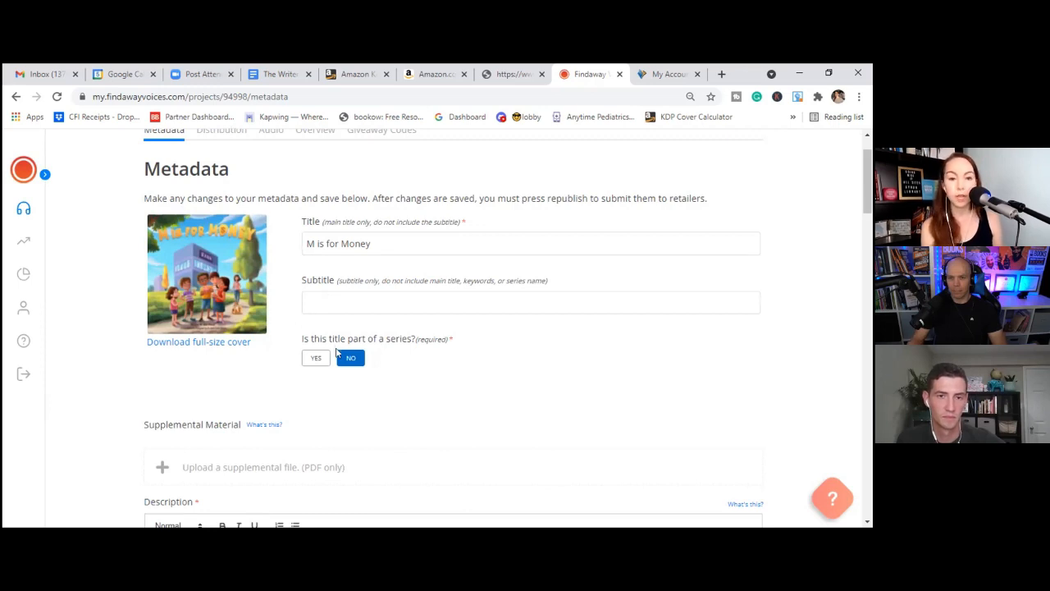
scroll(down, 3)
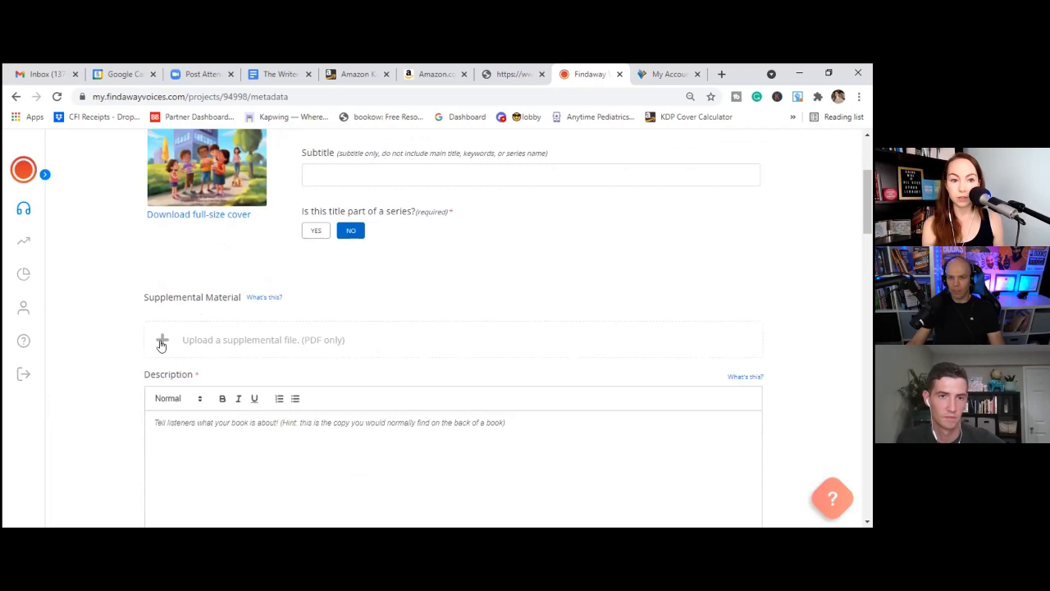
mouse_move(253, 353)
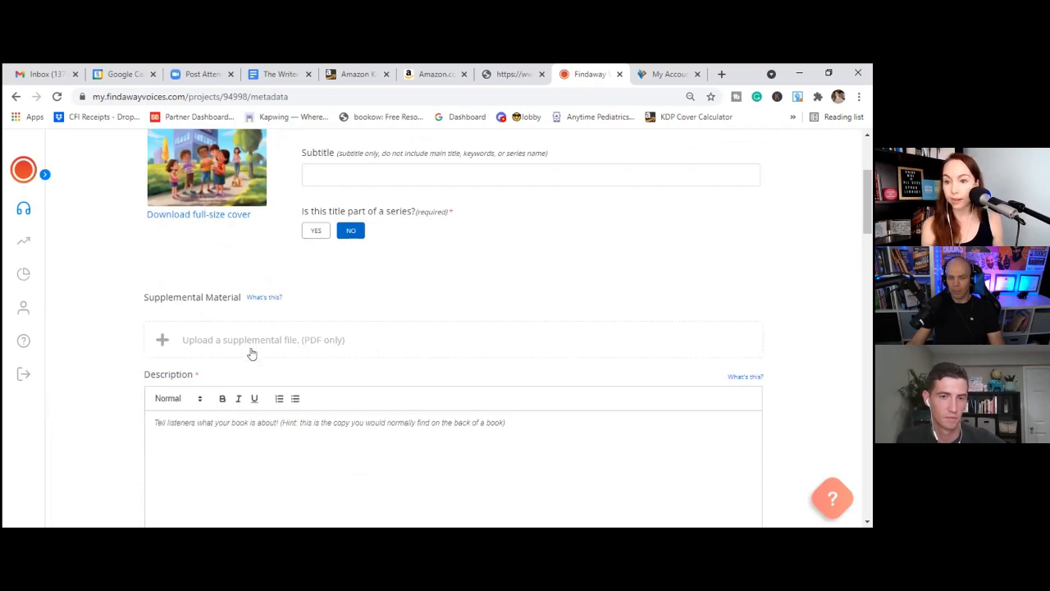
mouse_move(250, 366)
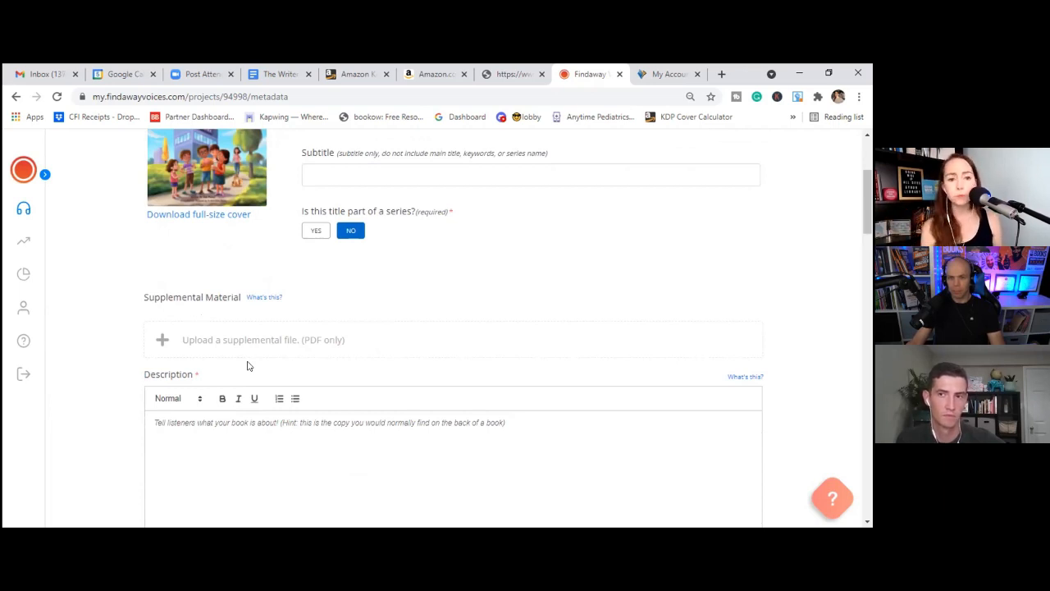
mouse_move(248, 340)
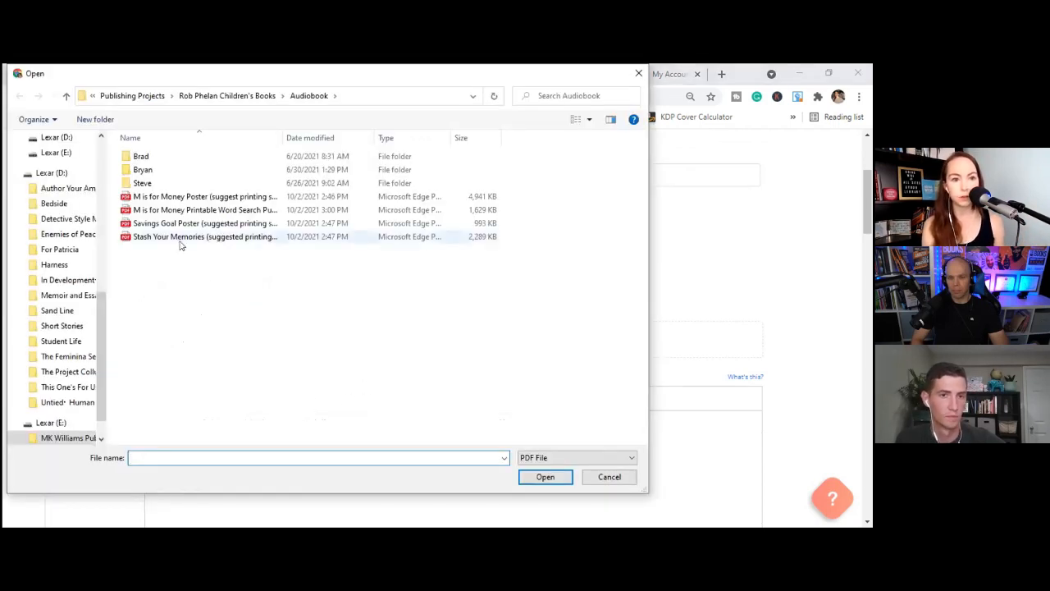
Attach 'M is for Money Printable Word Search Puzzle.pdf' as the supplemental file.
click(203, 210)
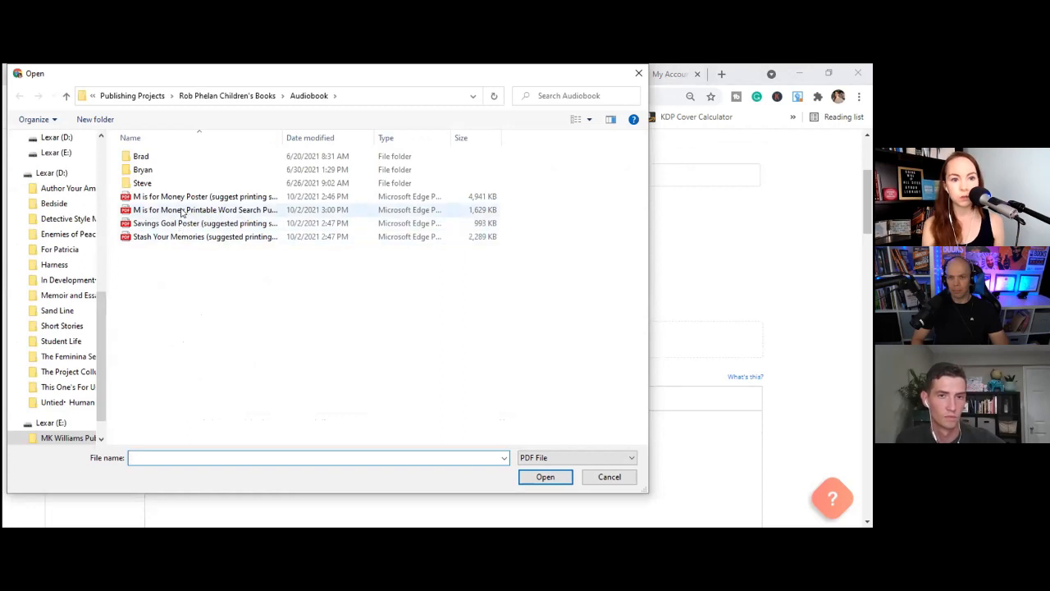
click(204, 210)
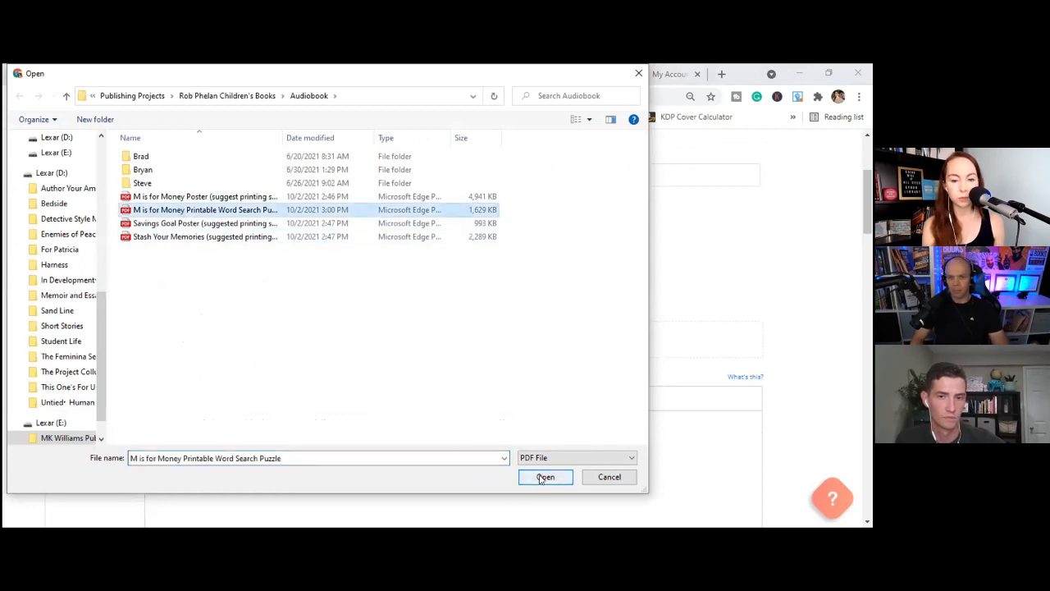
click(545, 475)
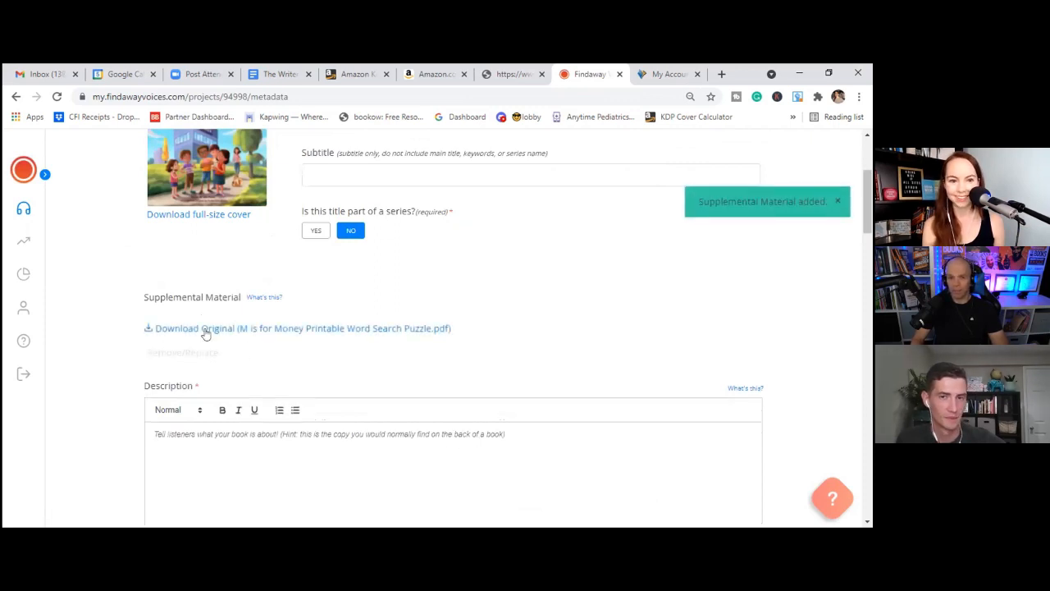
Paste the two-paragraph blurb from the Amazon Kindle listing into the Description field.
scroll(down, 3)
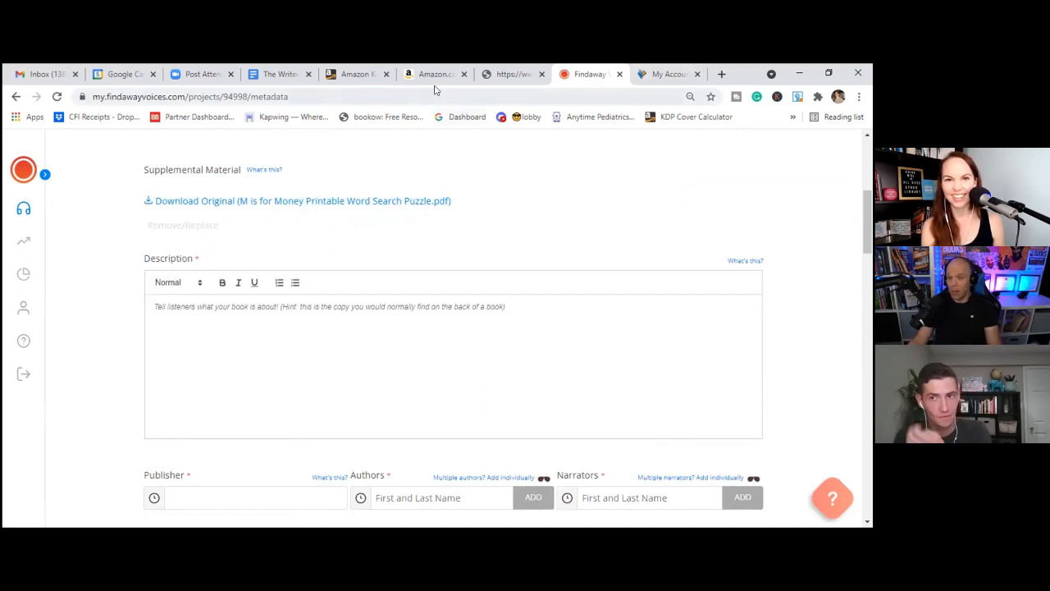
mouse_move(435, 74)
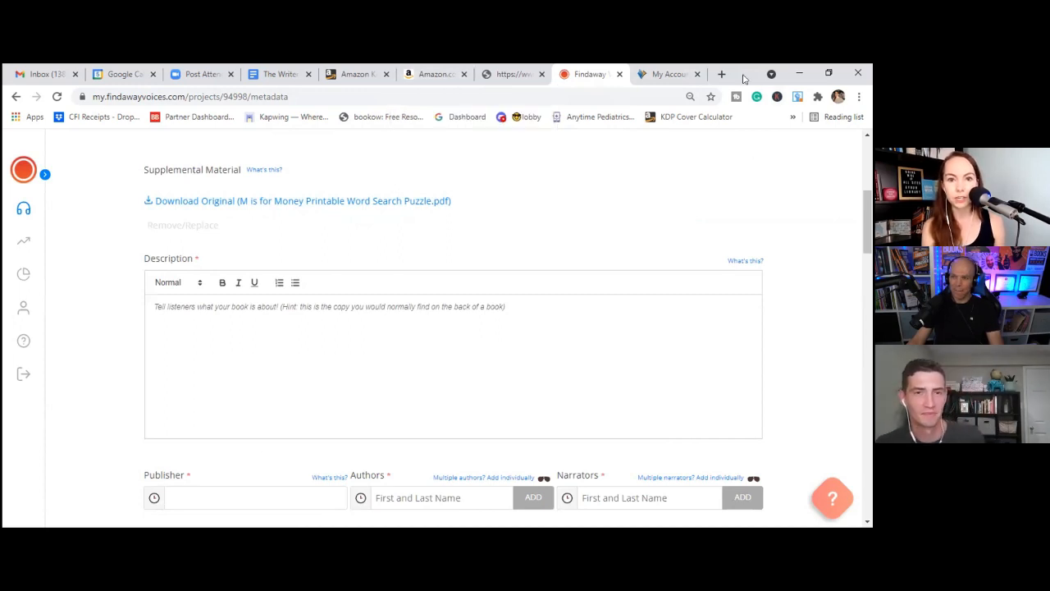
click(418, 77)
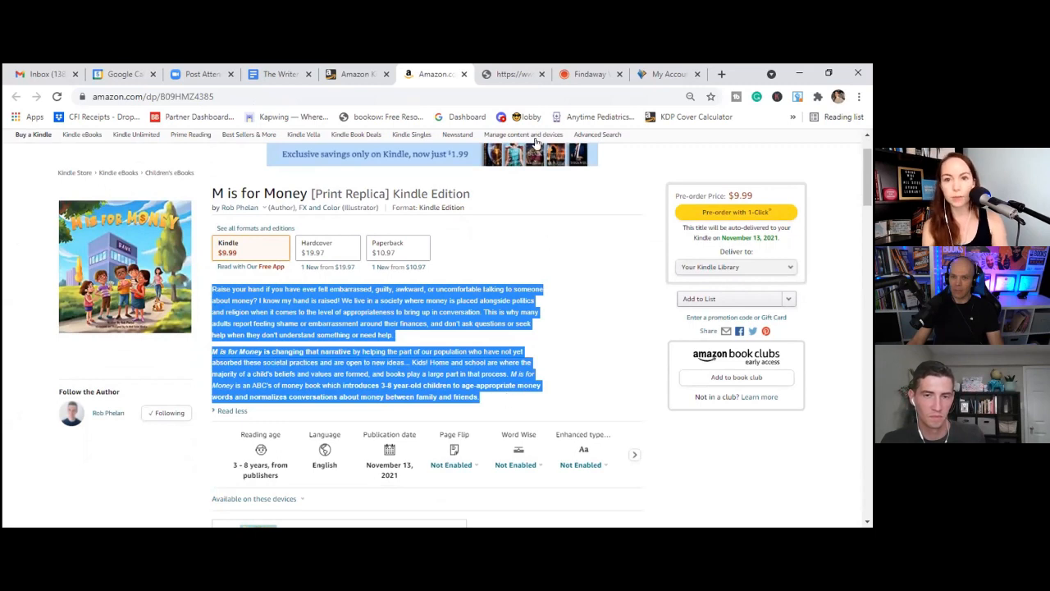
click(590, 74)
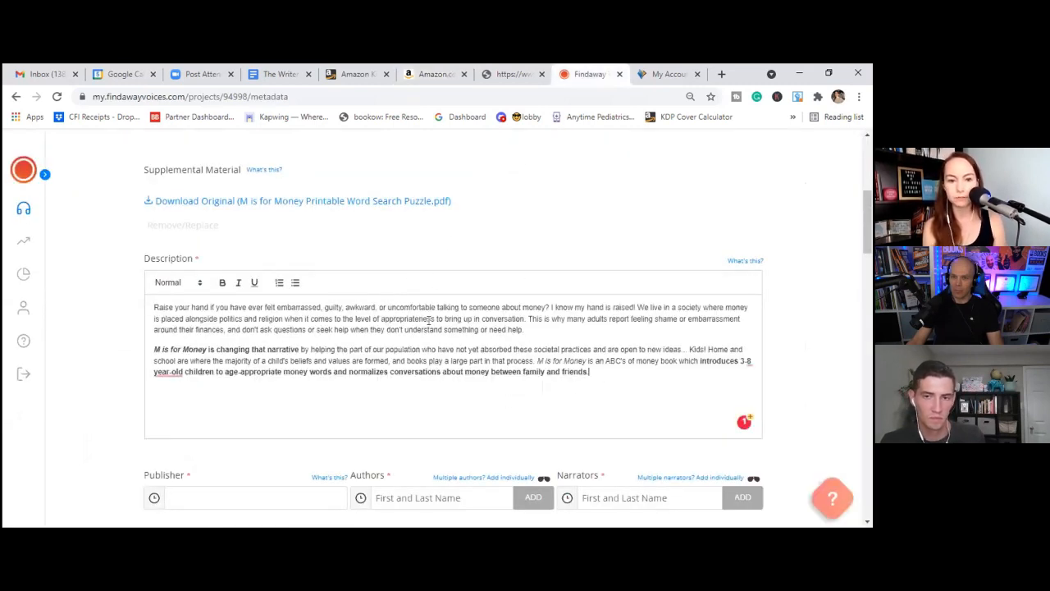
scroll(down, 3)
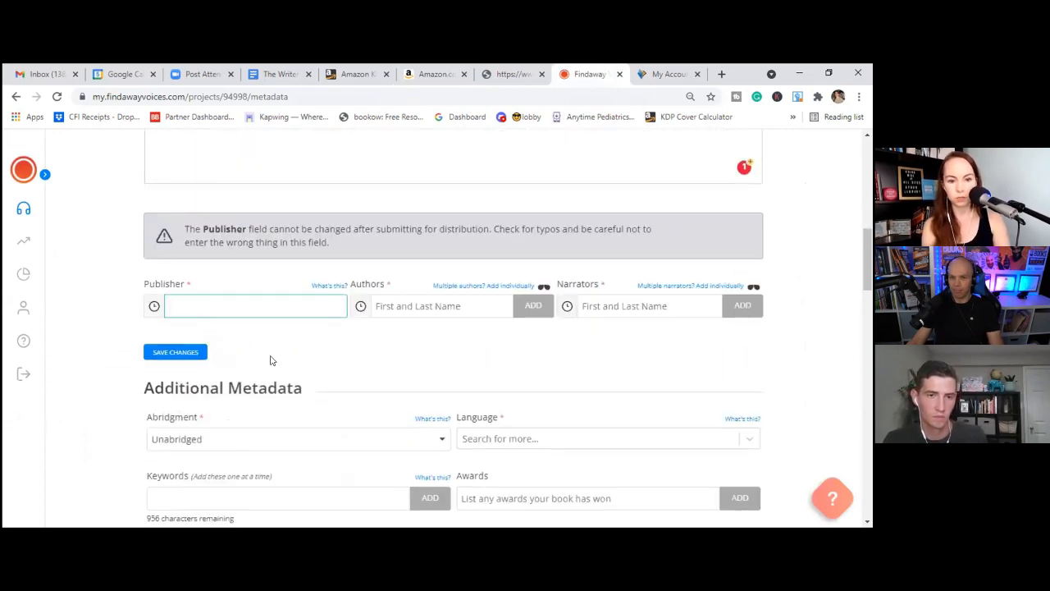
Enter Robert Phelan as publisher and Rob Phelan as author.
text(Robert Phelan)
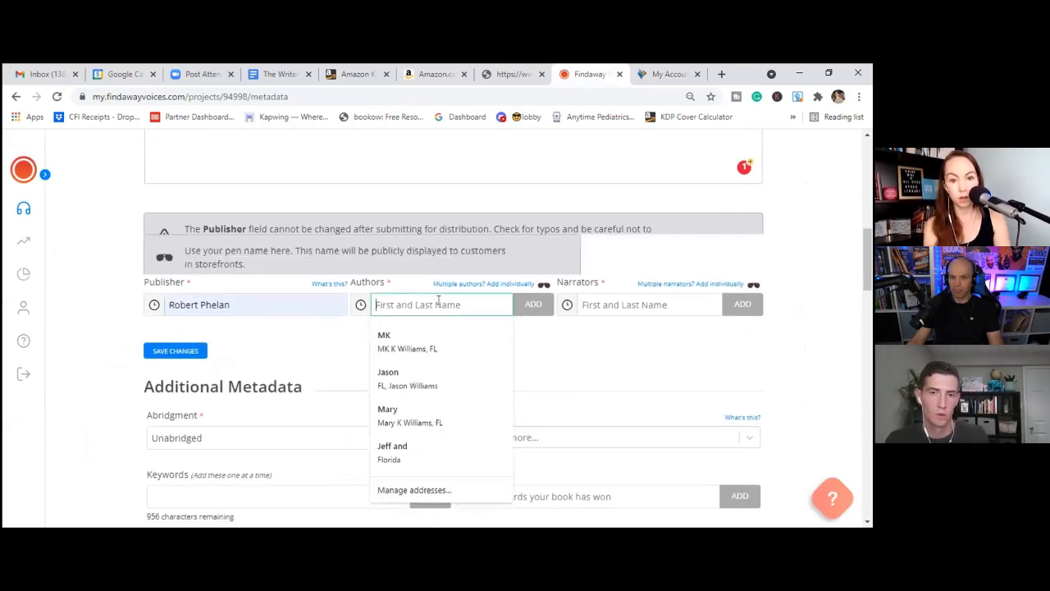
text(Rob)
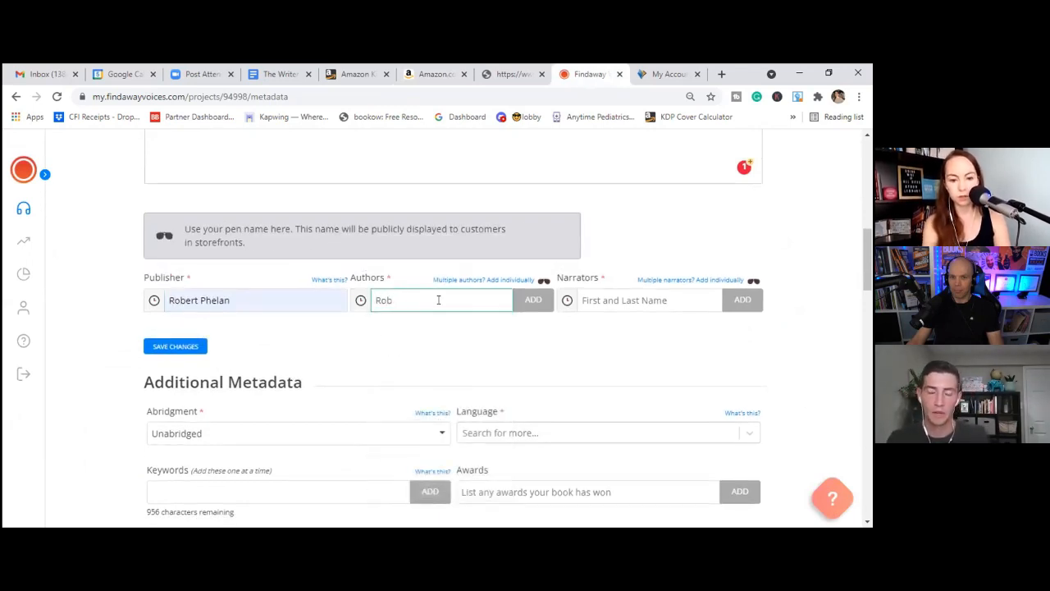
text(Phelam)
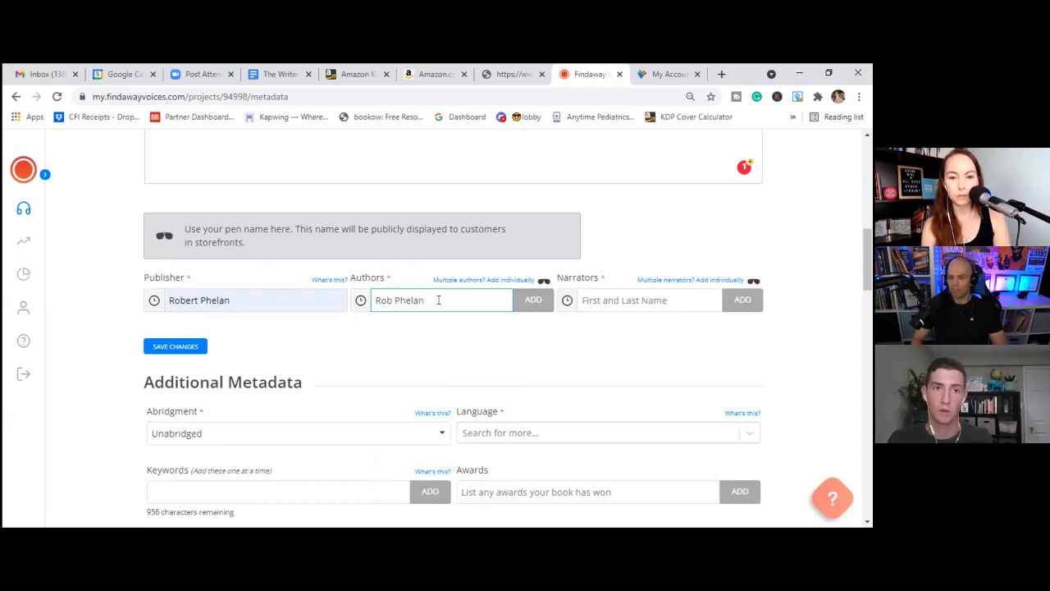
mouse_move(484, 347)
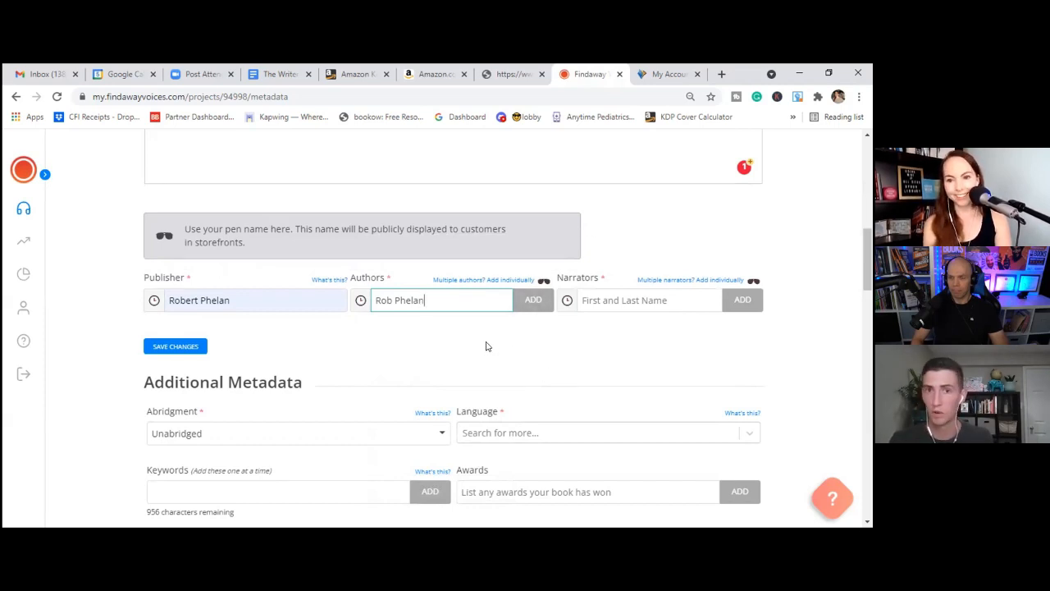
mouse_move(489, 339)
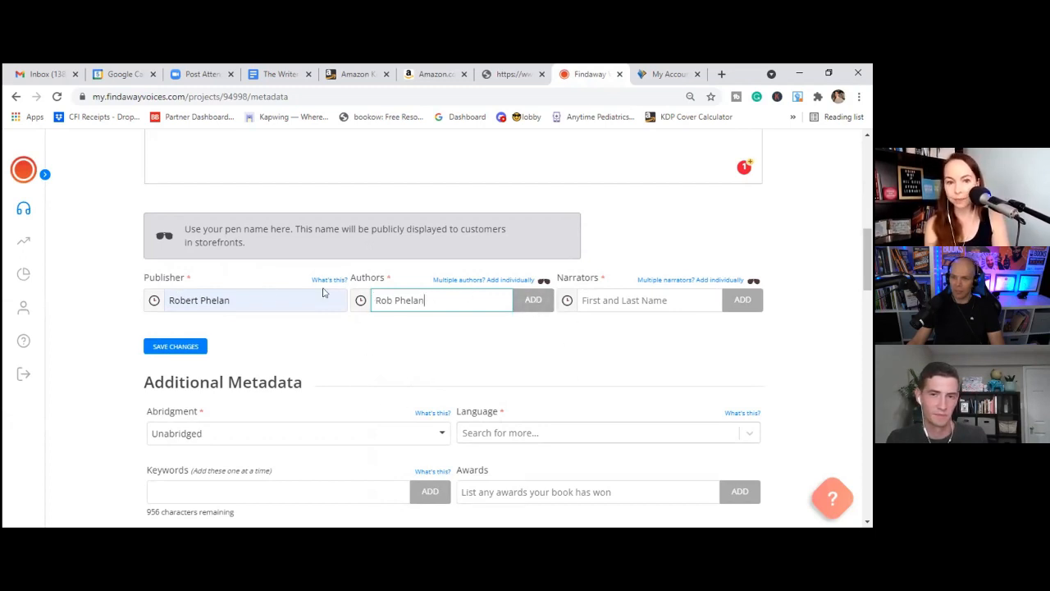
mouse_move(523, 315)
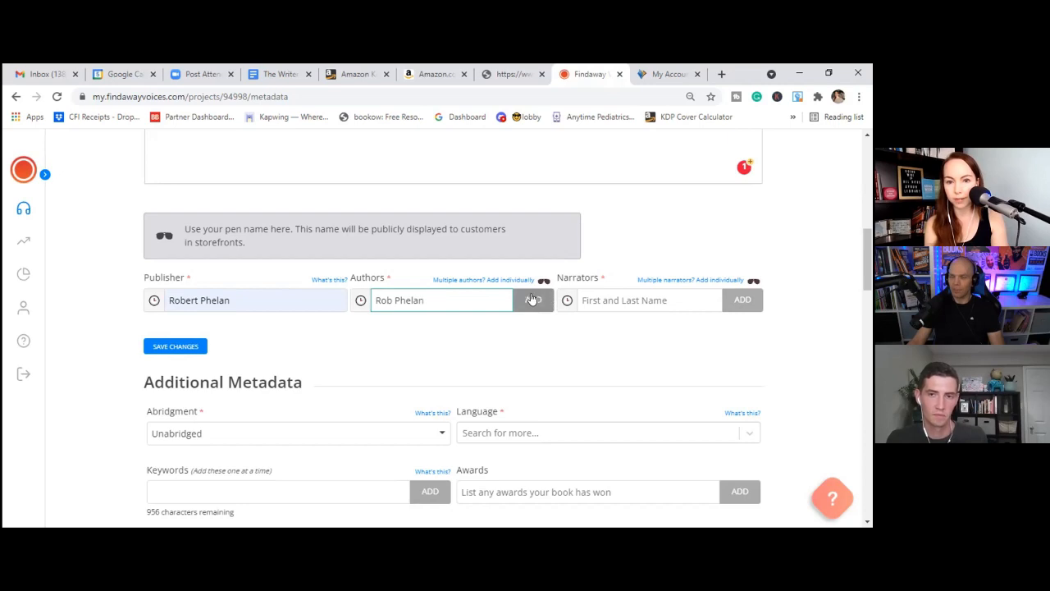
Add Brad Grochowski as the narrator credit.
click(532, 299)
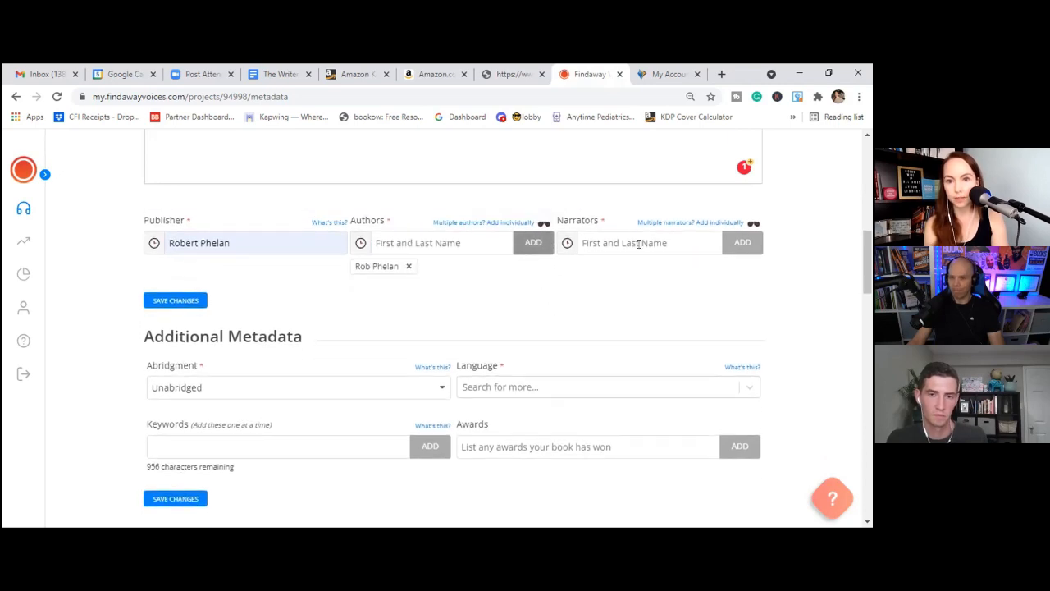
text(Brad C)
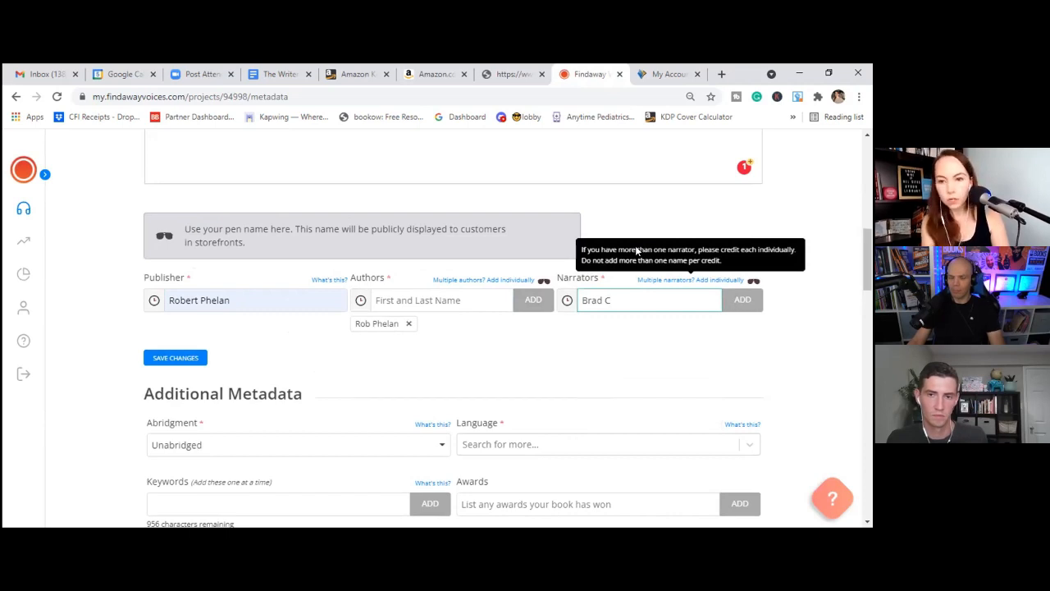
text(rochowski)
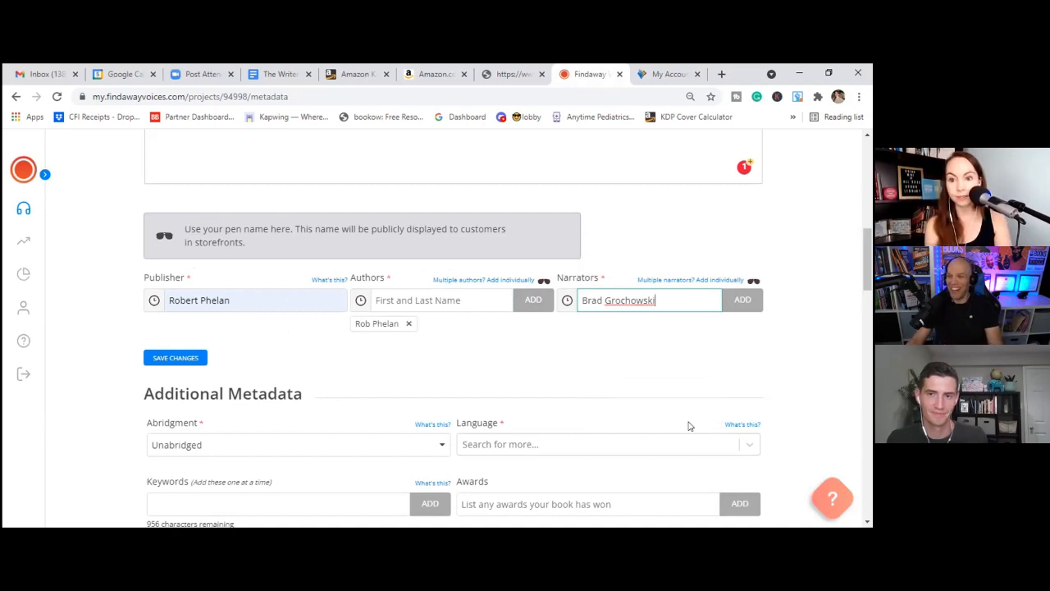
click(741, 299)
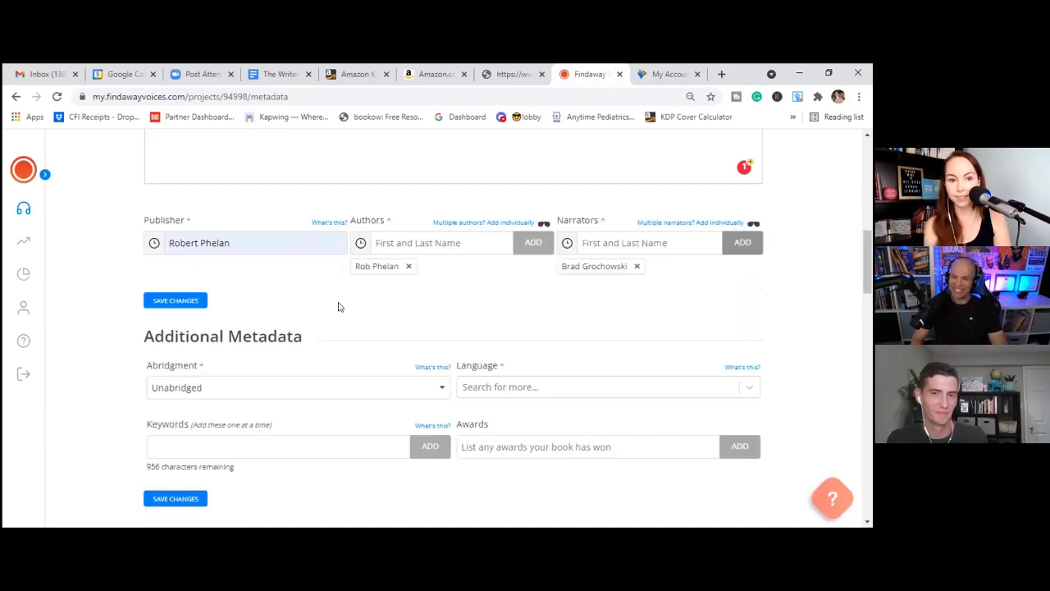
Set the language to English and add the keyword 'abcs book'.
scroll(down, 3)
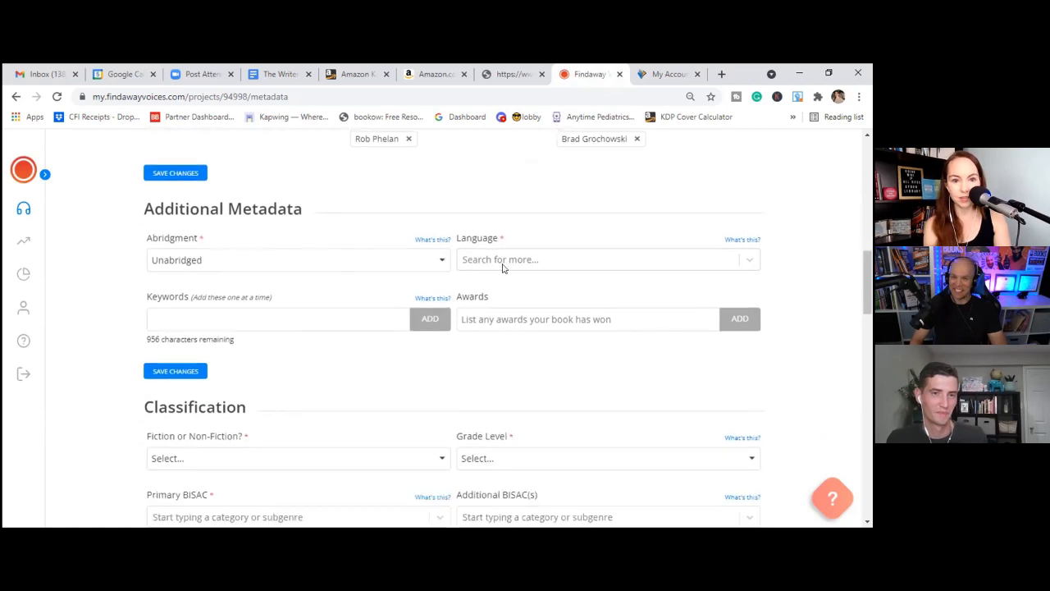
click(607, 259)
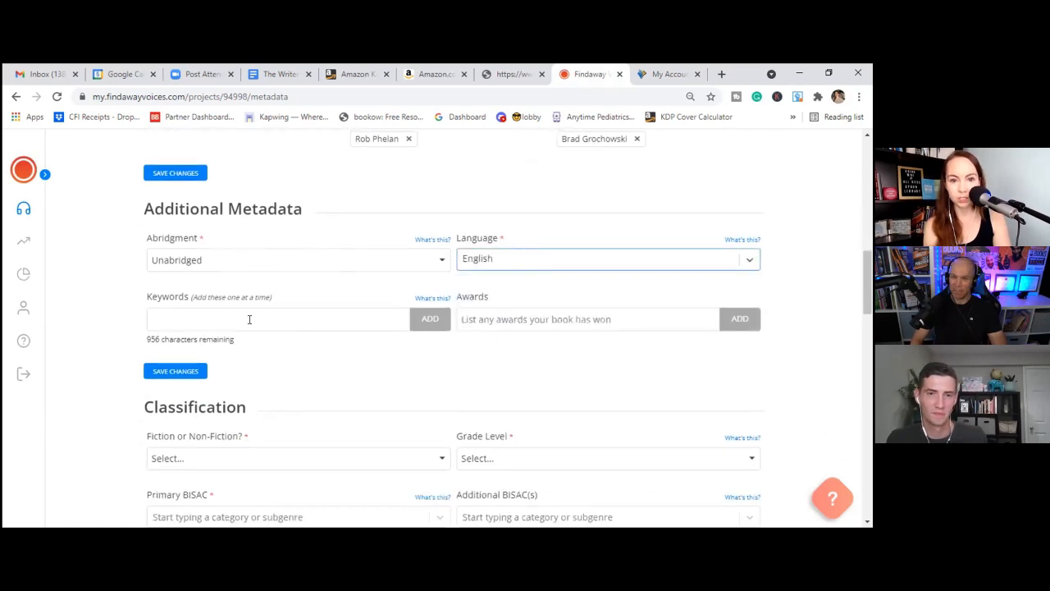
click(277, 318)
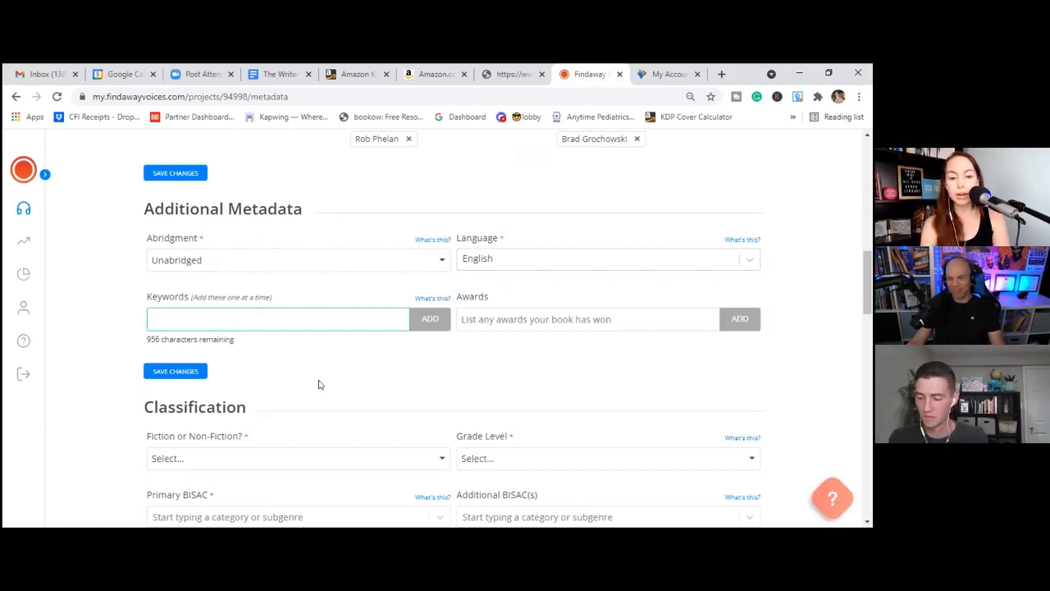
text(abcs book)
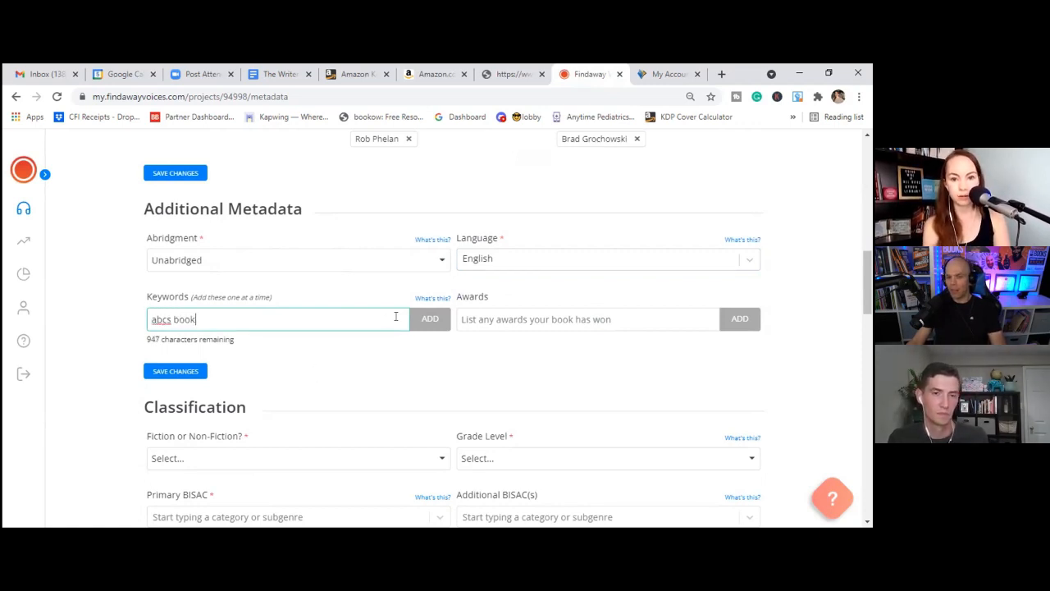
click(430, 318)
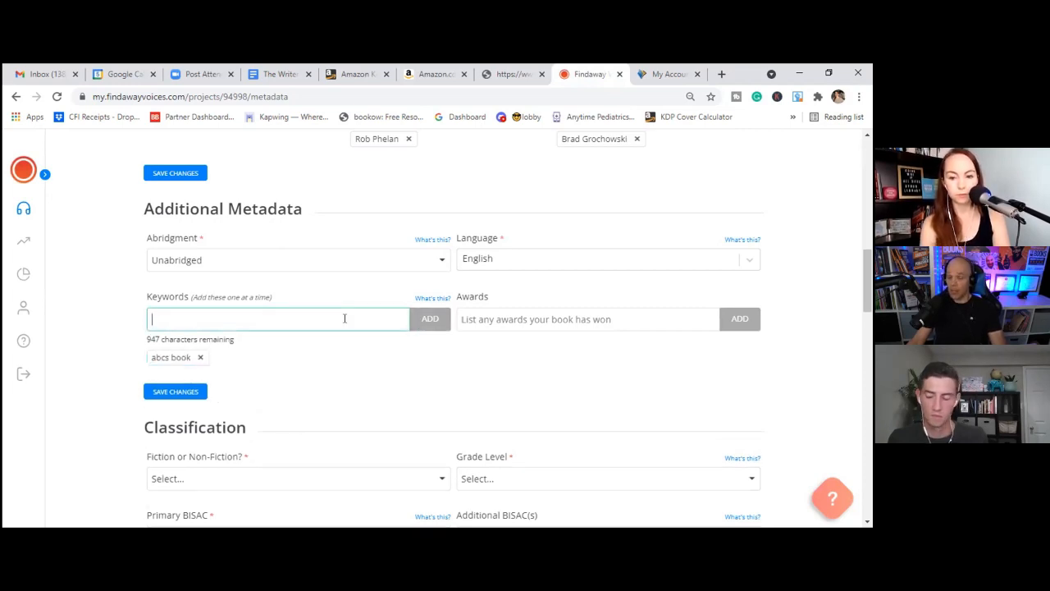
Add keywords money book for kids, financial literacy for kids, and teach kids money.
text(pe)
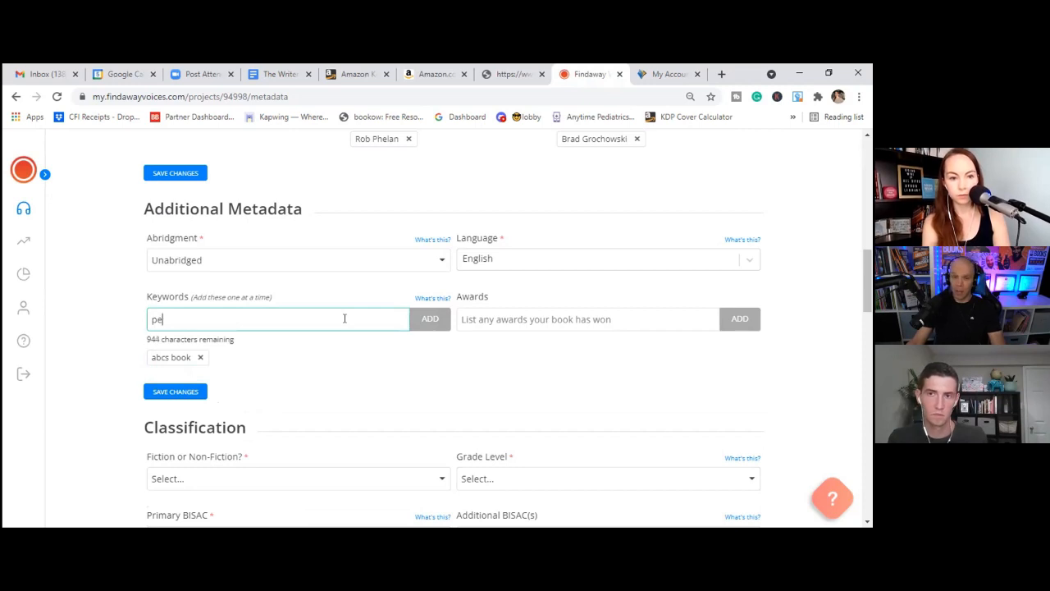
text(financial literacy)
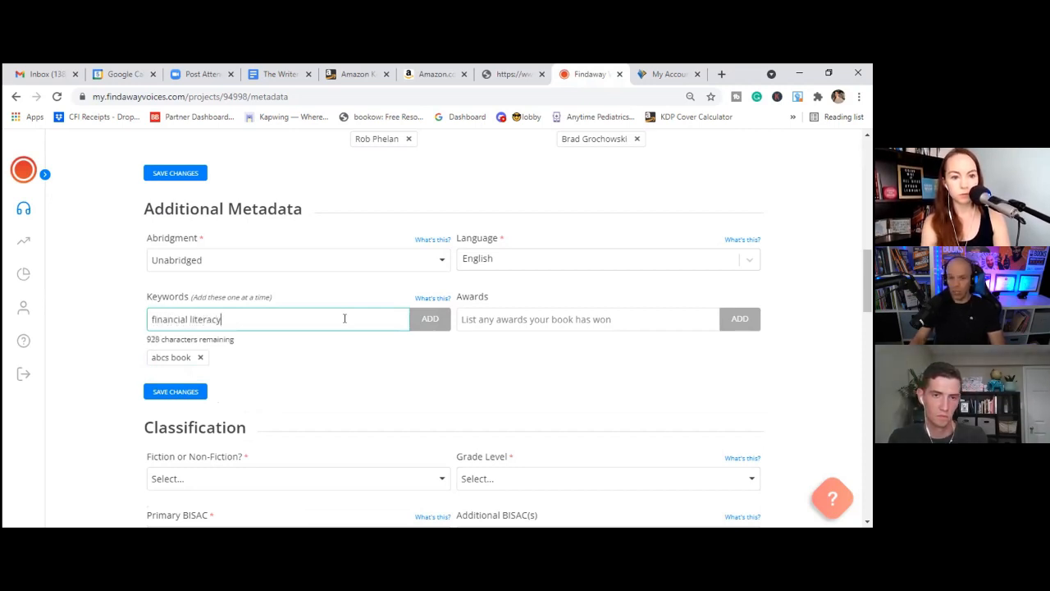
text(for kids)
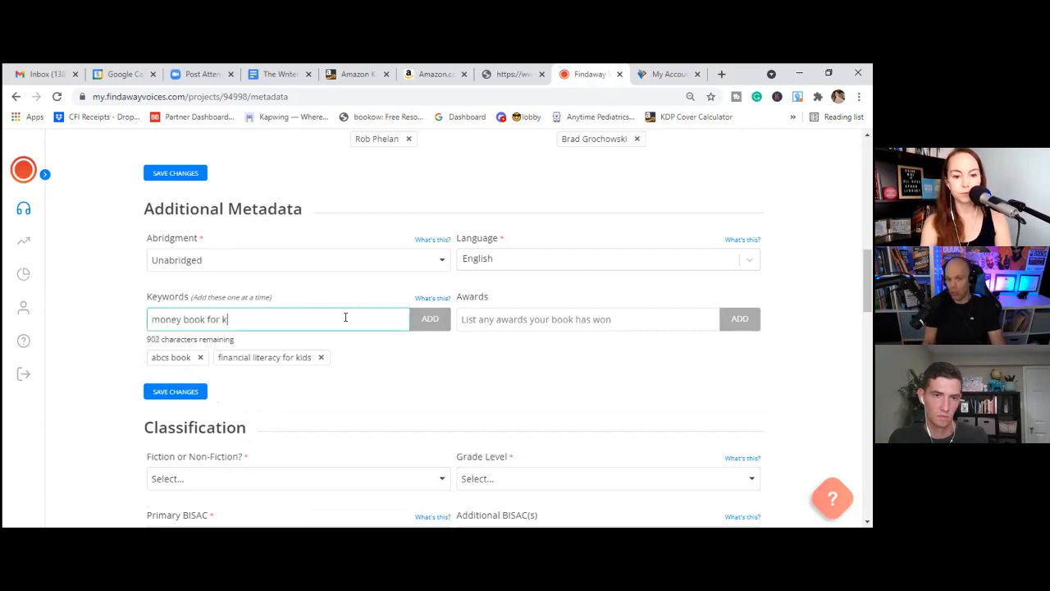
text(ids)
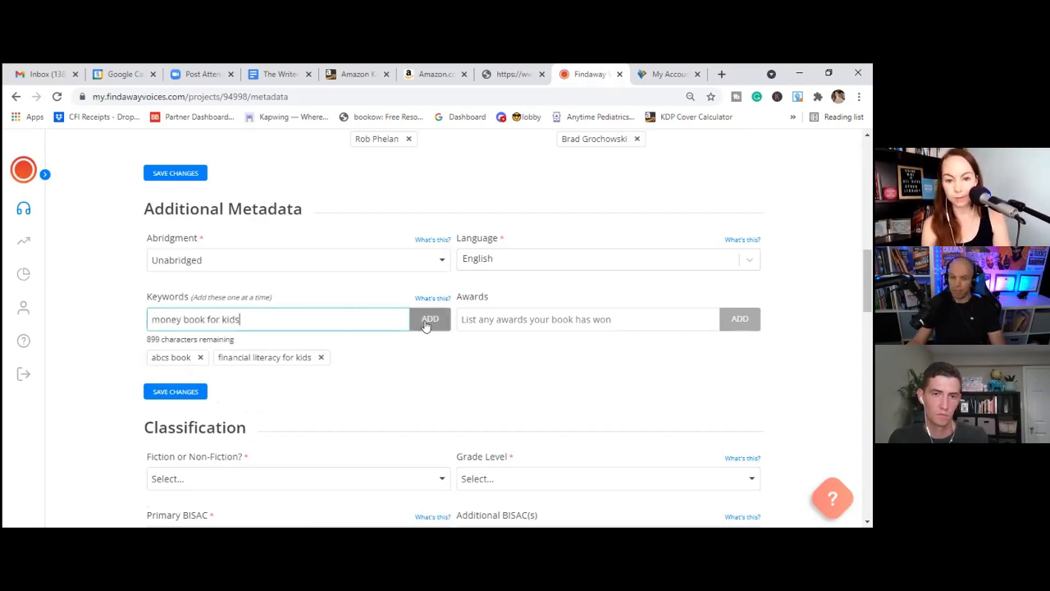
click(429, 319)
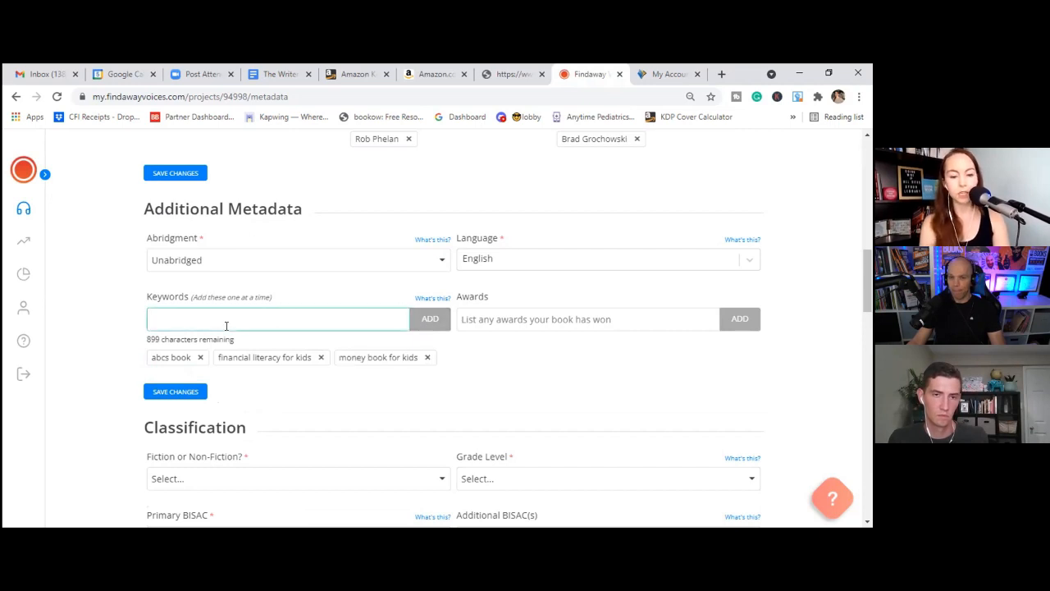
text(financial literal)
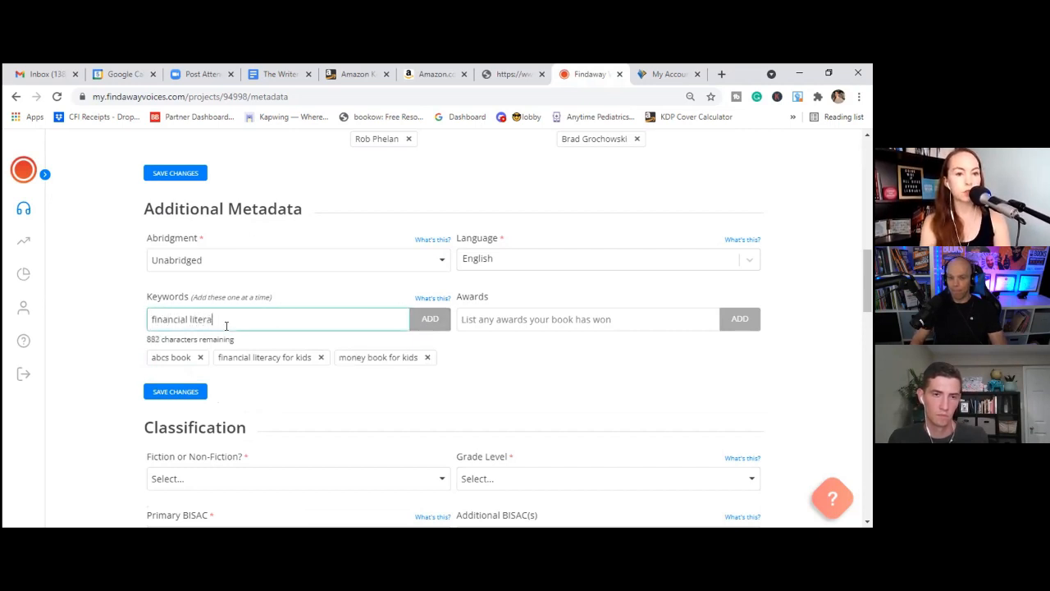
click(429, 318)
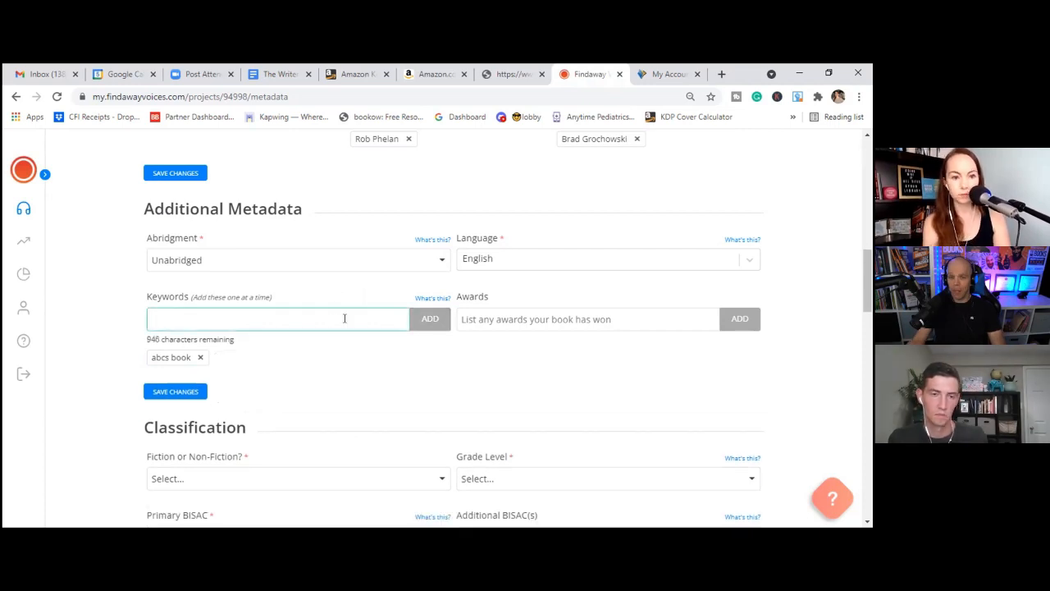
text(money)
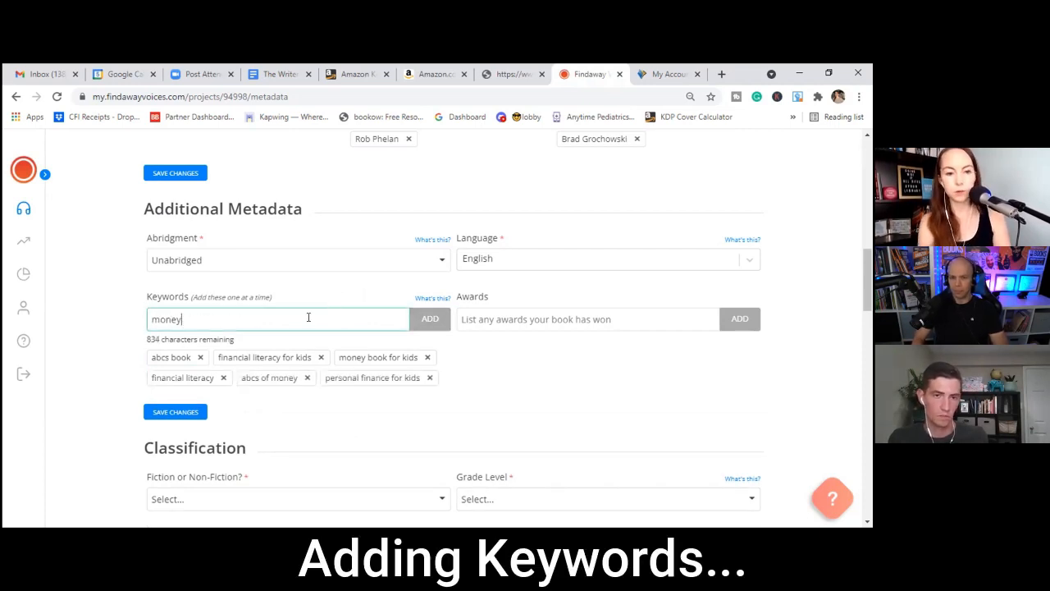
text(teach kids)
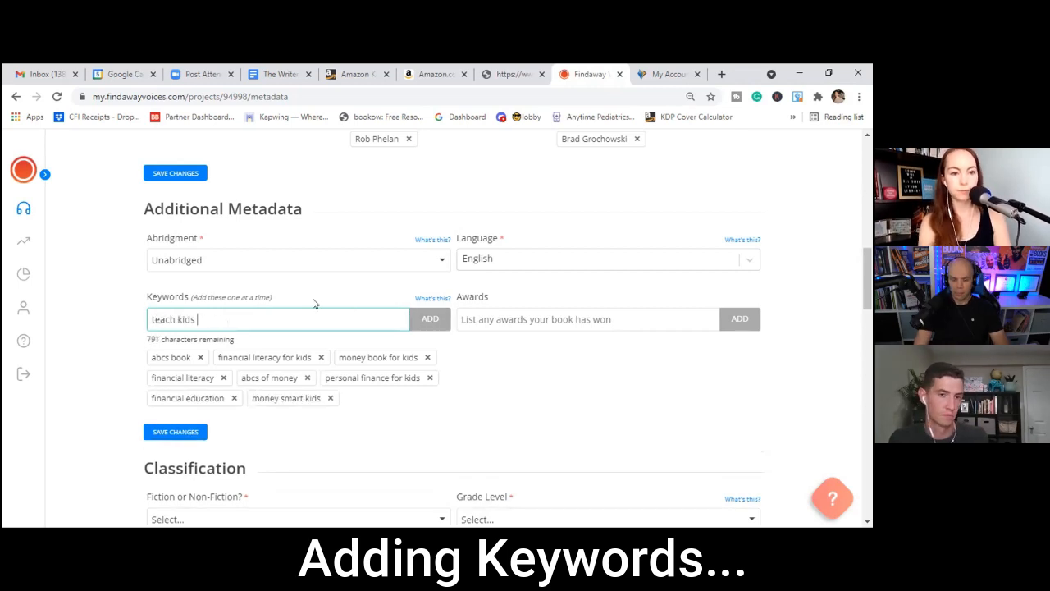
click(430, 319)
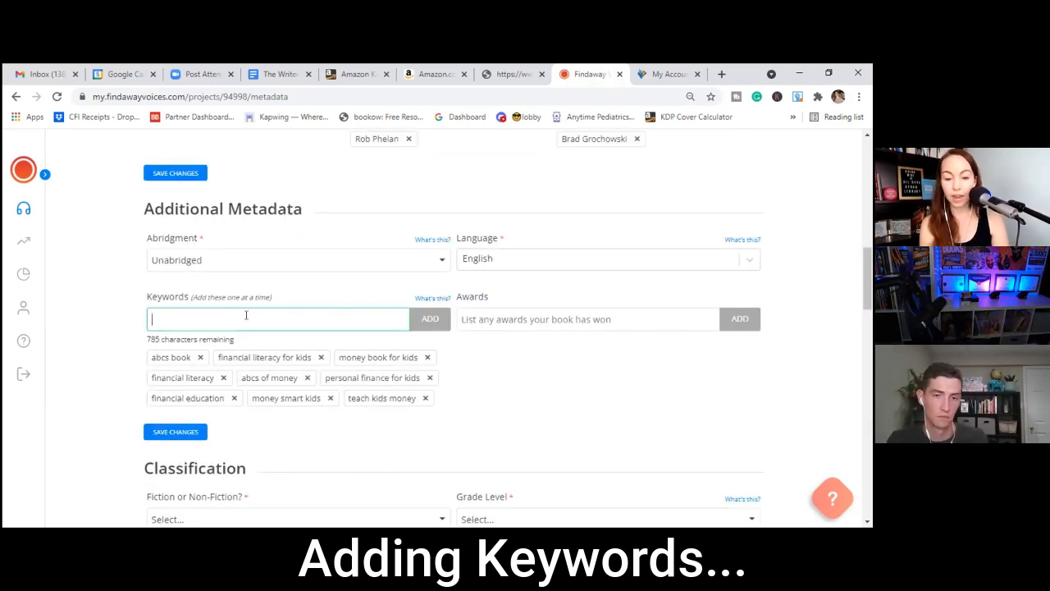
Classify the audiobook as non-fiction for Grades K - 3.
scroll(down, 3)
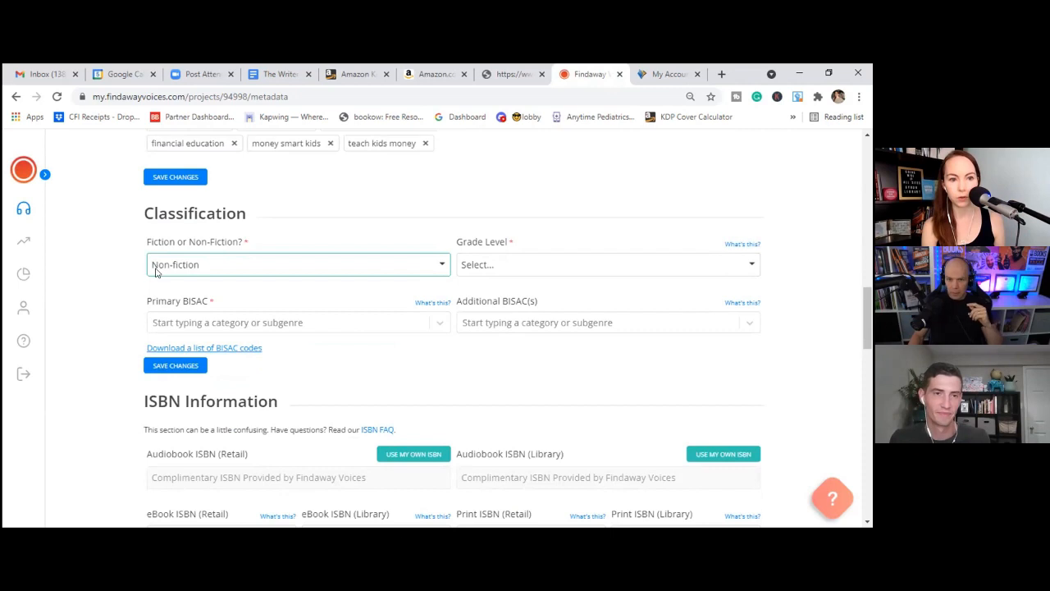
click(606, 264)
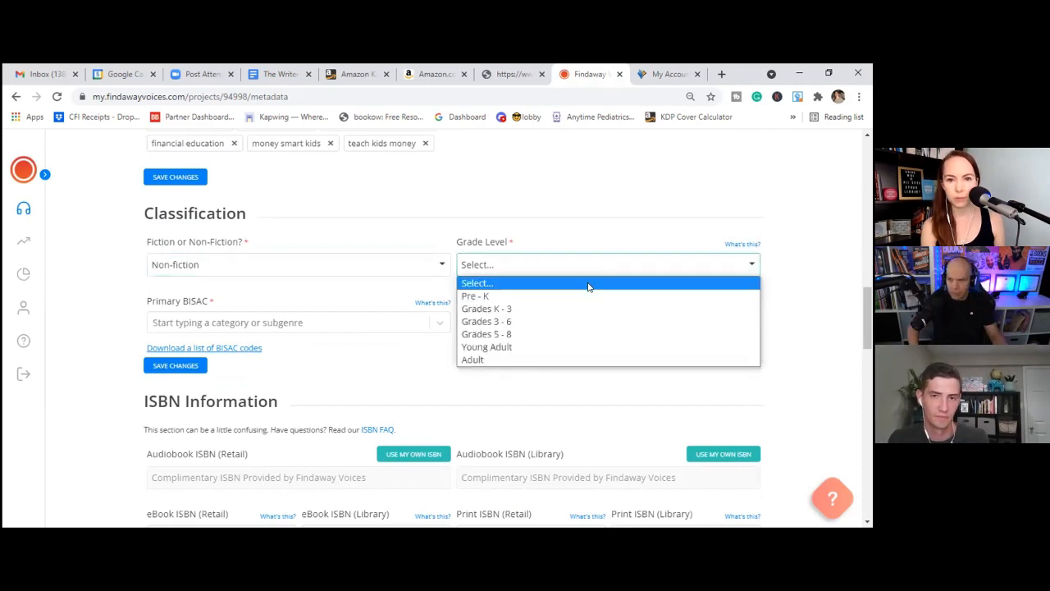
mouse_move(588, 295)
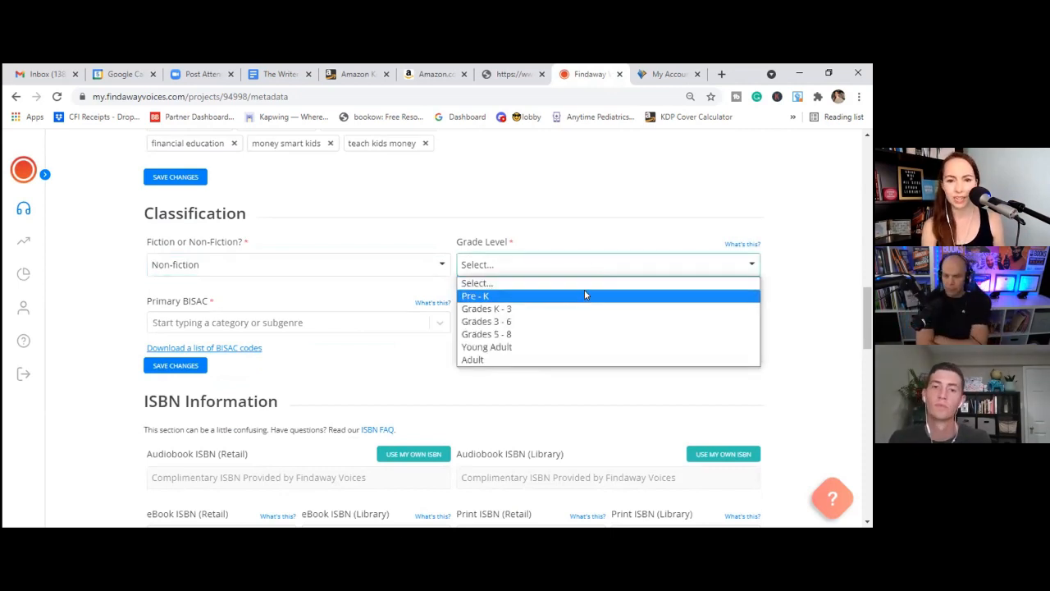
mouse_move(587, 308)
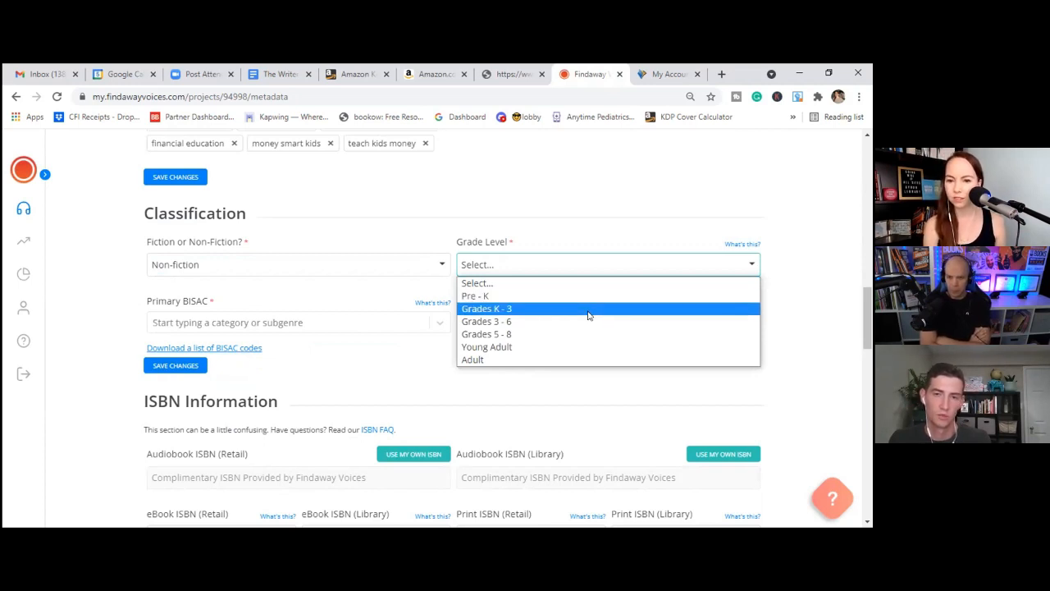
click(486, 308)
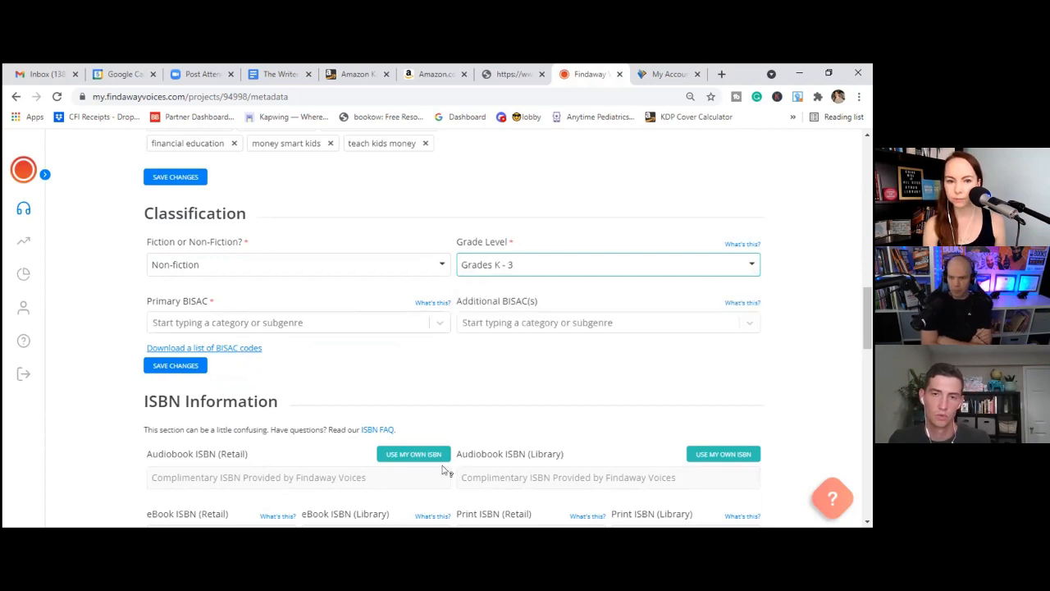
Search the Primary BISAC for personal finance and juvenile nonfiction categories.
click(295, 322)
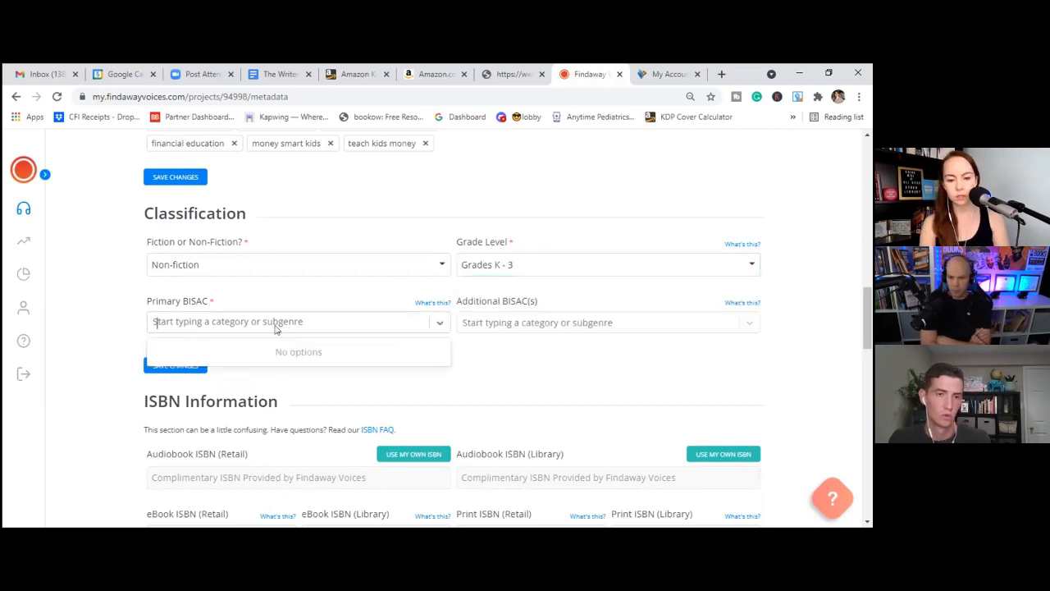
text(childrens)
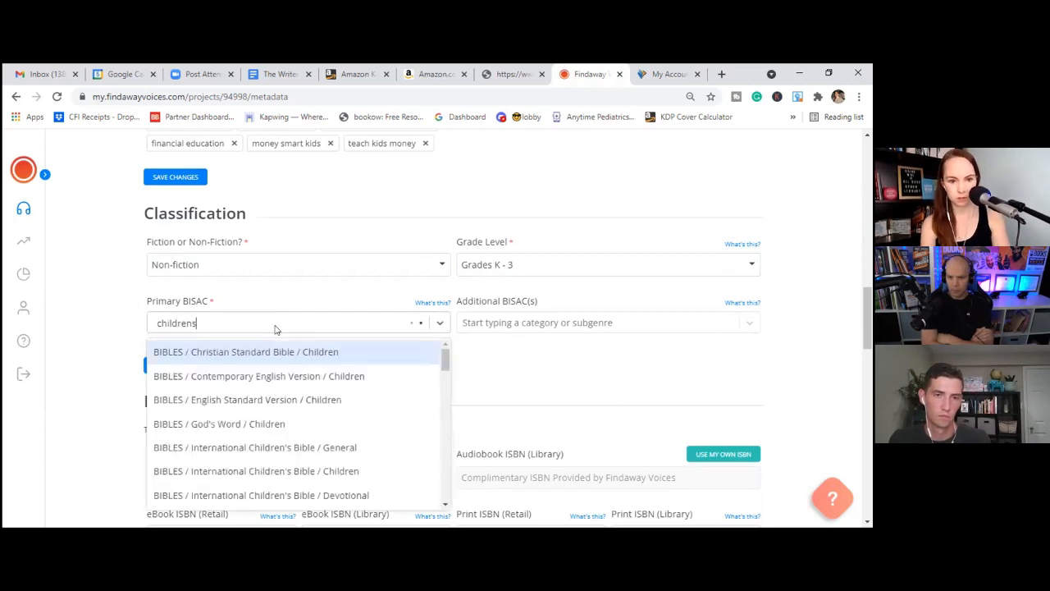
key(Backspace)
text( n)
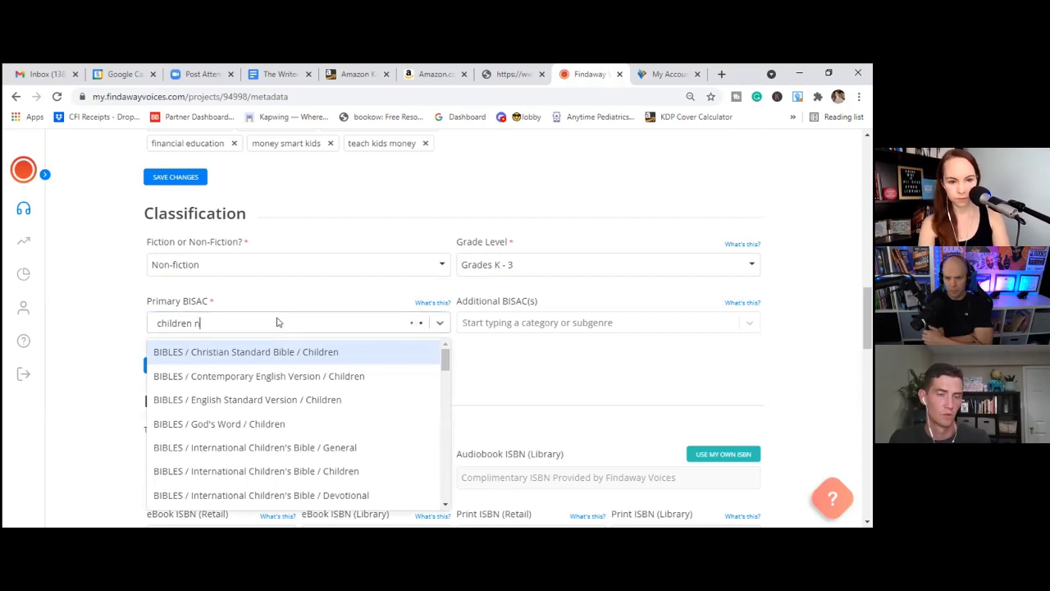
text(on)
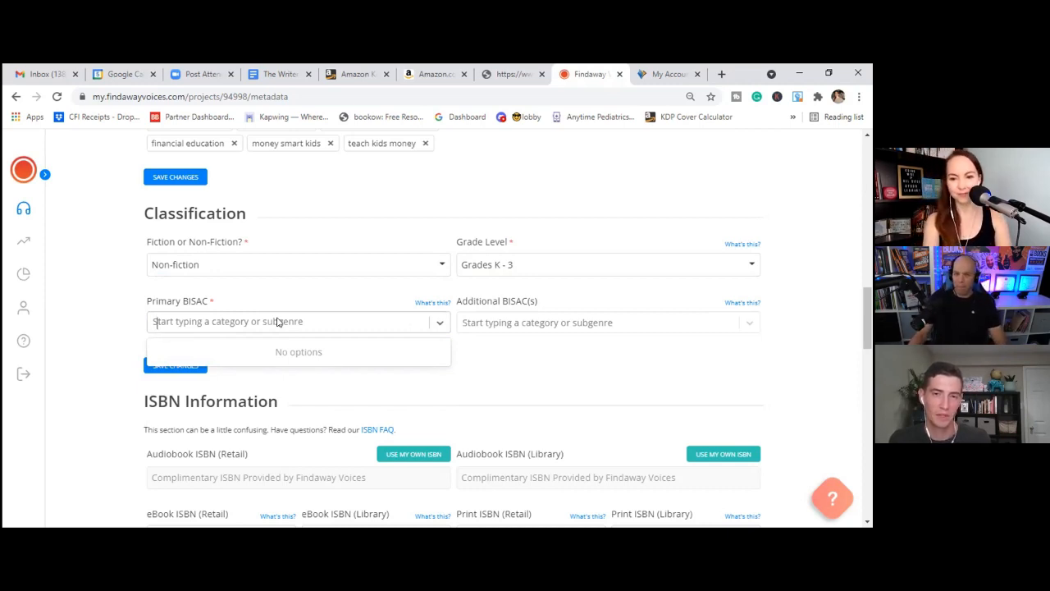
mouse_move(433, 302)
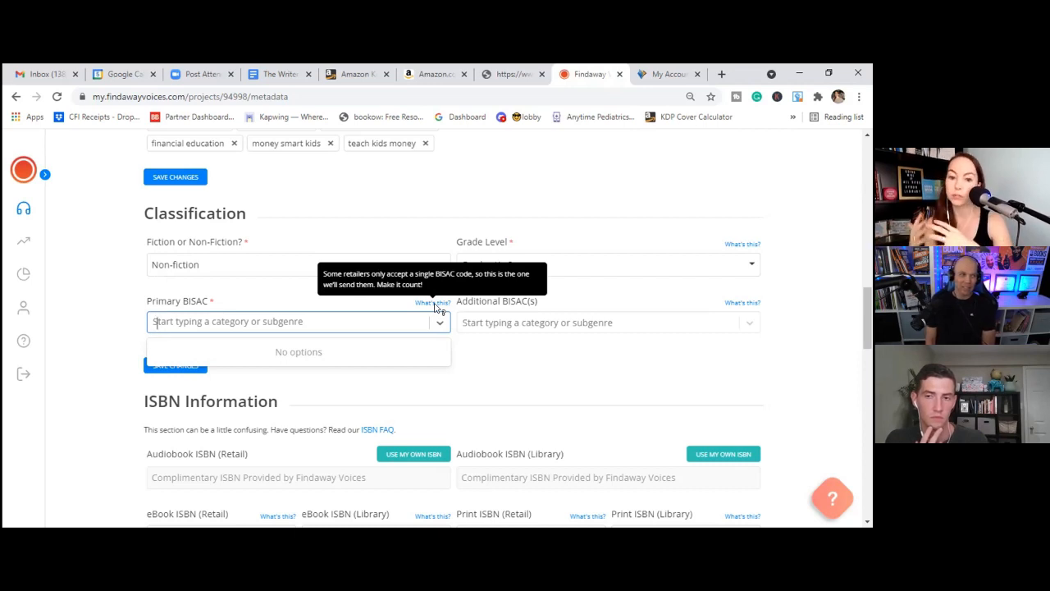
text(personal fin)
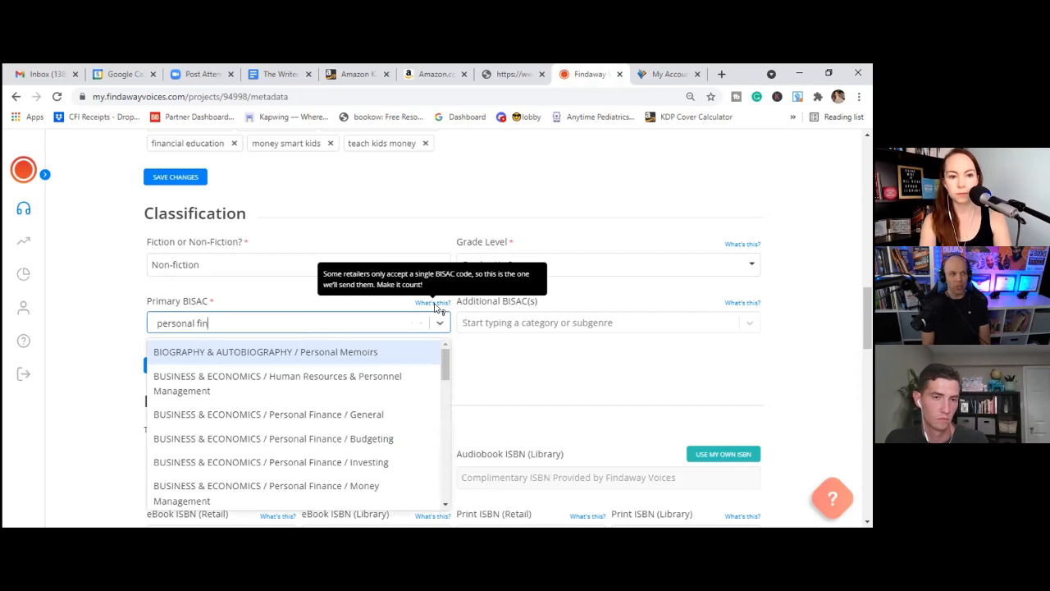
text(ance)
click(609, 321)
text(childrens topic)
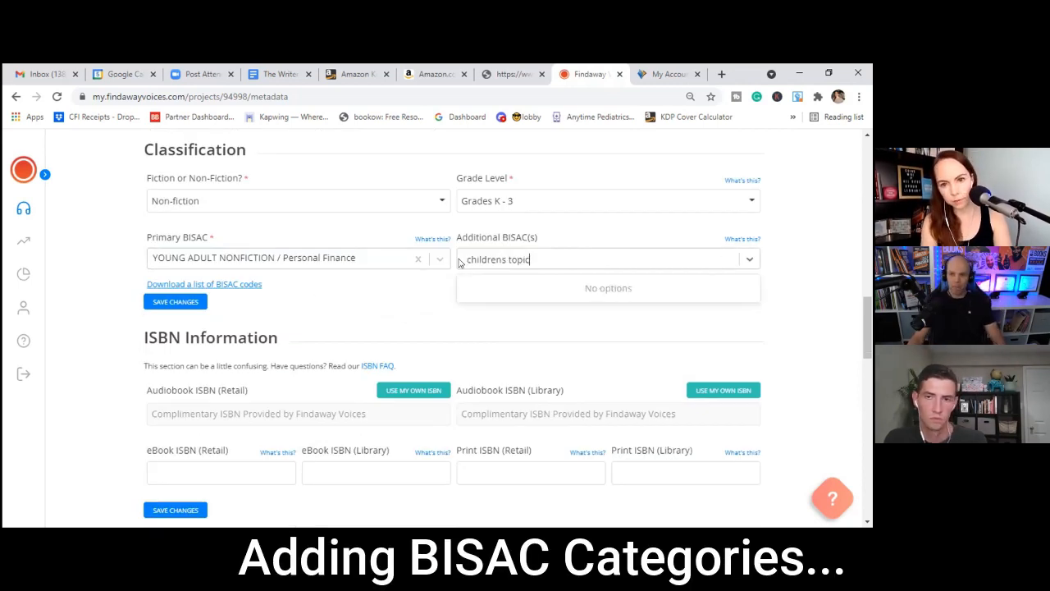
text(juvenile)
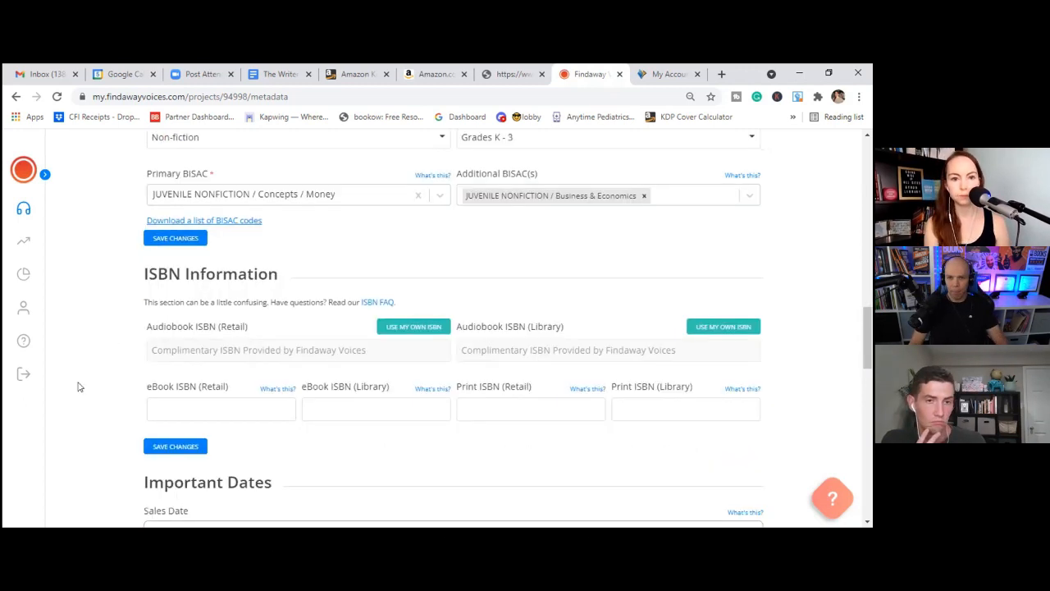
mouse_move(106, 348)
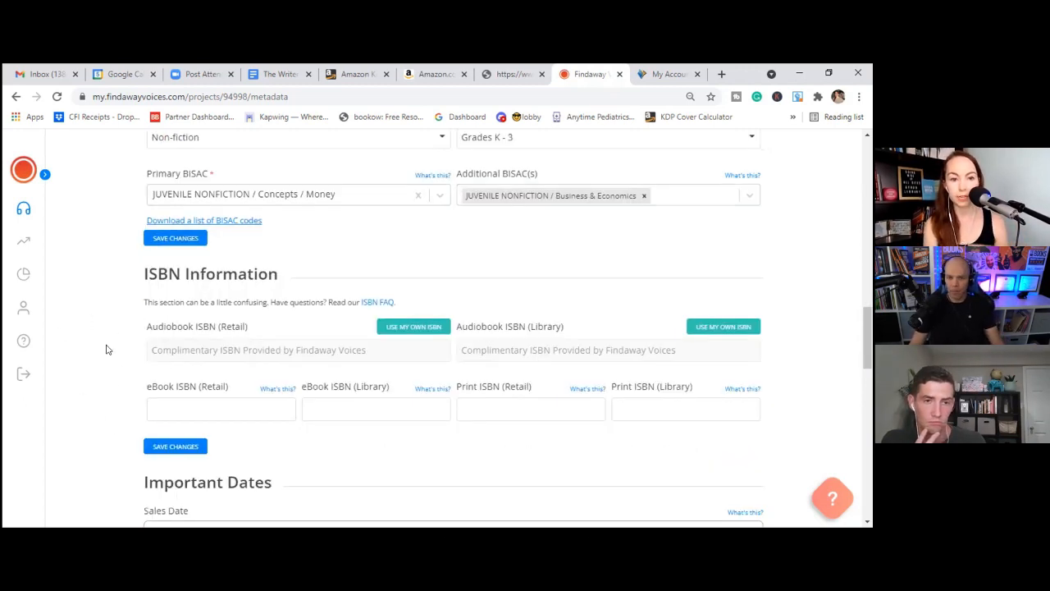
mouse_move(112, 344)
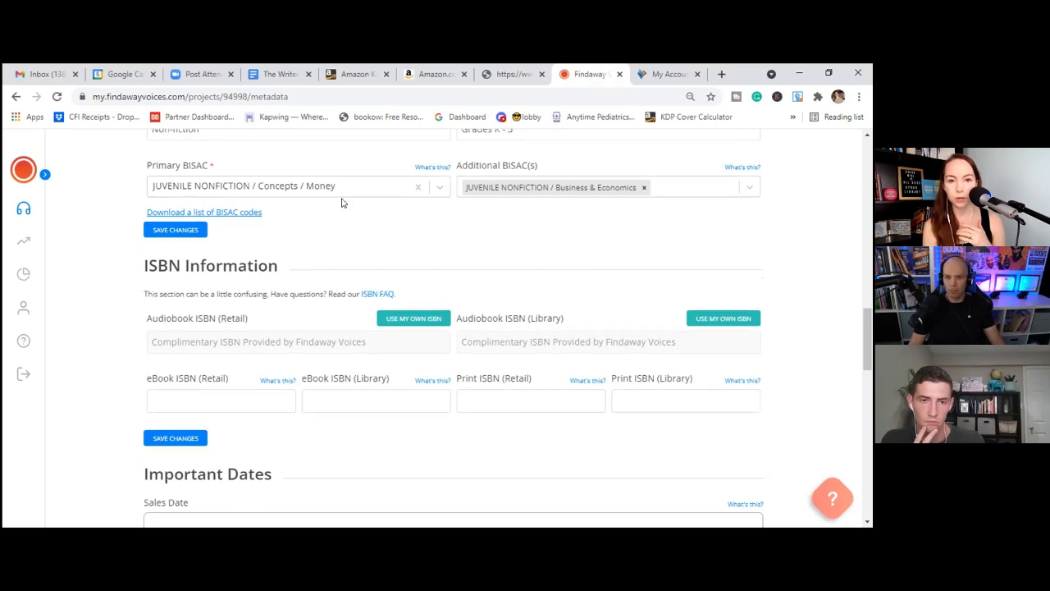
scroll(down, 3)
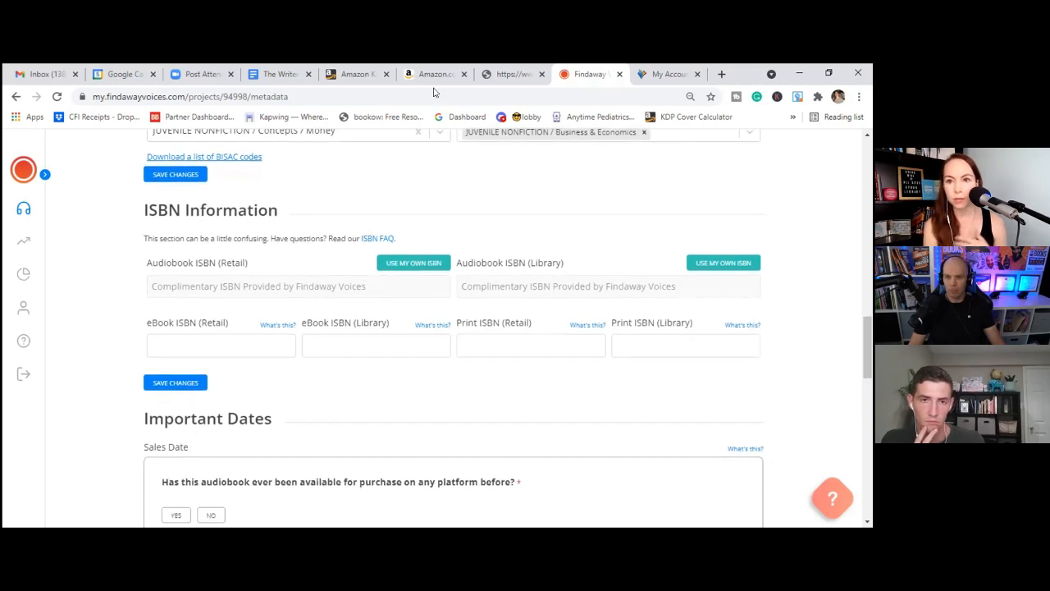
mouse_move(538, 396)
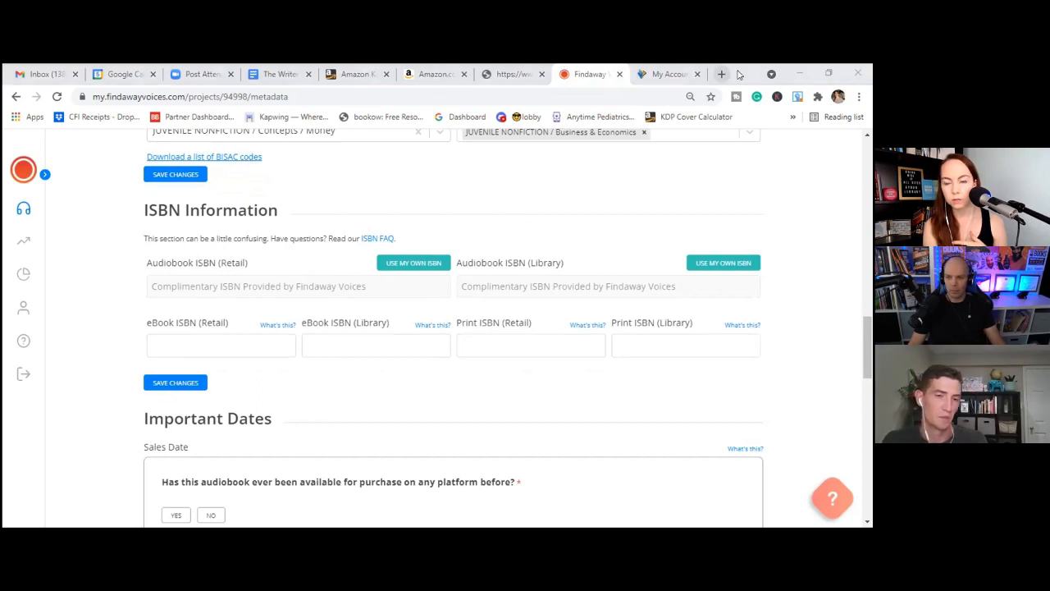
mouse_move(180, 338)
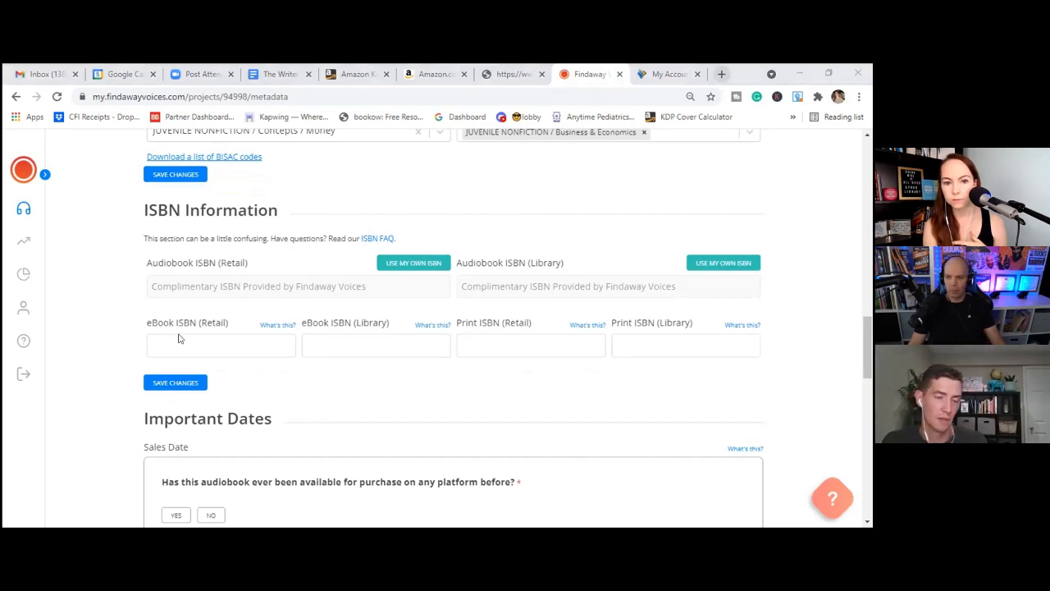
click(638, 77)
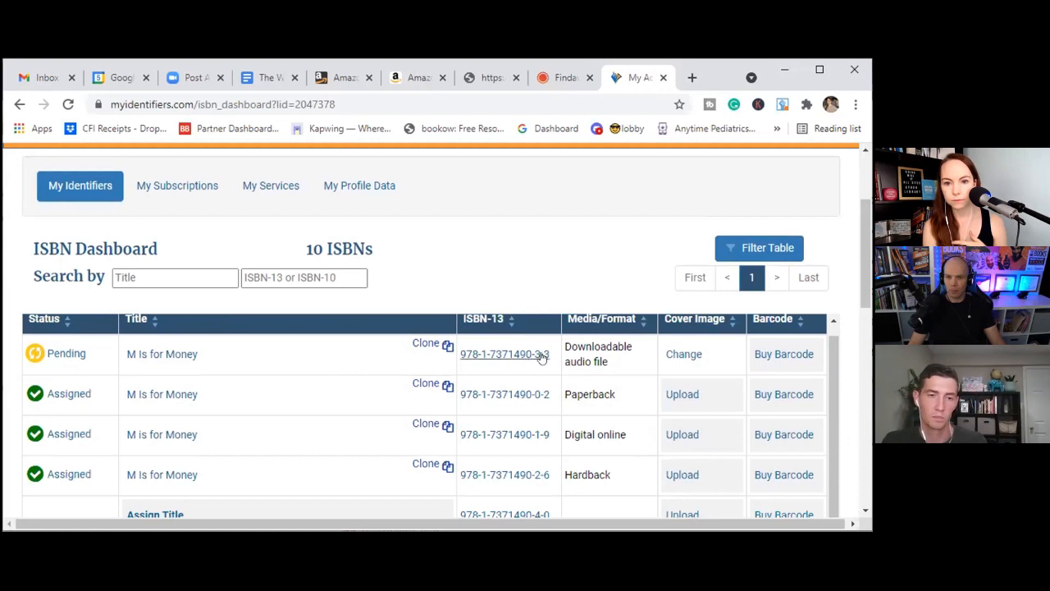
double_click(509, 354)
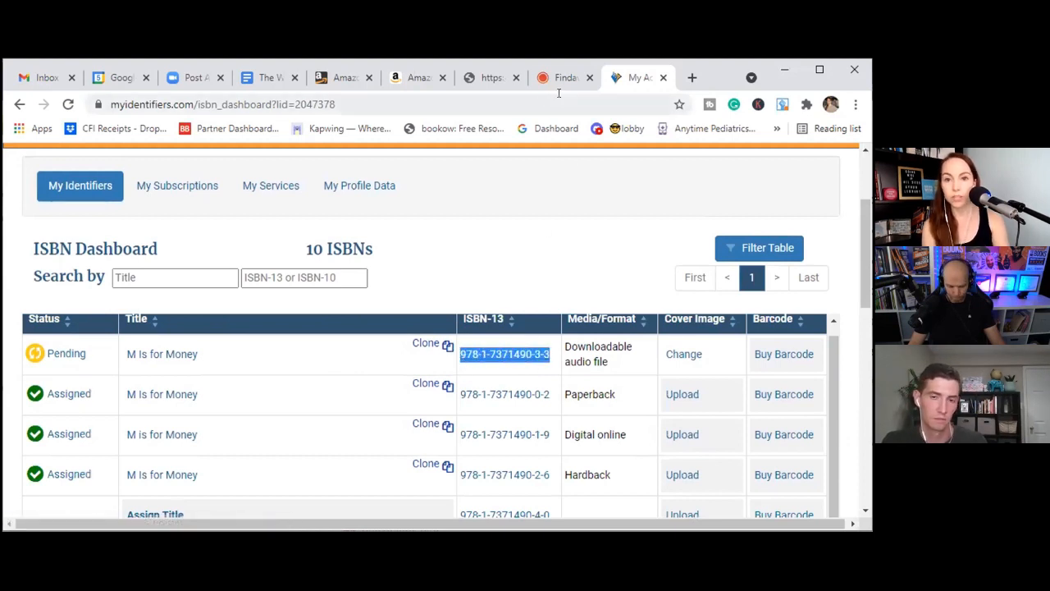
click(564, 77)
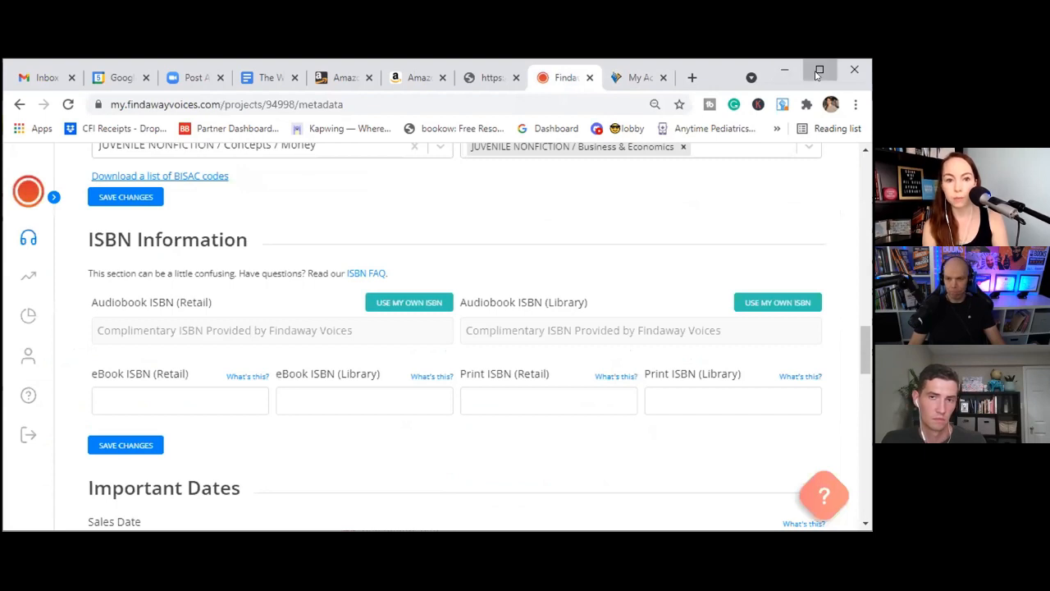
click(409, 302)
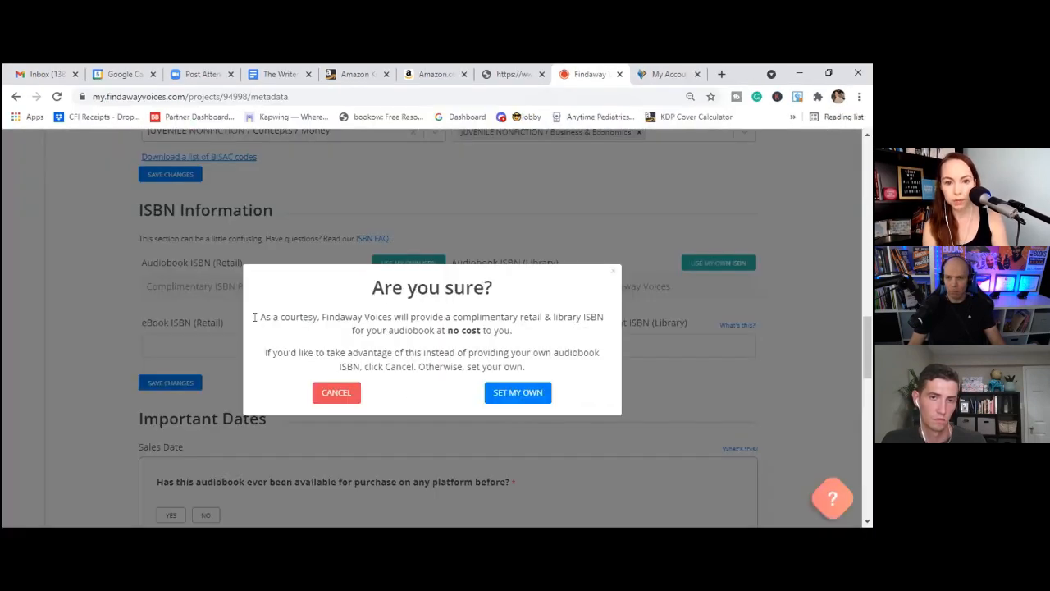
click(517, 392)
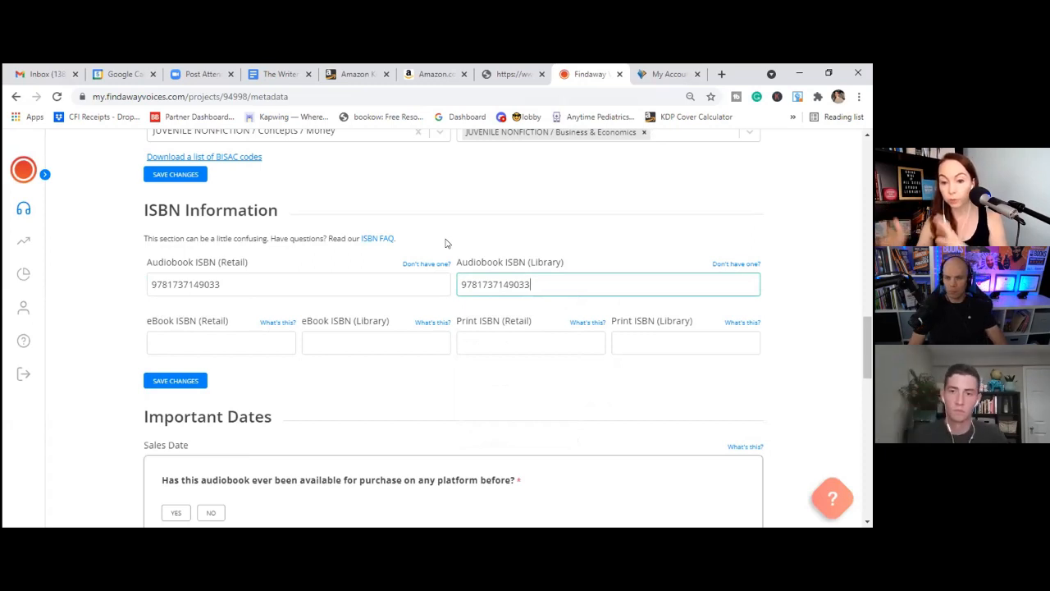
click(664, 74)
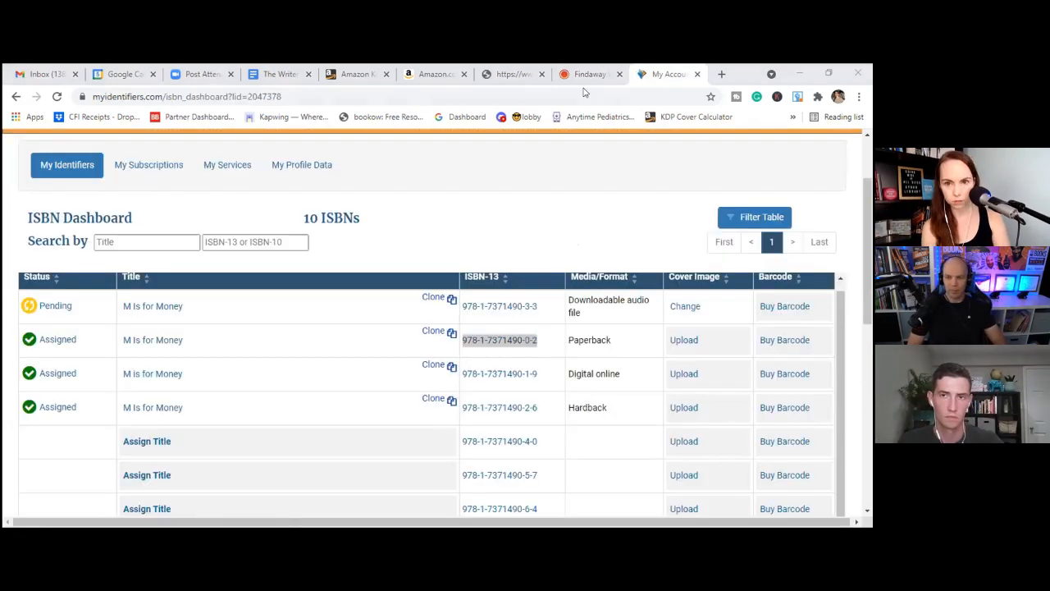
click(589, 74)
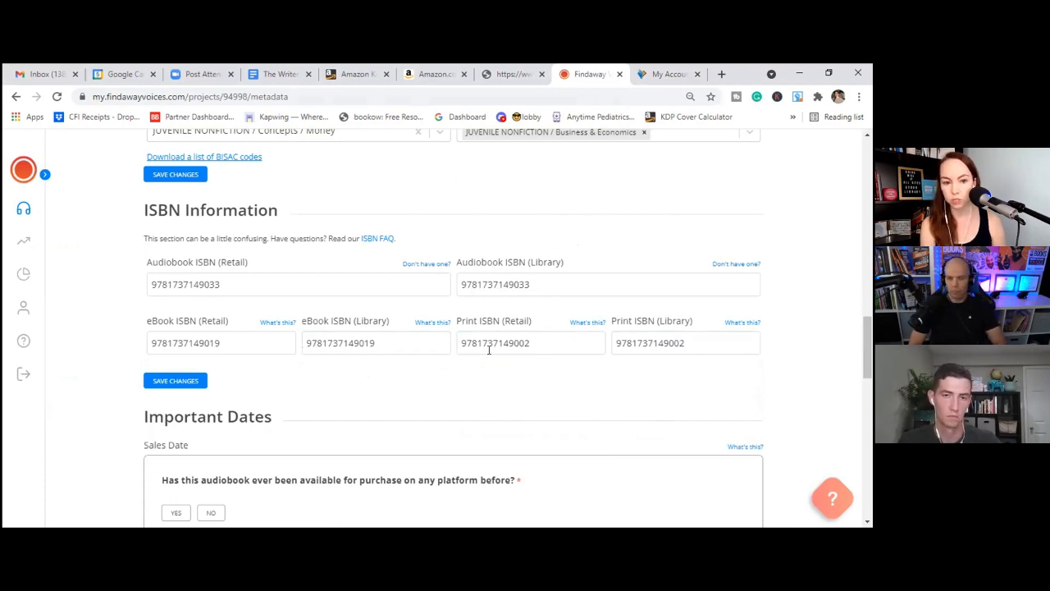
Mark the audiobook as never sold before and set the street date to 11/13/2021.
scroll(down, 3)
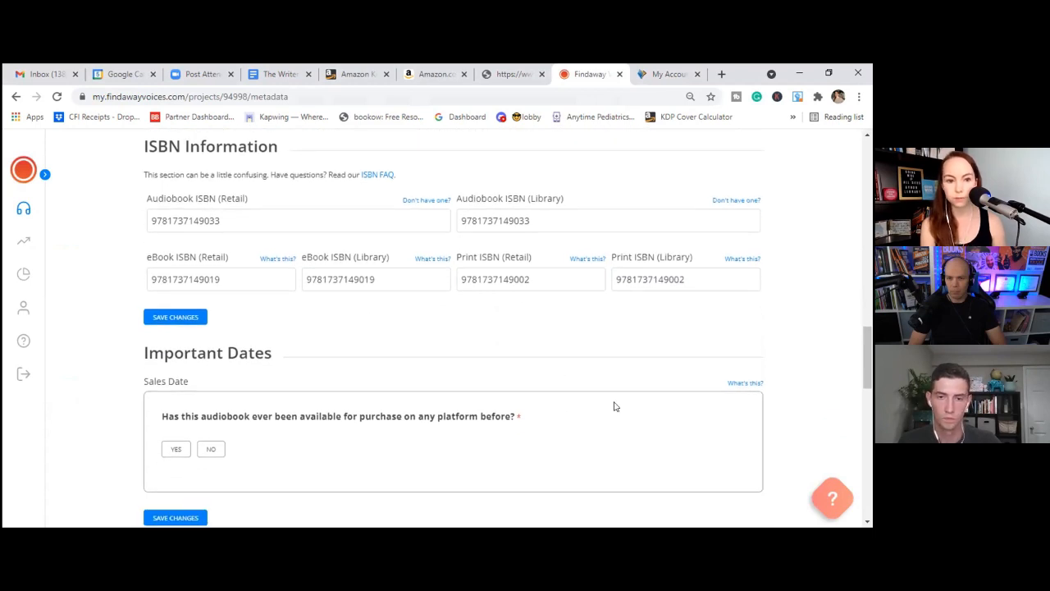
mouse_move(233, 404)
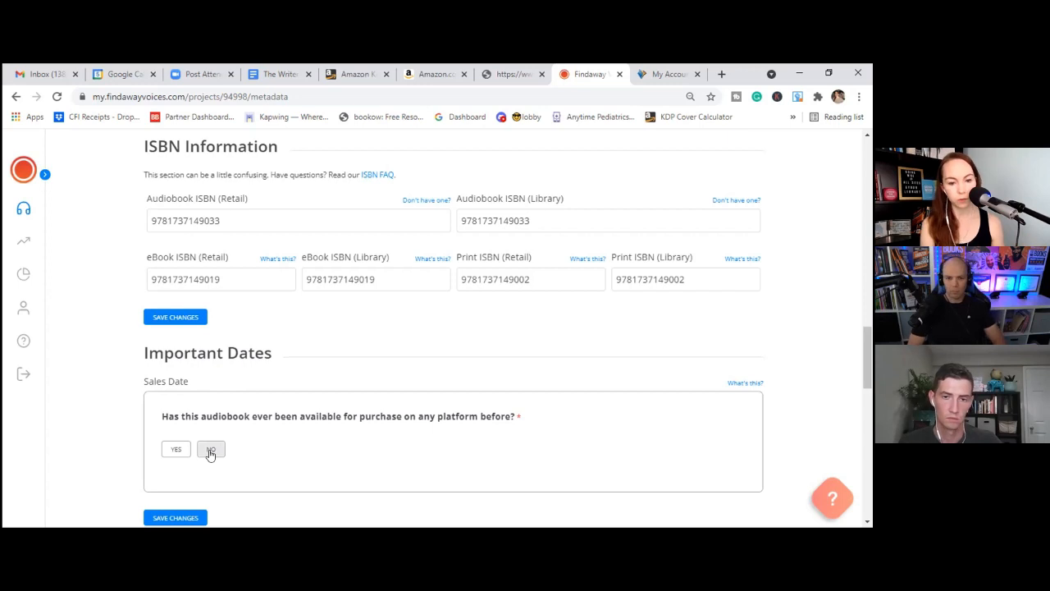
click(210, 449)
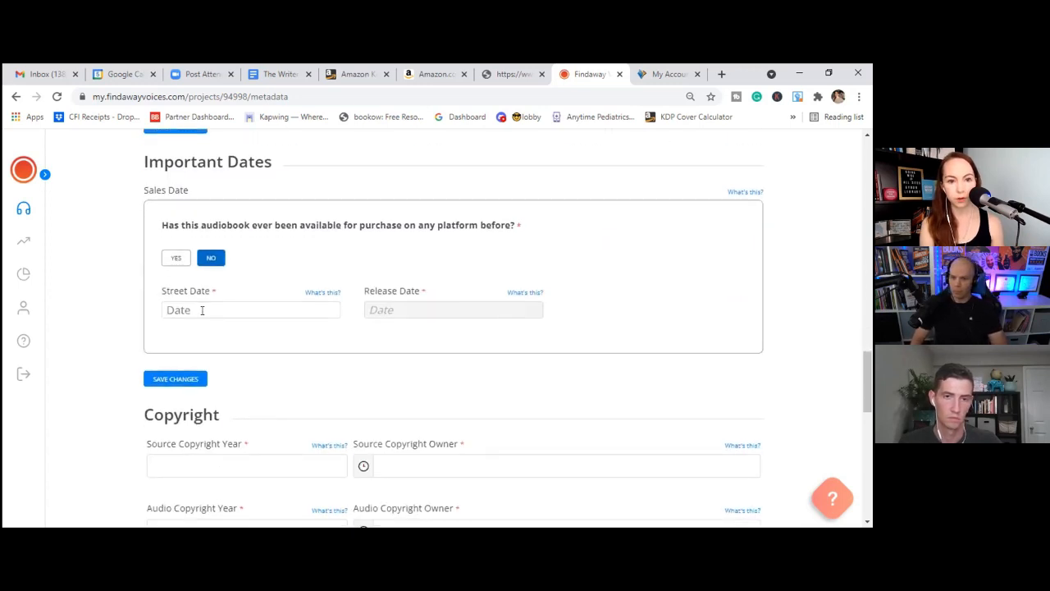
click(249, 308)
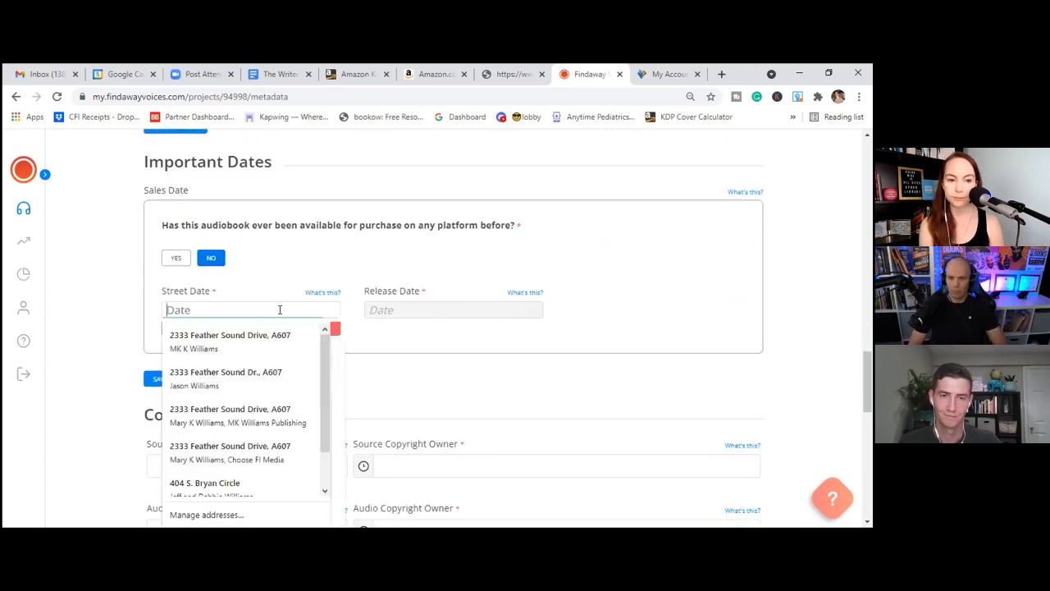
click(249, 308)
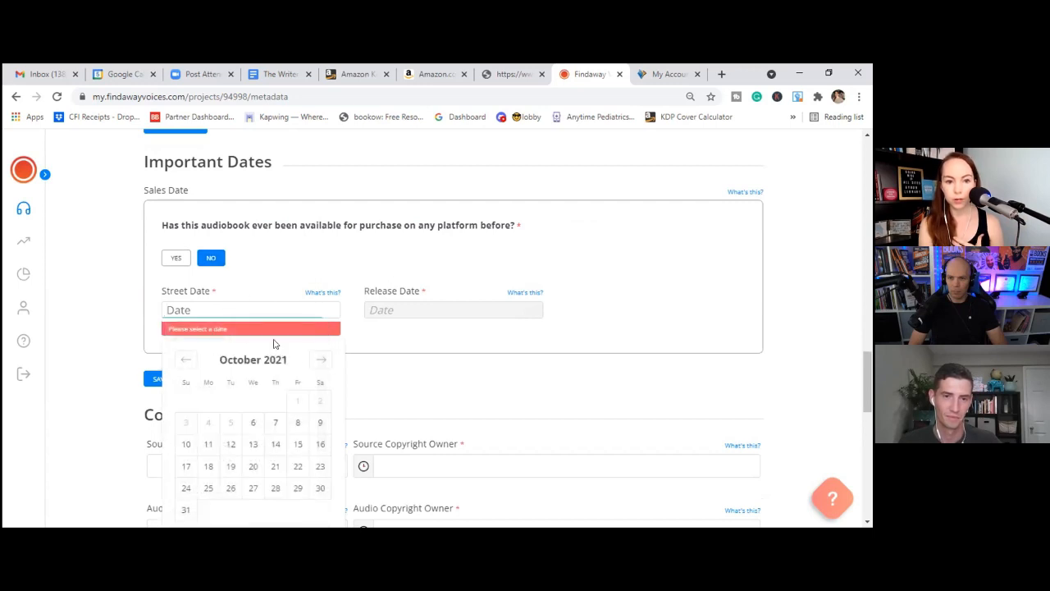
click(322, 360)
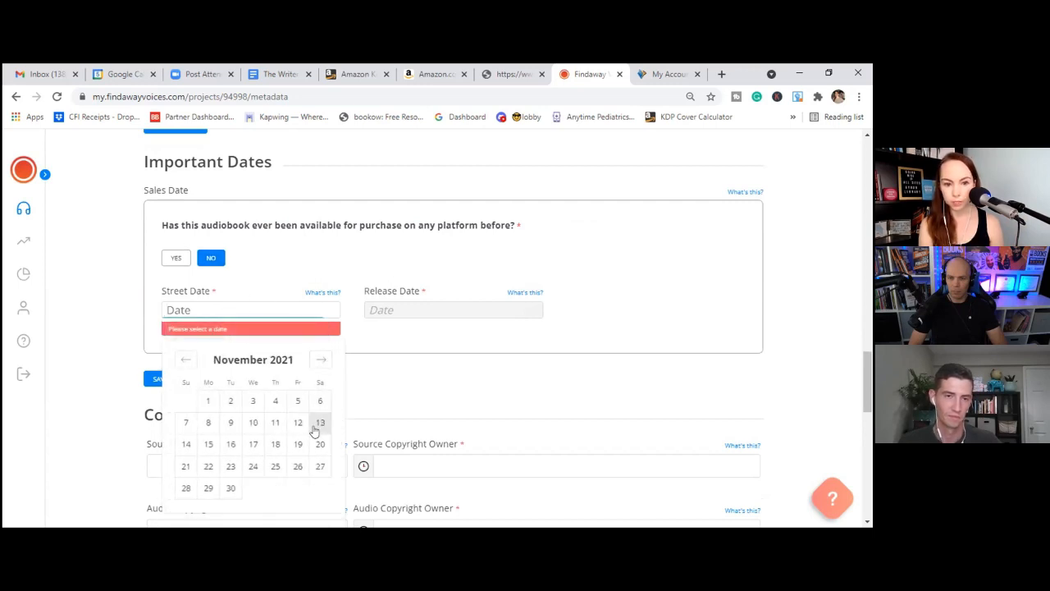
click(320, 422)
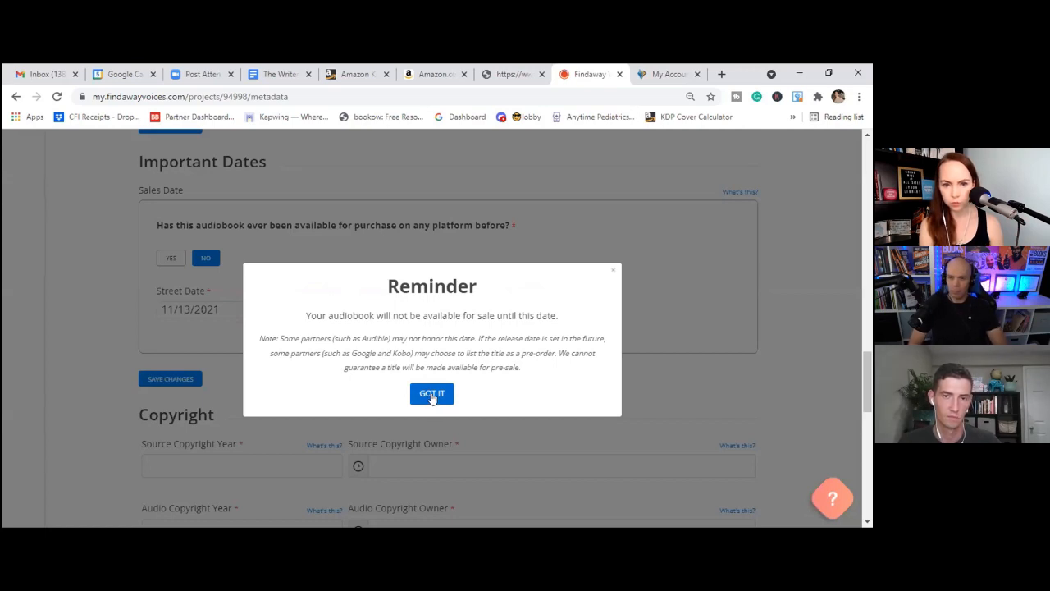
click(431, 394)
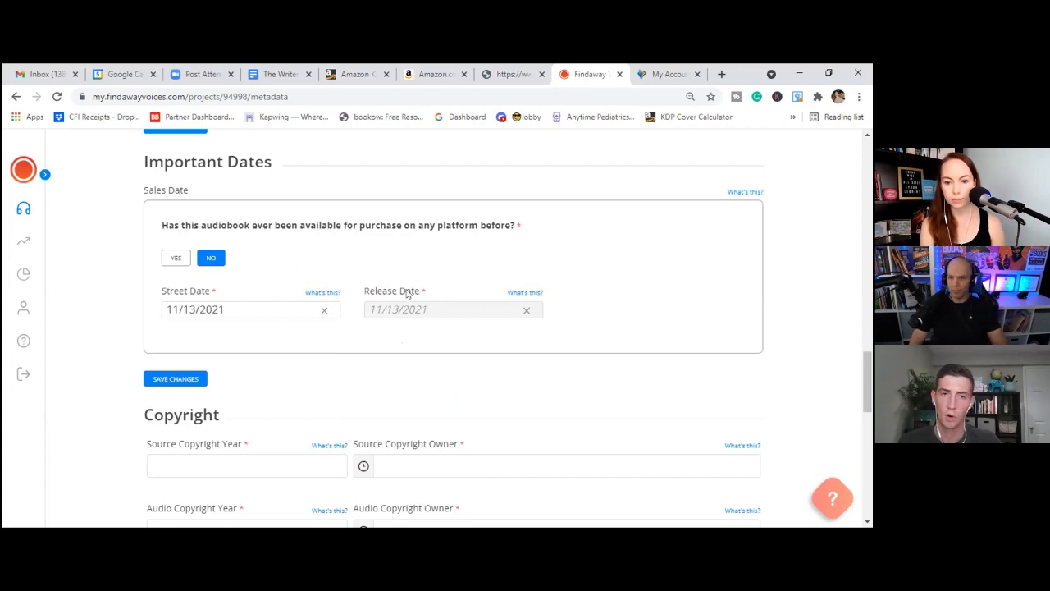
mouse_move(322, 292)
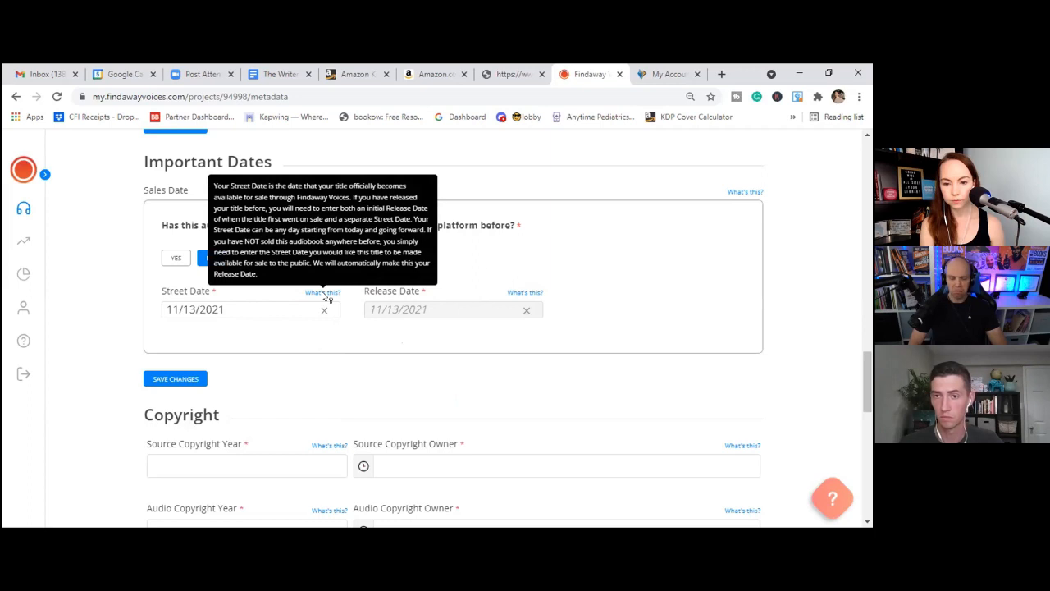
mouse_move(332, 344)
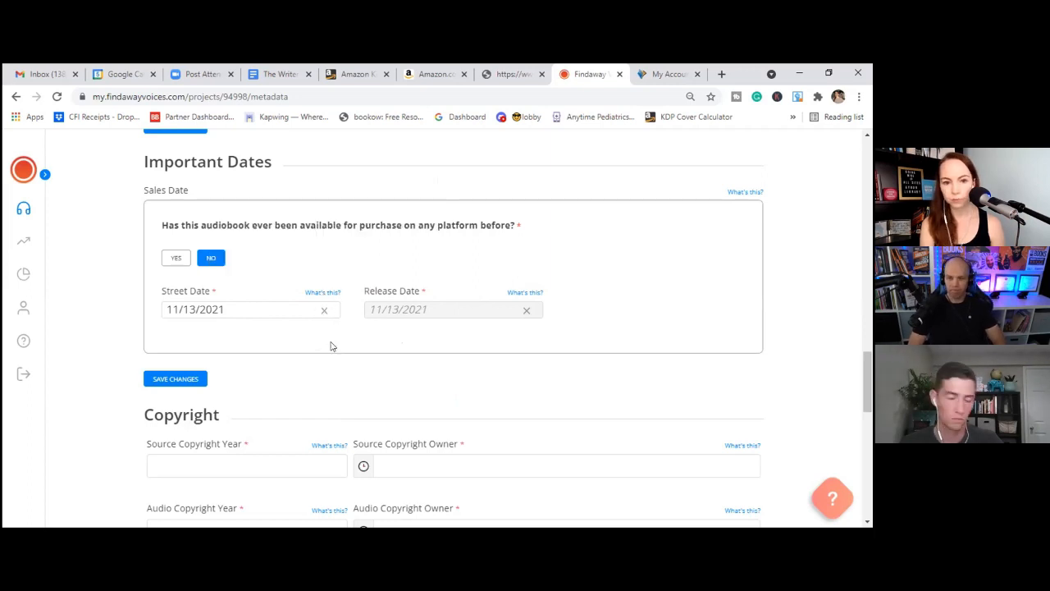
Set 2021 as source and audio copyright year, owned by Robert Phelan for both.
scroll(down, 3)
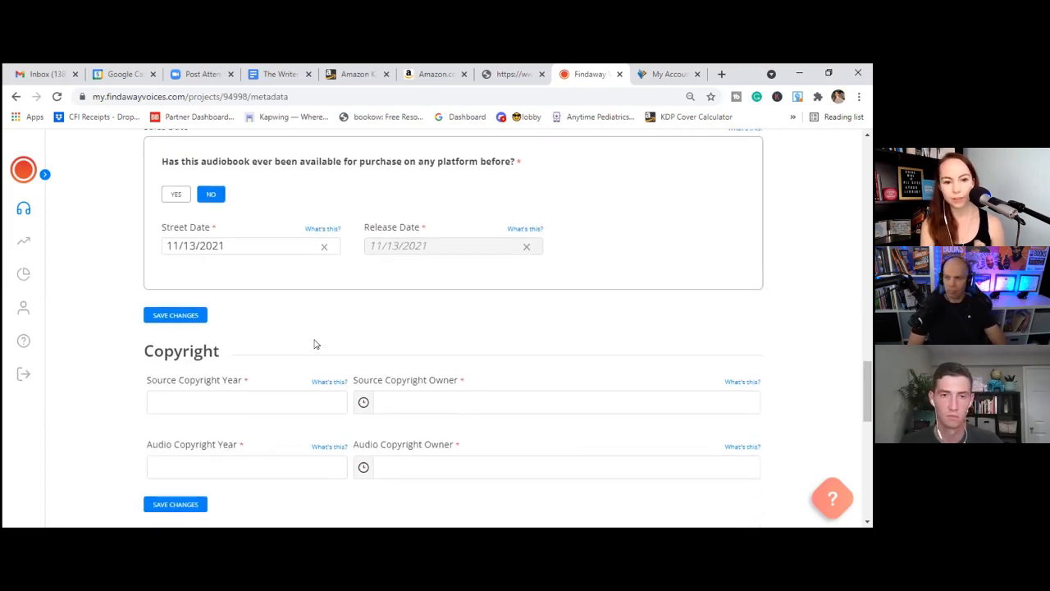
mouse_move(320, 344)
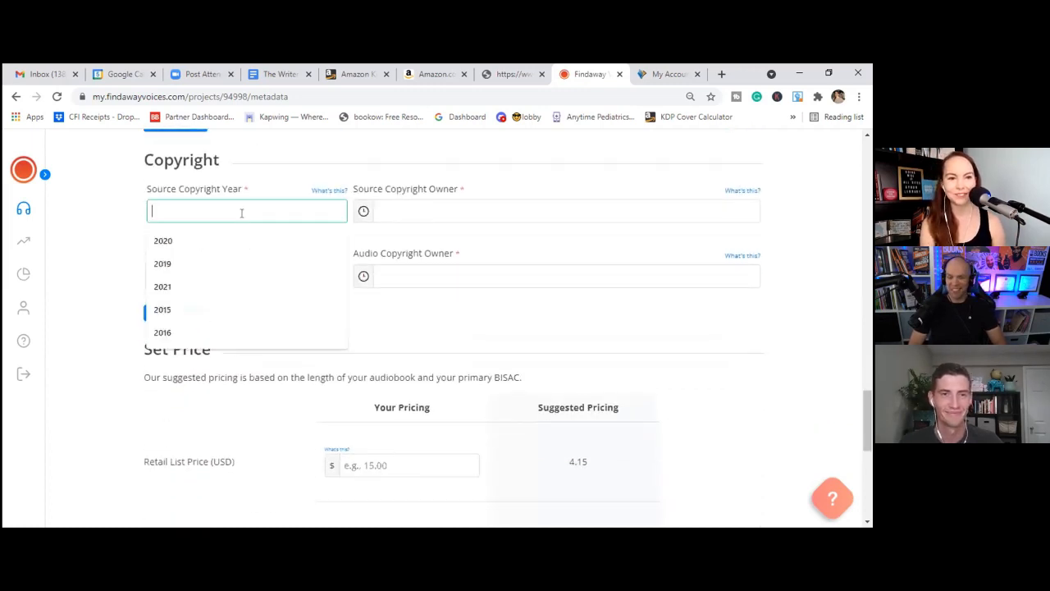
click(161, 285)
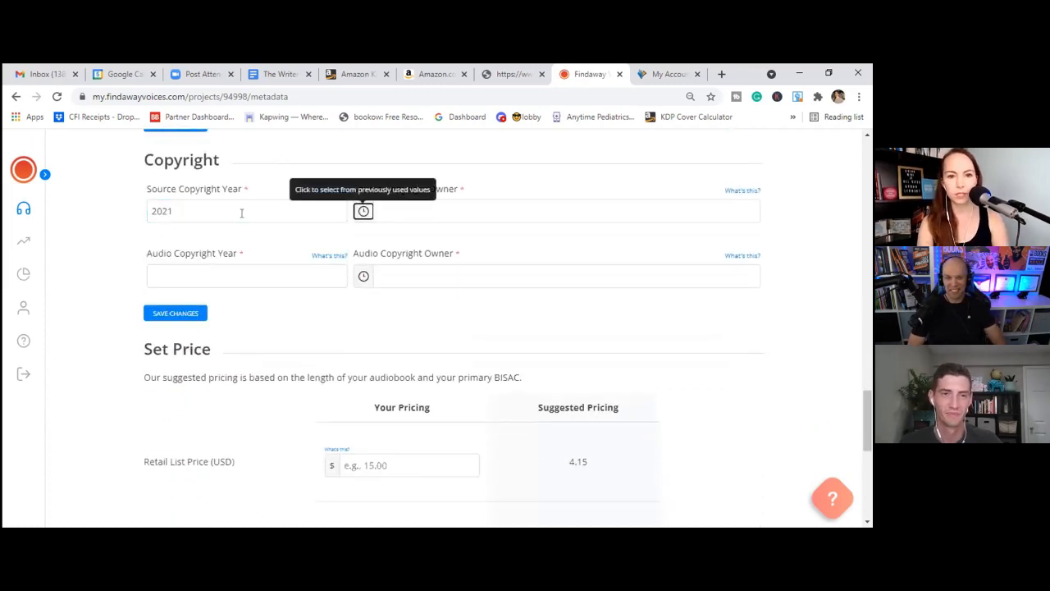
text(Robert Phelan)
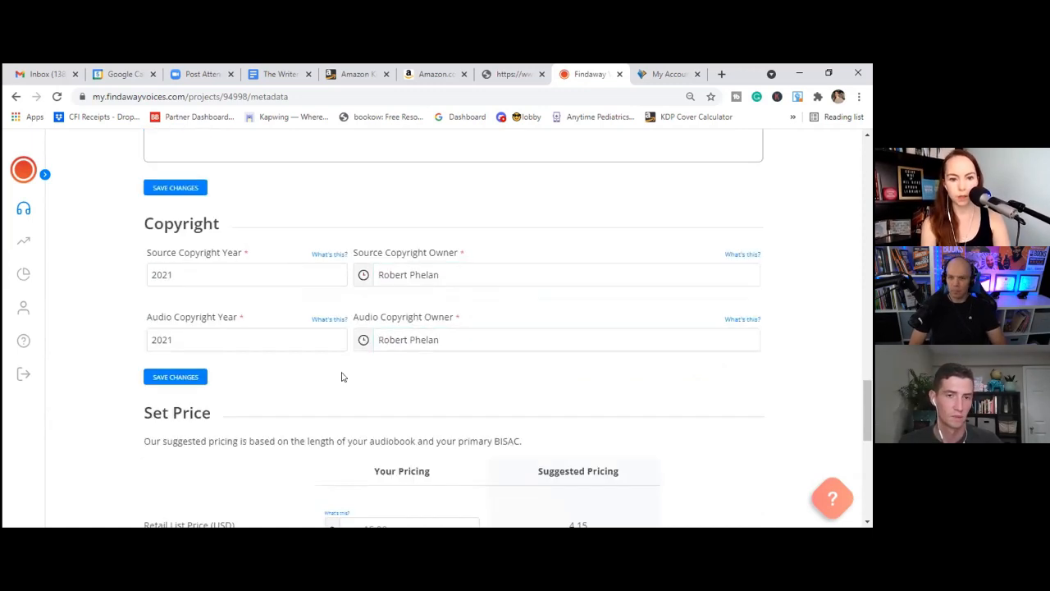
scroll(down, 3)
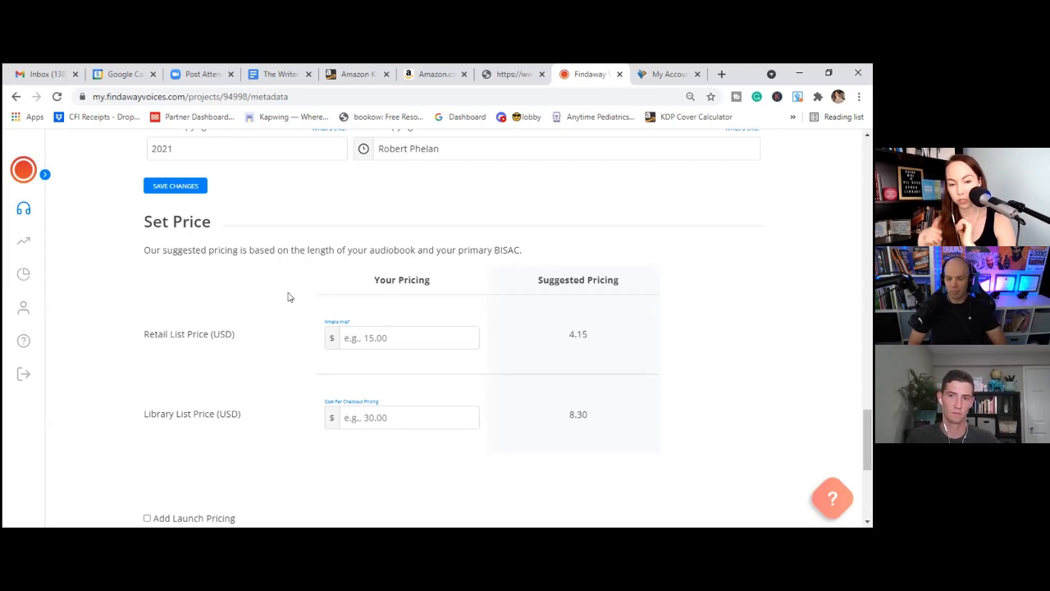
click(402, 338)
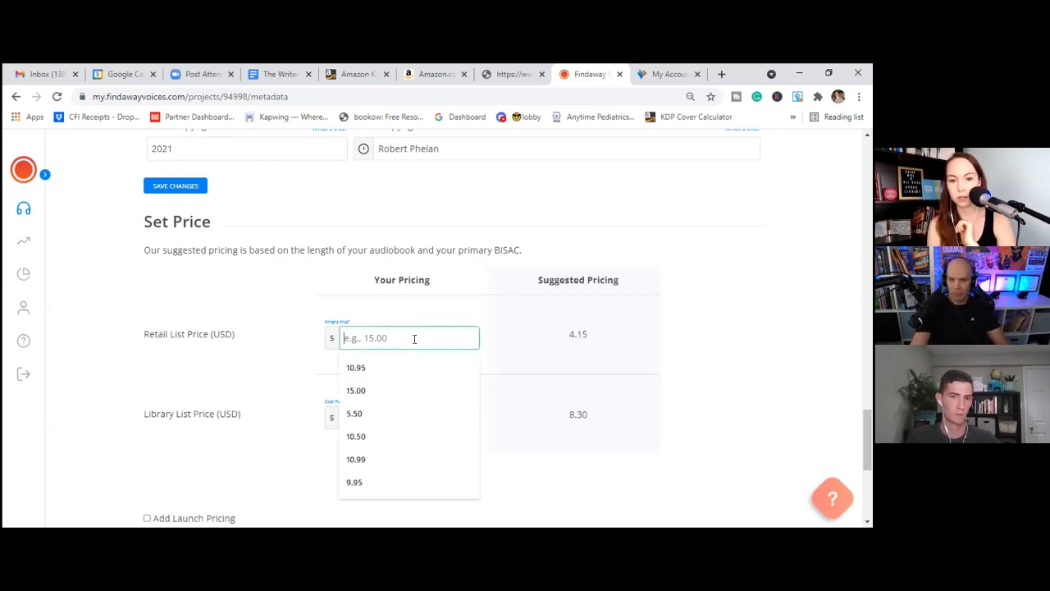
text(4.15)
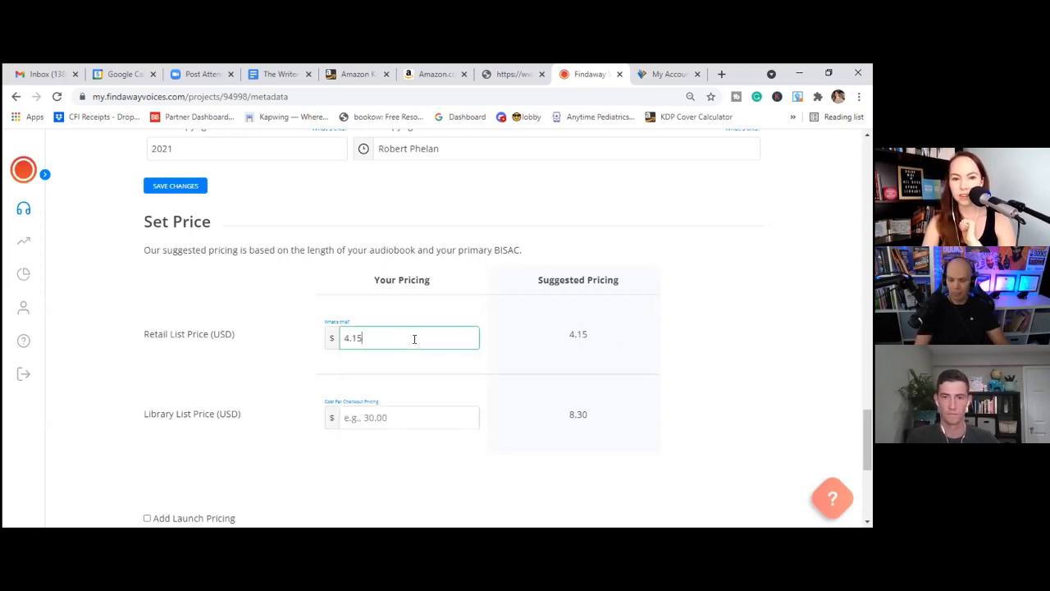
click(408, 417)
text(8.3)
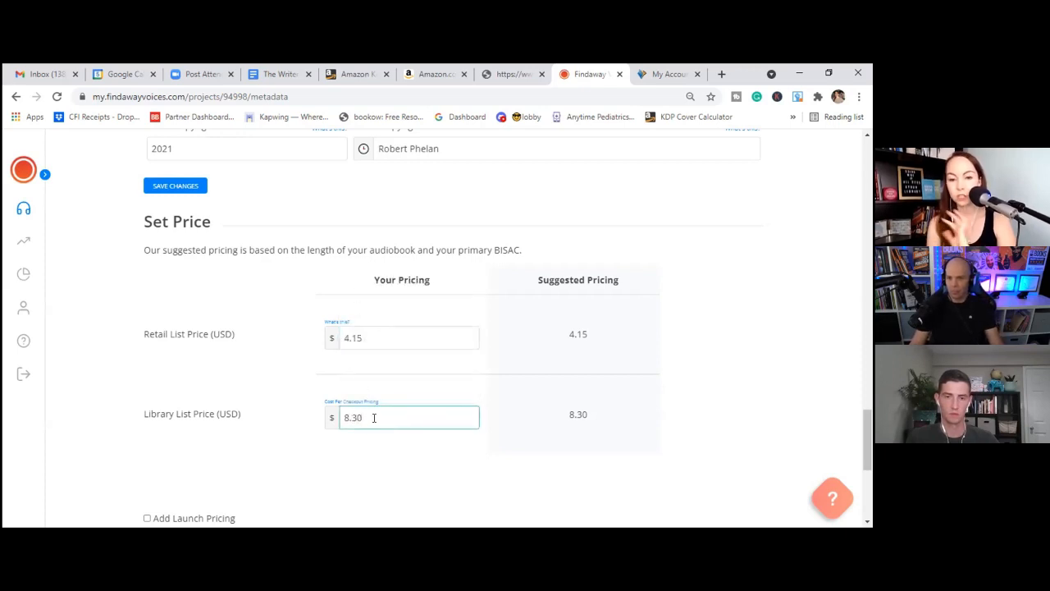
click(304, 461)
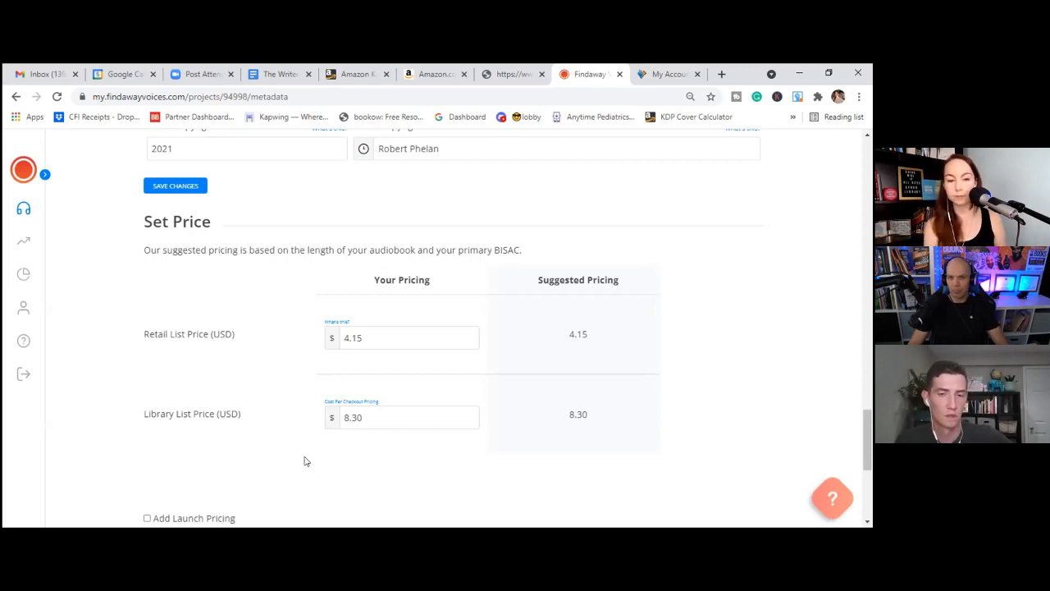
scroll(down, 3)
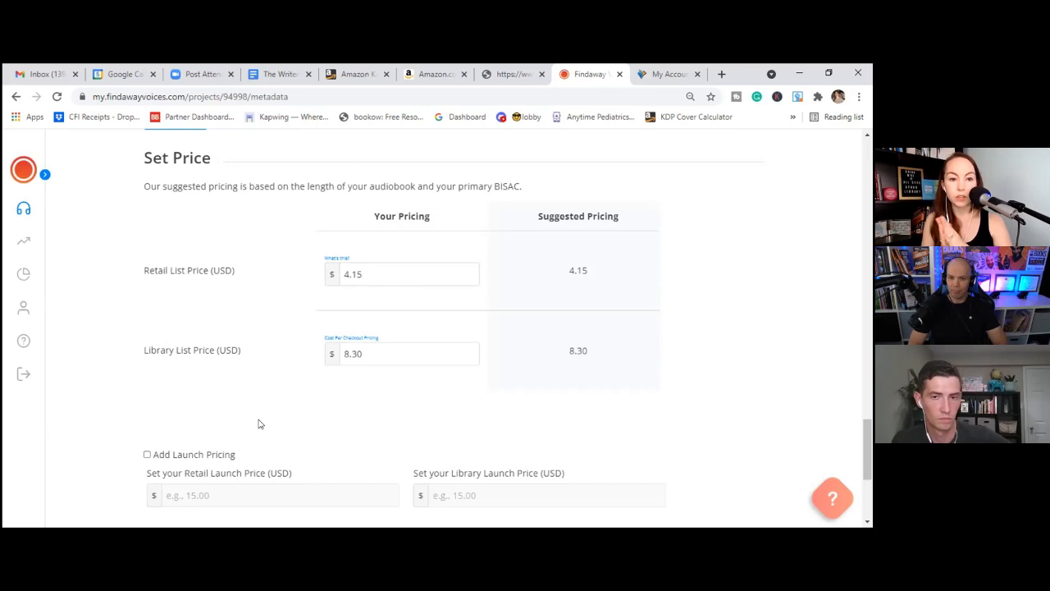
mouse_move(393, 398)
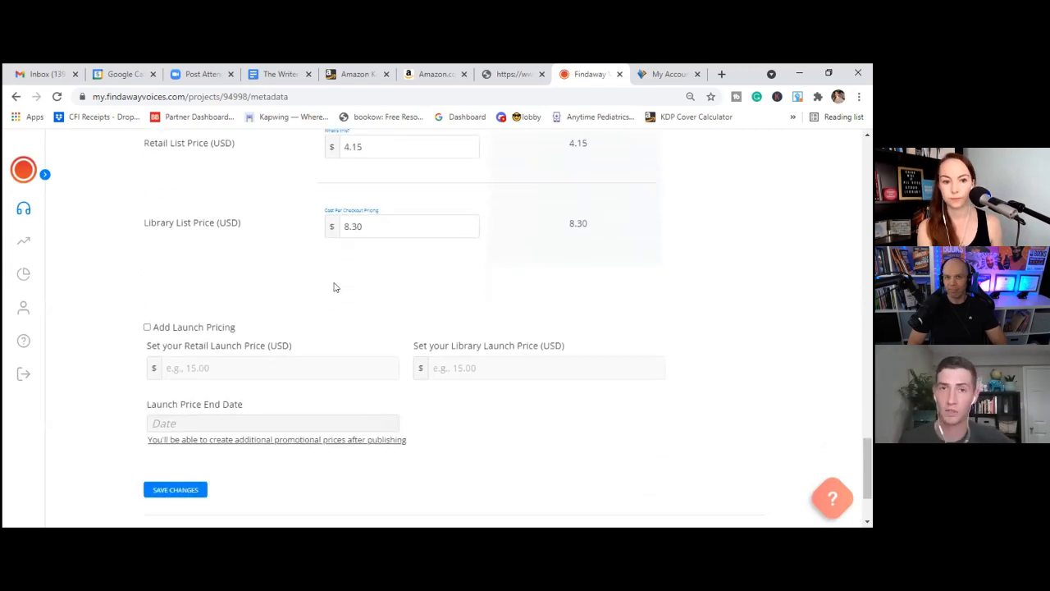
mouse_move(345, 282)
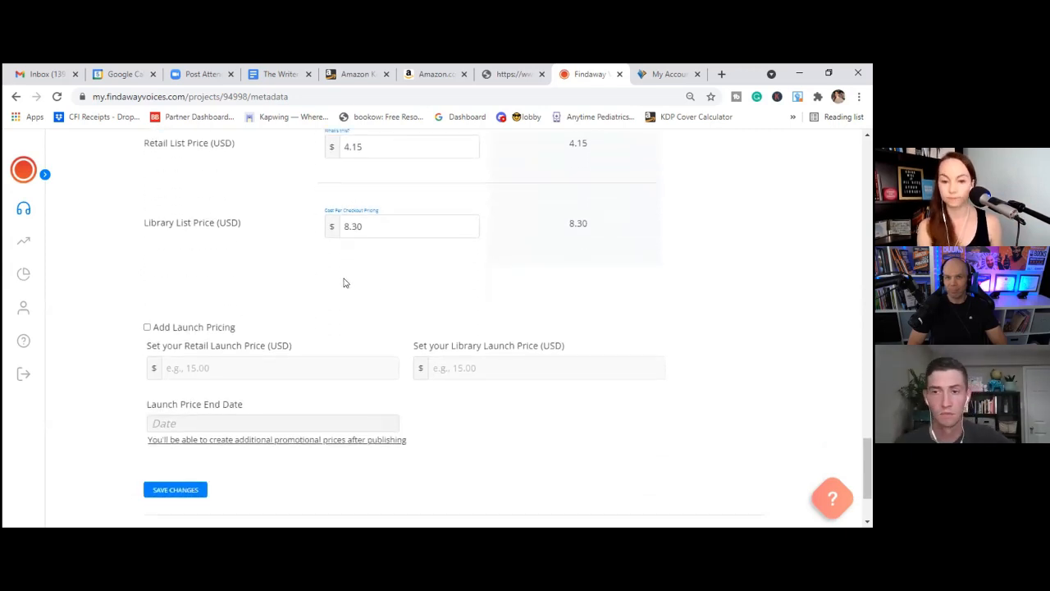
mouse_move(348, 277)
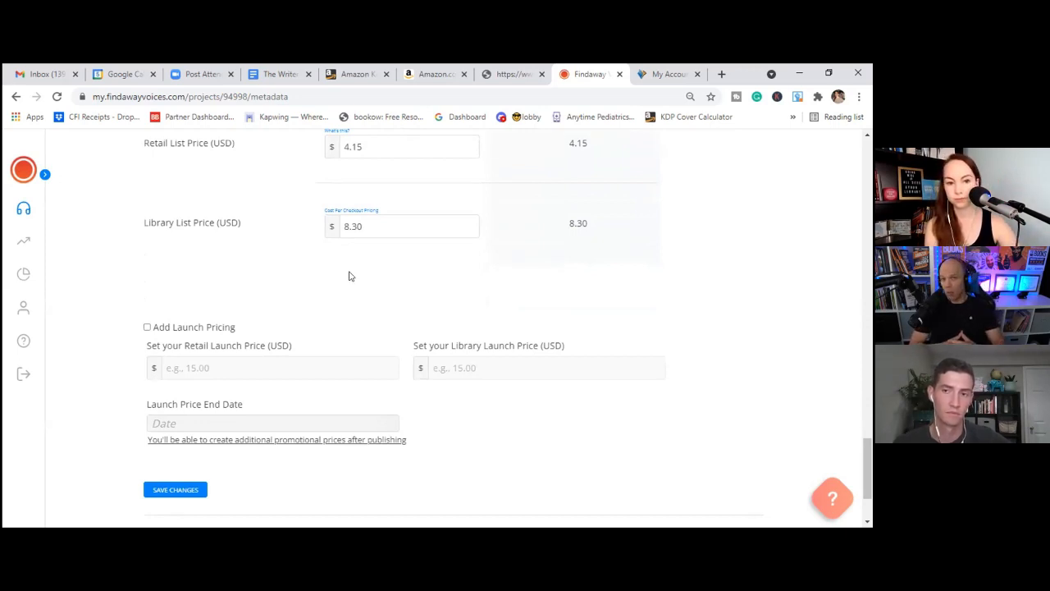
mouse_move(344, 275)
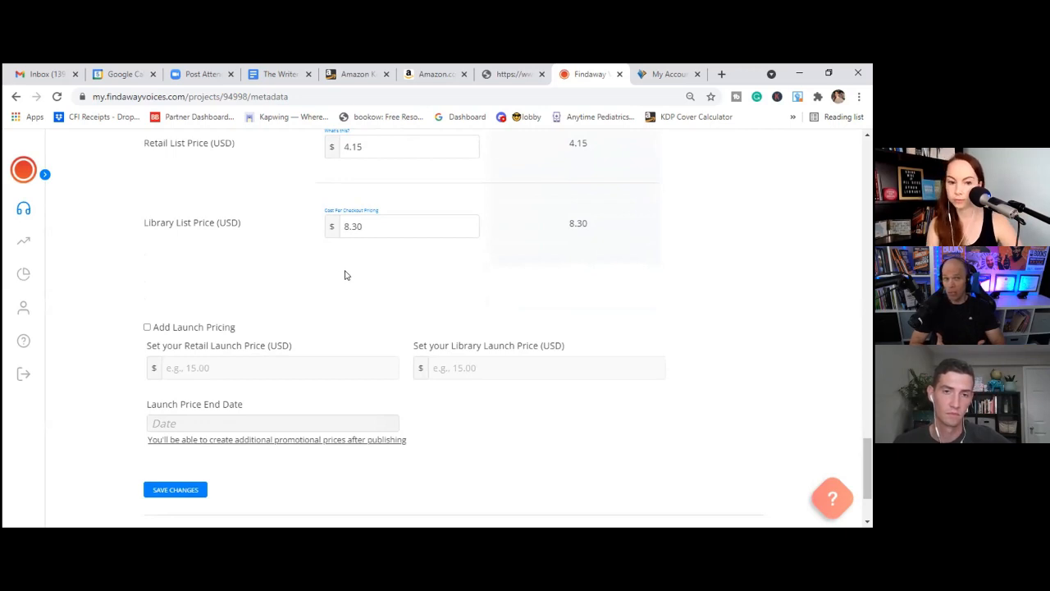
mouse_move(348, 282)
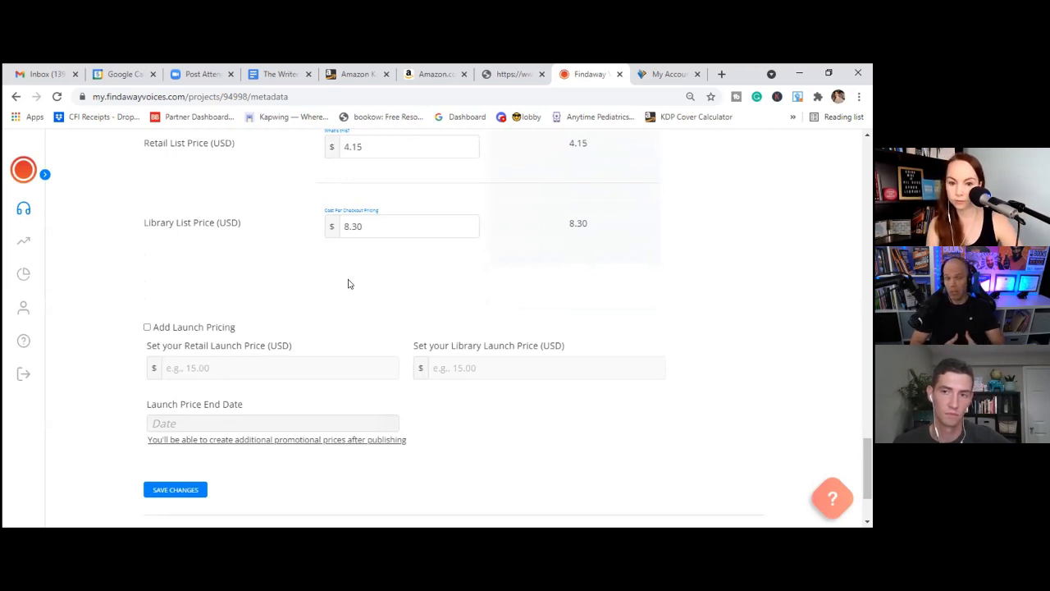
mouse_move(344, 286)
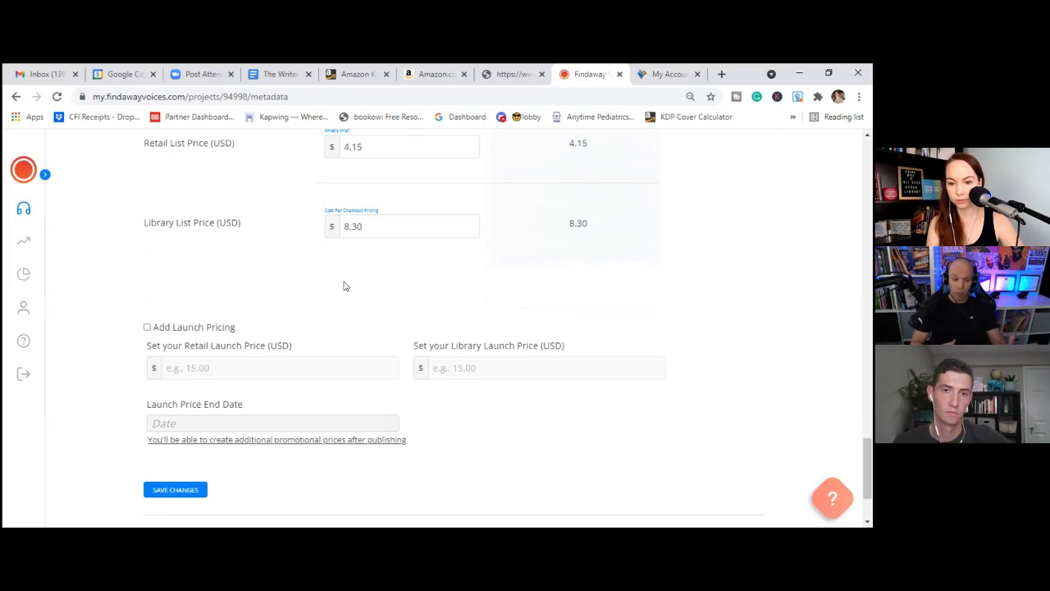
mouse_move(348, 279)
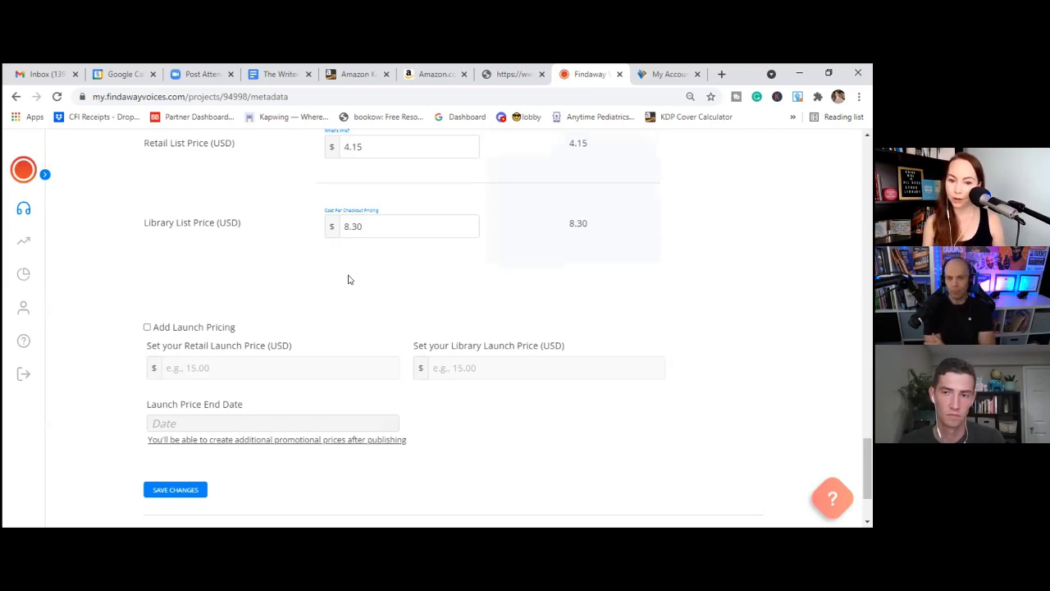
mouse_move(352, 252)
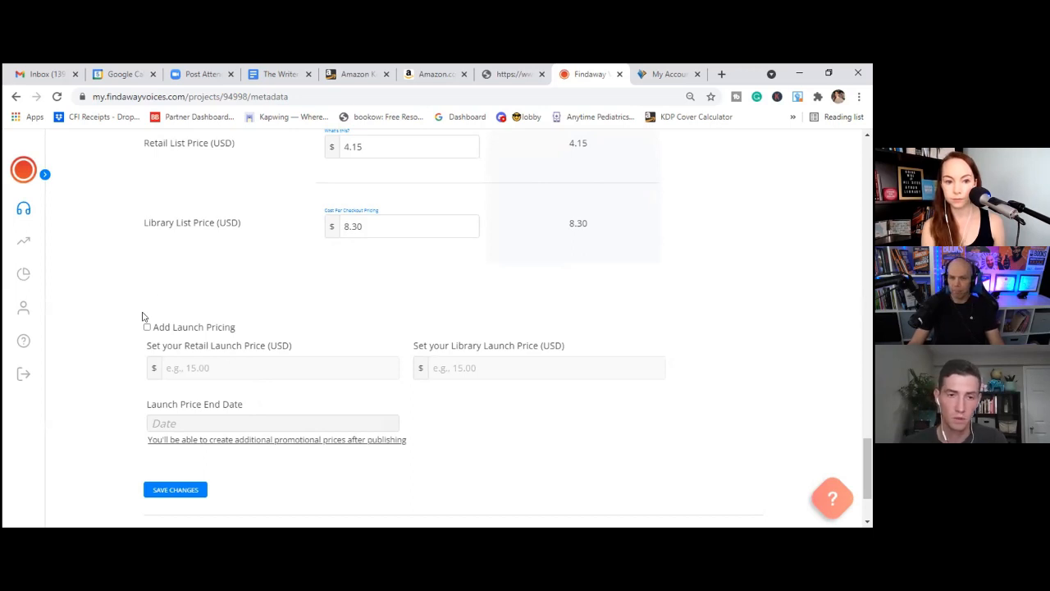
Turn on launch pricing with initial retail and library prices and an end date of 11/12/2021.
click(147, 326)
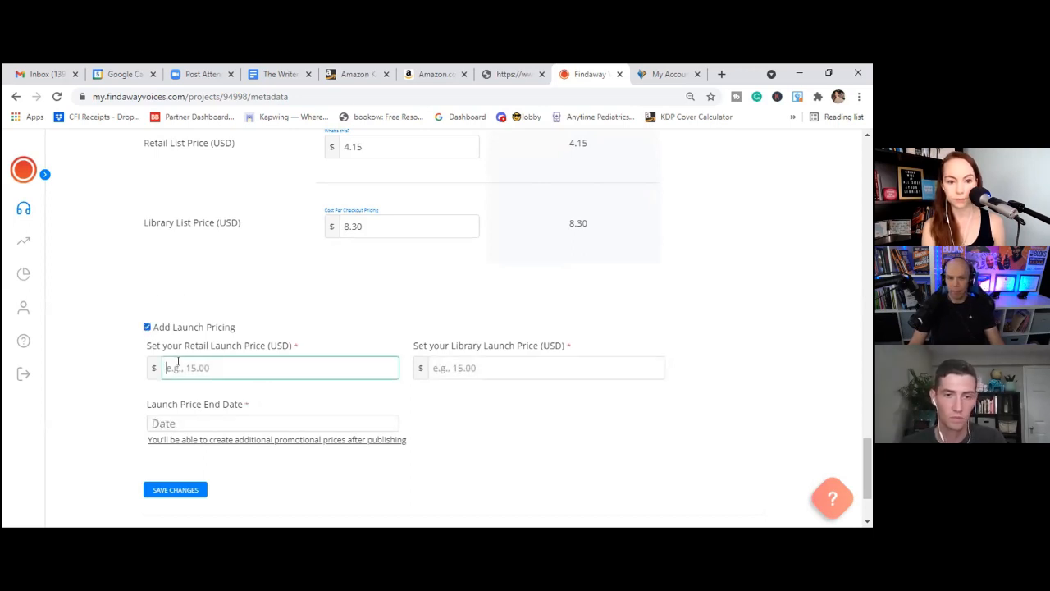
text(3.9)
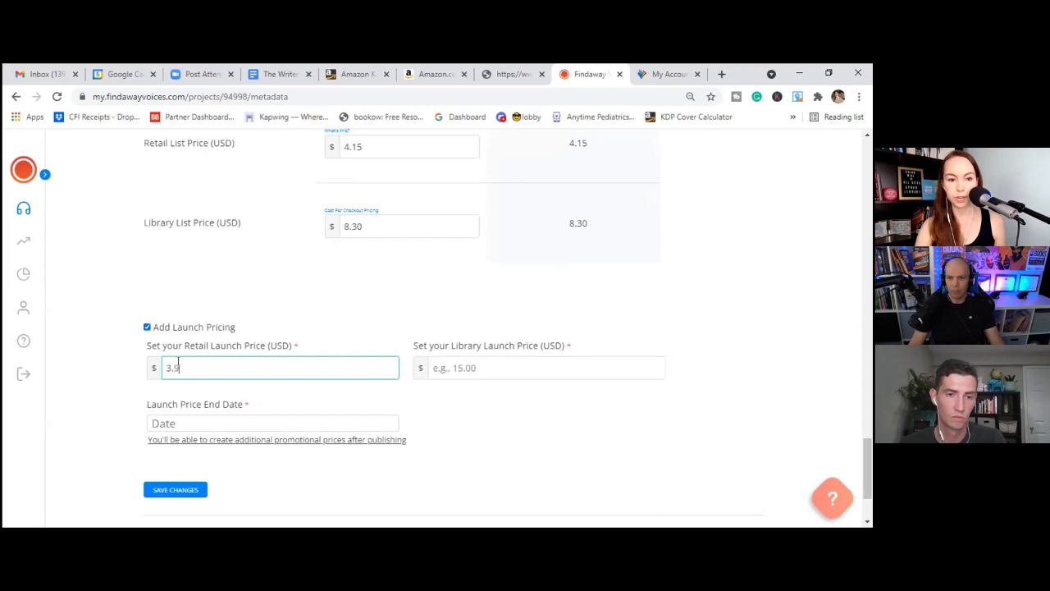
click(544, 367)
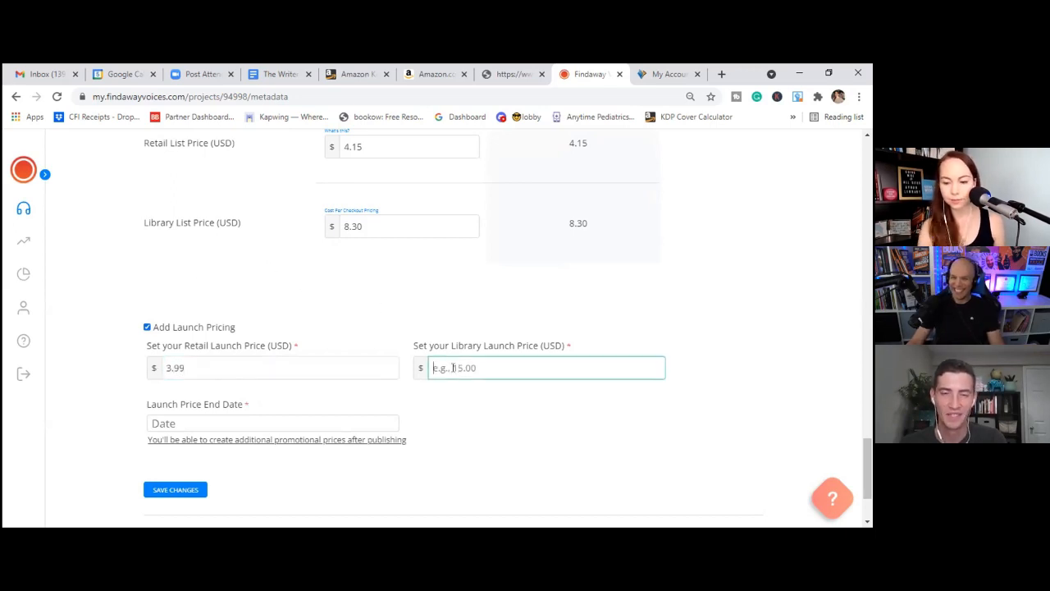
text(7.99)
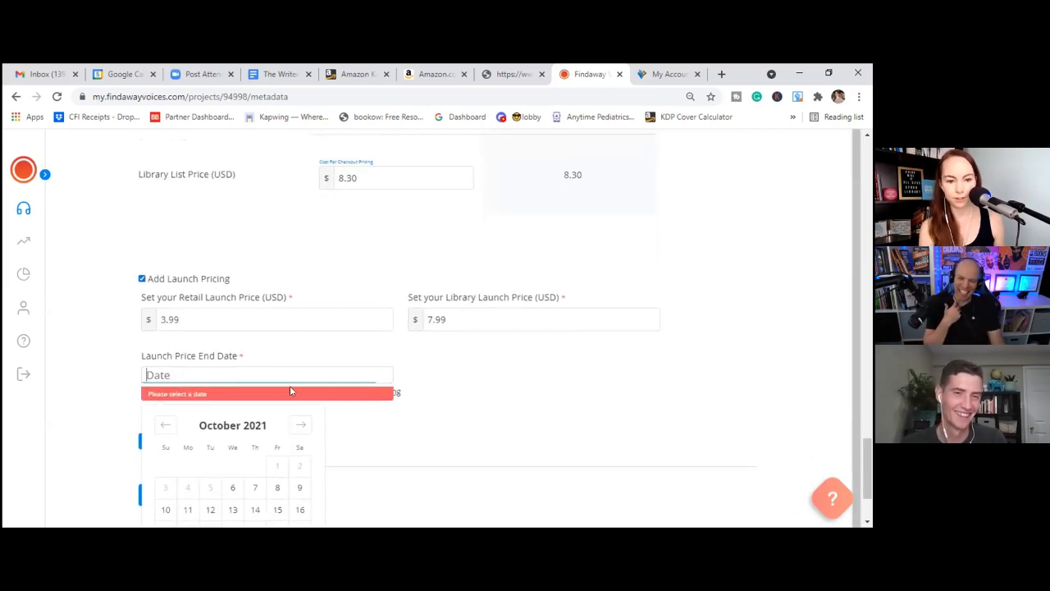
click(301, 423)
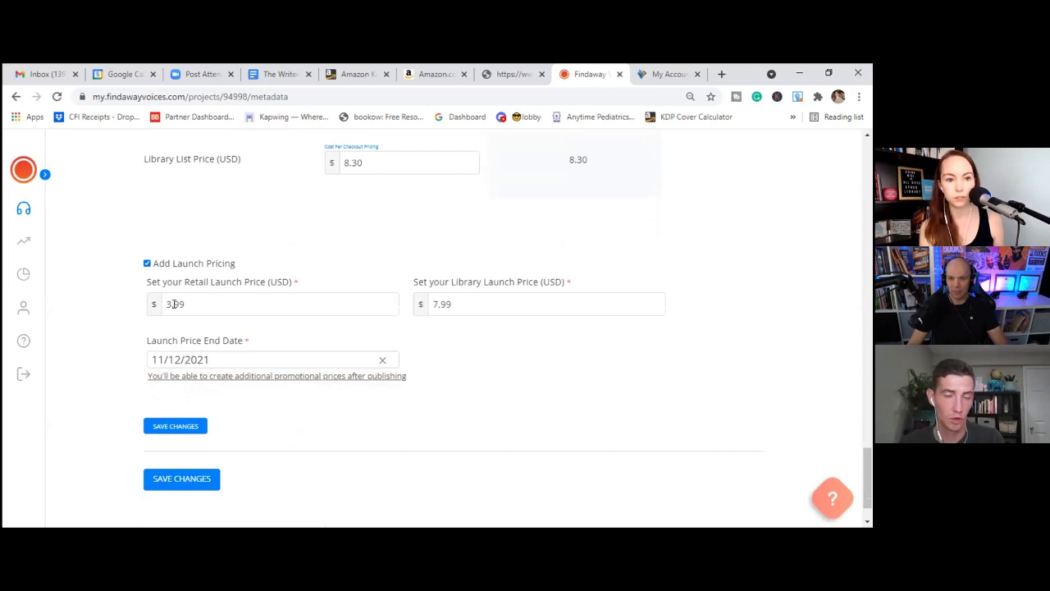
text(3.15)
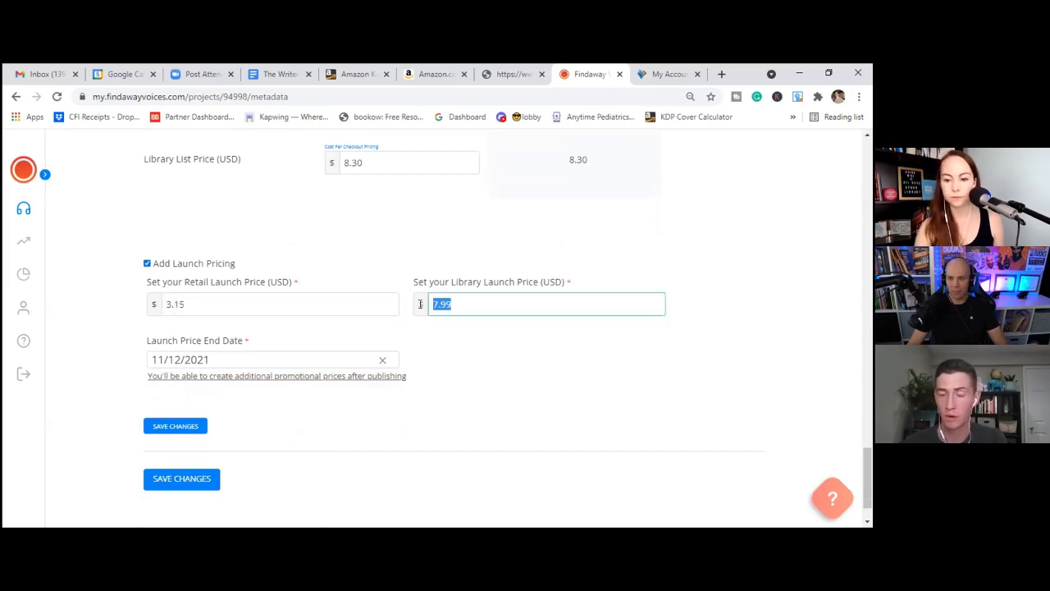
text(7.30)
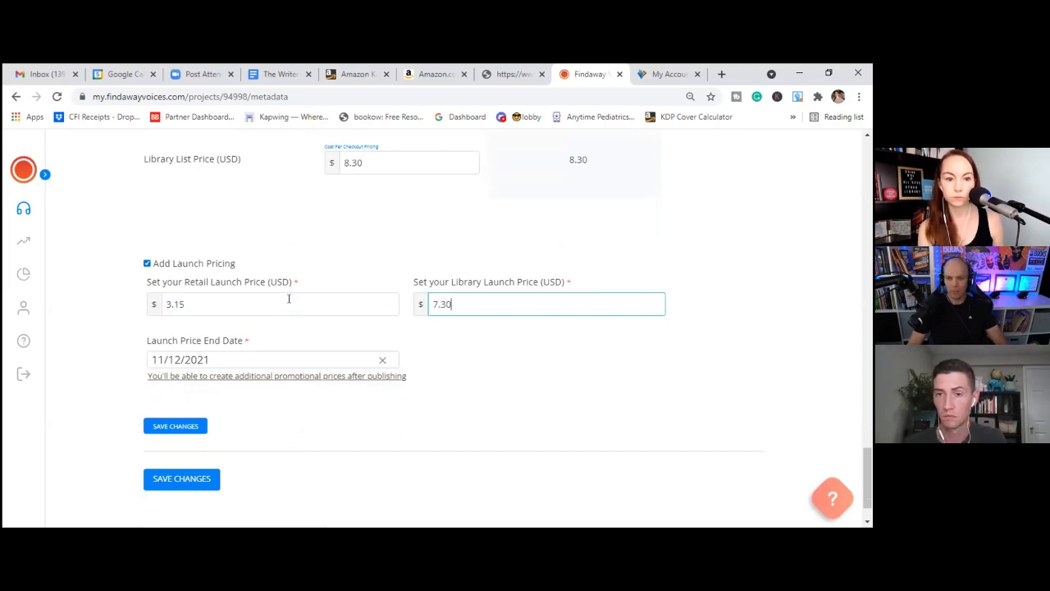
Correct the retail launch price to 3.15, leaving the library launch price at 7.30.
click(289, 304)
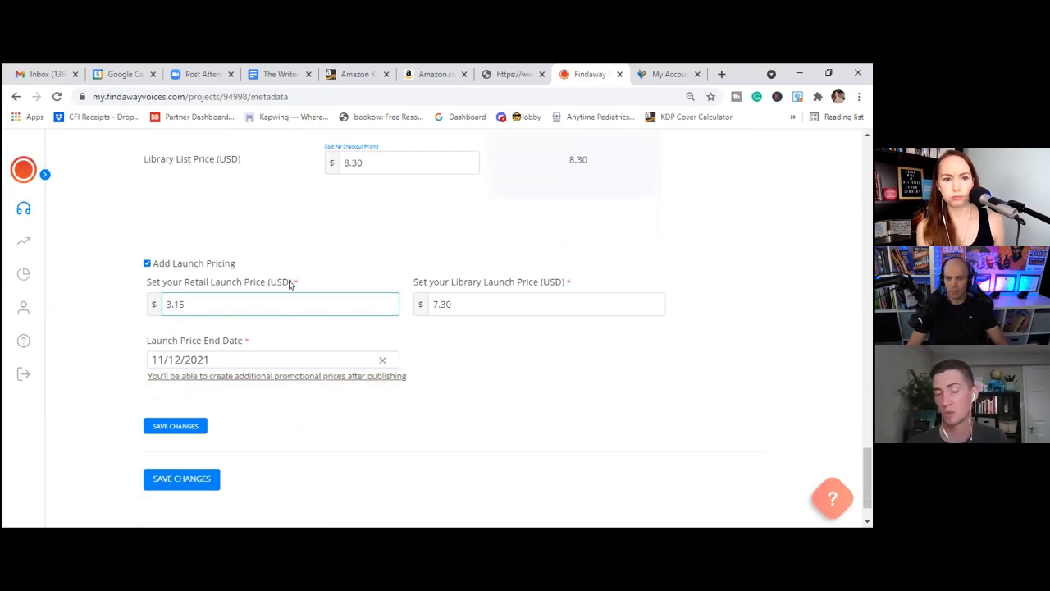
mouse_move(246, 367)
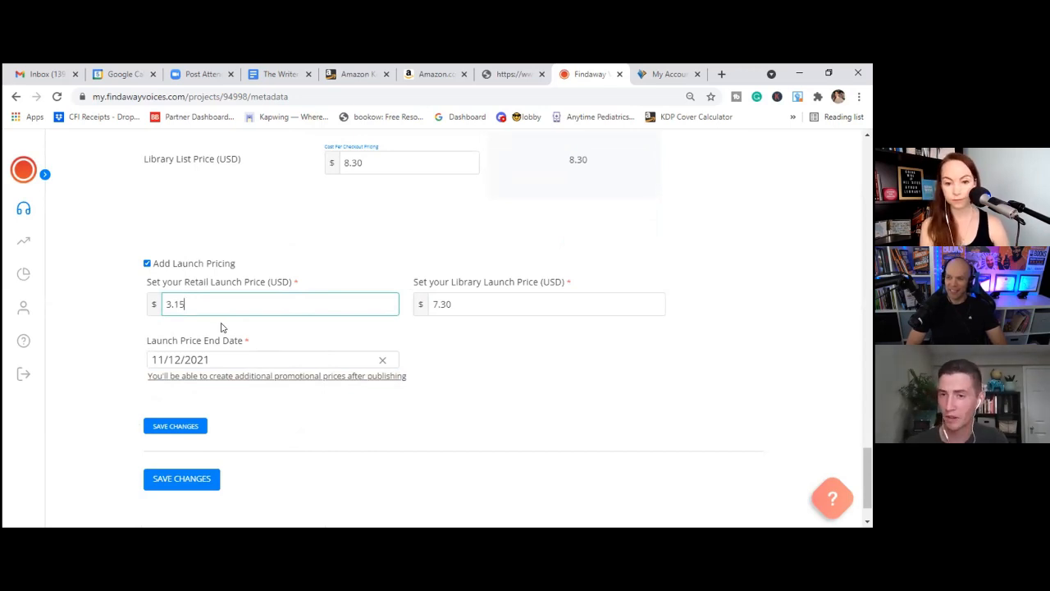
double_click(174, 303)
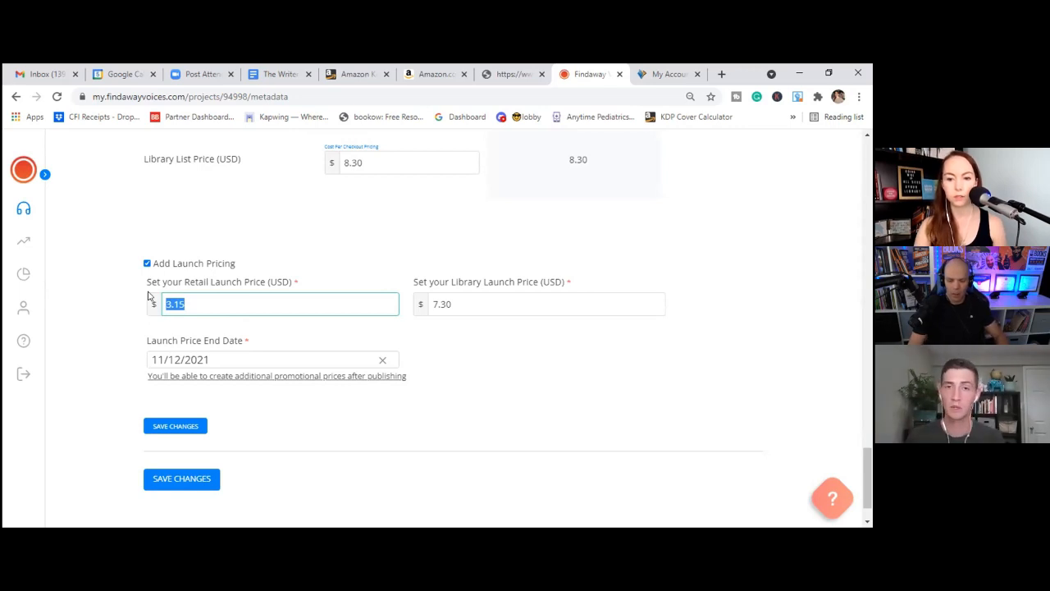
text(.99)
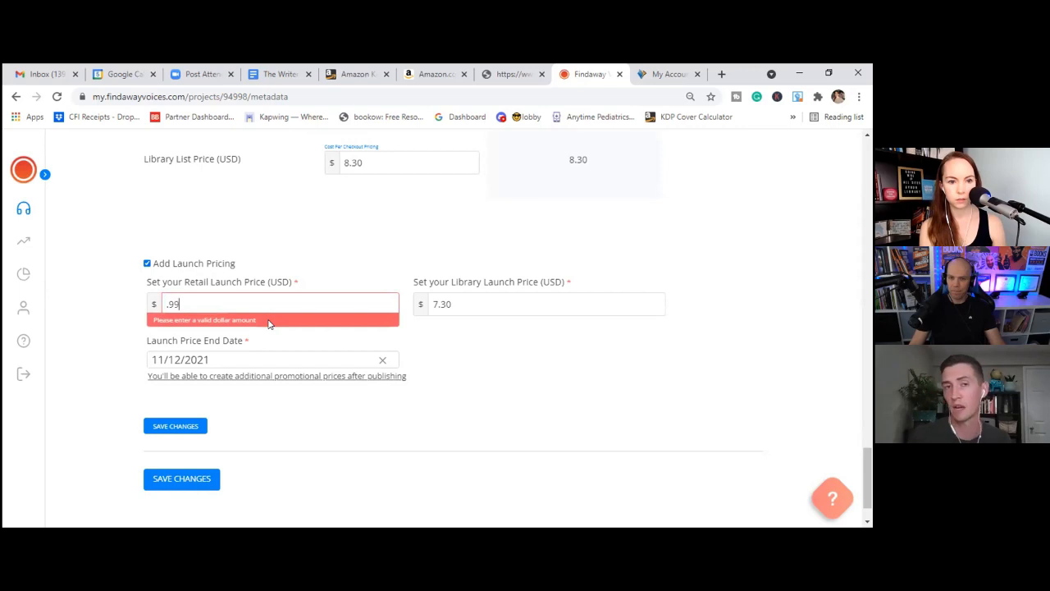
double_click(172, 303)
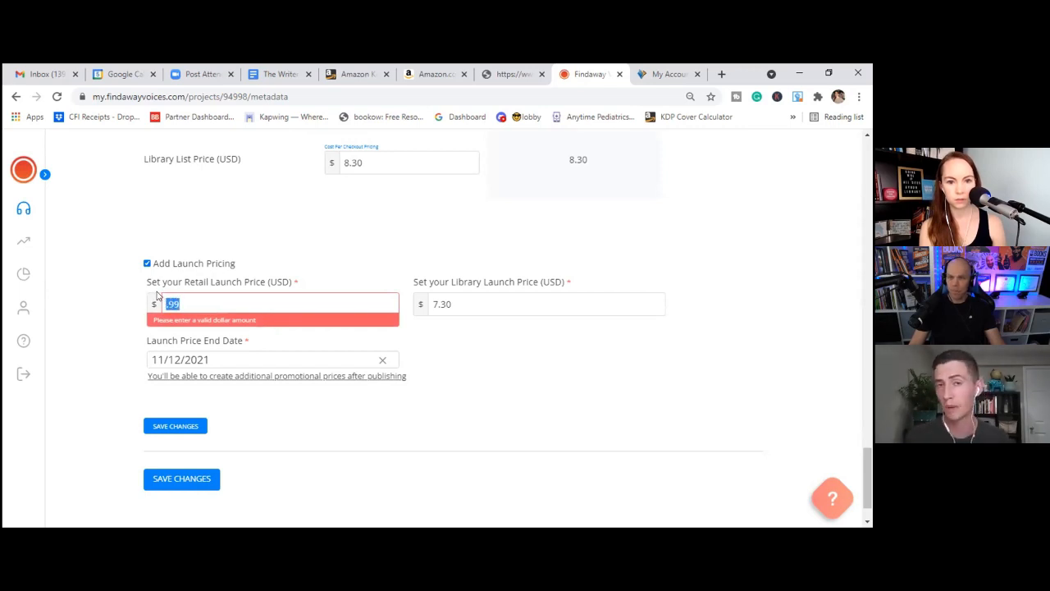
text(0.99)
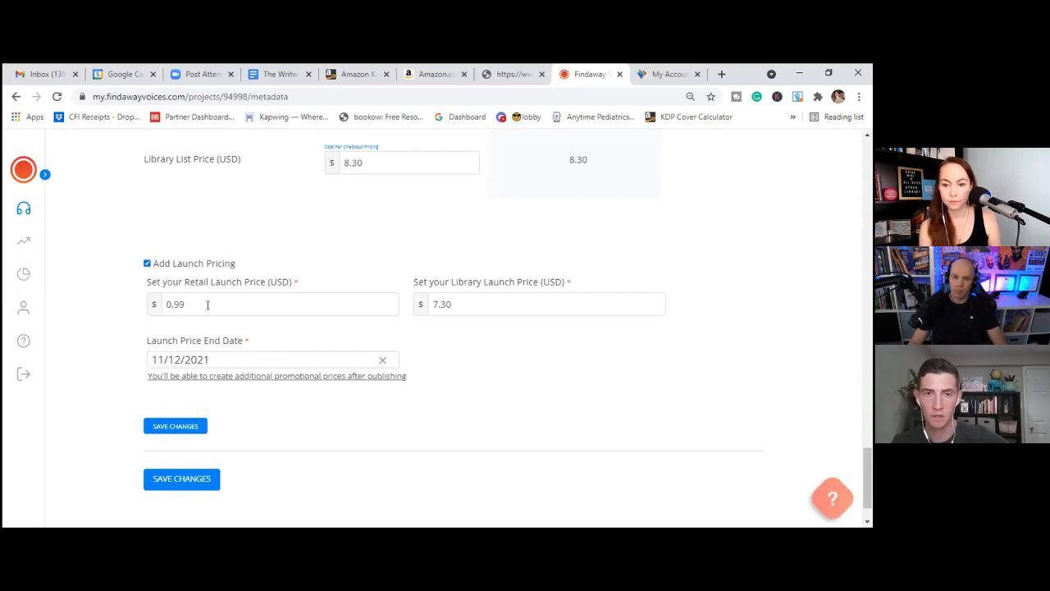
text(3)
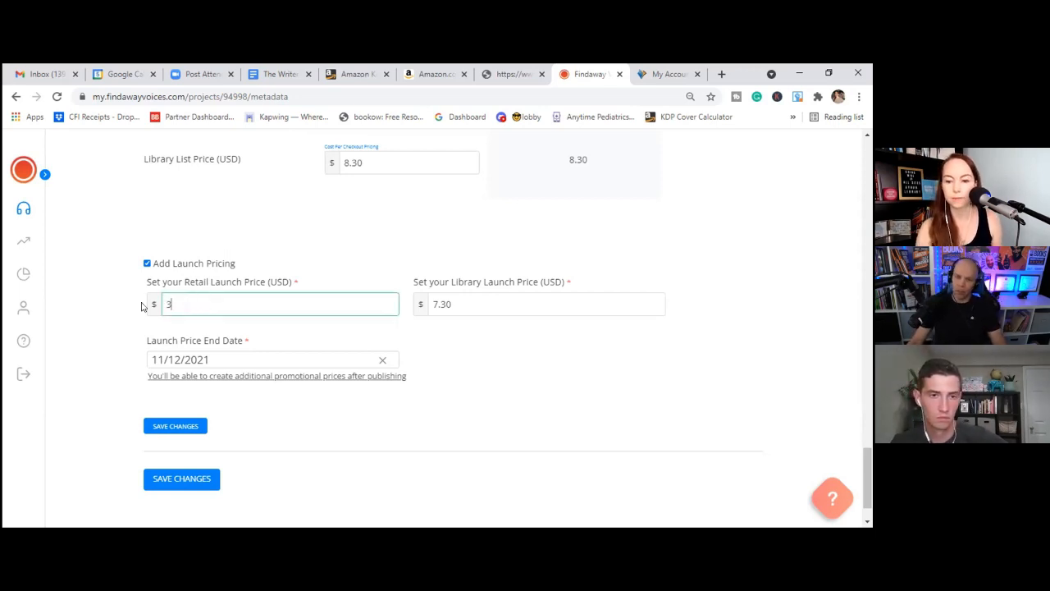
text(.15)
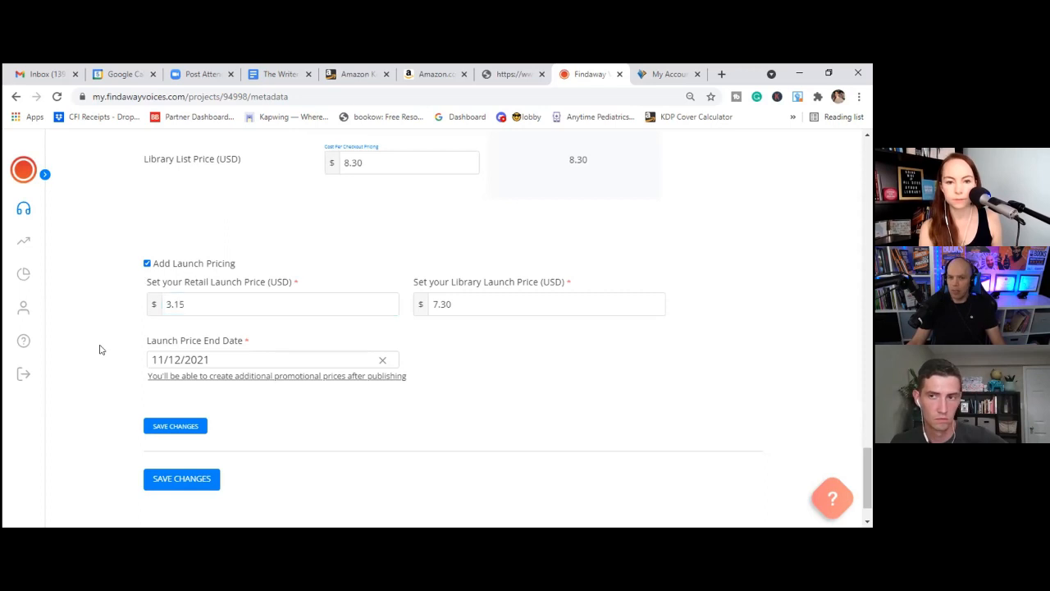
scroll(down, 3)
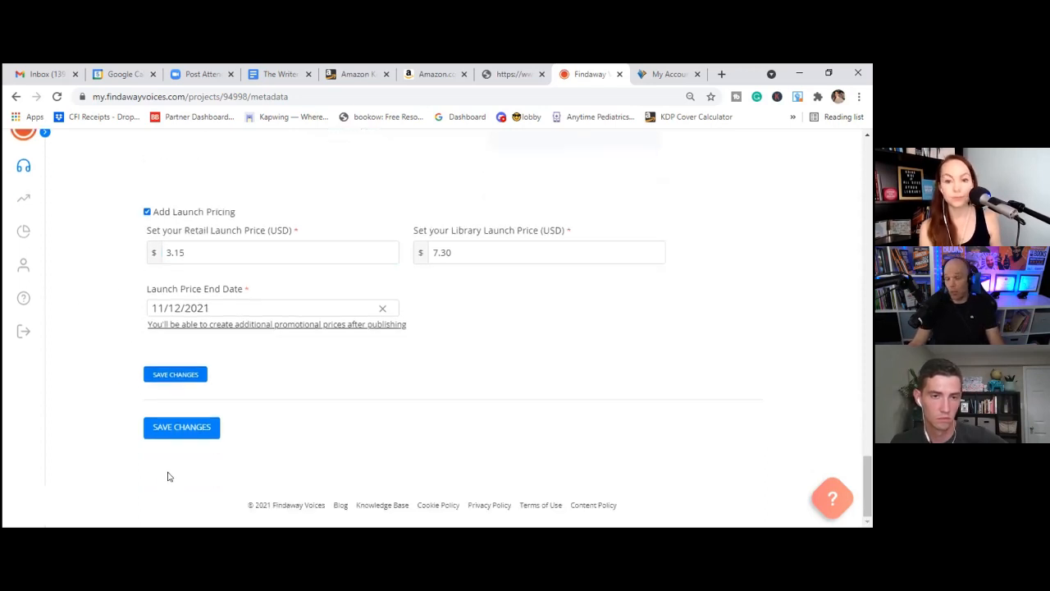
mouse_move(169, 472)
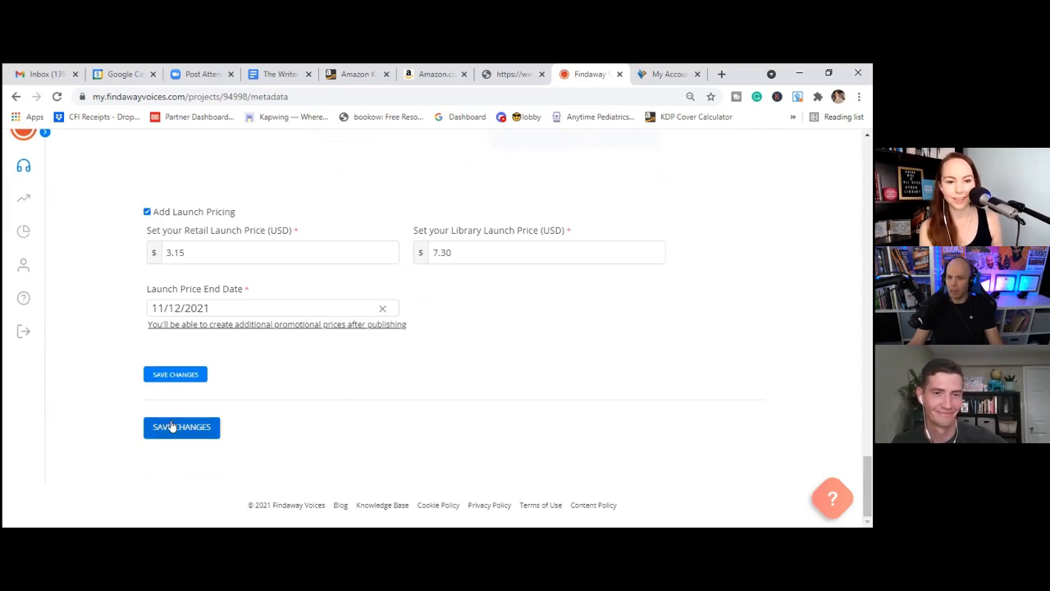
Save the metadata changes including launch pricing and return to the top of the page.
click(180, 427)
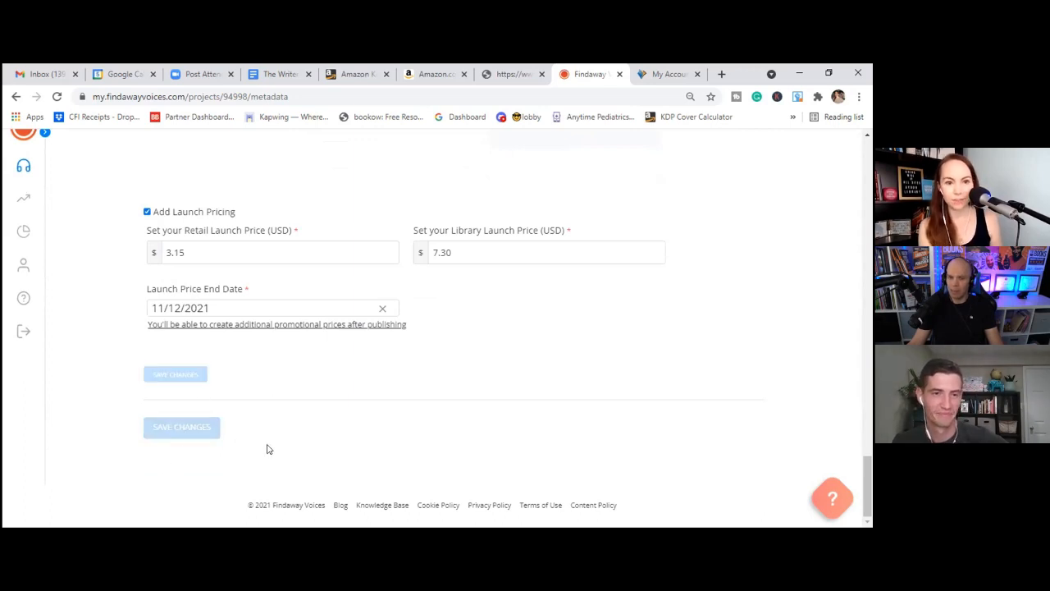
mouse_move(274, 444)
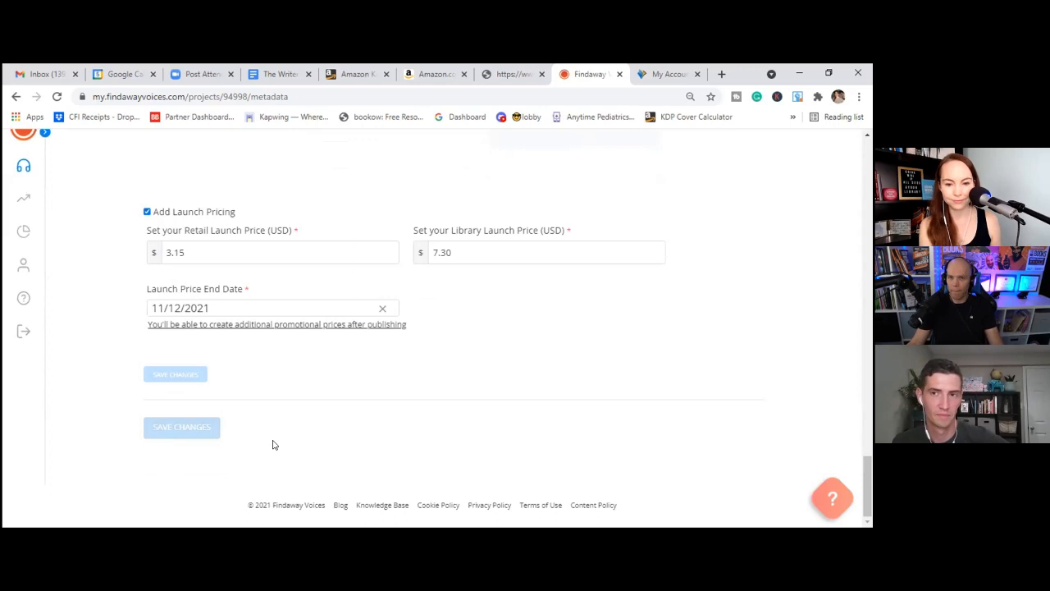
click(180, 427)
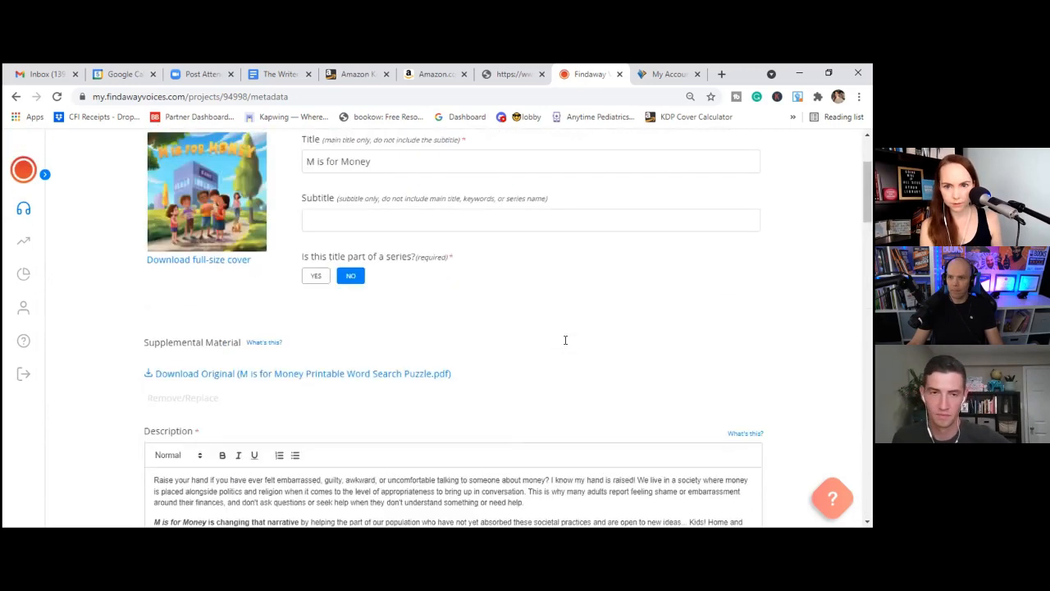
scroll(down, 3)
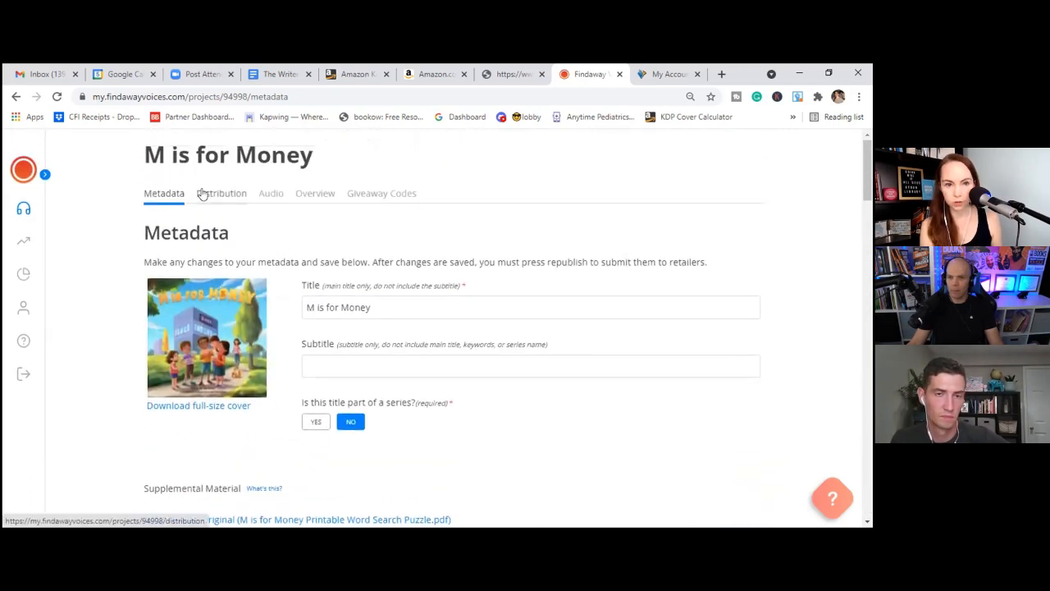
click(220, 194)
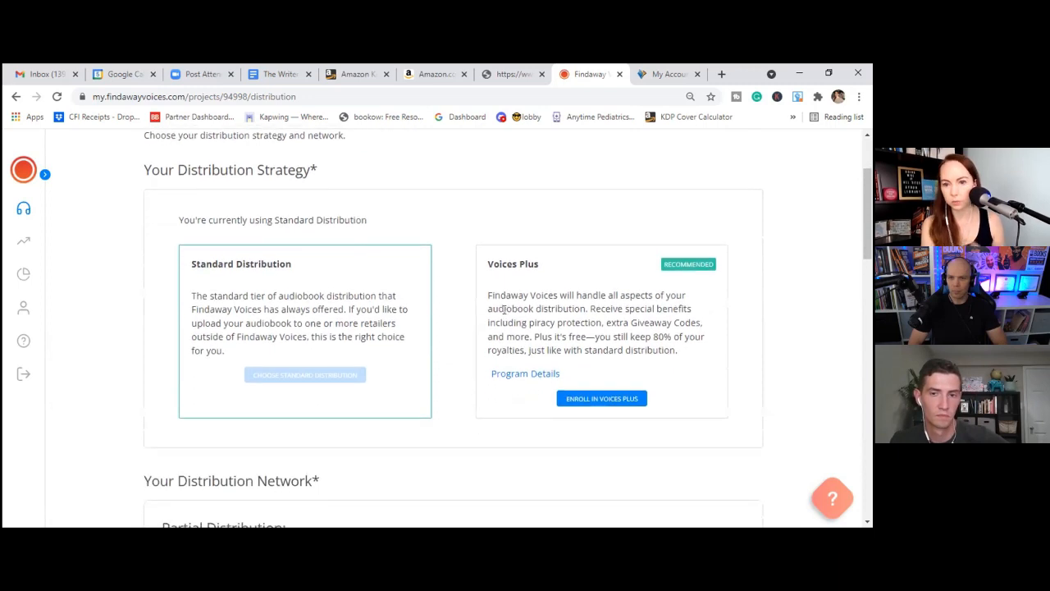
mouse_move(512, 318)
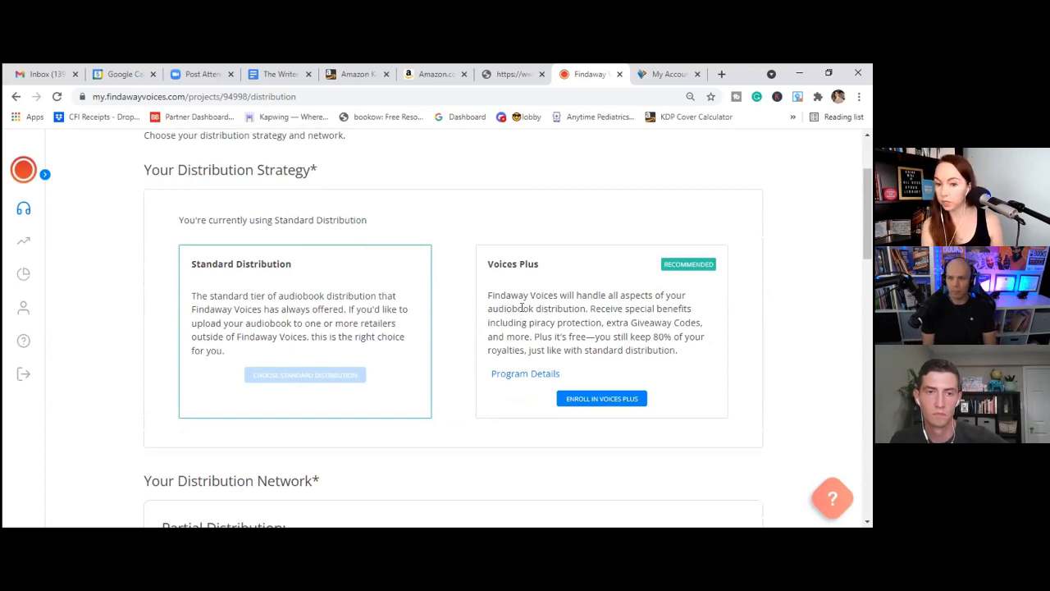
mouse_move(474, 333)
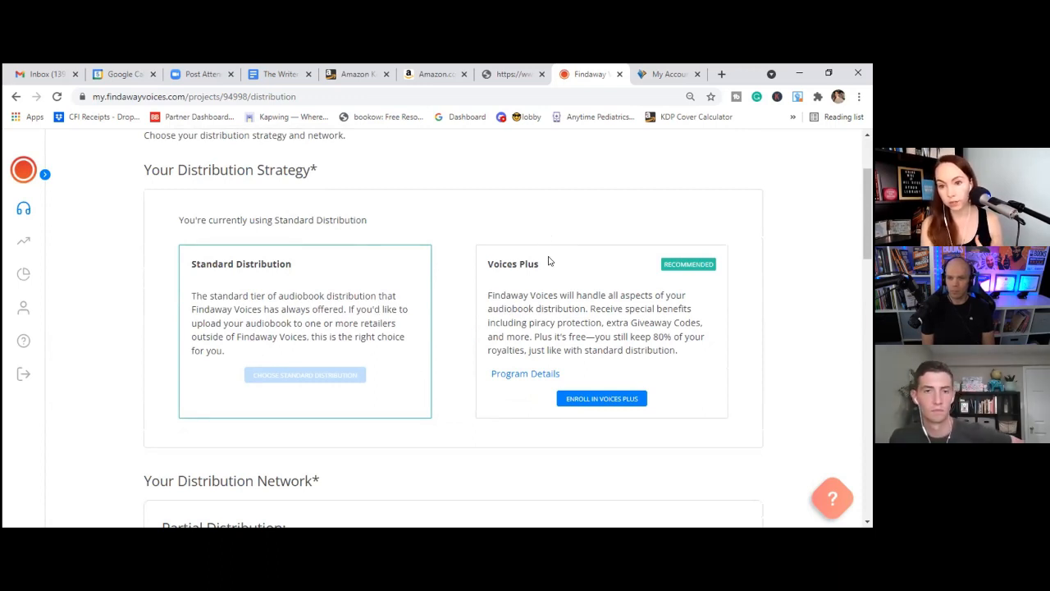
scroll(down, 3)
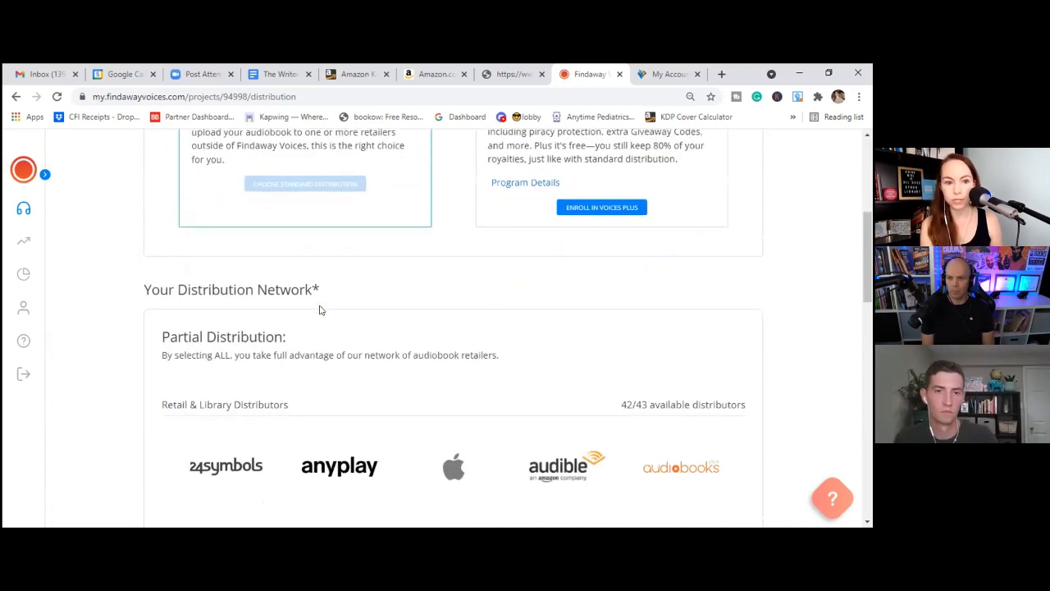
scroll(down, 3)
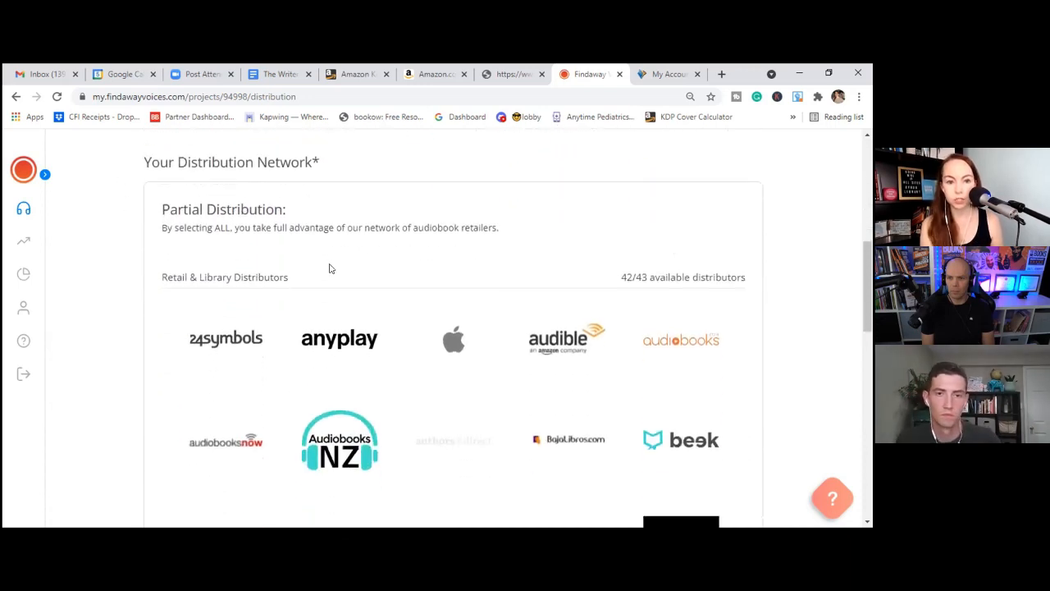
scroll(down, 3)
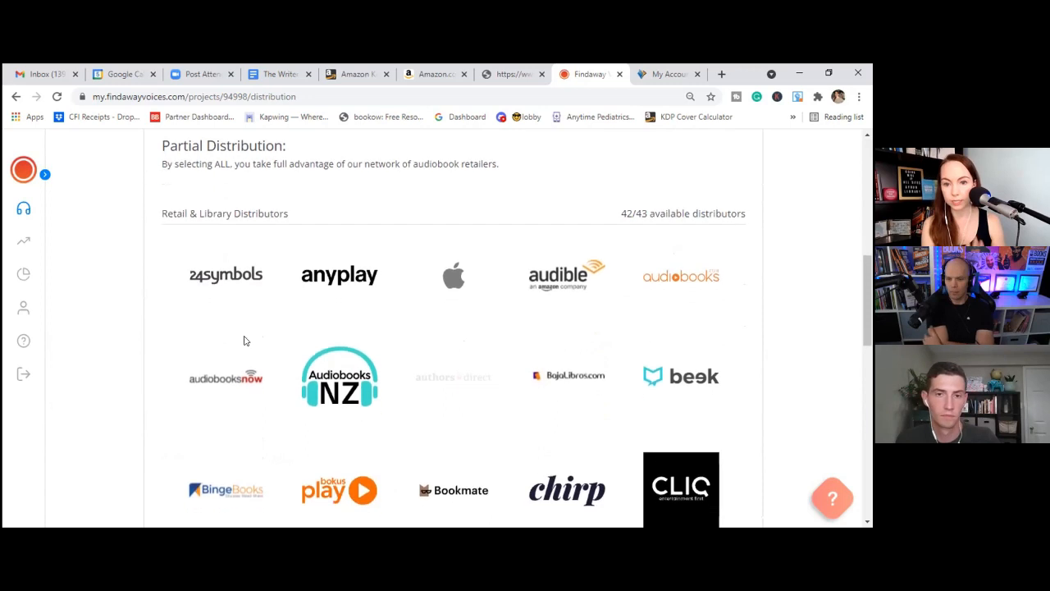
mouse_move(128, 282)
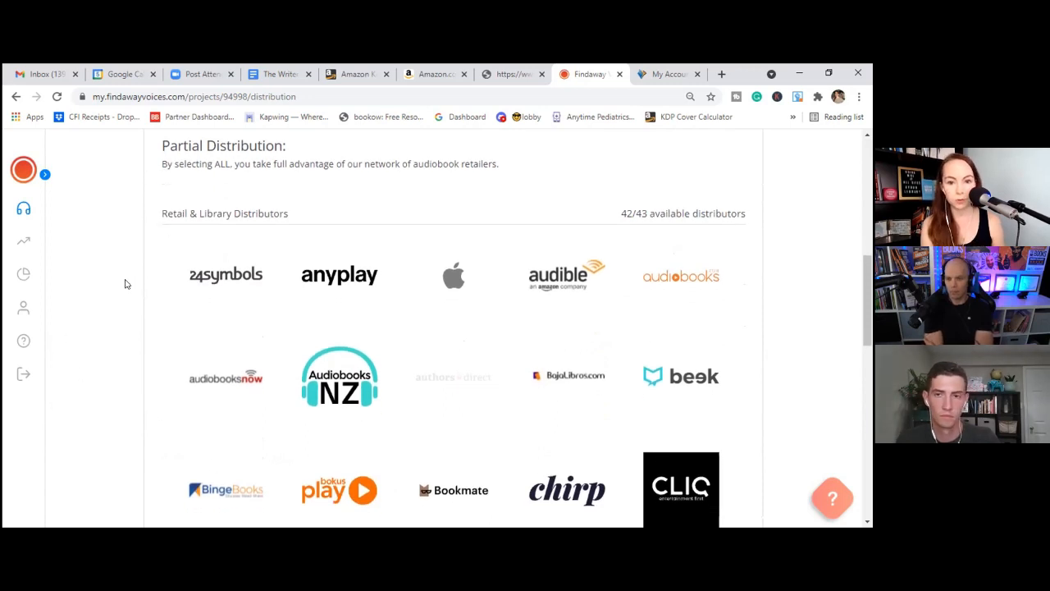
mouse_move(453, 276)
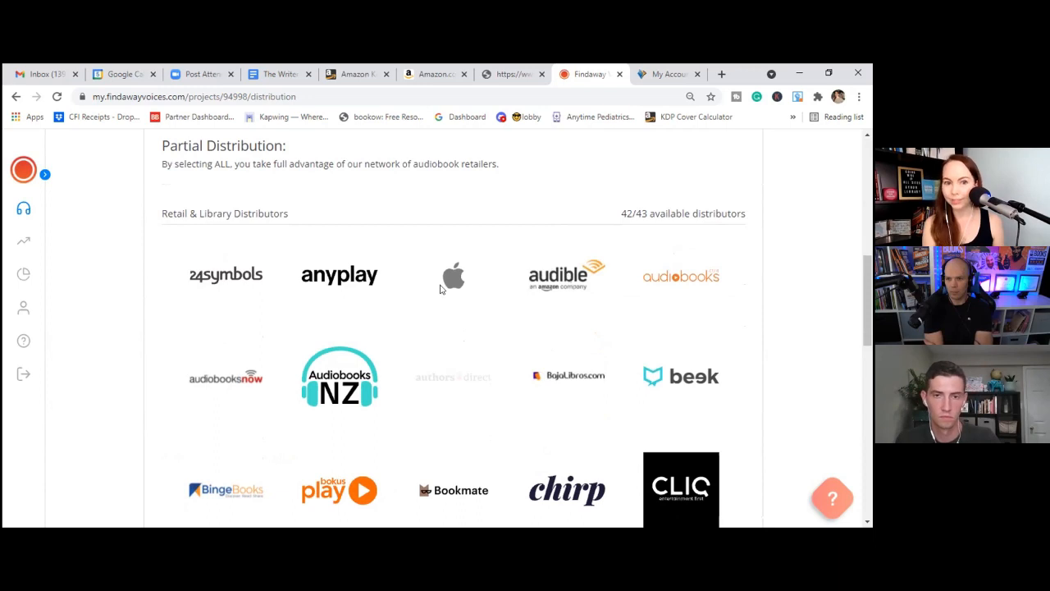
scroll(down, 3)
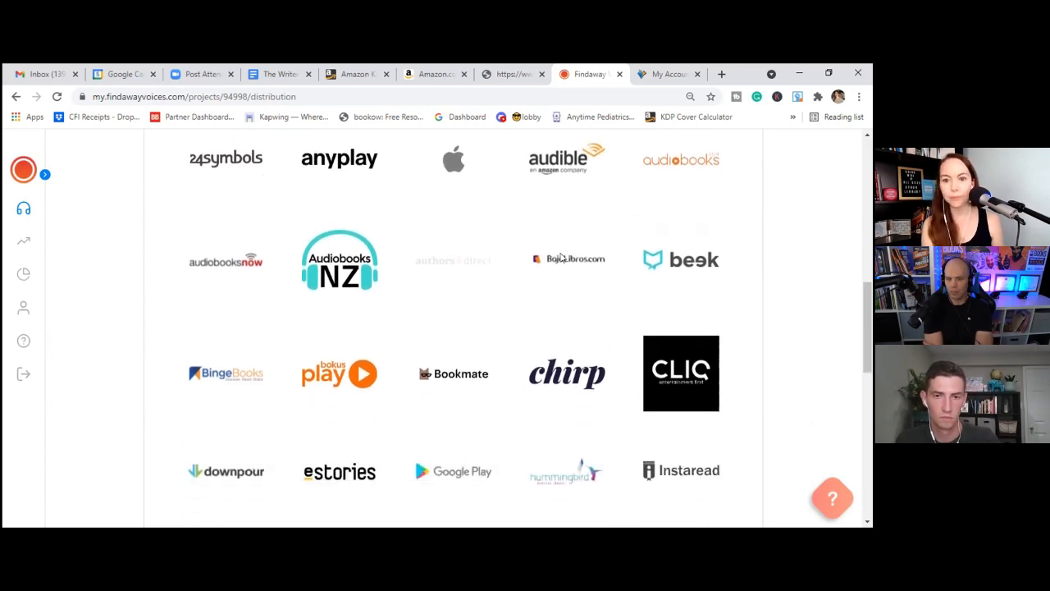
scroll(down, 3)
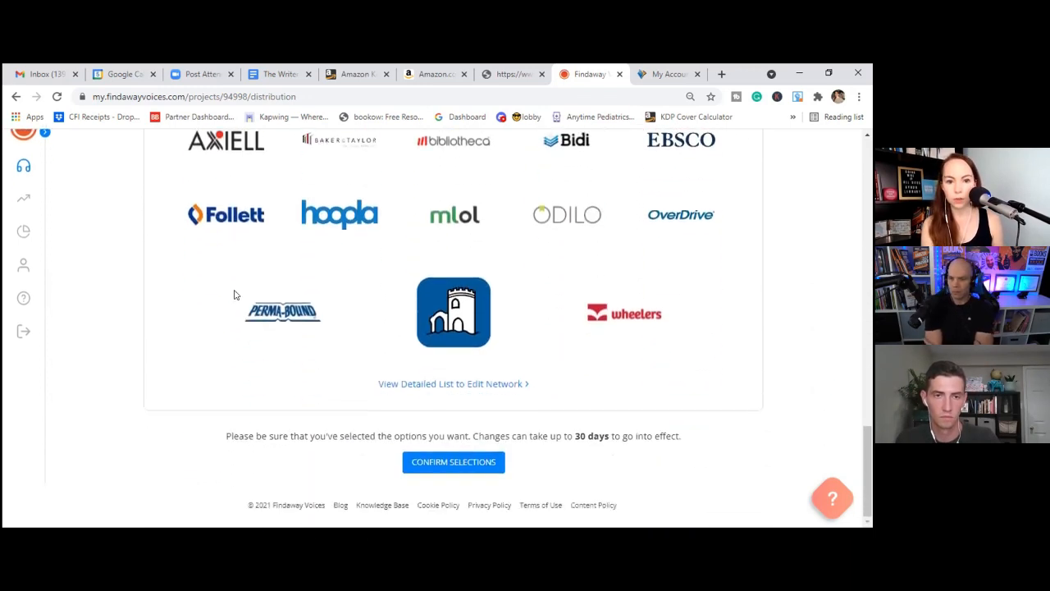
Exclude Audible, Amazon from the detailed distributor list.
click(450, 383)
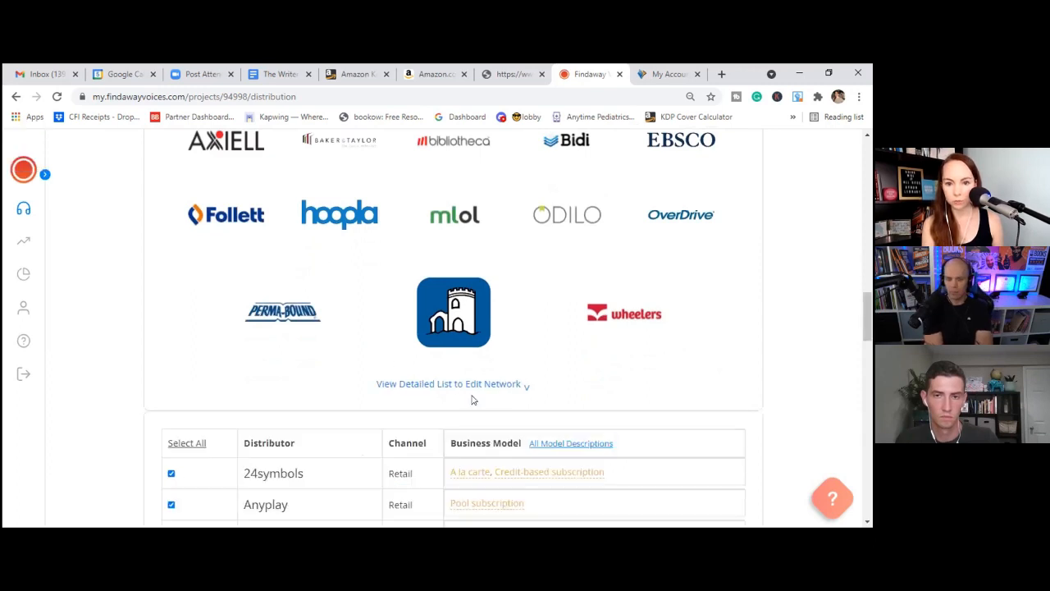
scroll(down, 3)
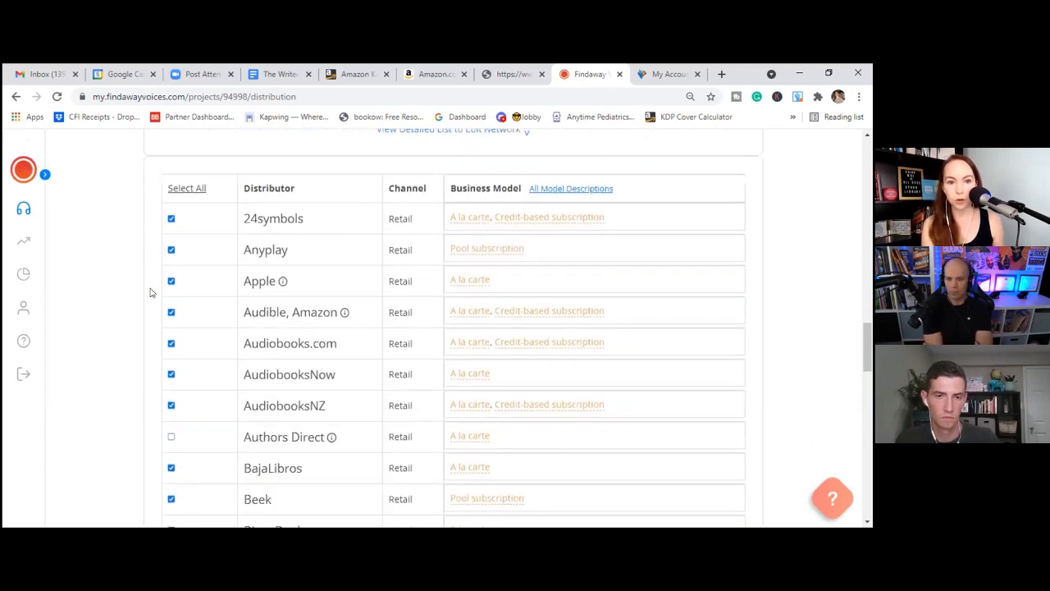
click(171, 311)
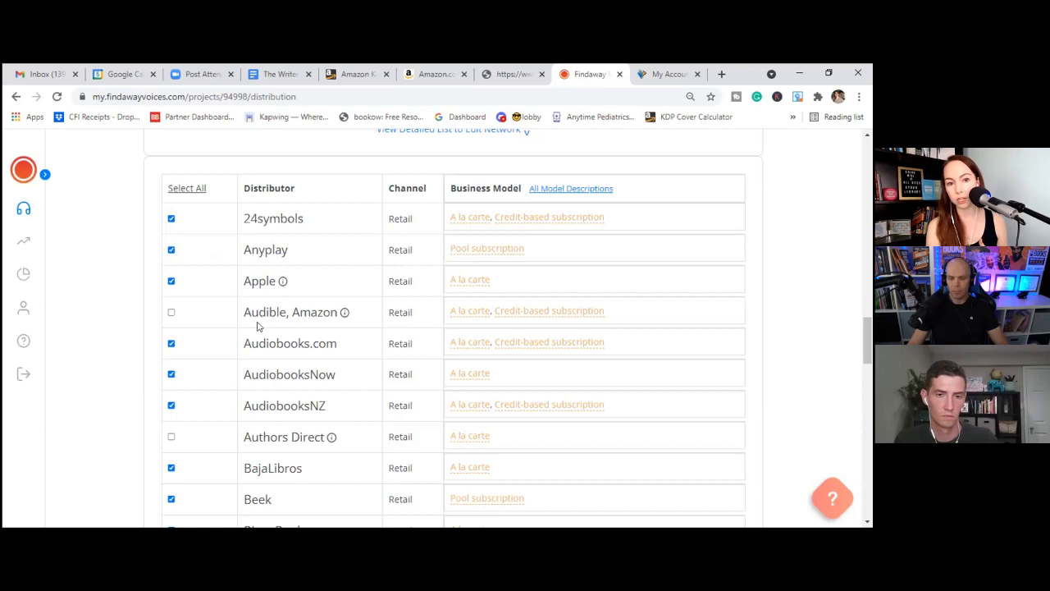
mouse_move(299, 320)
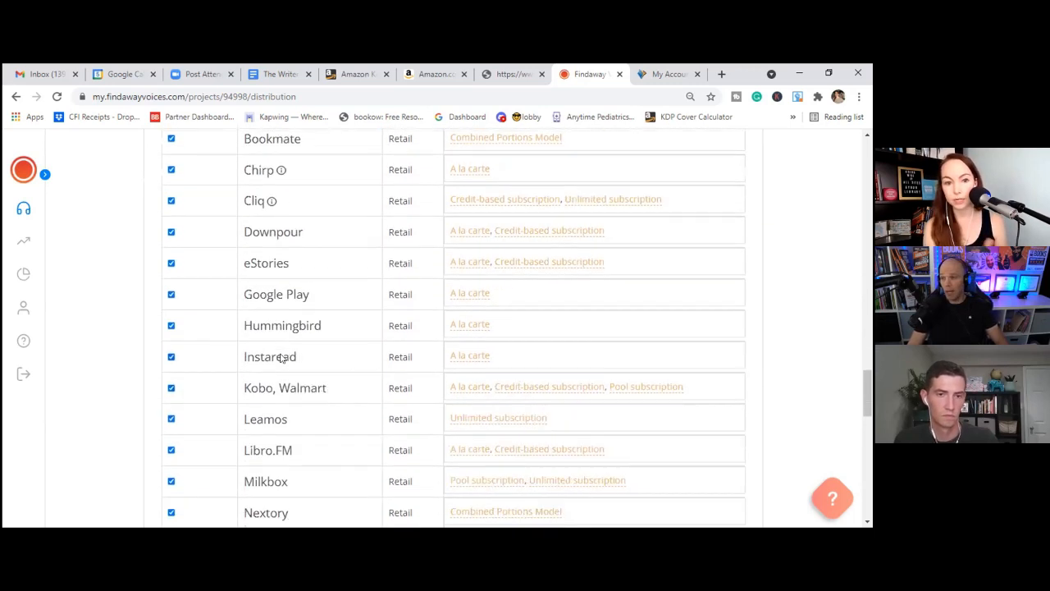
Confirm the distributor selections as Partial Distribution across 41 of 43 distributors.
scroll(down, 3)
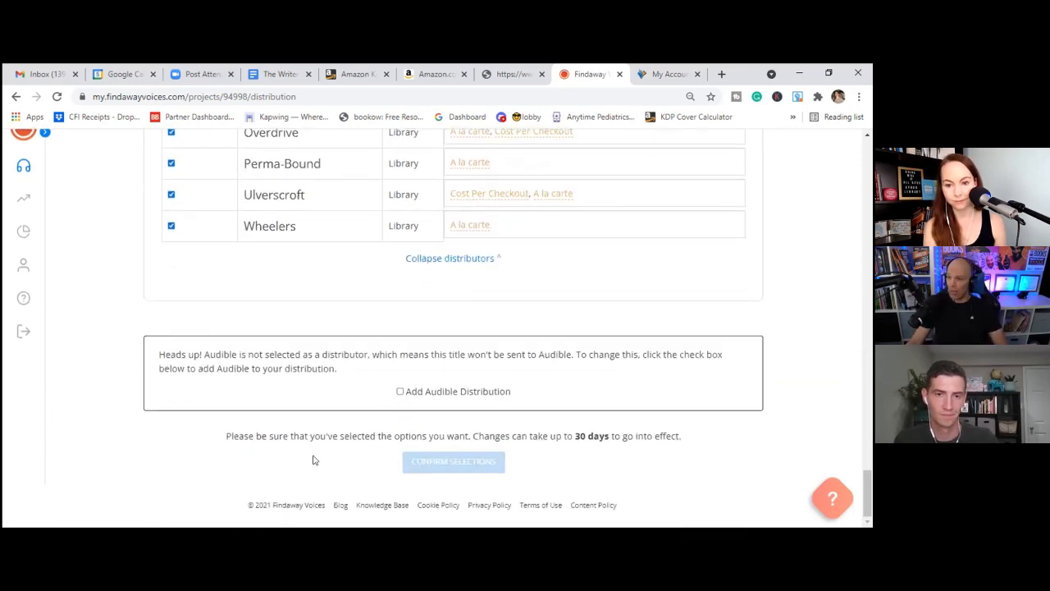
click(453, 462)
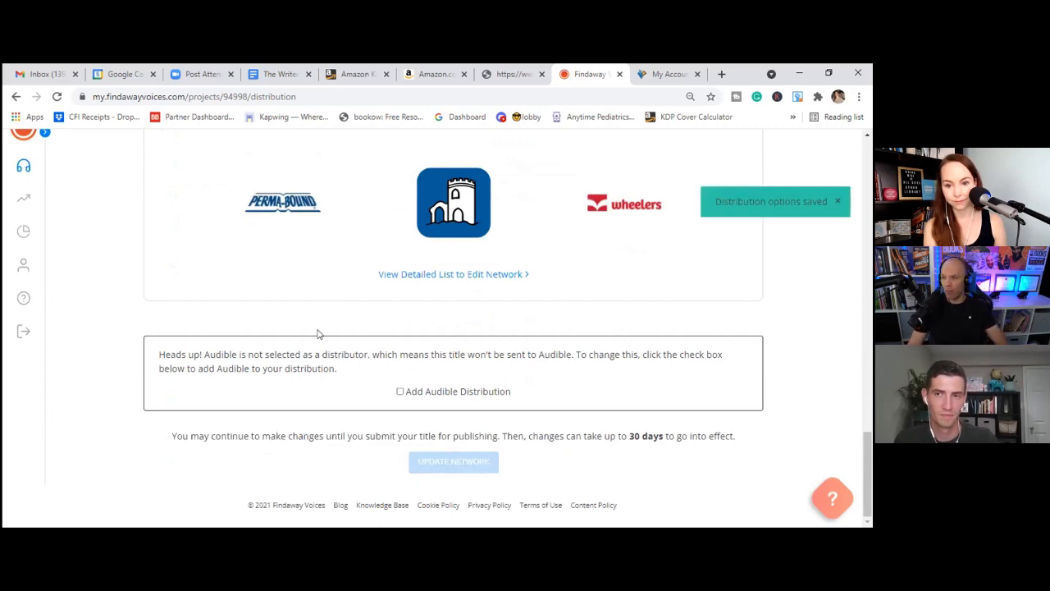
scroll(up, 3)
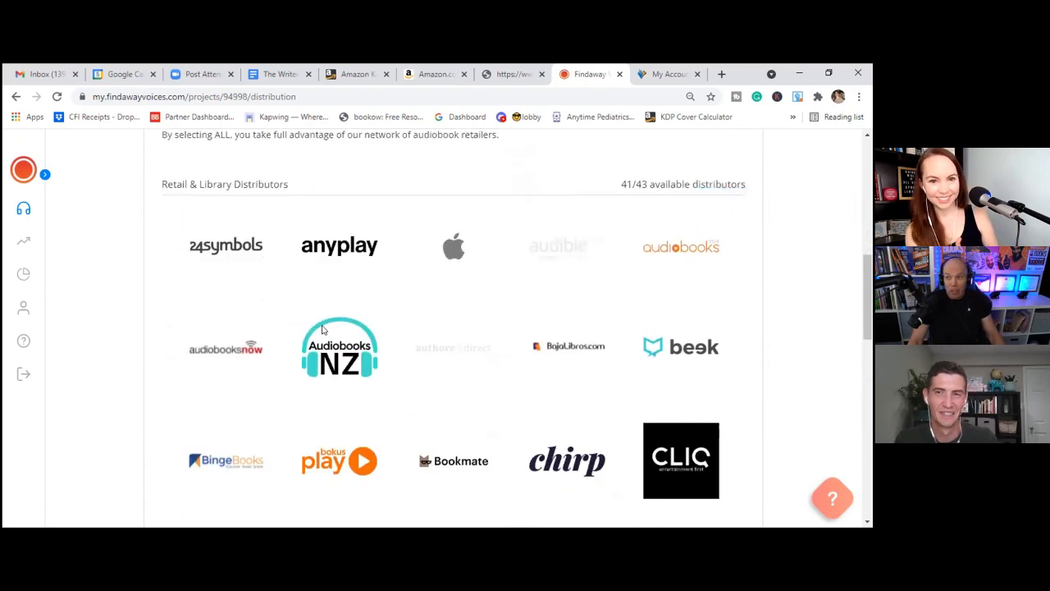
scroll(down, 3)
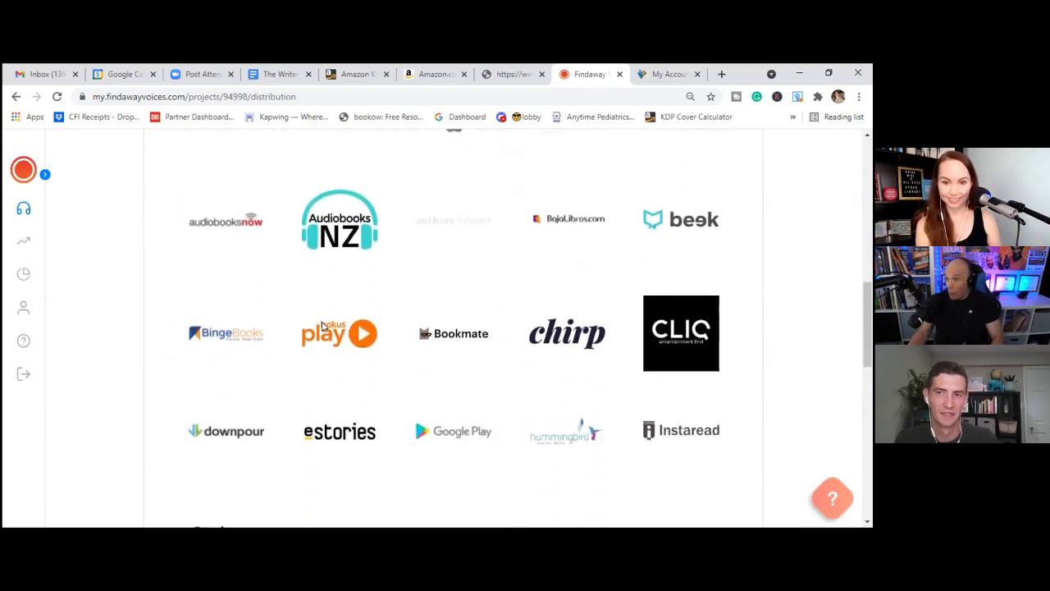
scroll(down, 3)
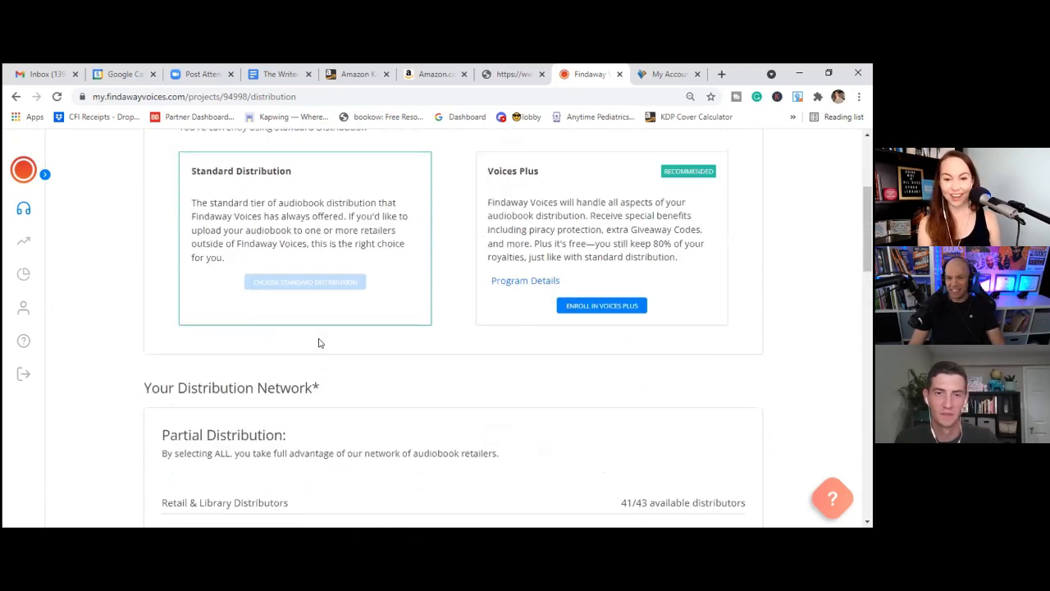
scroll(down, 3)
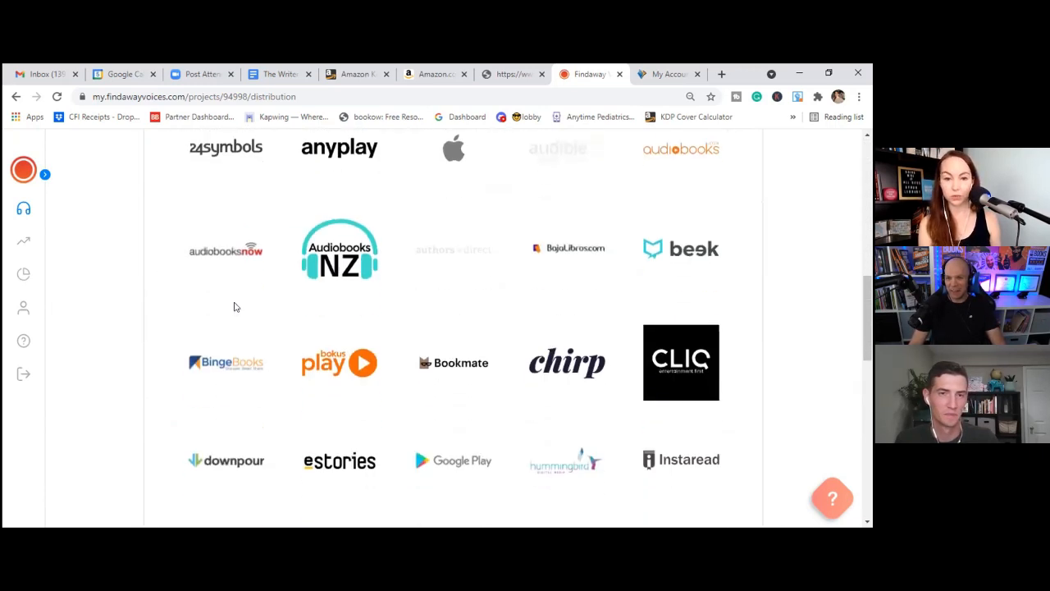
scroll(down, 3)
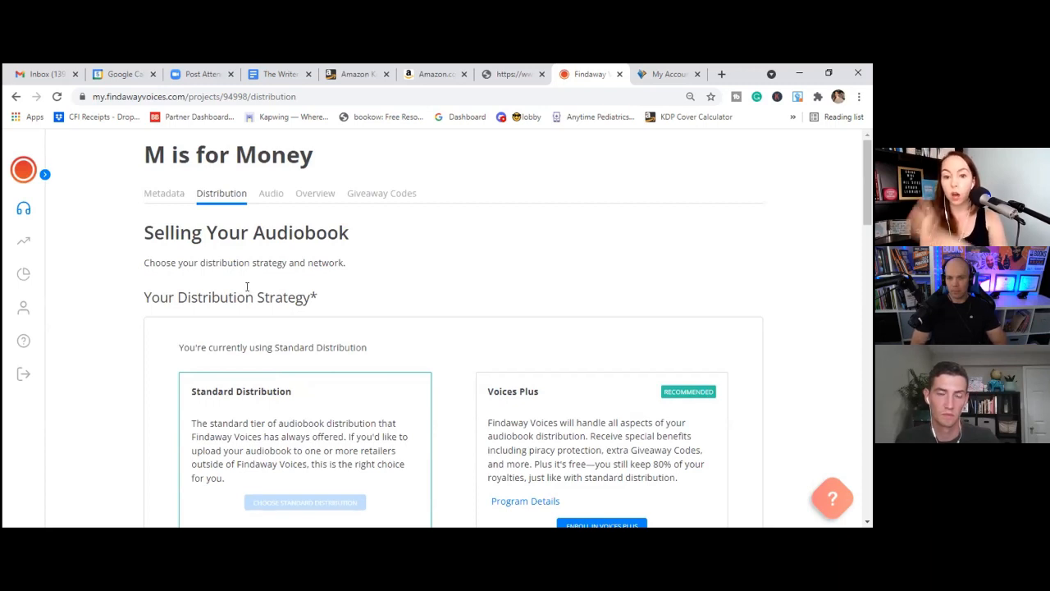
mouse_move(256, 172)
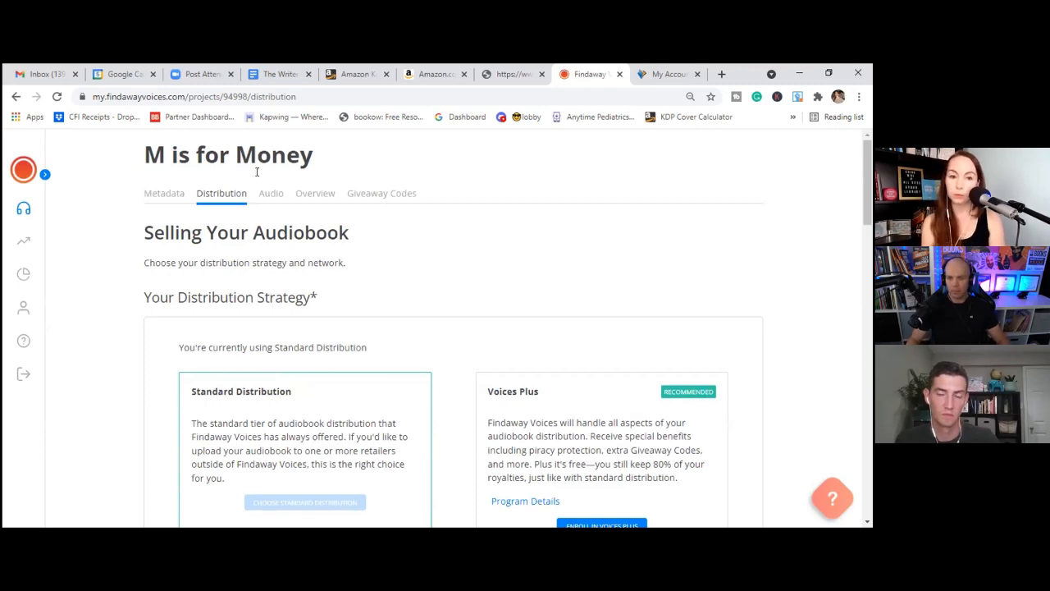
mouse_move(271, 194)
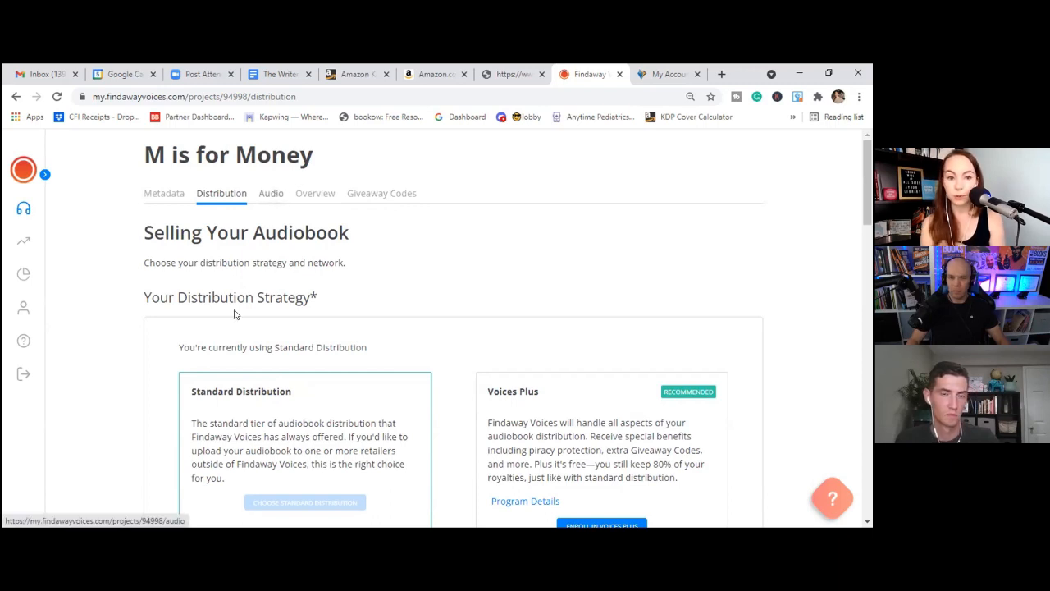
Upload the title file as opening credits and the Chapter 1 file as body matter.
click(271, 194)
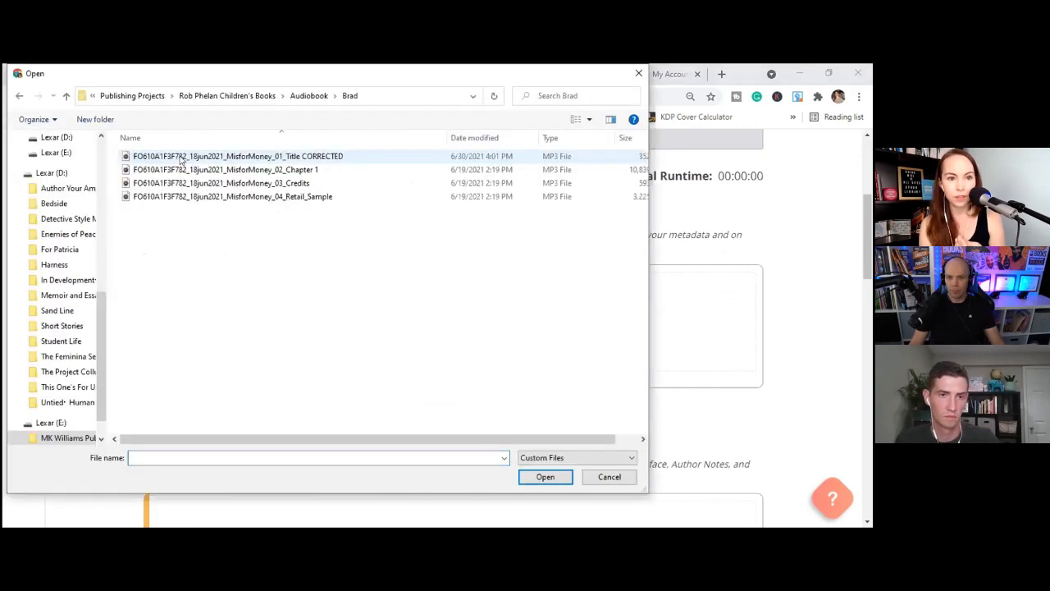
click(238, 156)
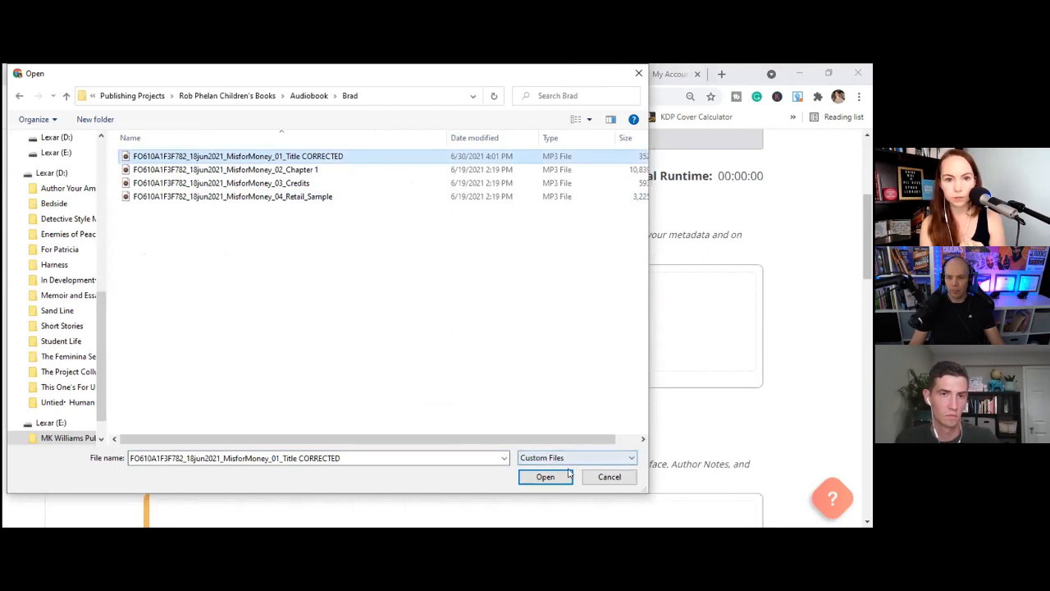
click(545, 475)
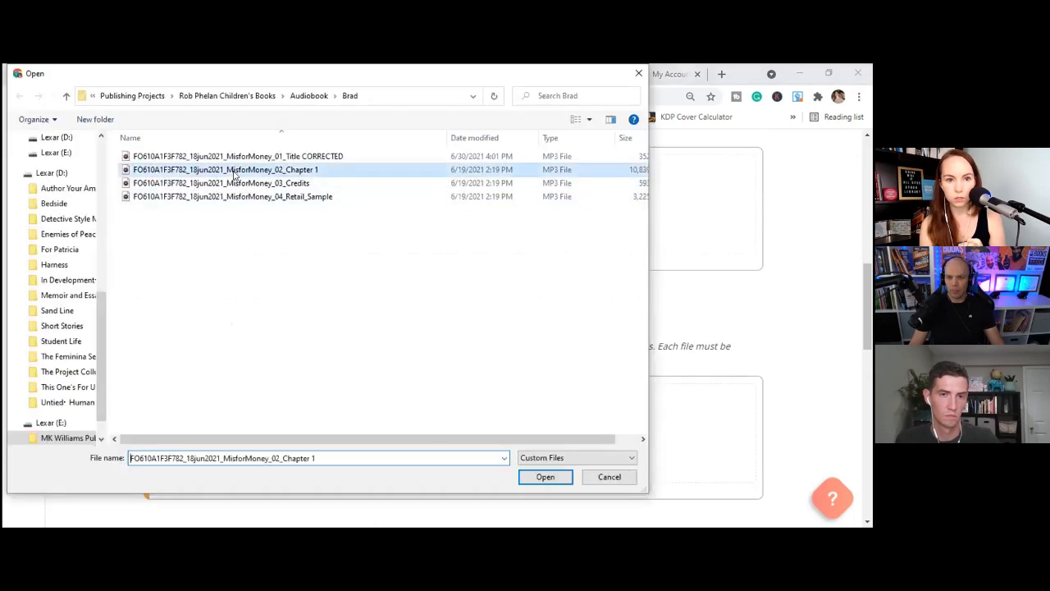
click(545, 476)
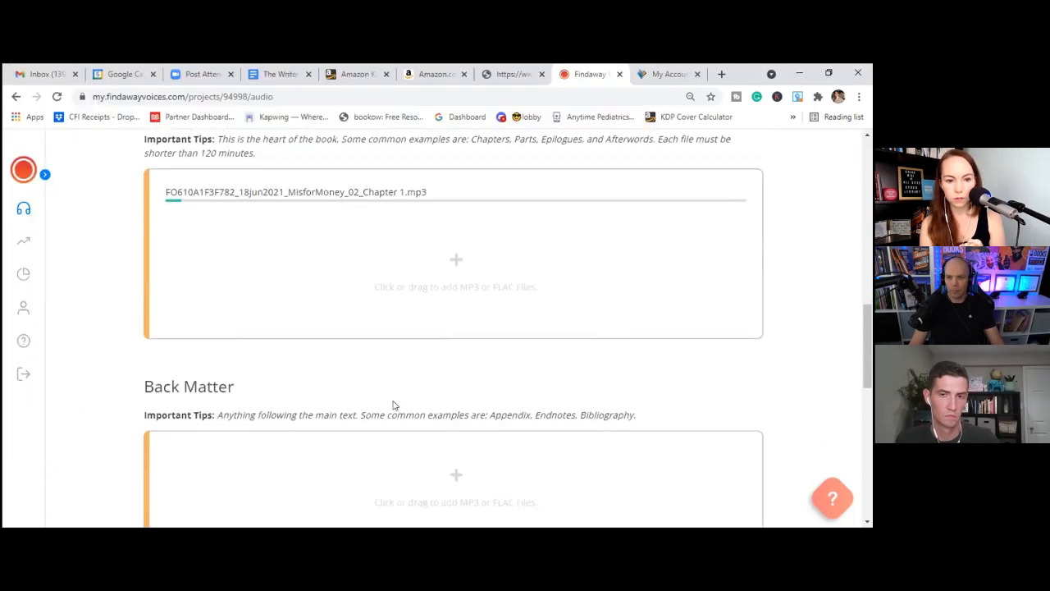
scroll(down, 3)
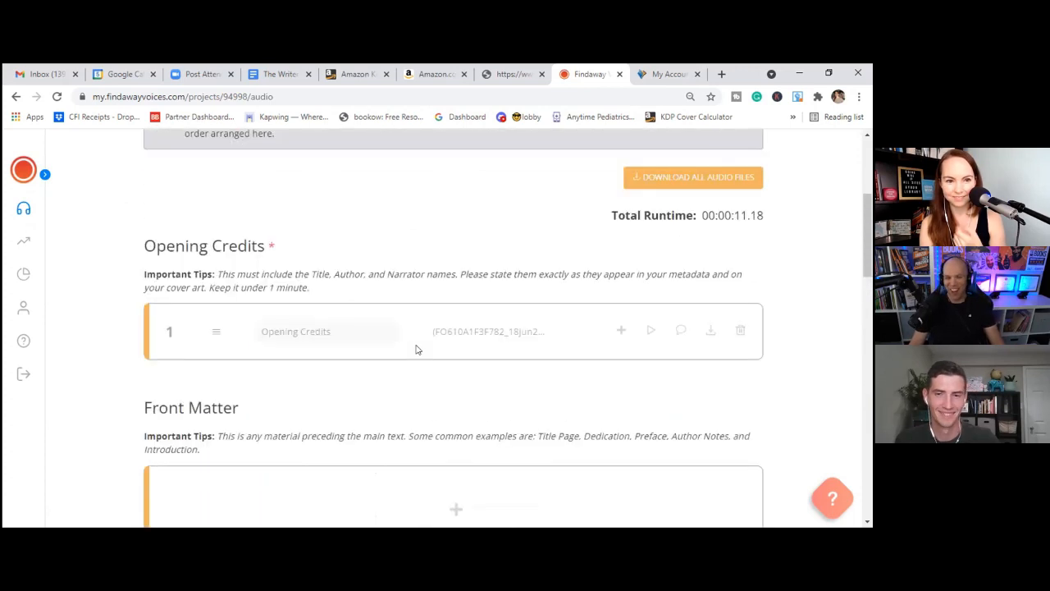
scroll(down, 3)
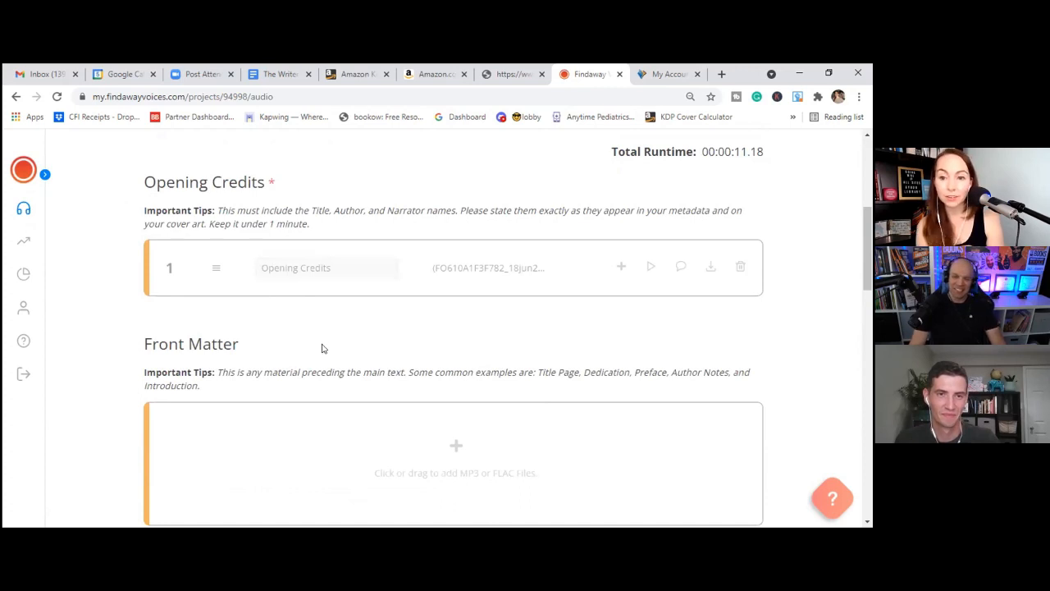
scroll(down, 3)
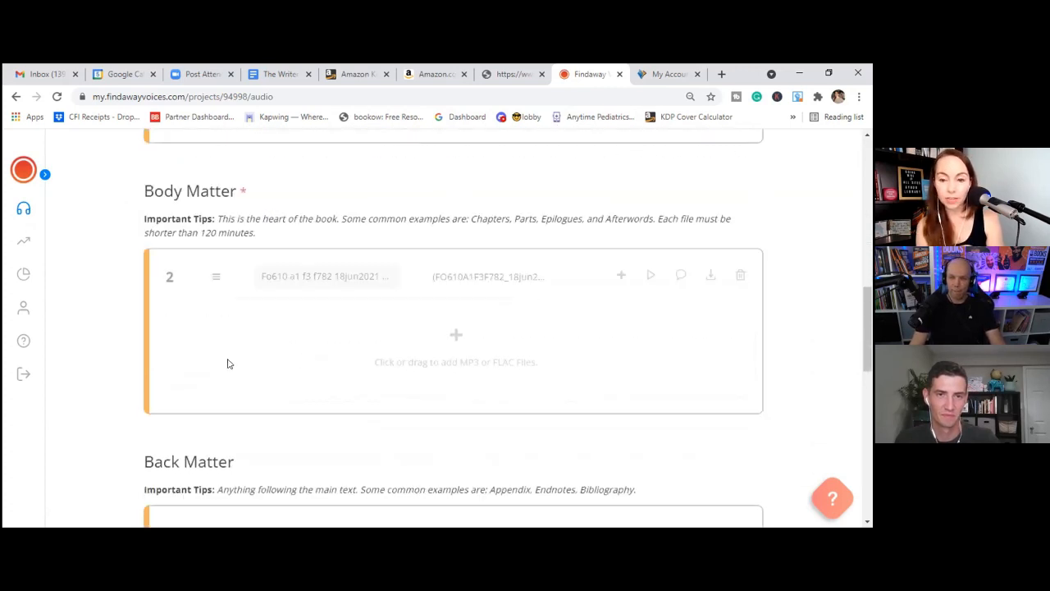
Rename the body matter chapter for file 2 to 'M is for Money'.
text(021 misfor money 02 chapter 1)
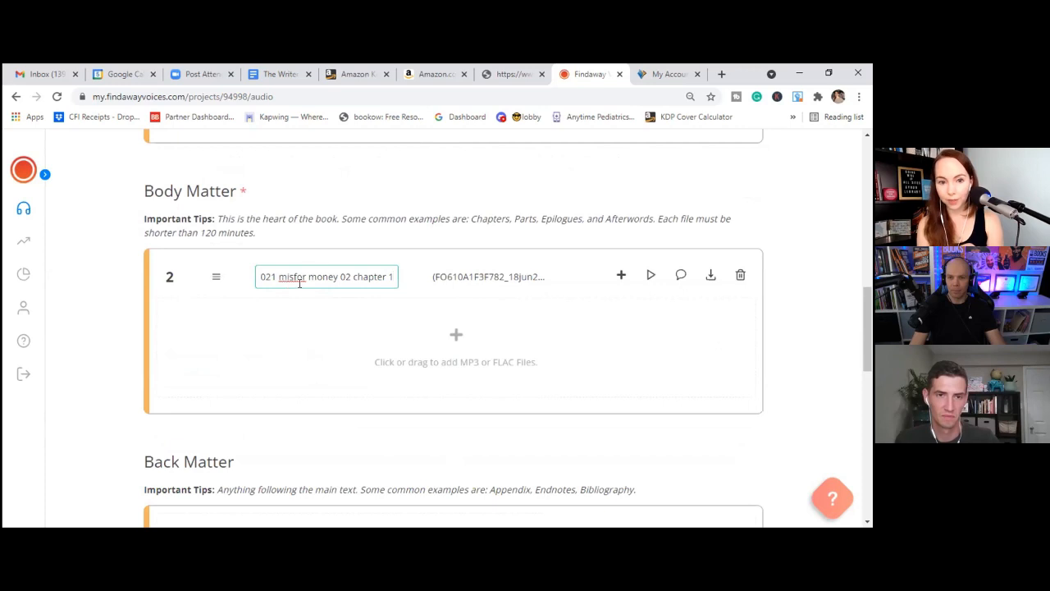
text(M is)
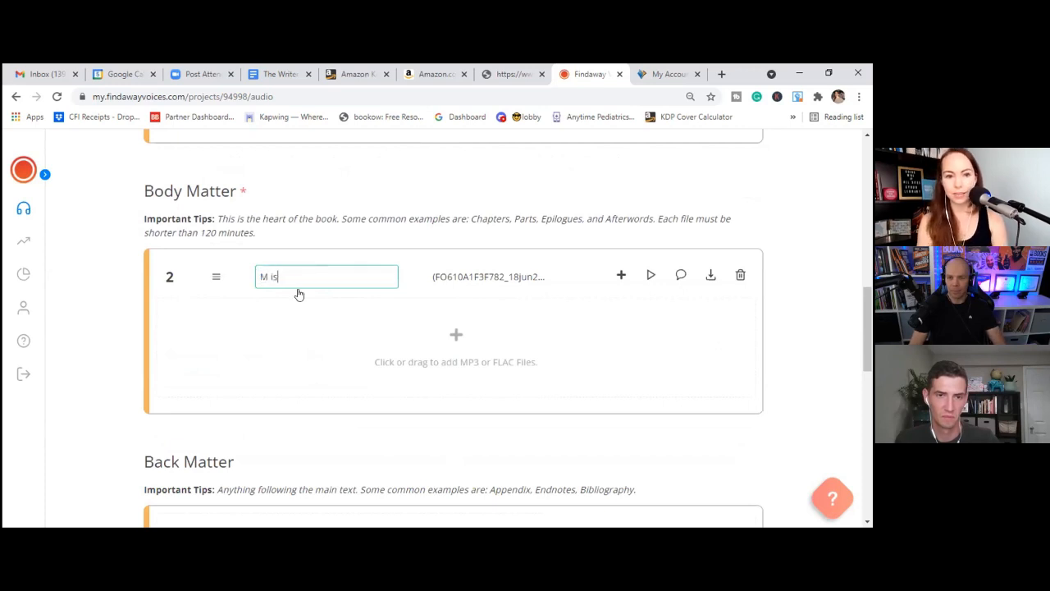
text(for Money)
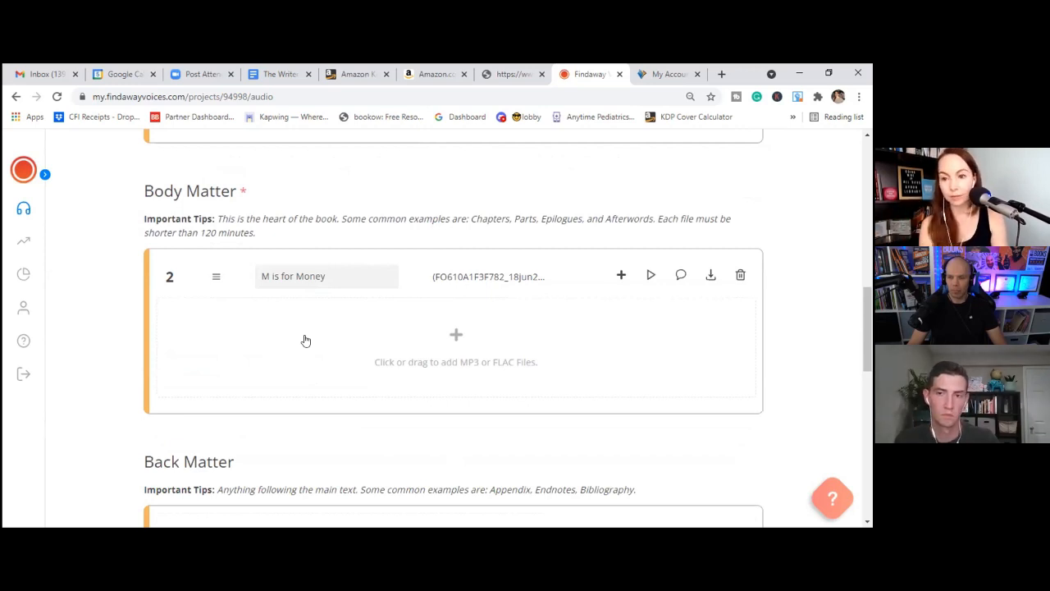
scroll(down, 3)
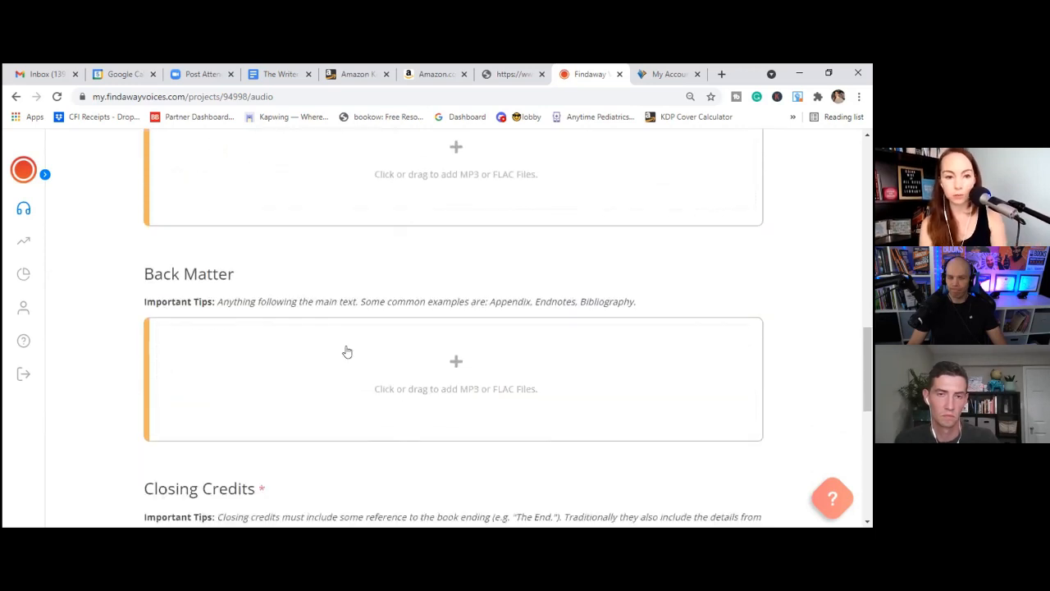
scroll(down, 3)
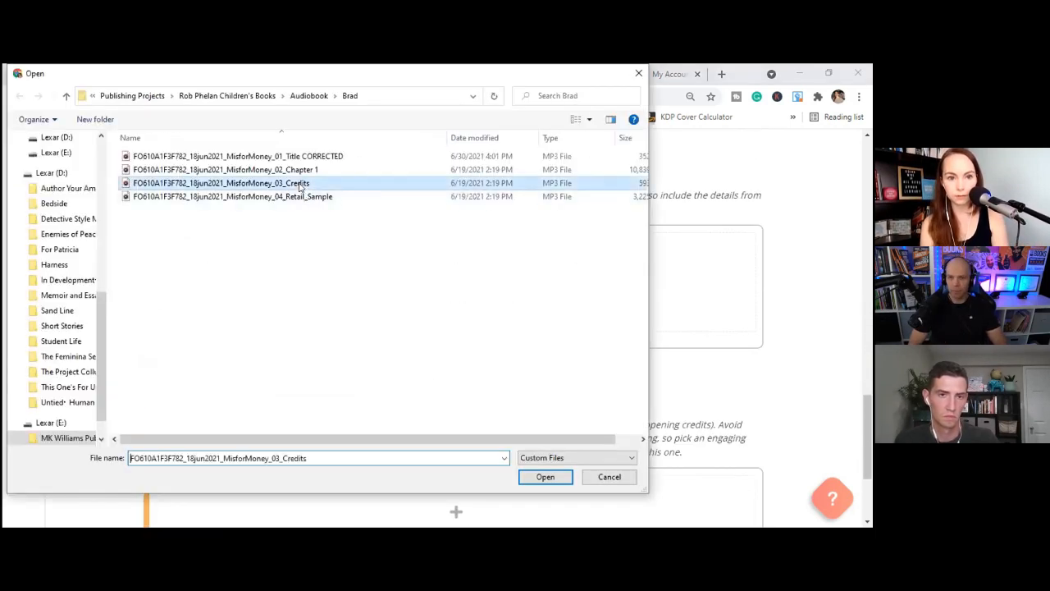
Upload the 03_Credits MP3 as closing credits and the 04_Retail_Sample MP3 as retail sample.
click(545, 476)
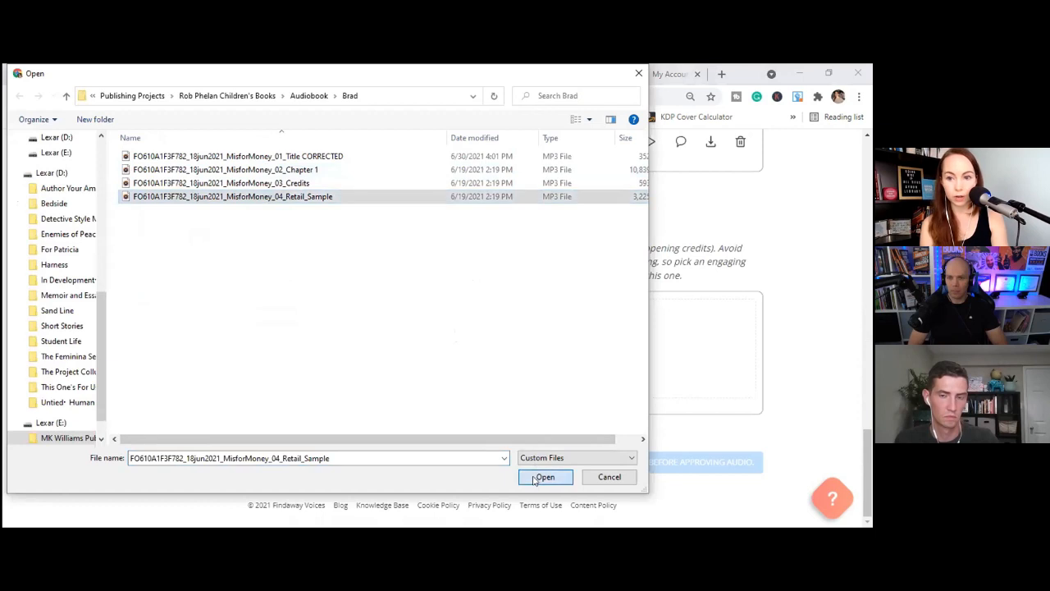
click(545, 476)
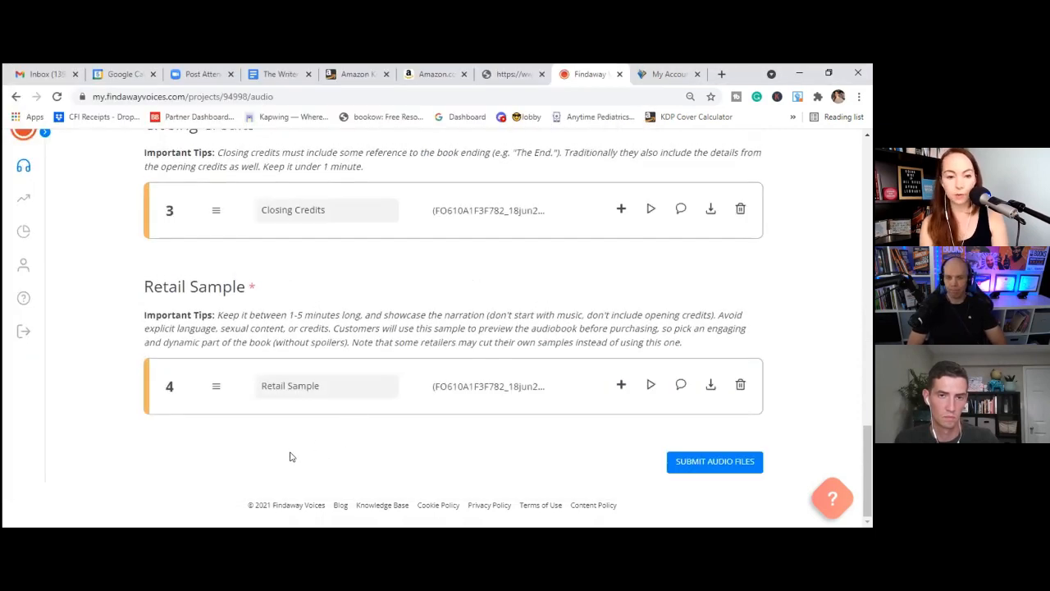
scroll(up, 3)
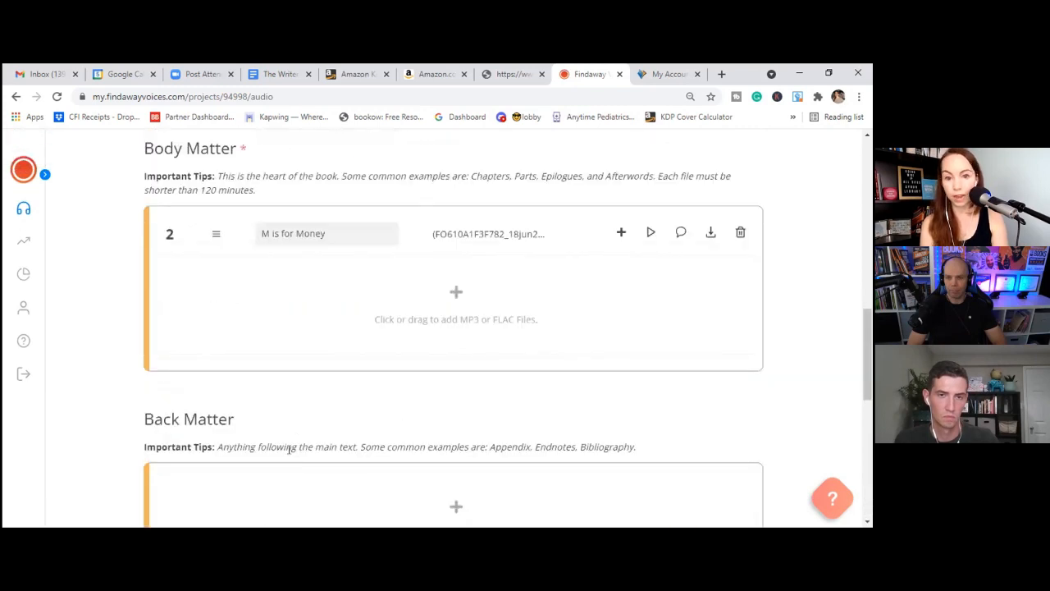
scroll(down, 3)
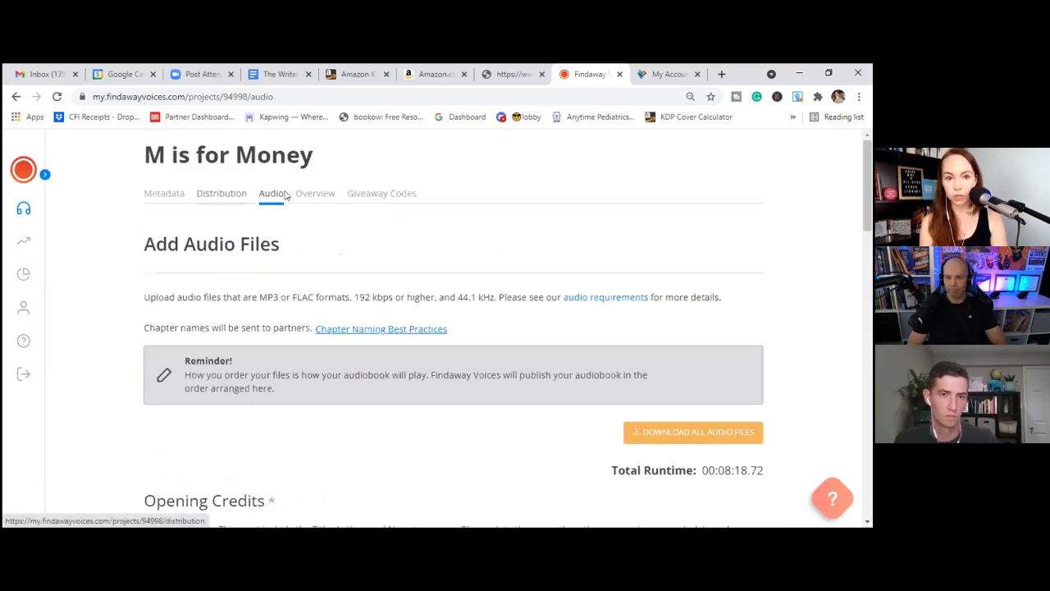
mouse_move(282, 369)
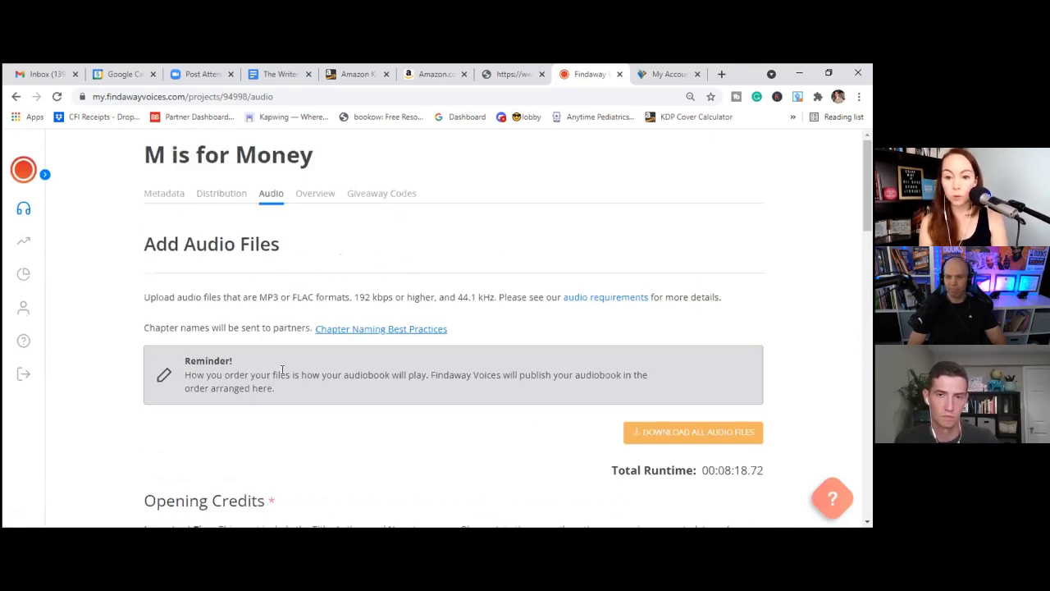
scroll(down, 3)
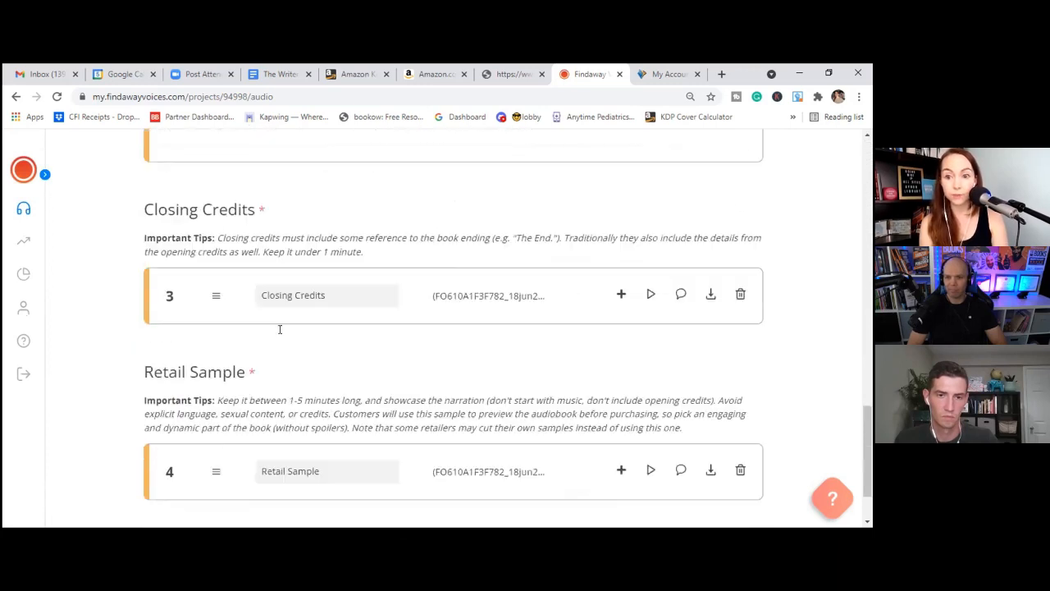
scroll(down, 3)
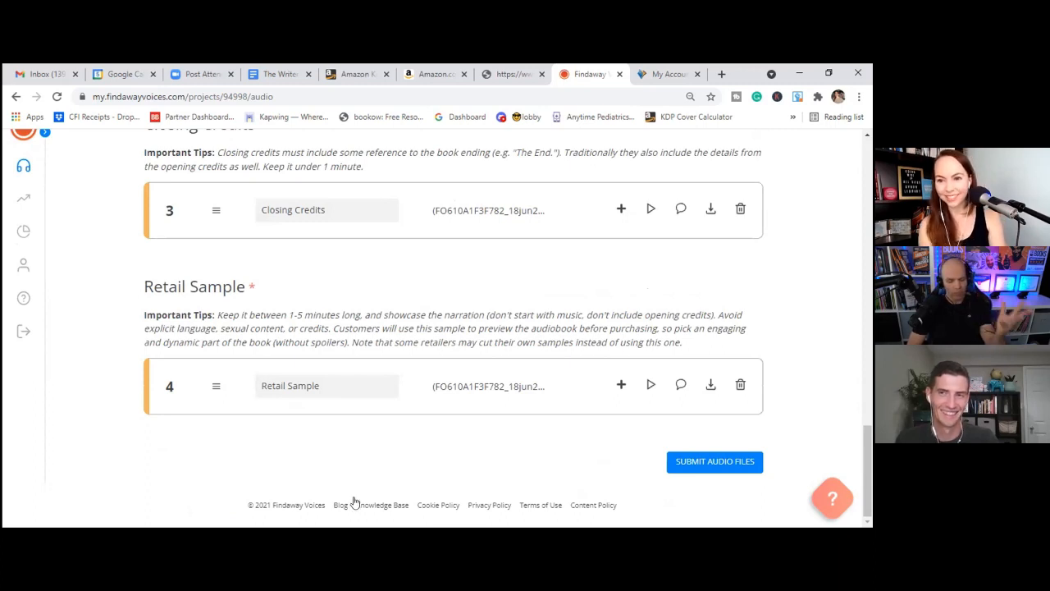
mouse_move(578, 485)
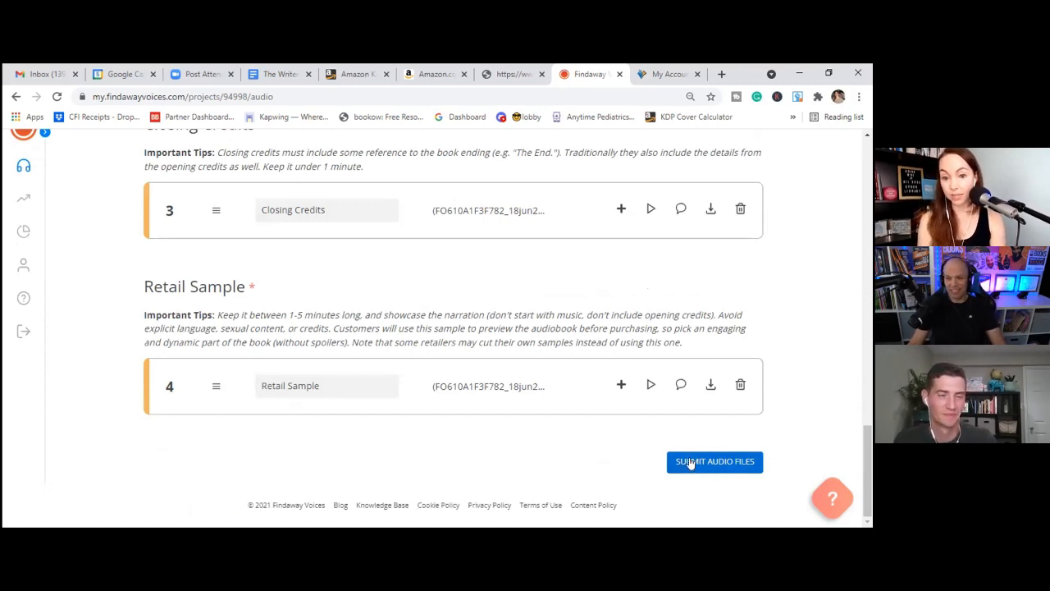
Submit the four audio files, confirm chapter names and continue to final review and submission.
click(714, 461)
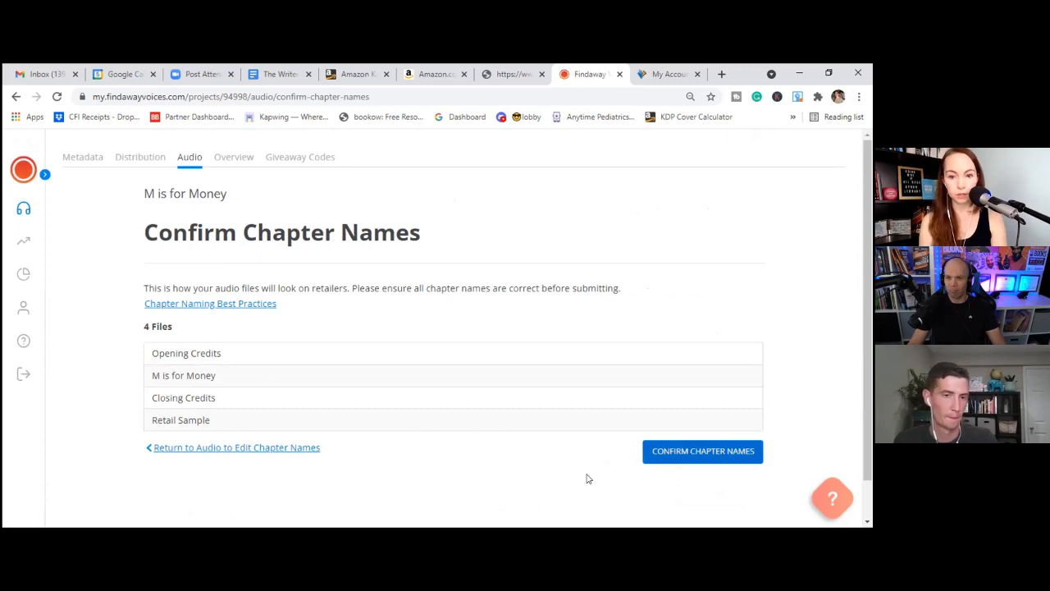
click(702, 450)
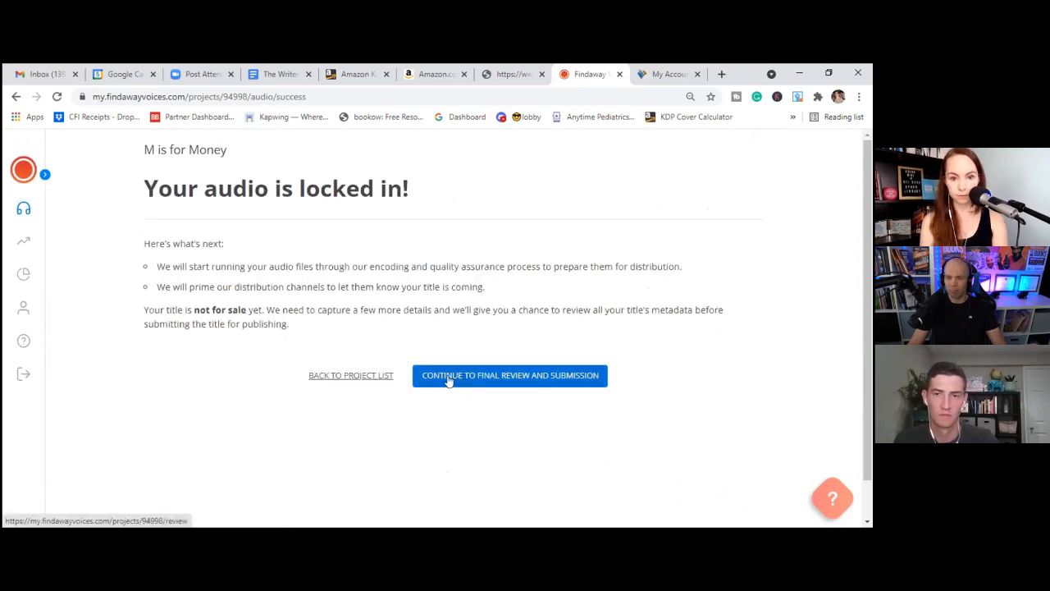
click(509, 374)
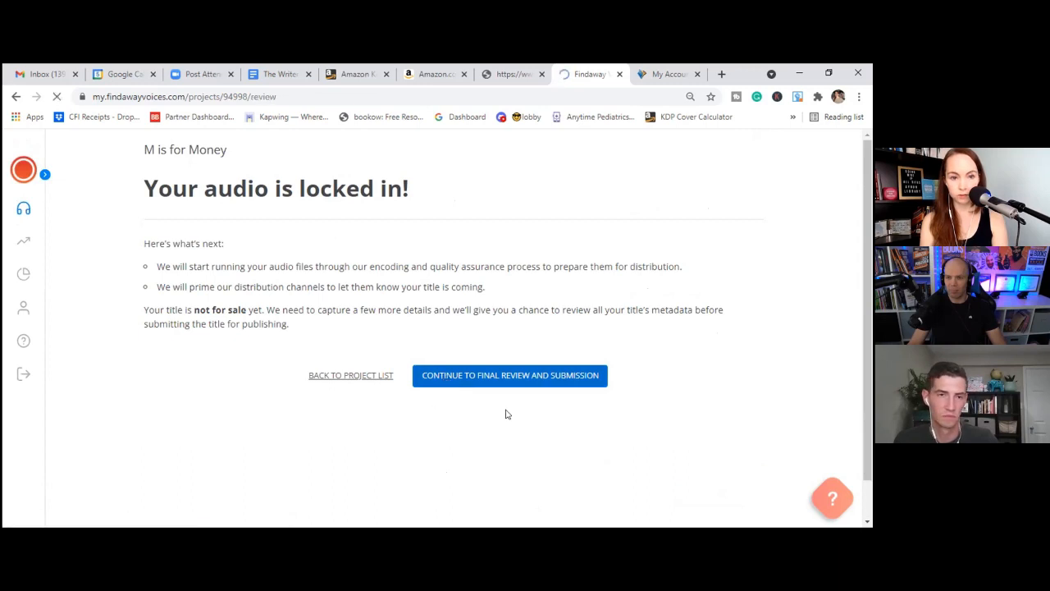
click(508, 374)
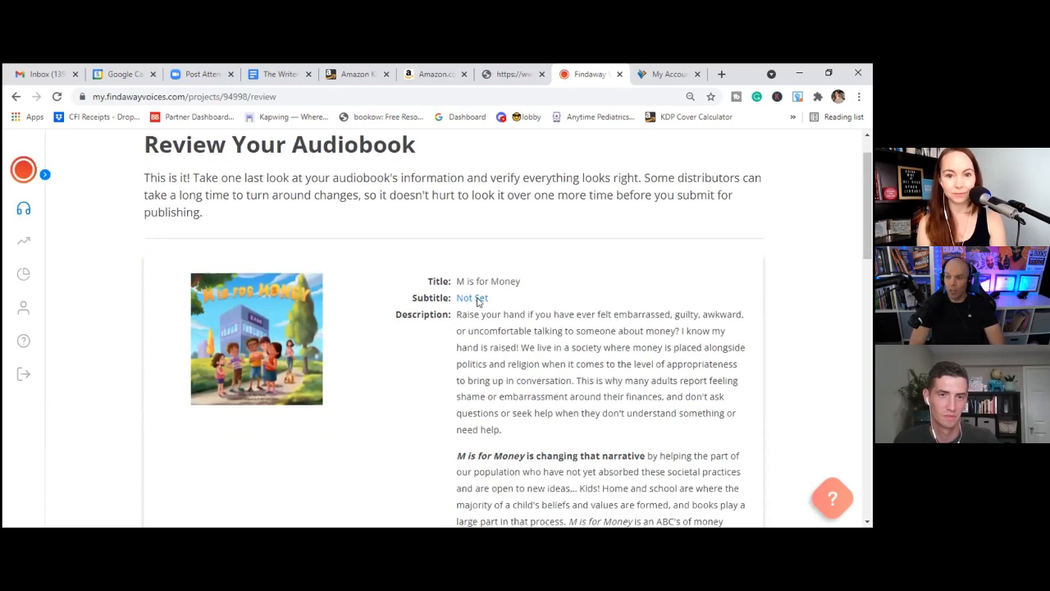
Review the audiobook summary and submit M is for Money for publishing.
scroll(down, 3)
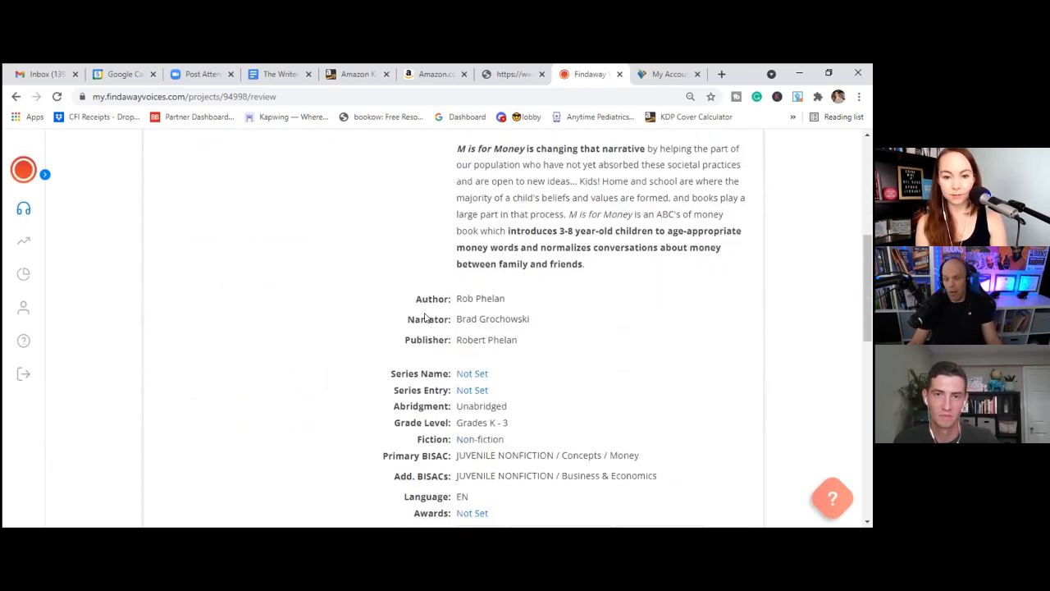
scroll(down, 3)
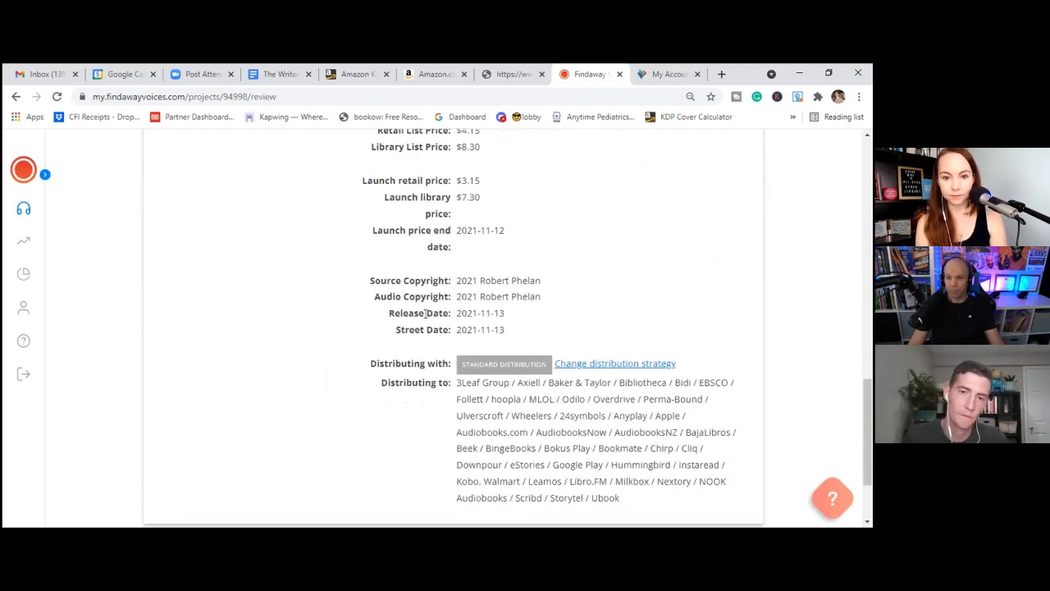
scroll(down, 3)
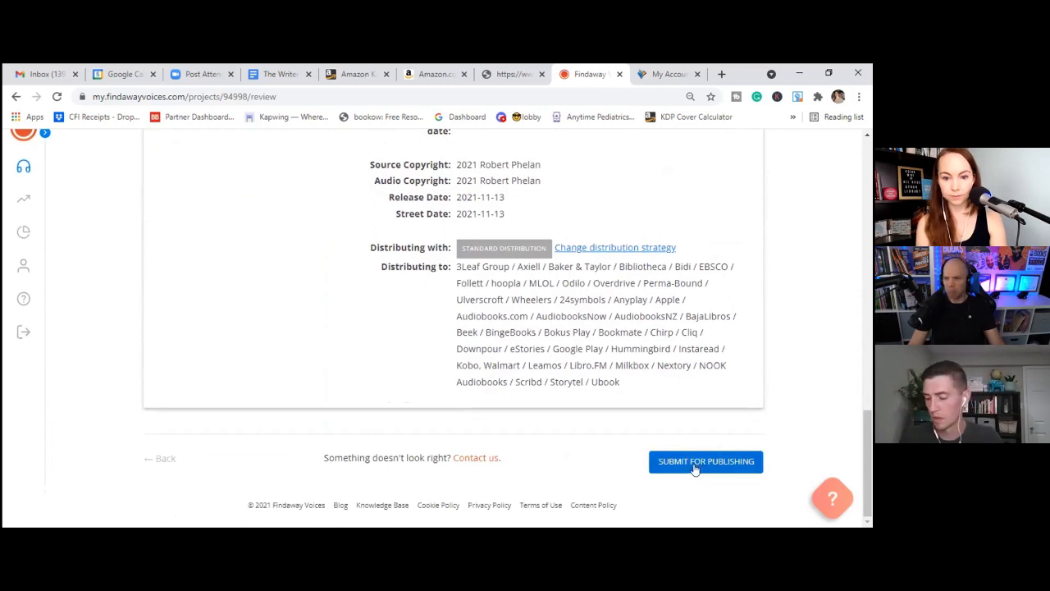
click(705, 459)
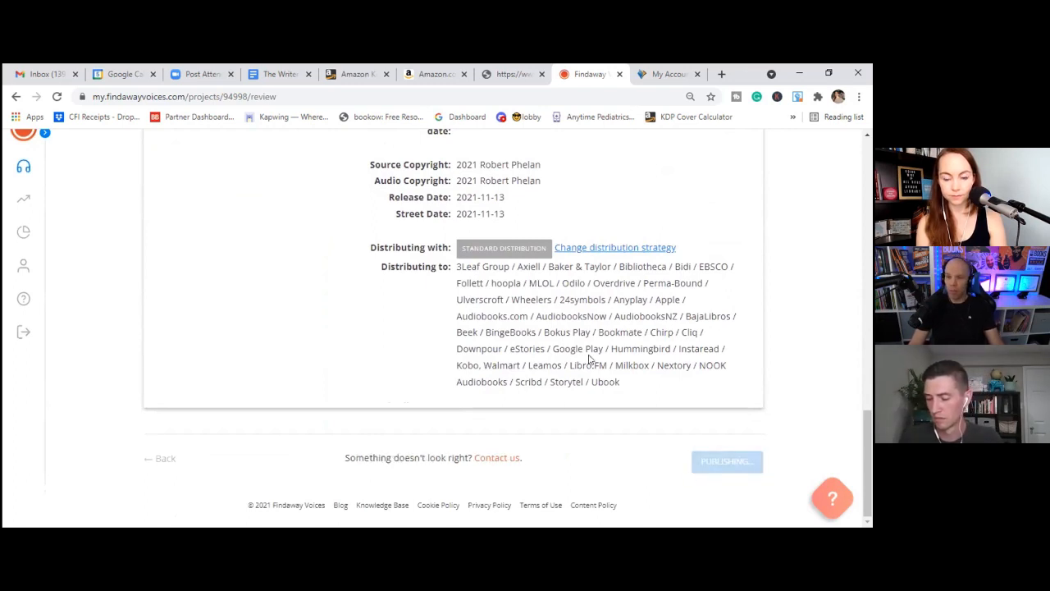
click(727, 461)
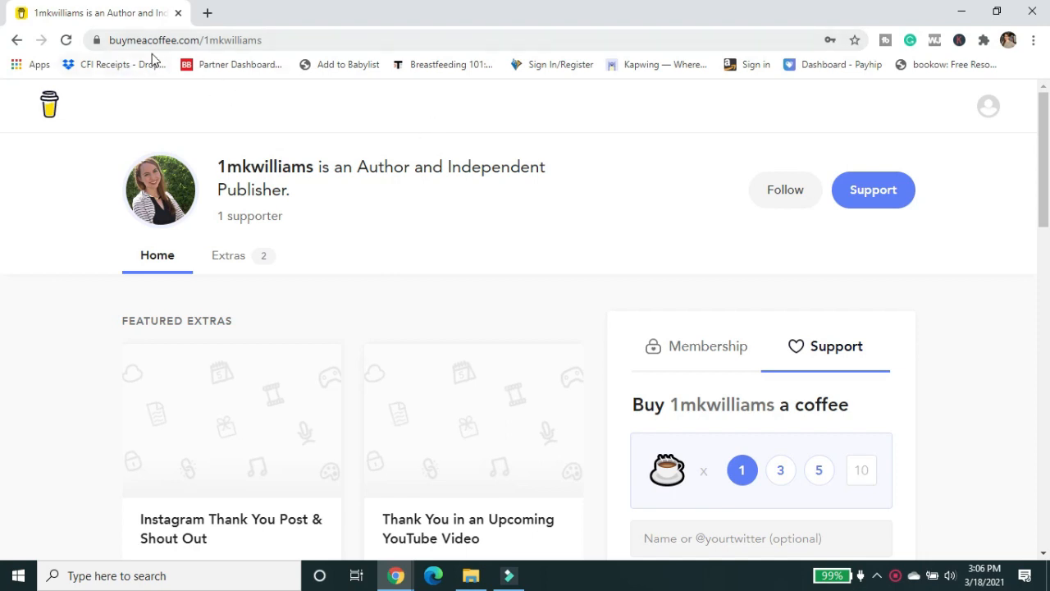
scroll(down, 3)
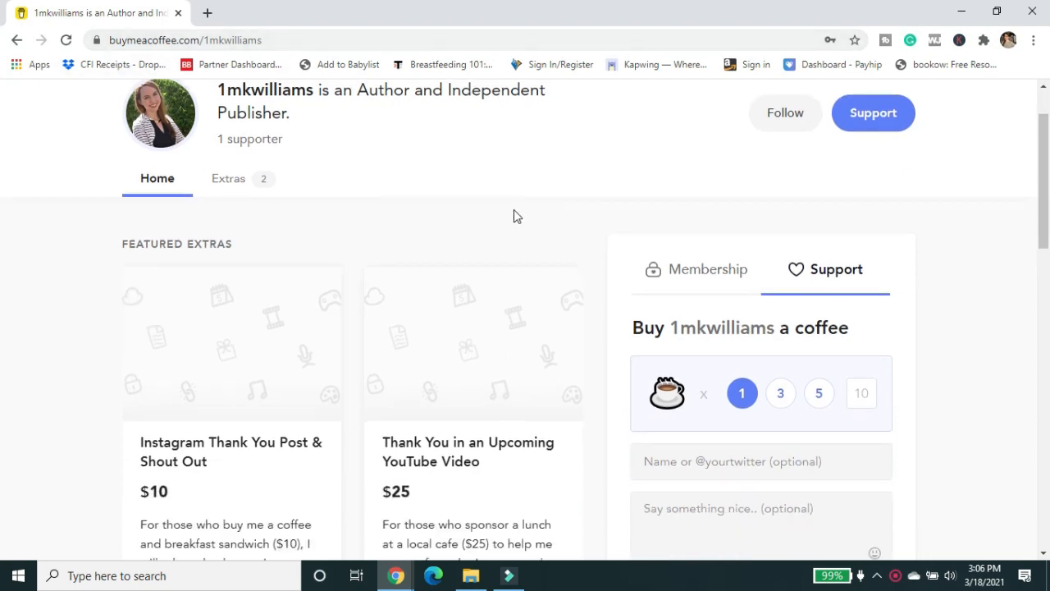
scroll(down, 3)
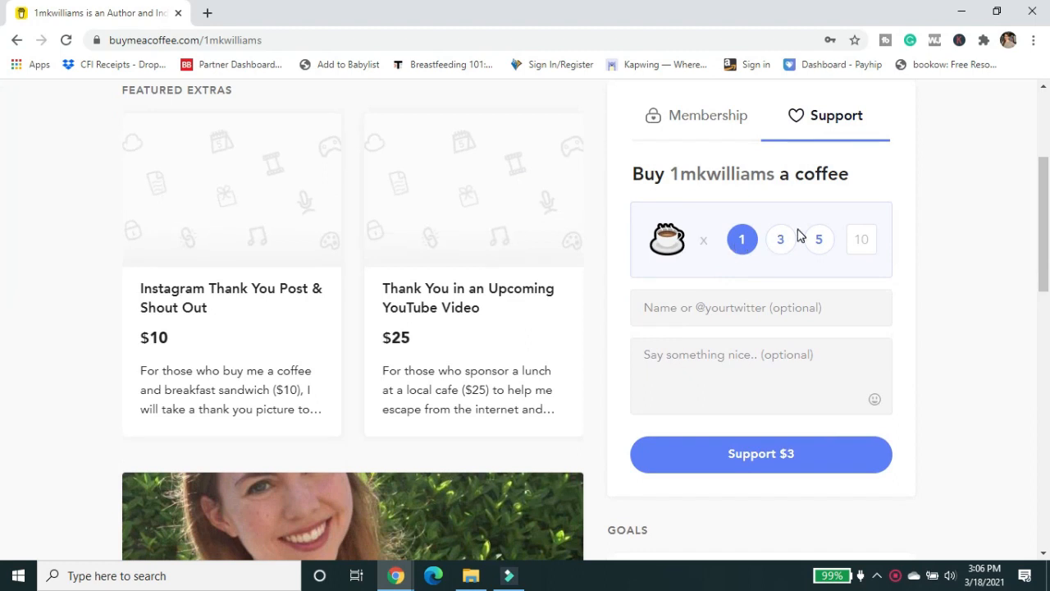
mouse_move(653, 162)
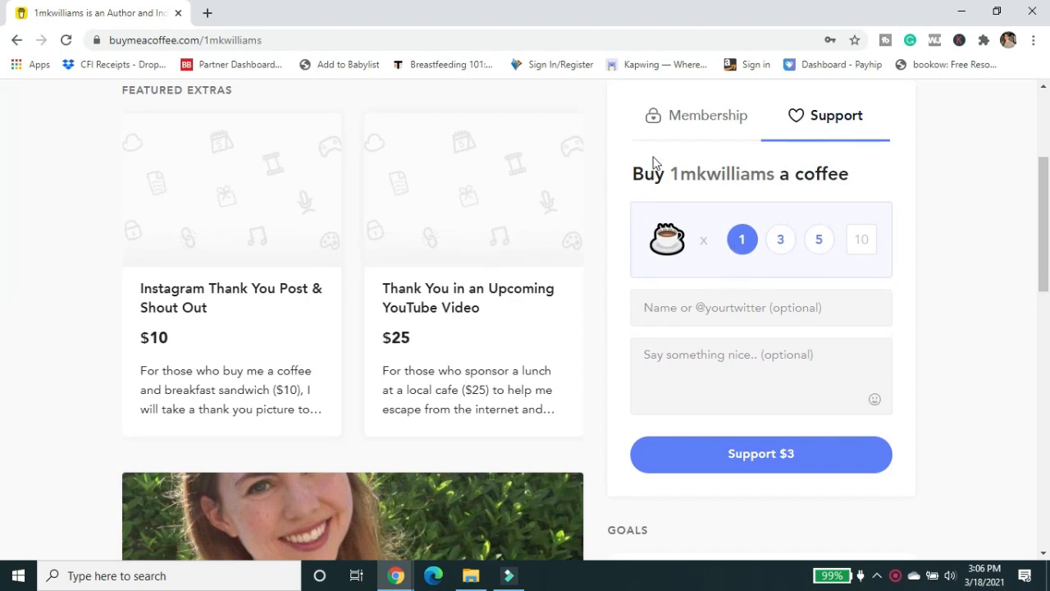
mouse_move(676, 123)
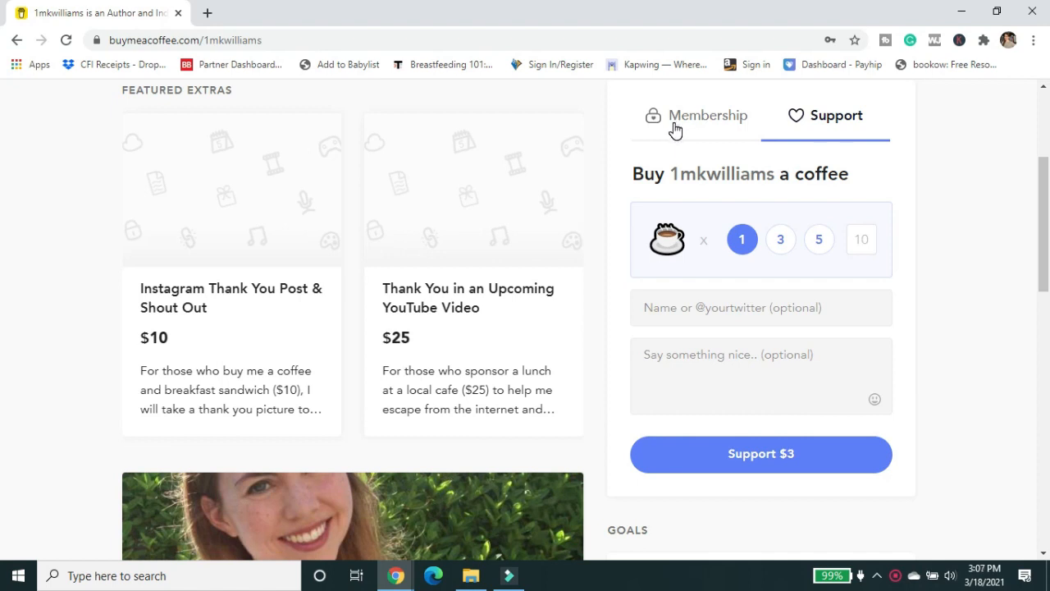
mouse_move(672, 128)
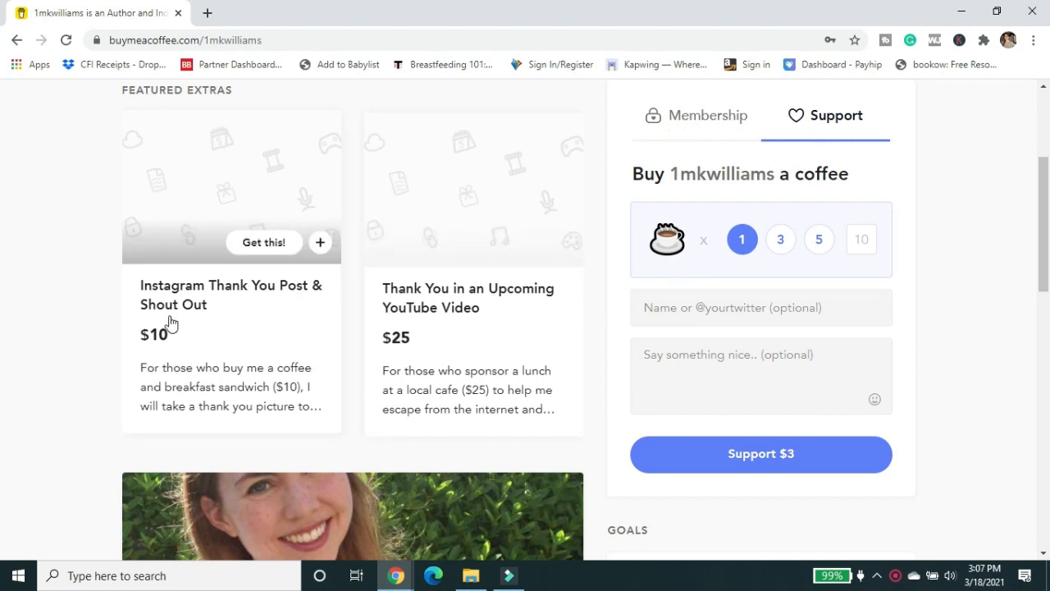
mouse_move(174, 299)
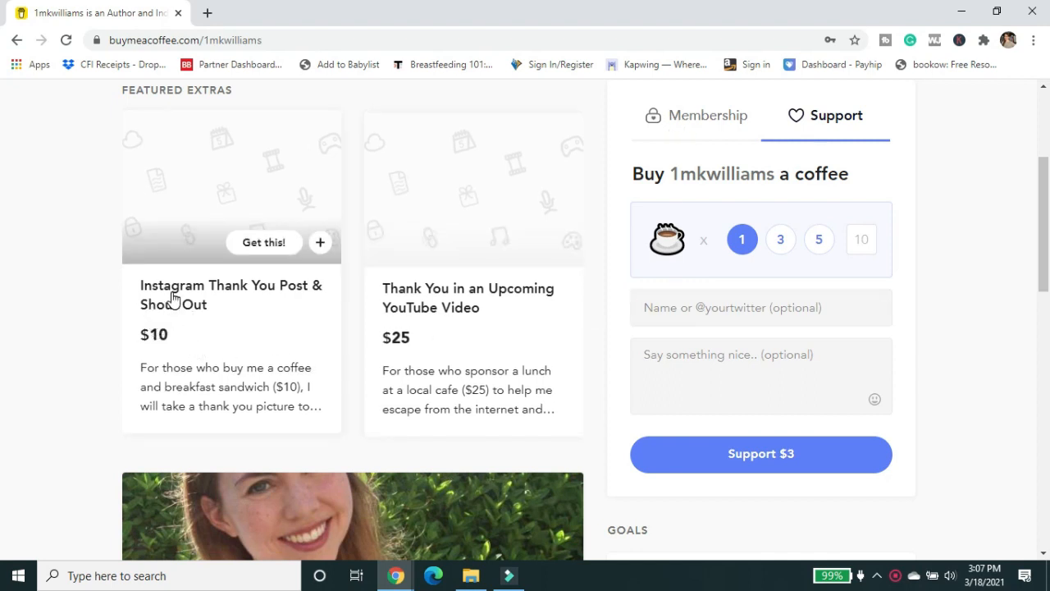
mouse_move(279, 340)
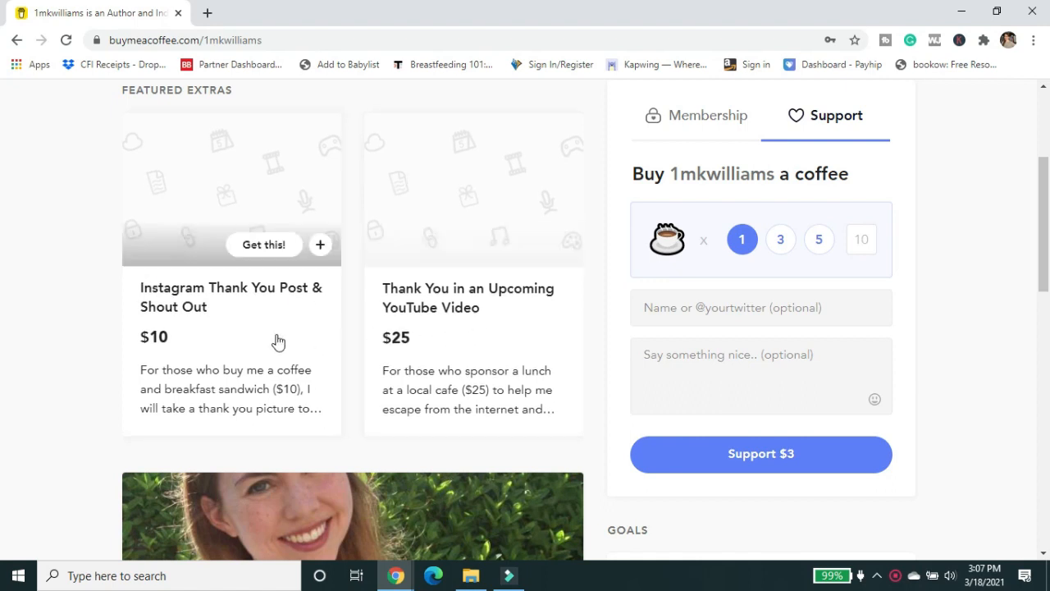
scroll(down, 3)
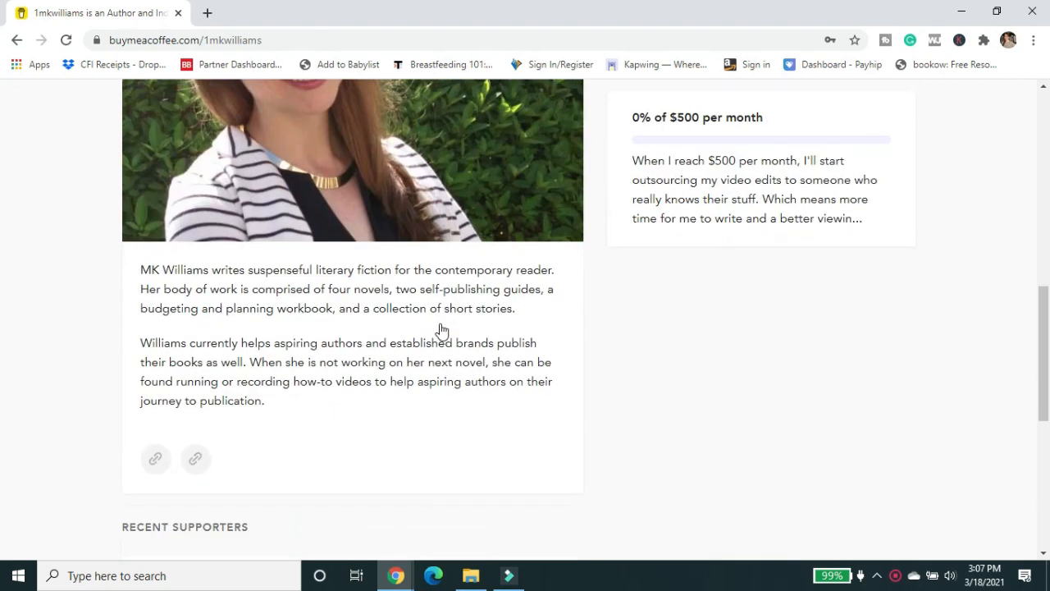